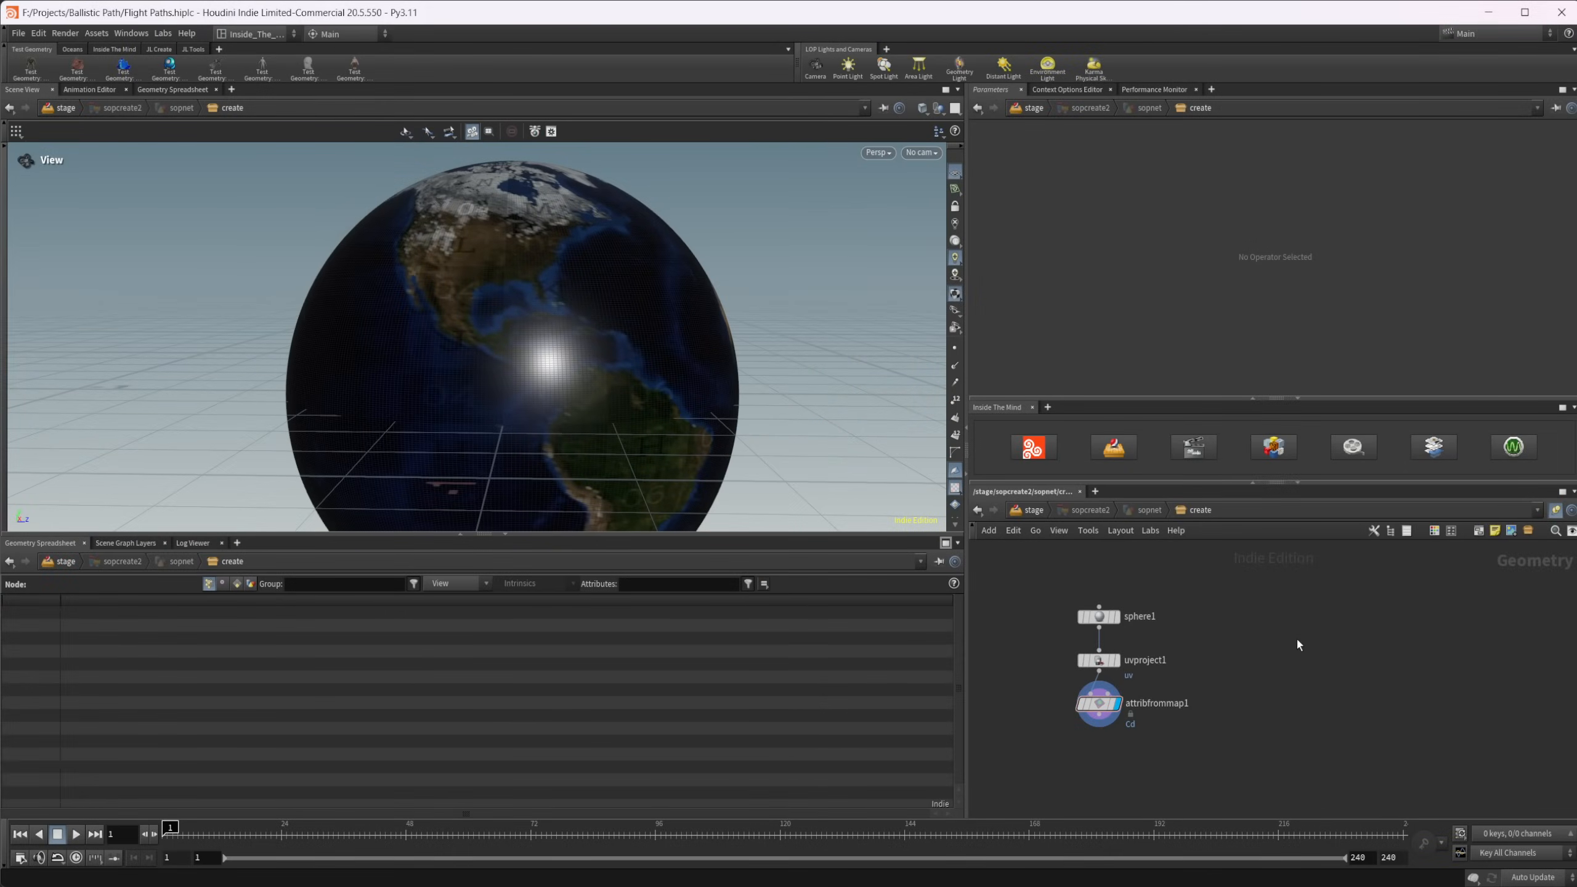
mouse_move(1274, 668)
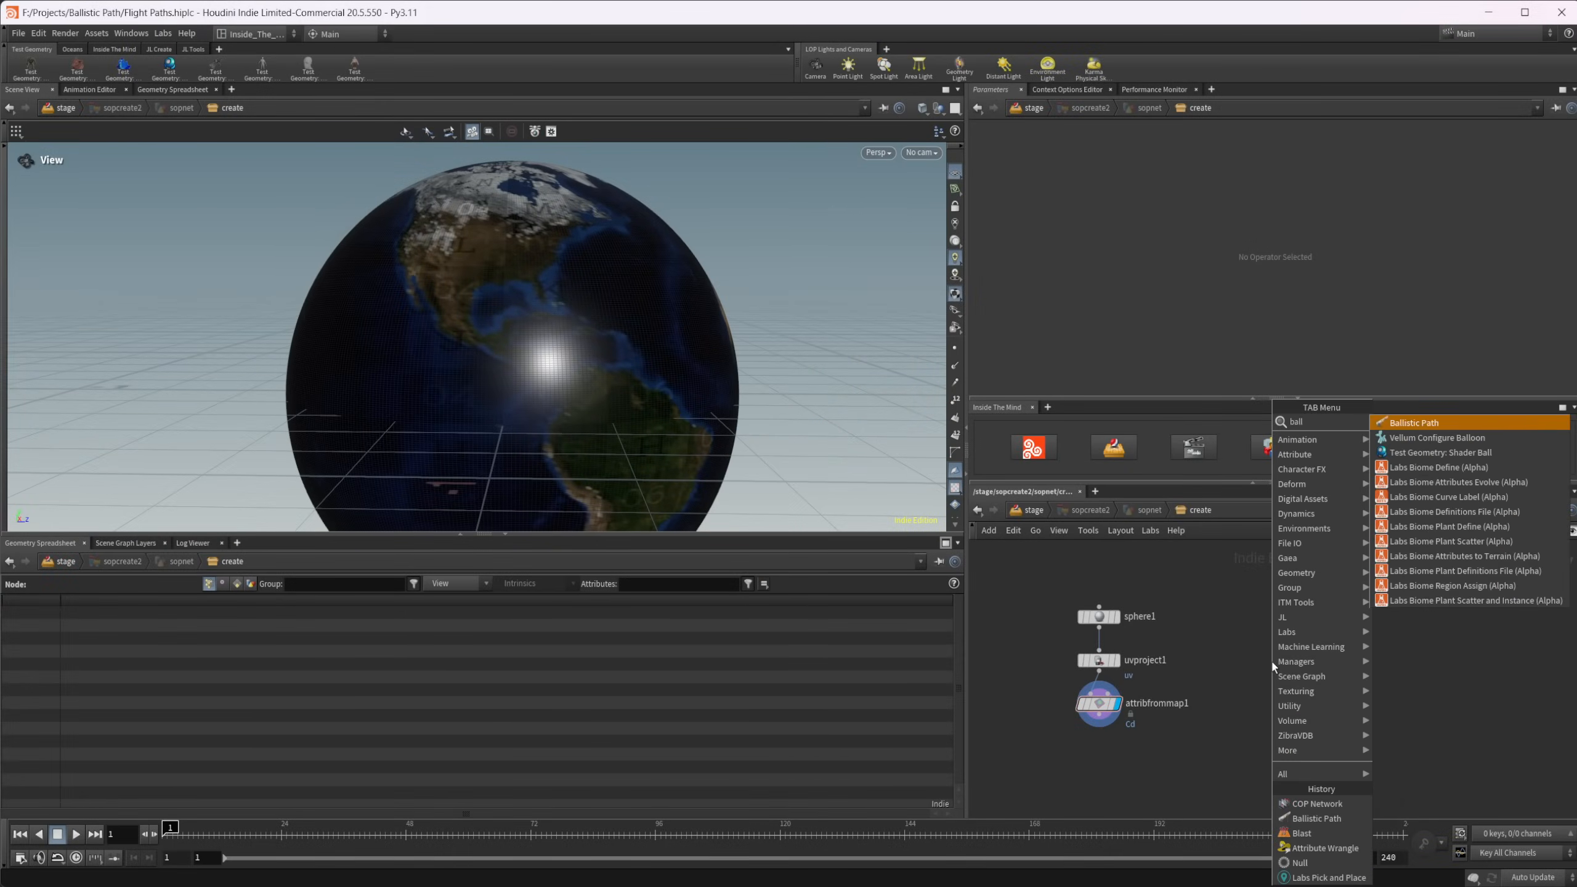
Step: Place a Ballistic Path node beside the textured Earth sphere nodes in the network
click(1414, 422)
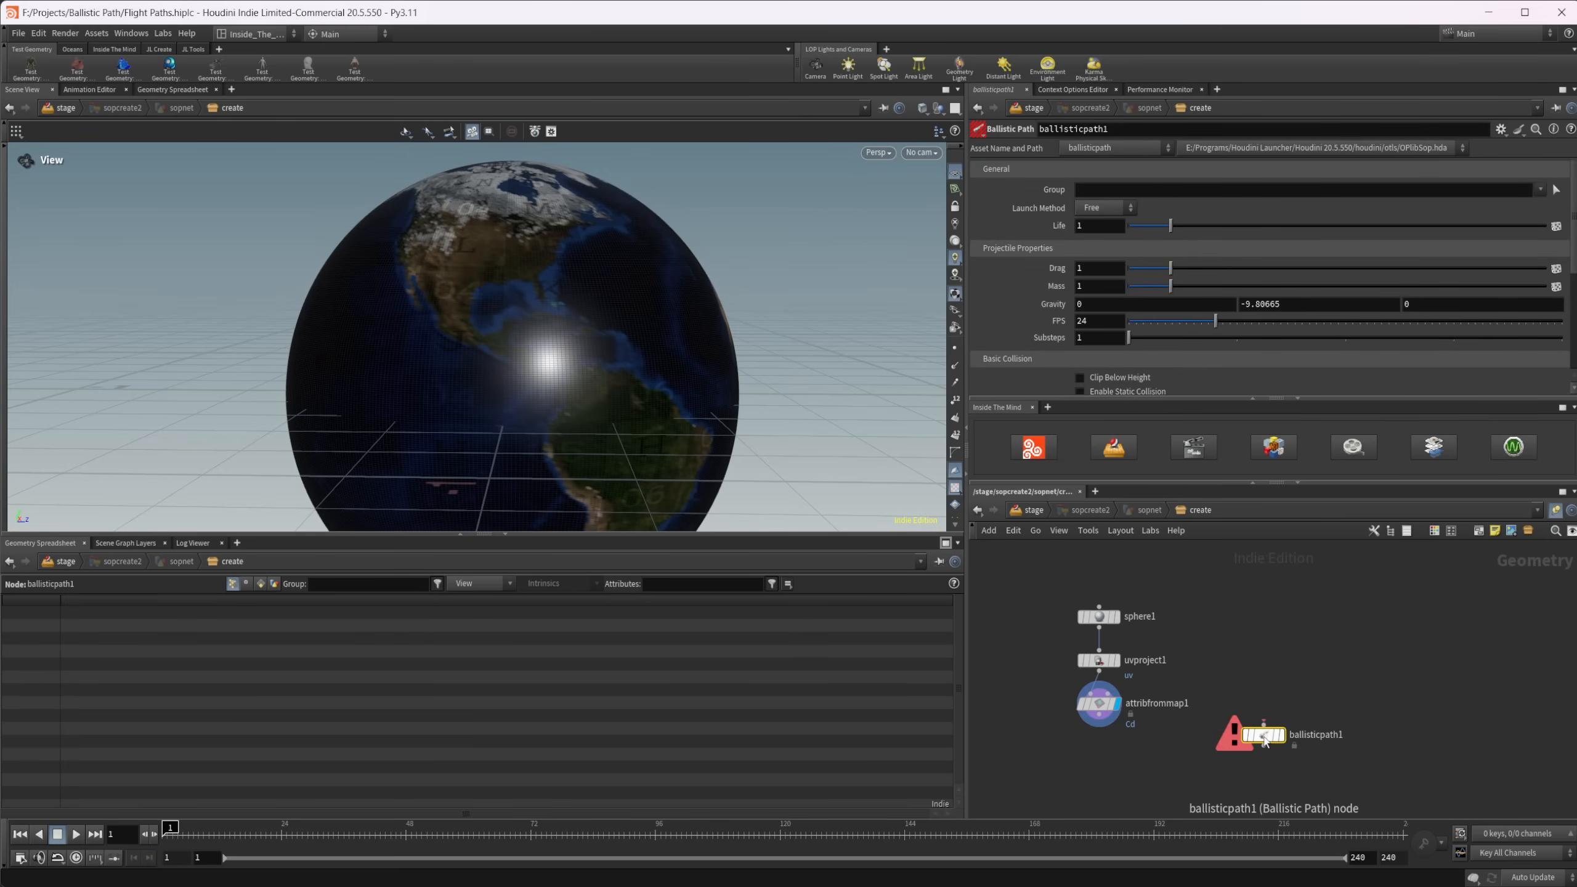
mouse_move(1241, 709)
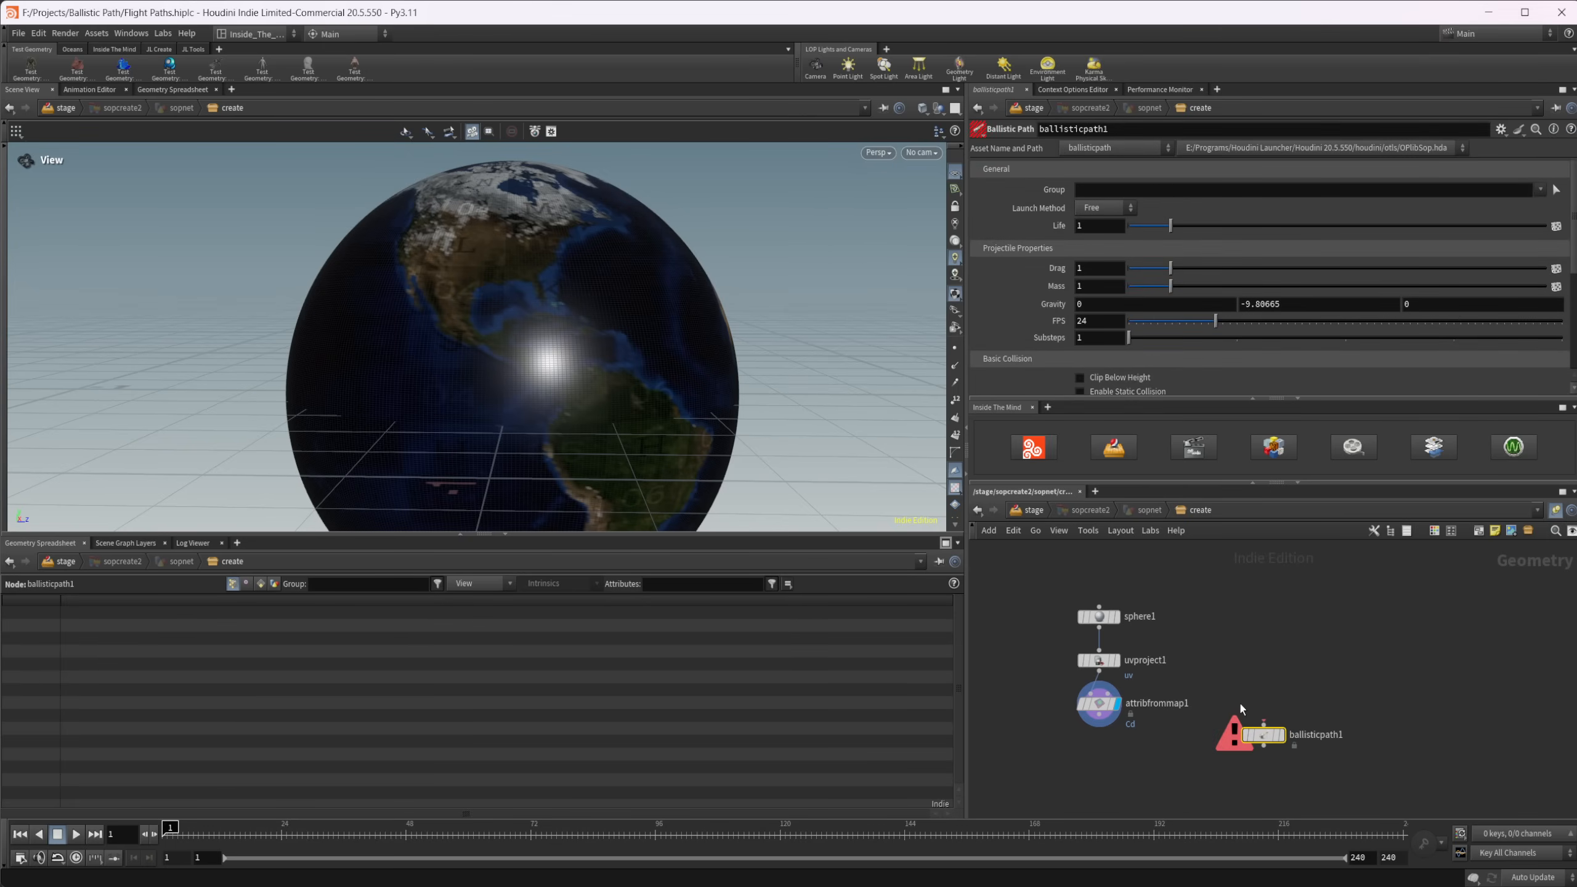
mouse_move(1274, 649)
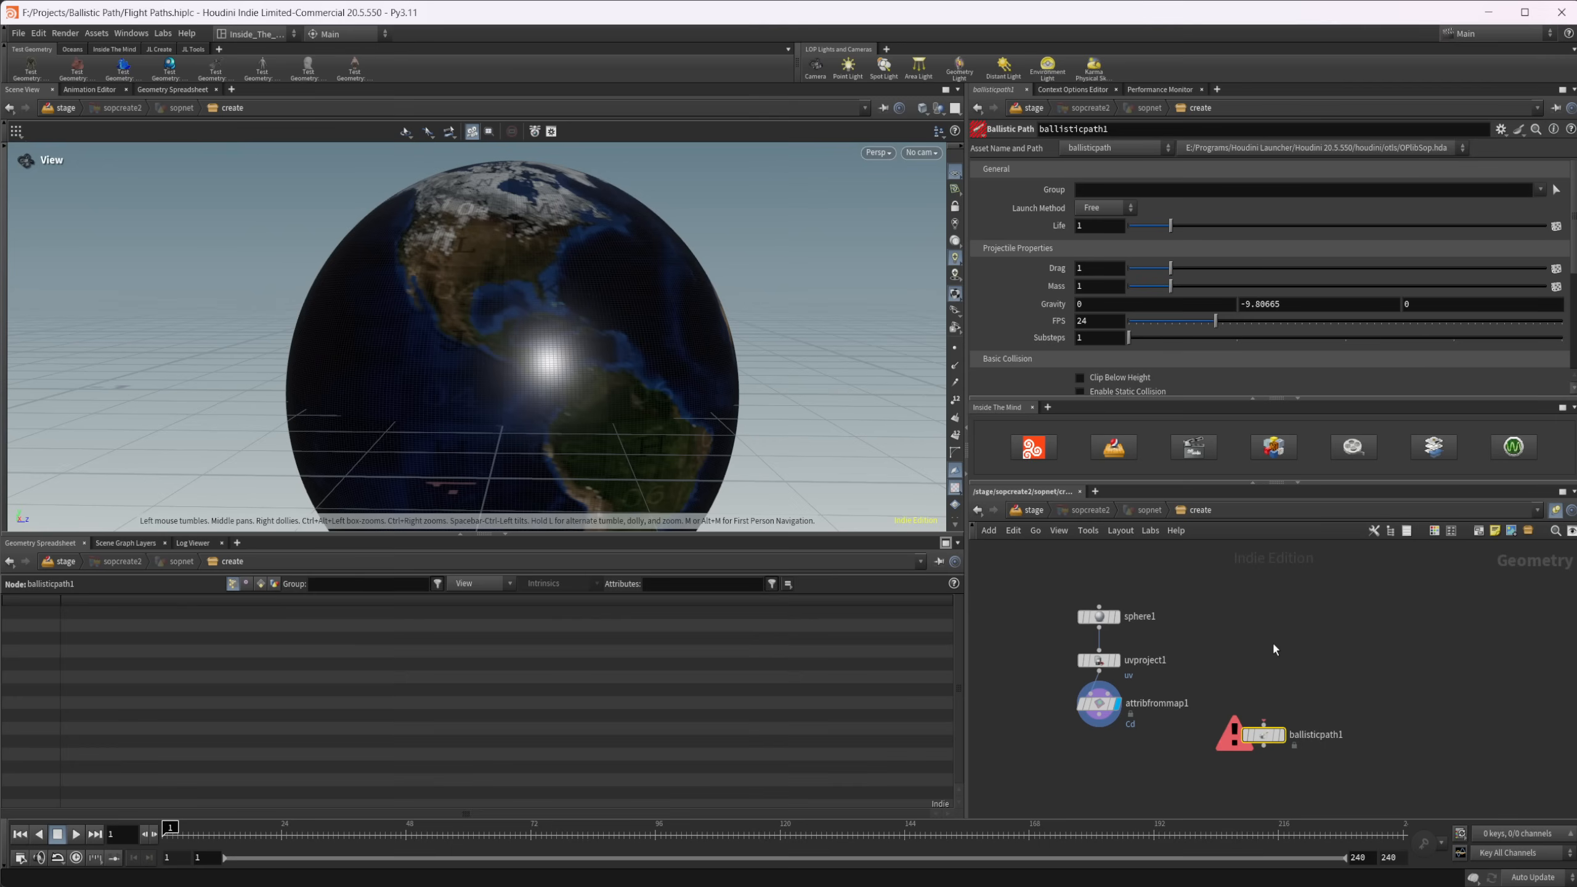
mouse_move(666, 409)
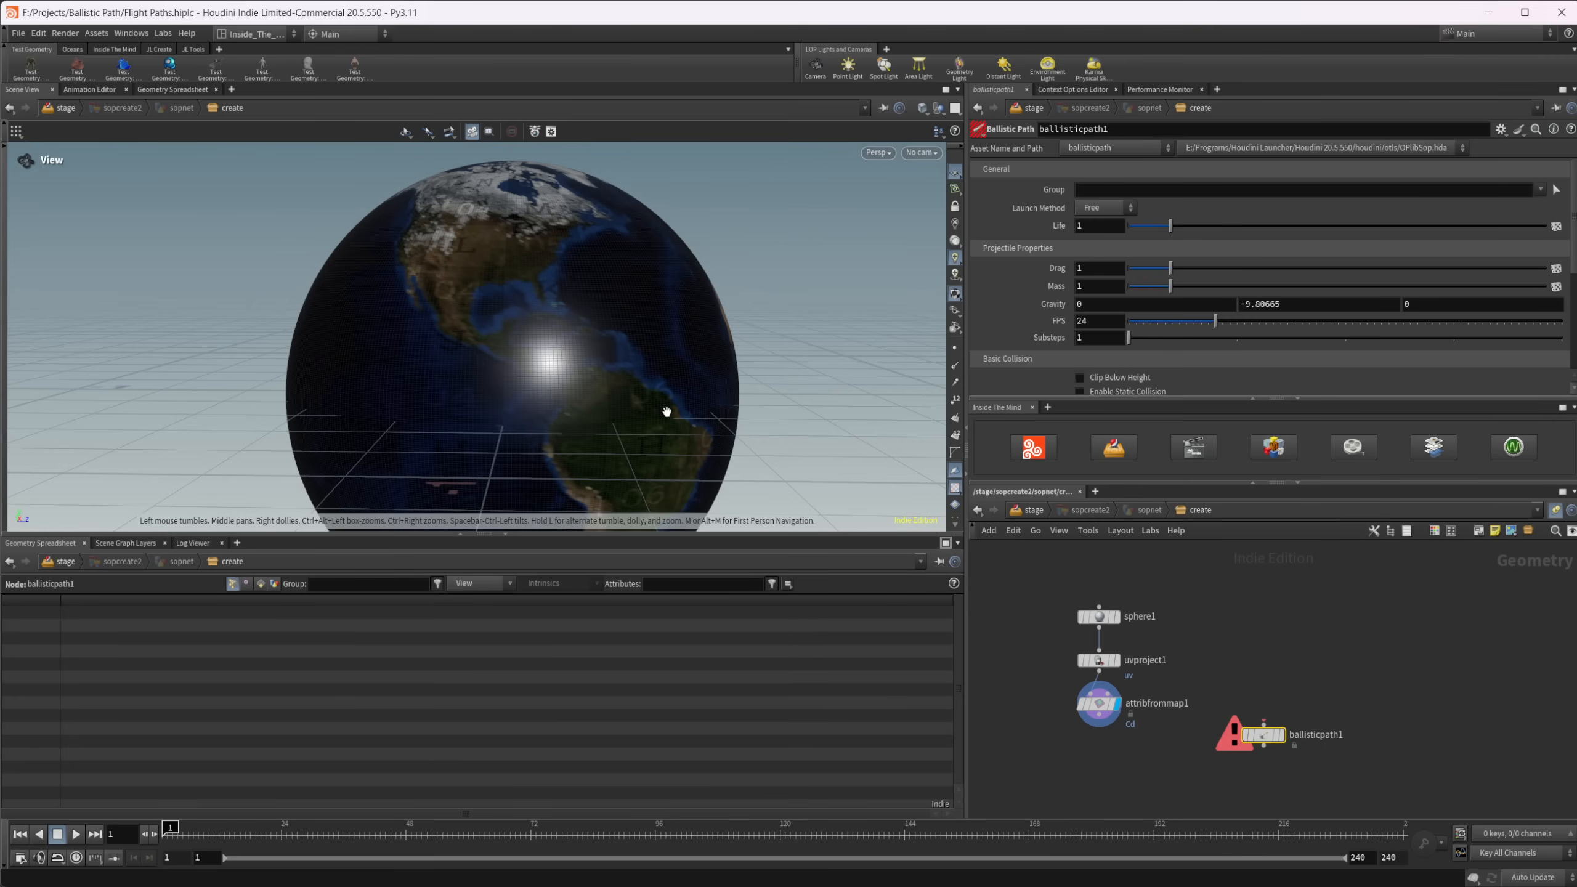
mouse_move(1260, 656)
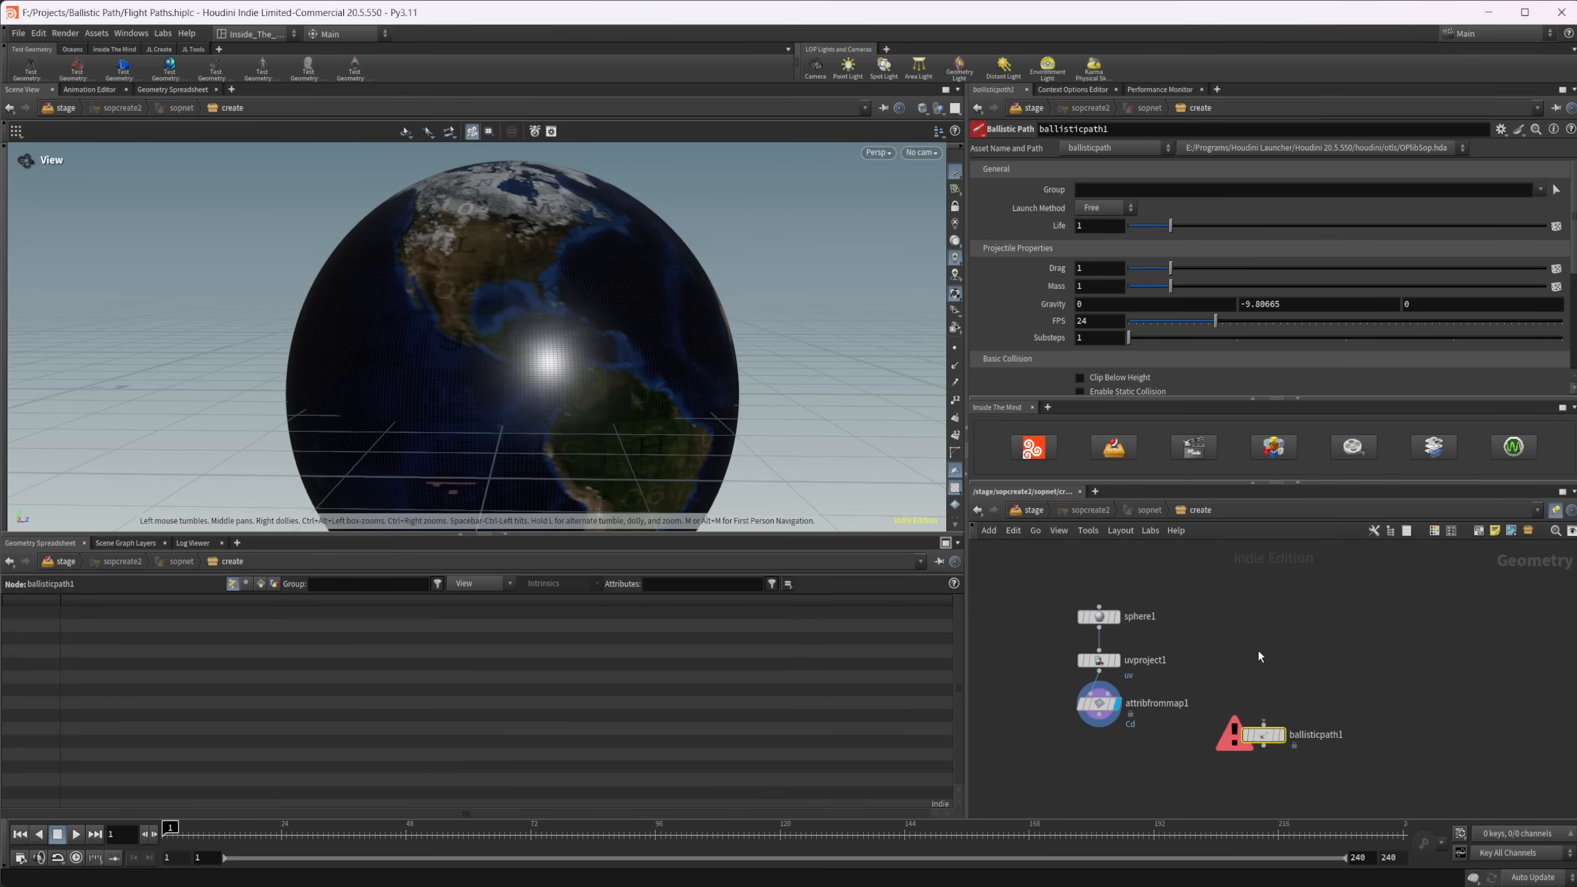
mouse_move(1274, 639)
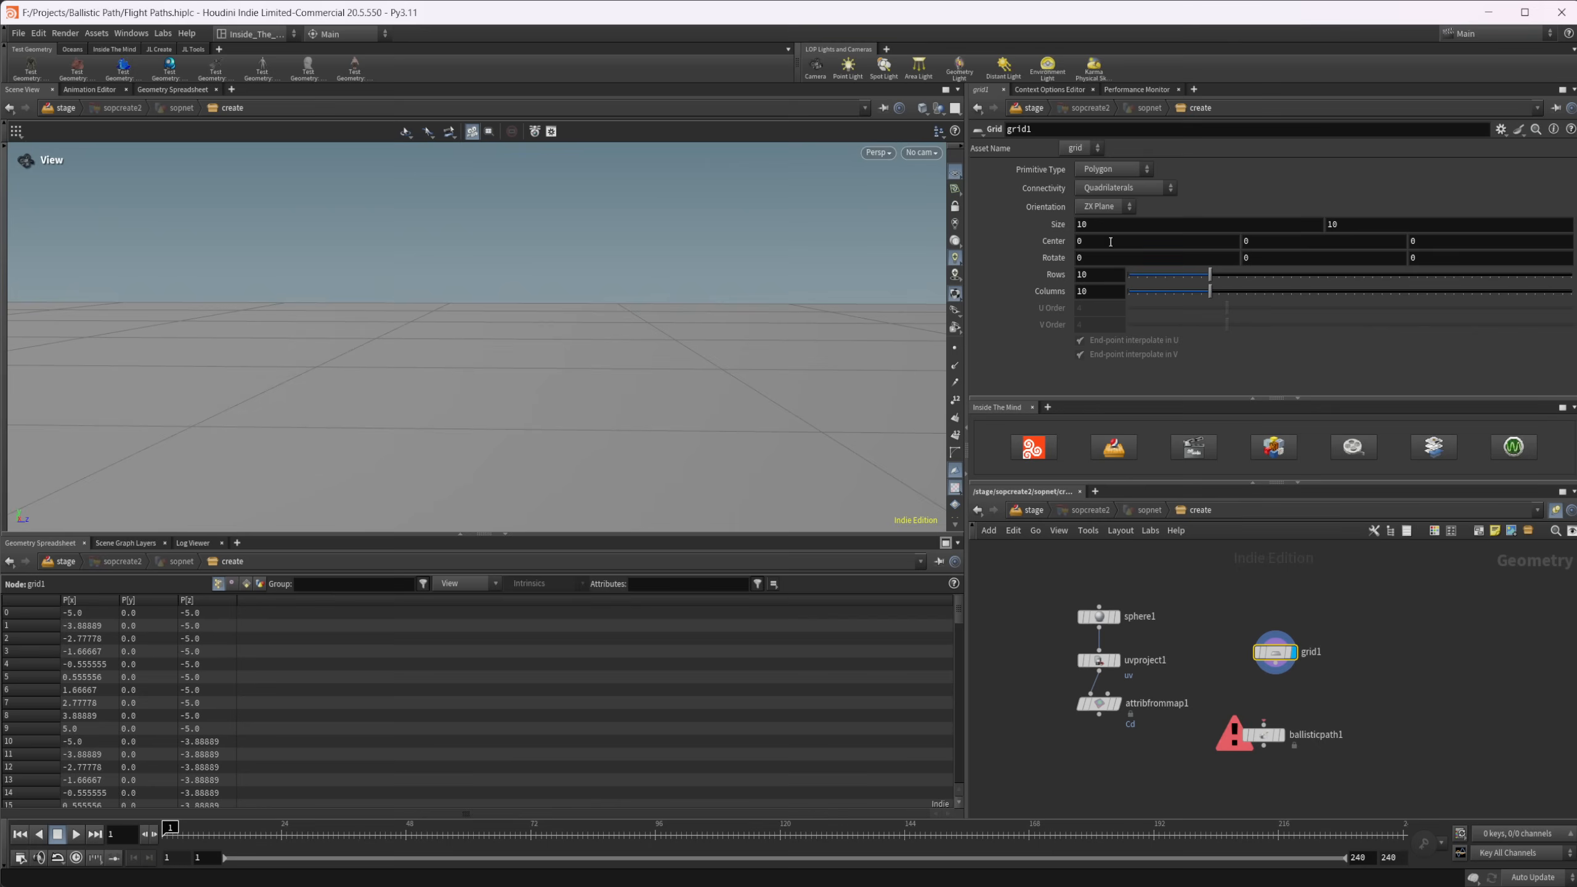
Step: Scatter 10 points on a grid into ballisticpath1 and view its trajectory output
text(2)
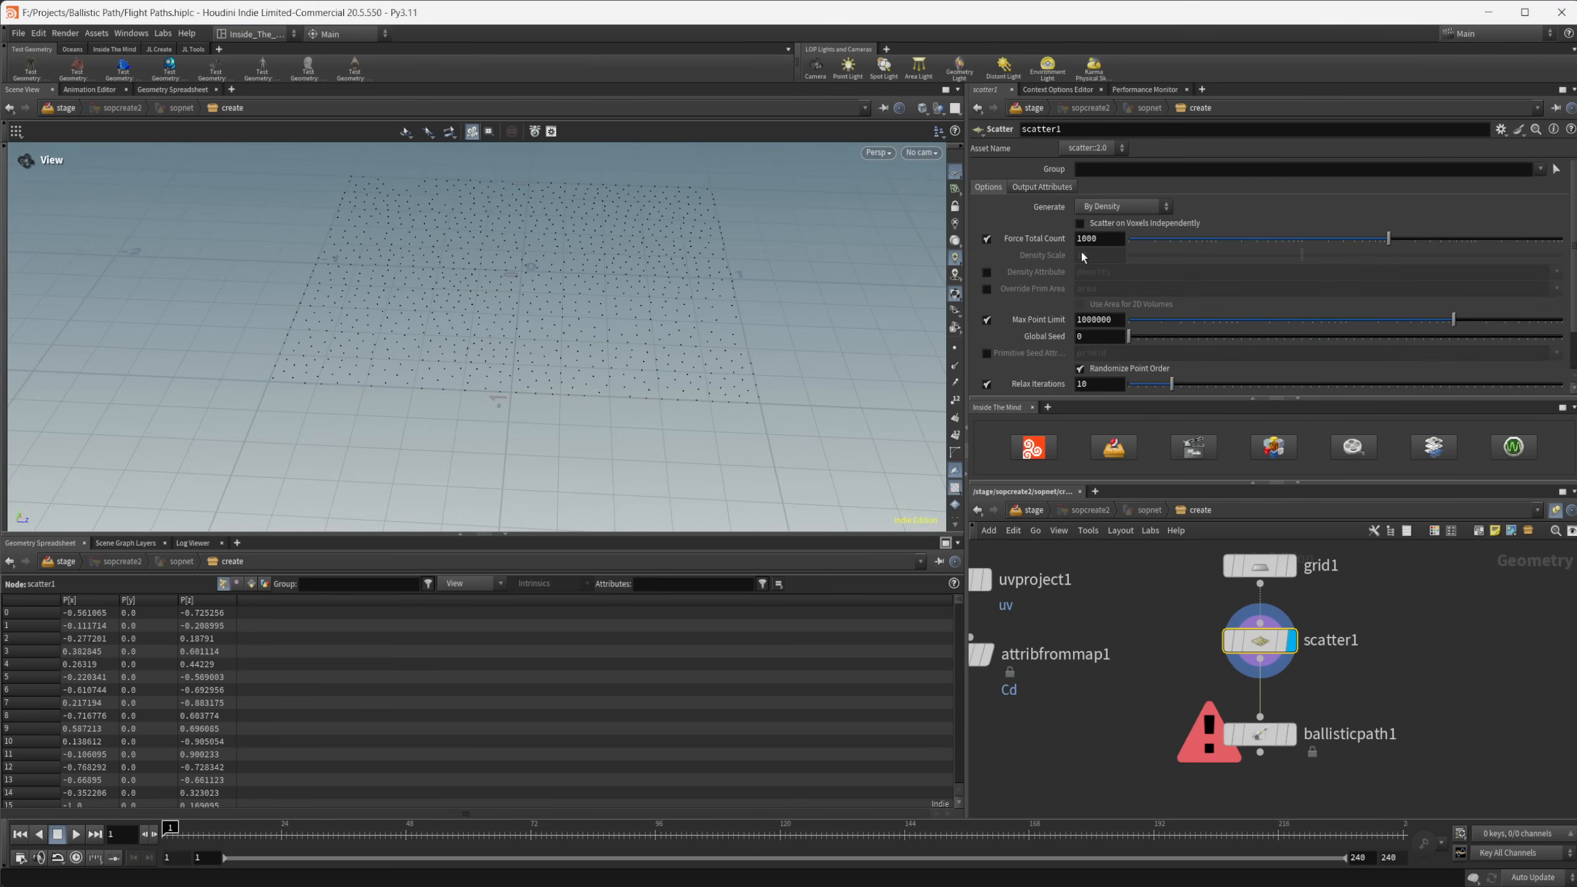
click(1096, 239)
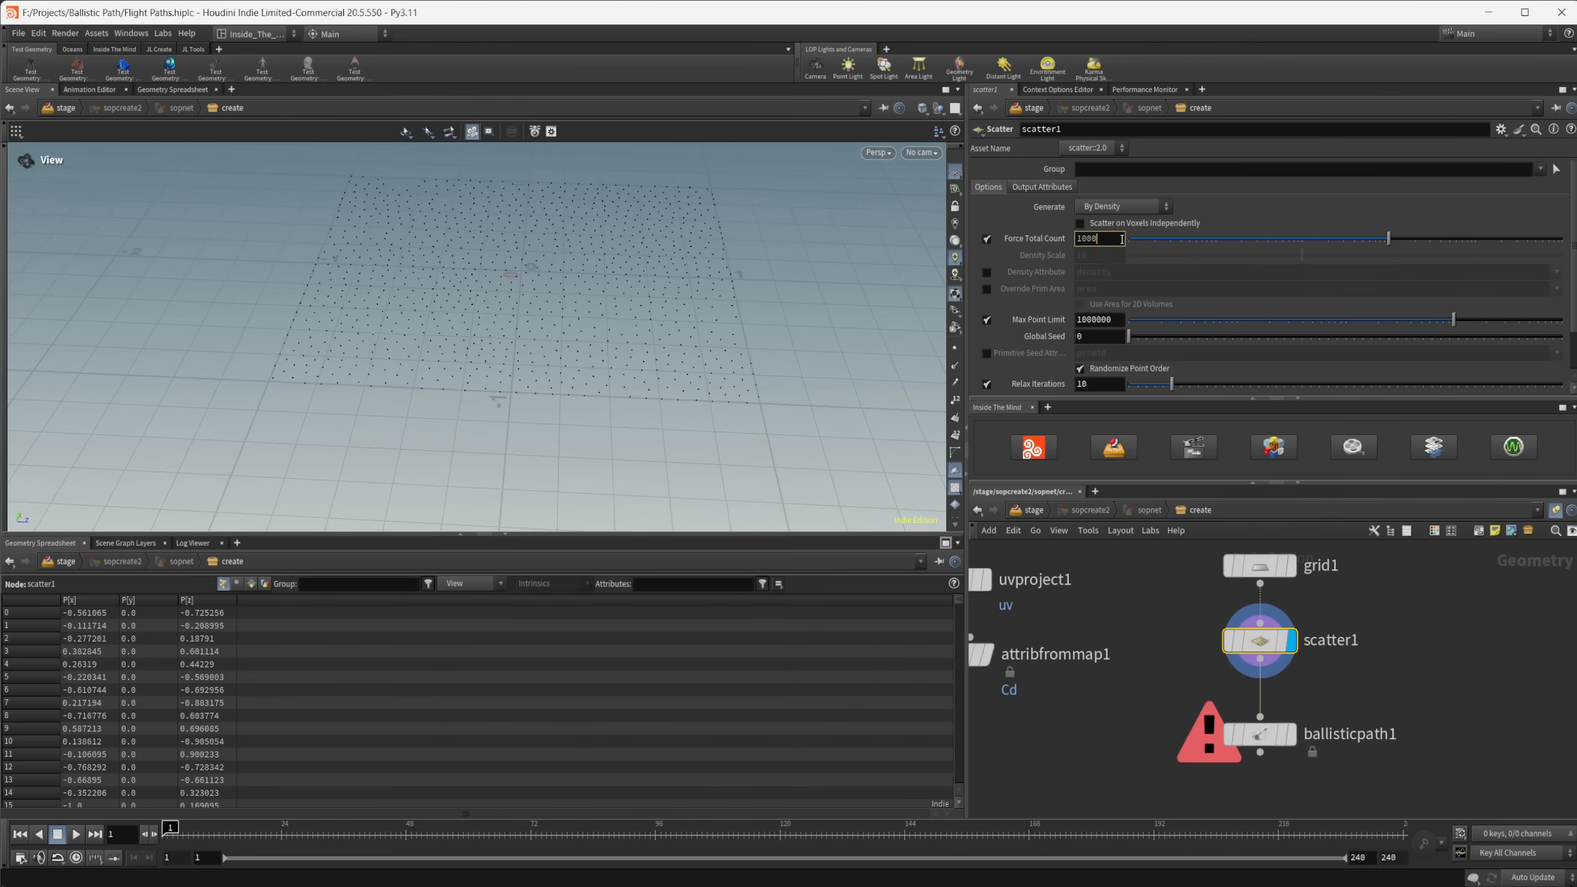
text(10)
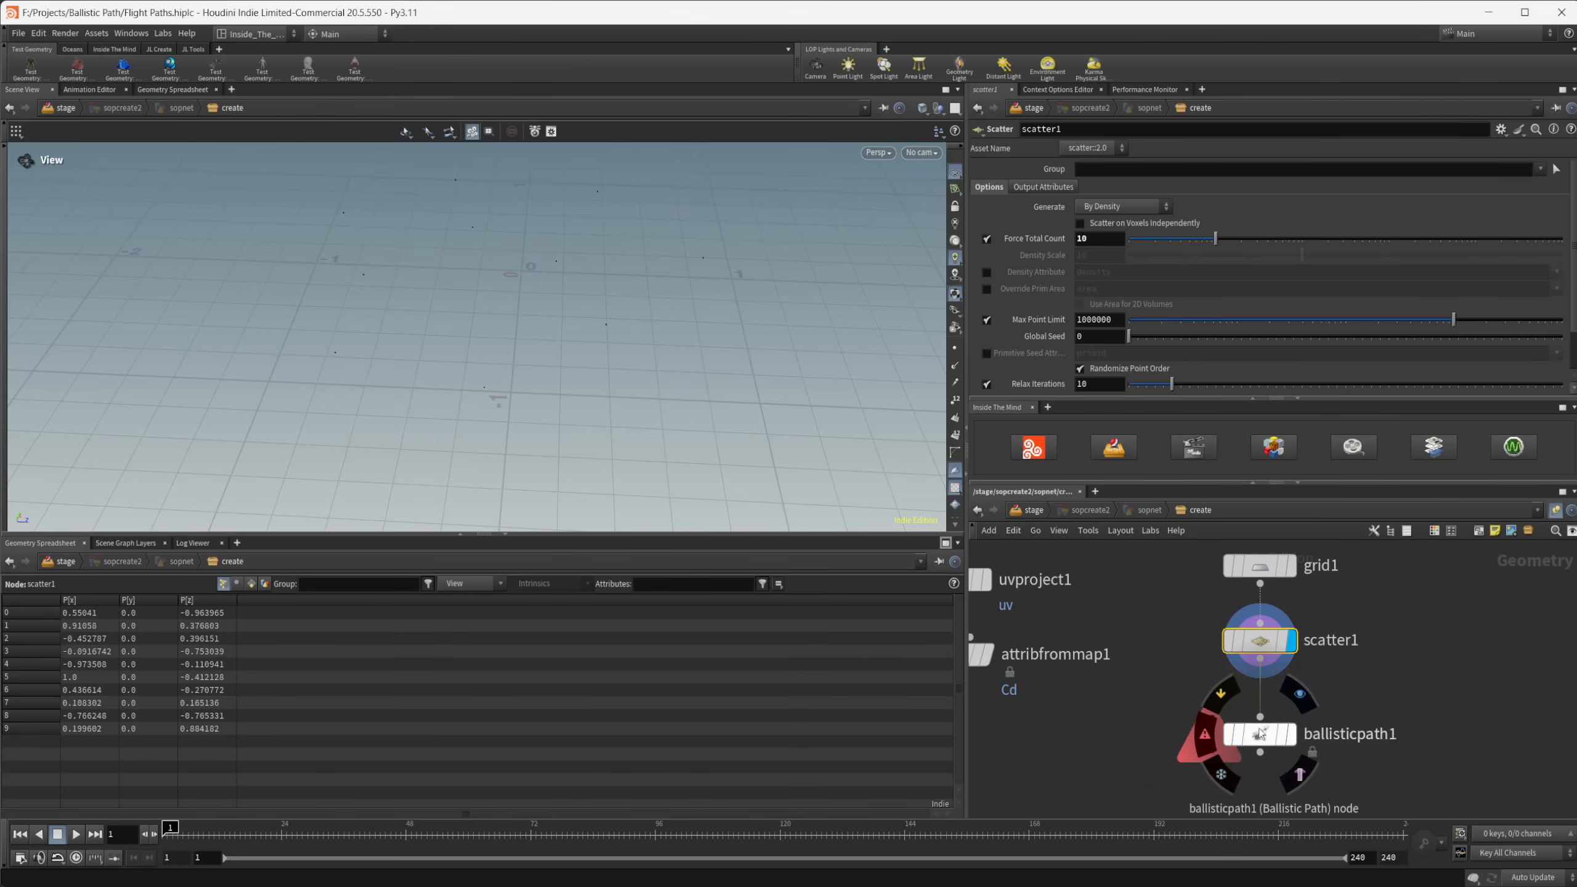
click(1259, 734)
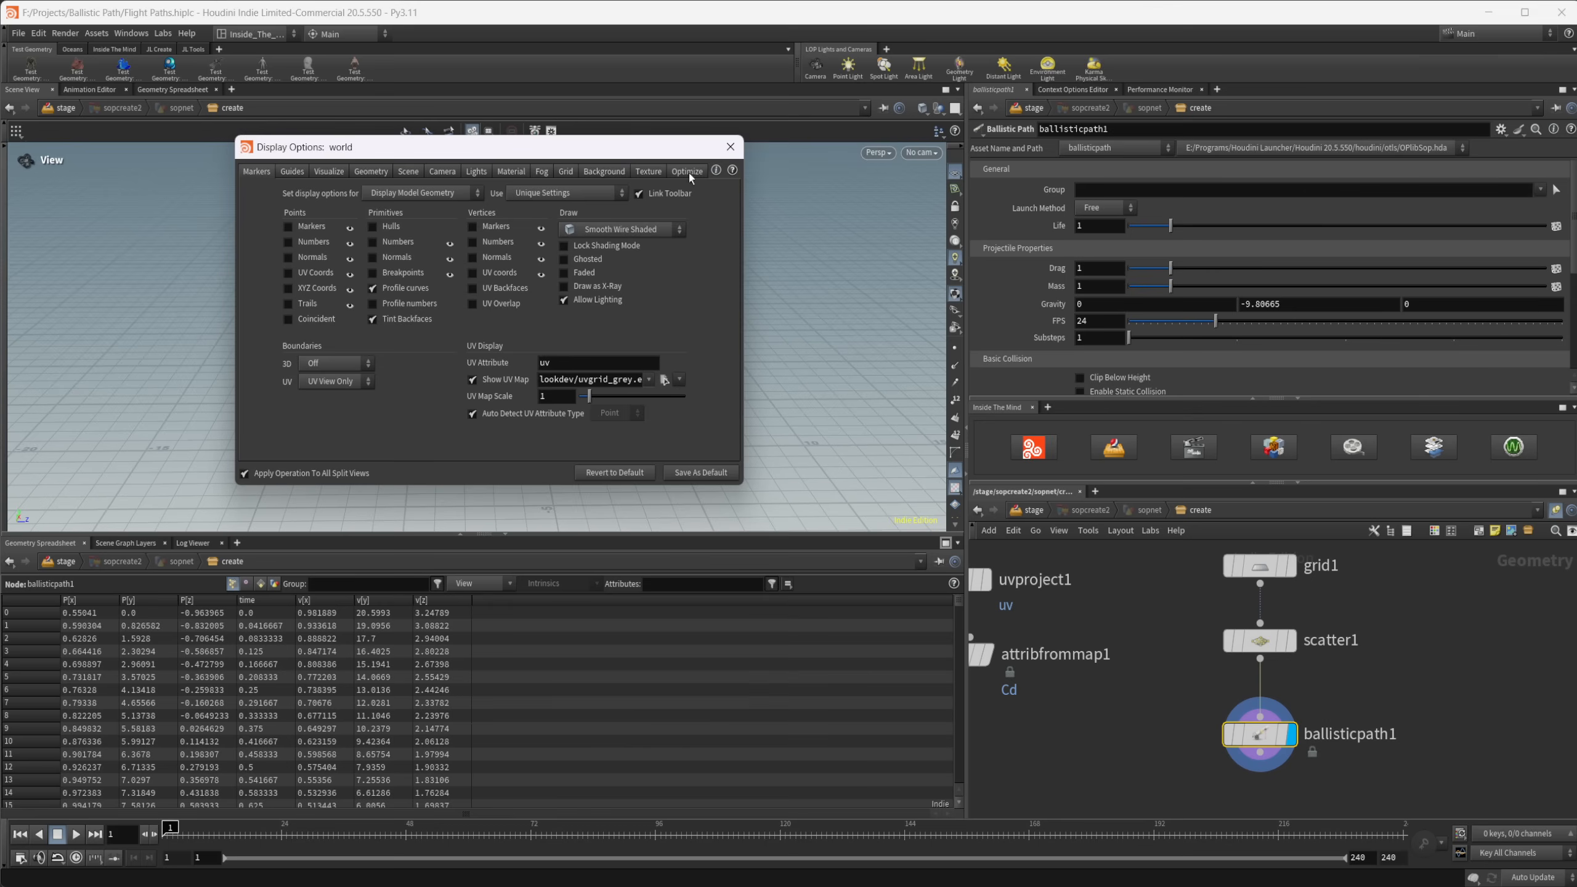
Step: Give ballisticpath1 life 1.15, drag 1.29 and mass 0.79 to reshape the arcs
click(730, 147)
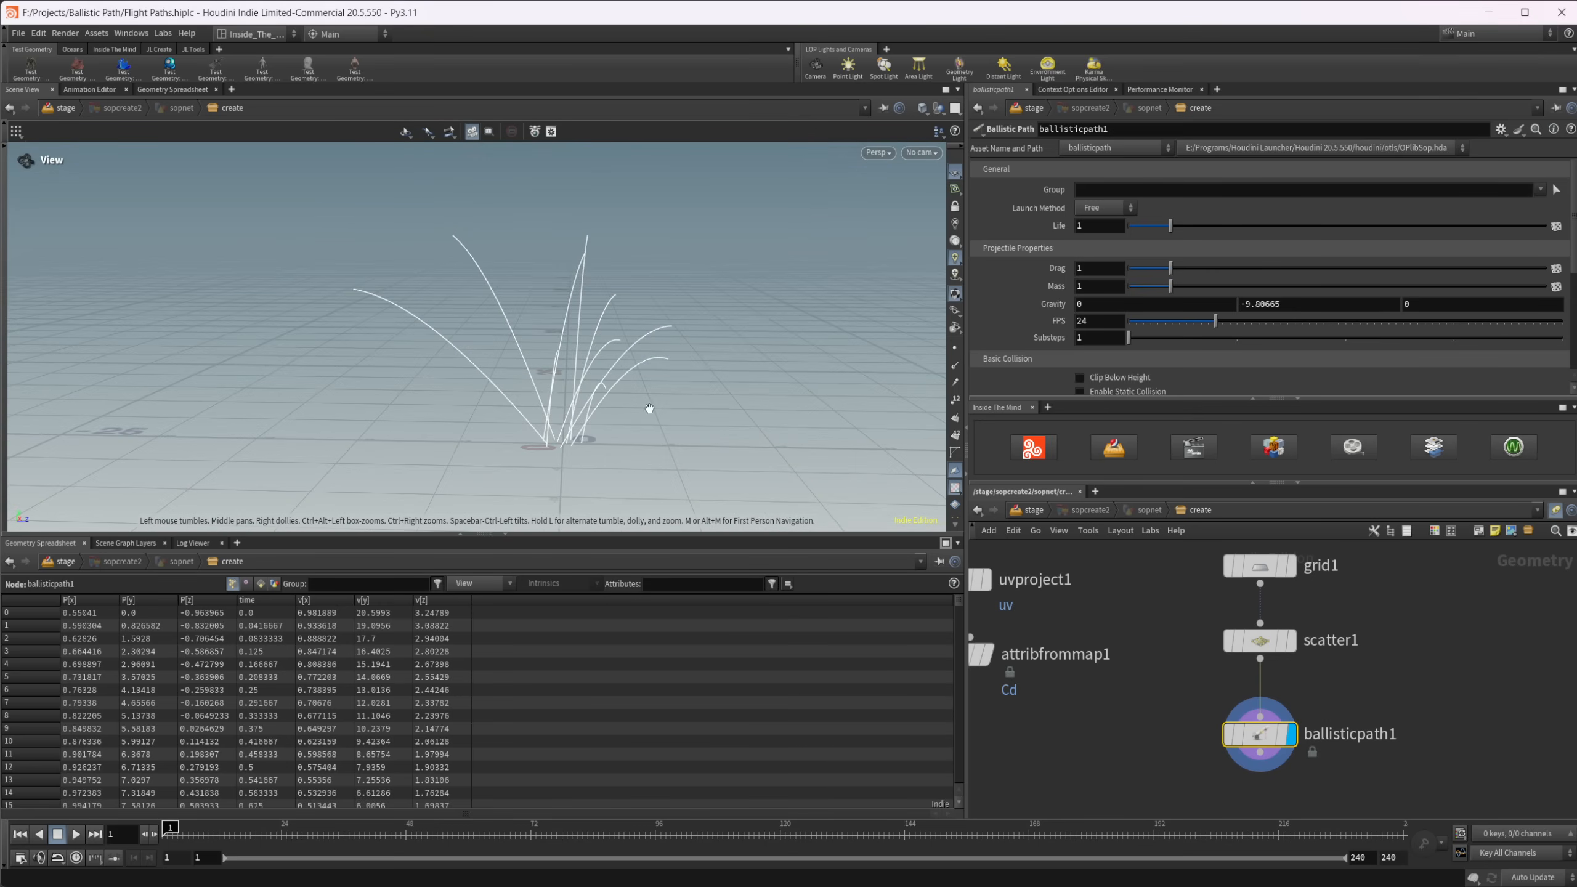
mouse_move(1044, 244)
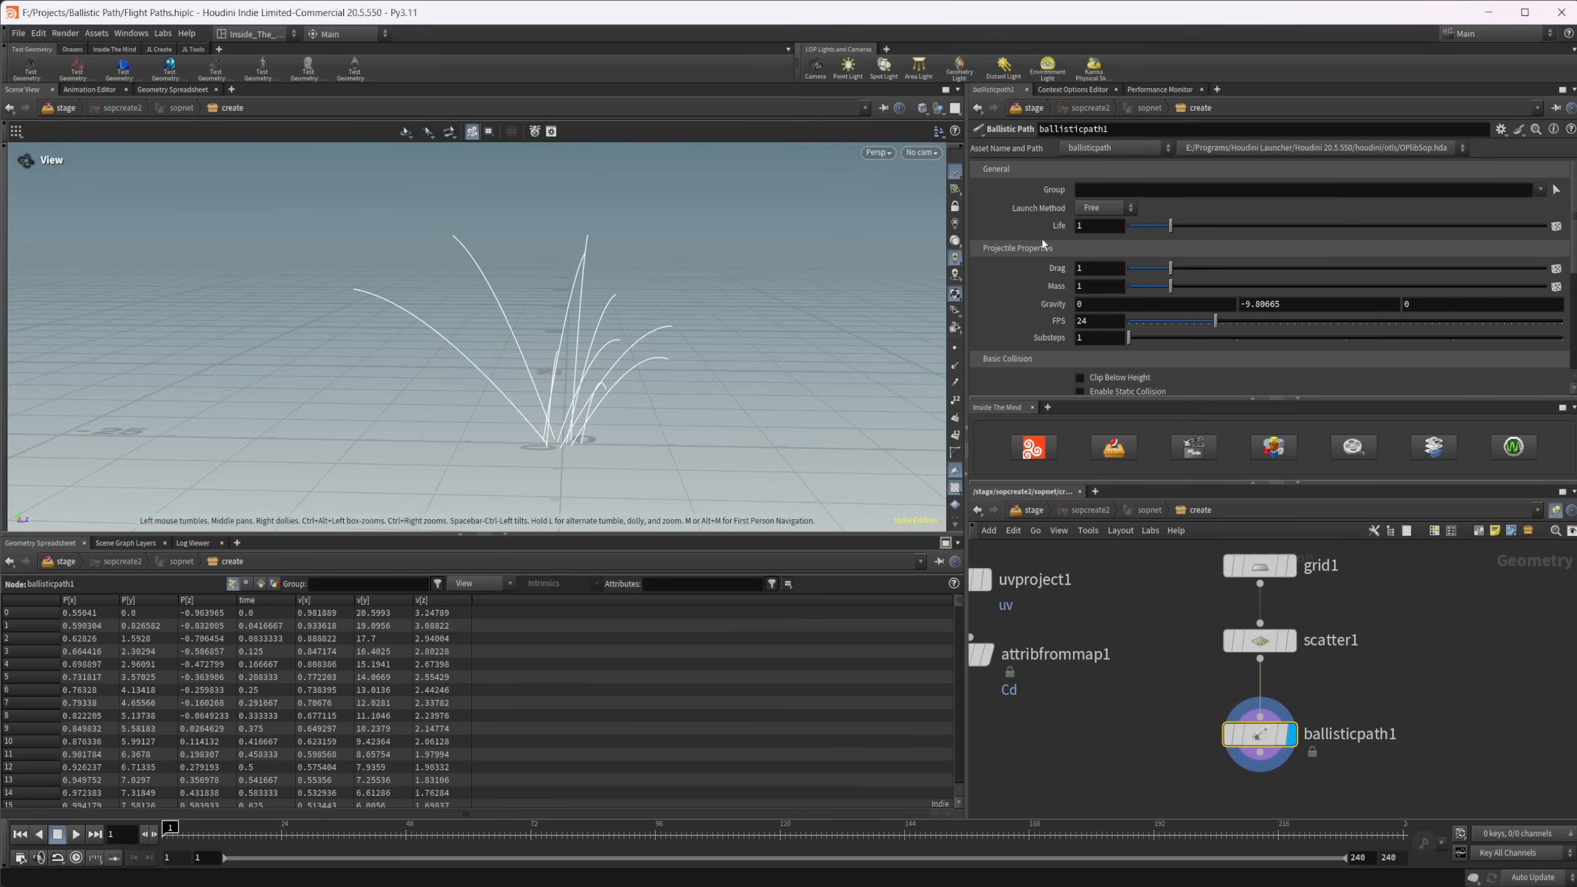
mouse_move(897, 449)
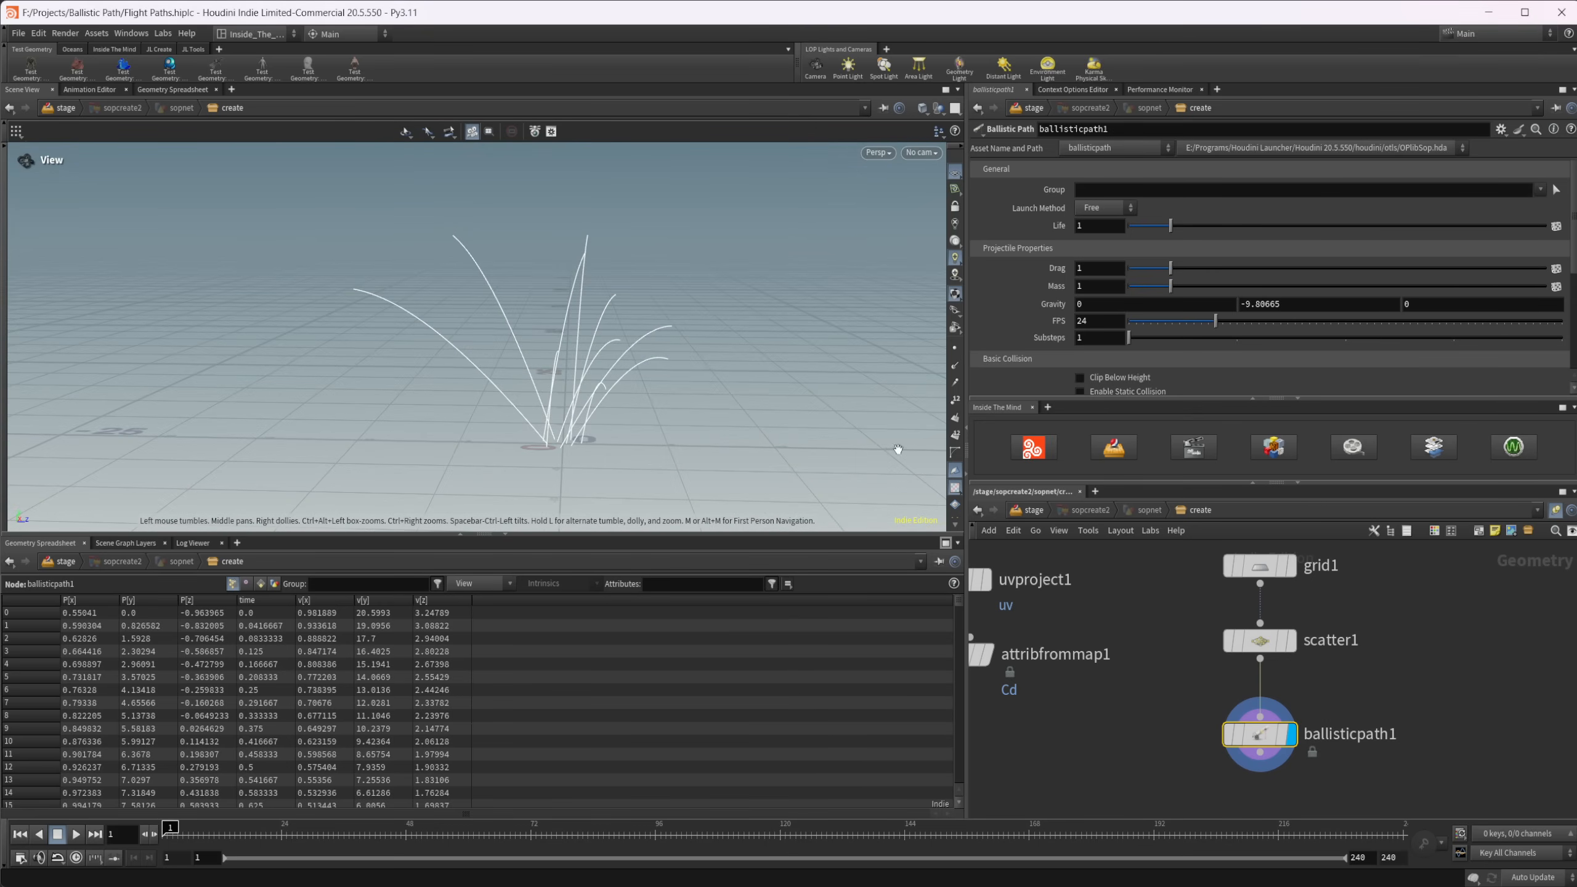
mouse_move(568, 377)
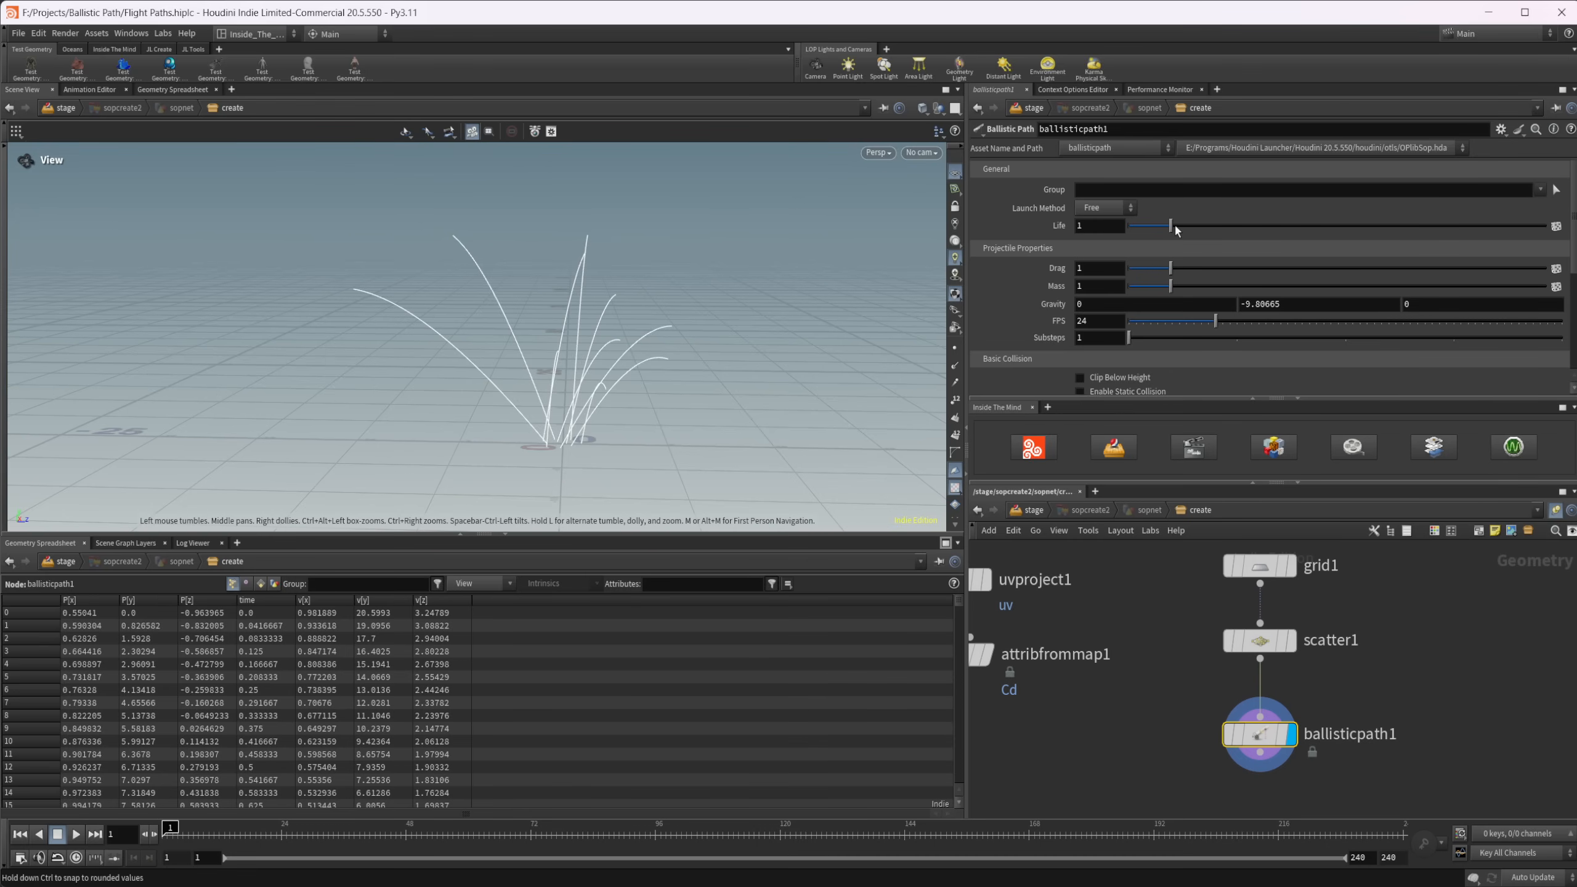
drag(1170, 225, 1184, 225)
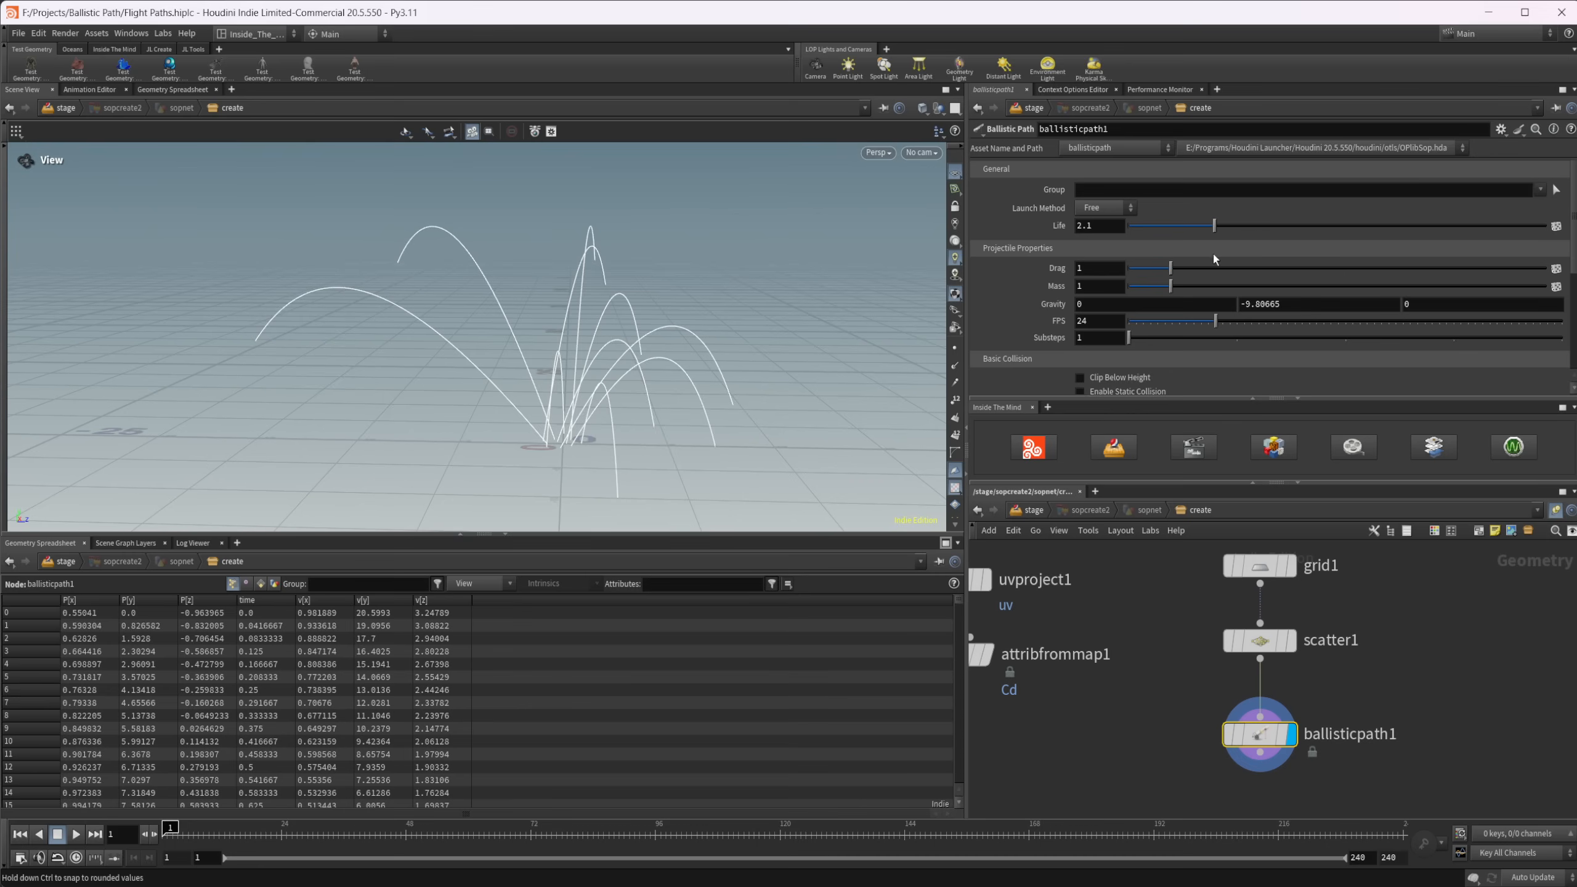
drag(1183, 225, 1211, 225)
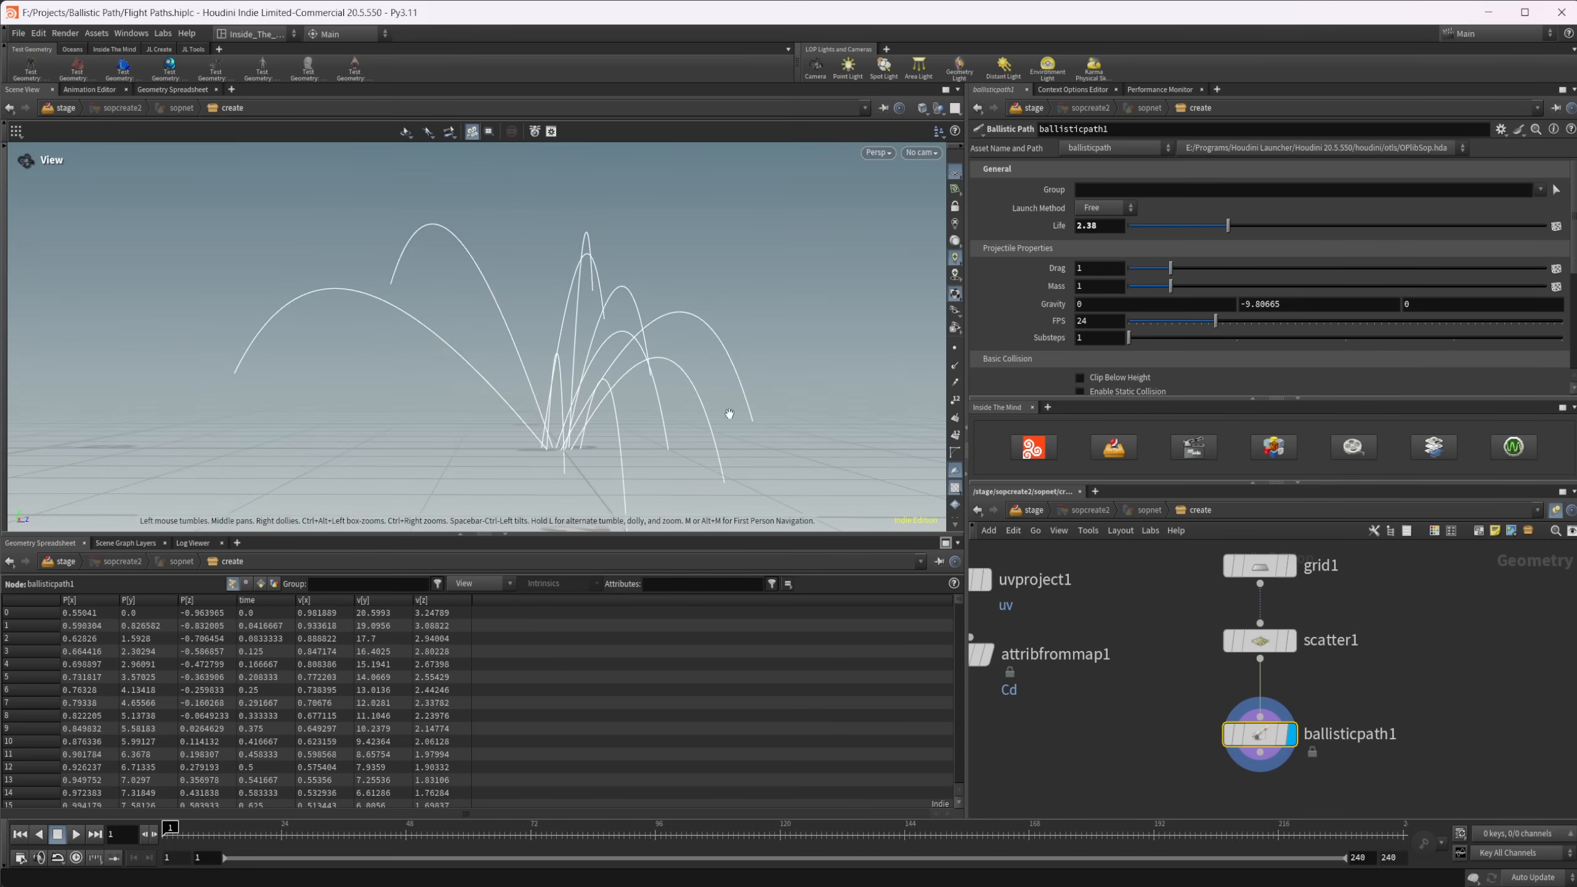
drag(1206, 226, 1176, 226)
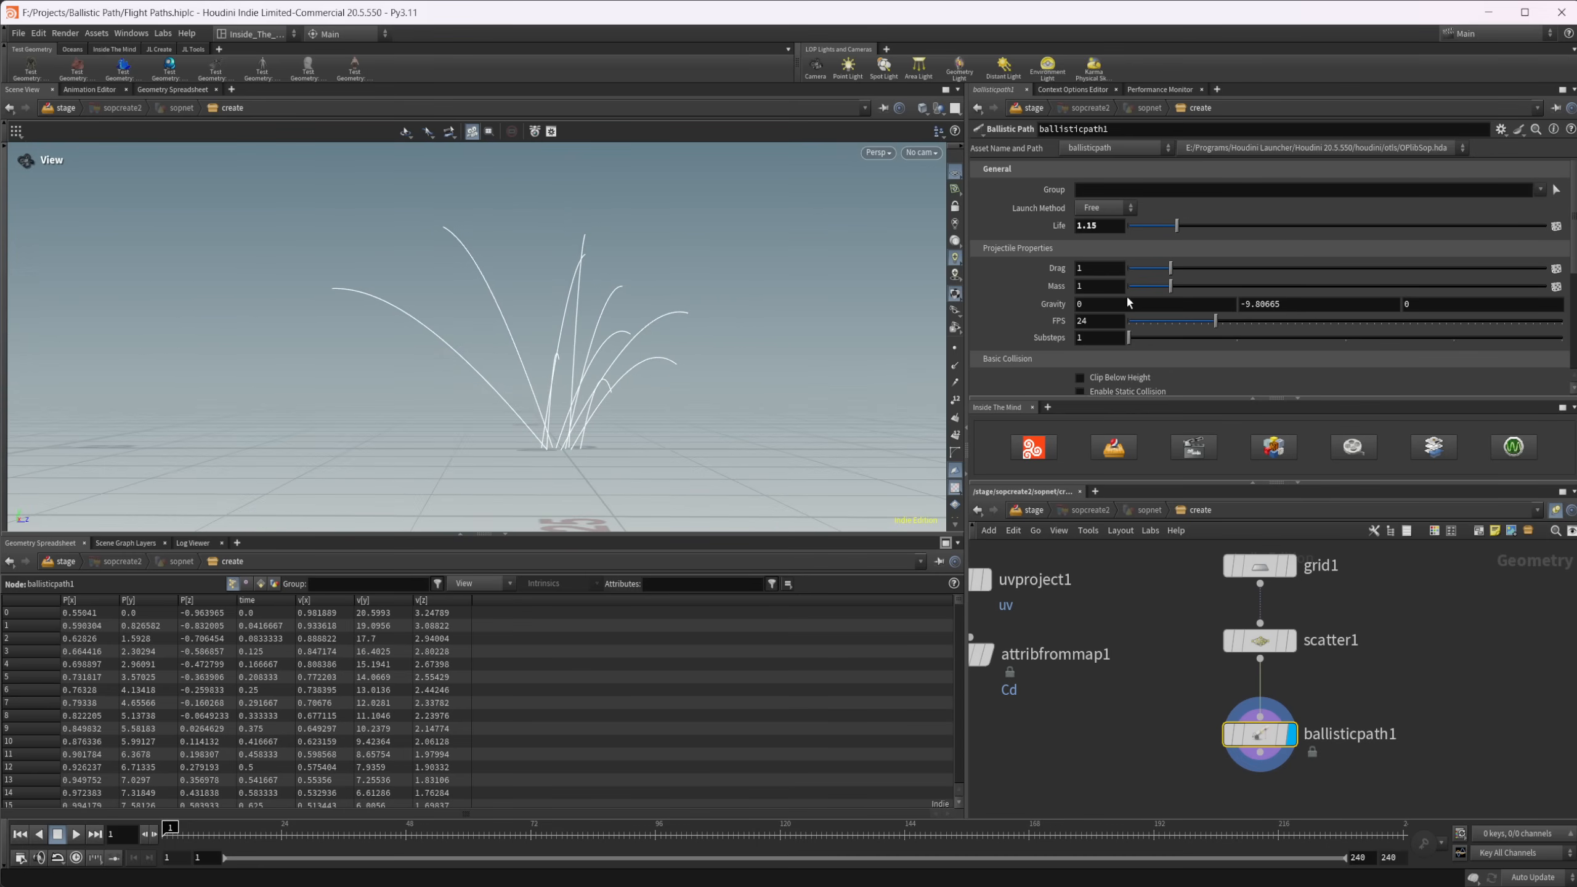
drag(1141, 267, 1181, 267)
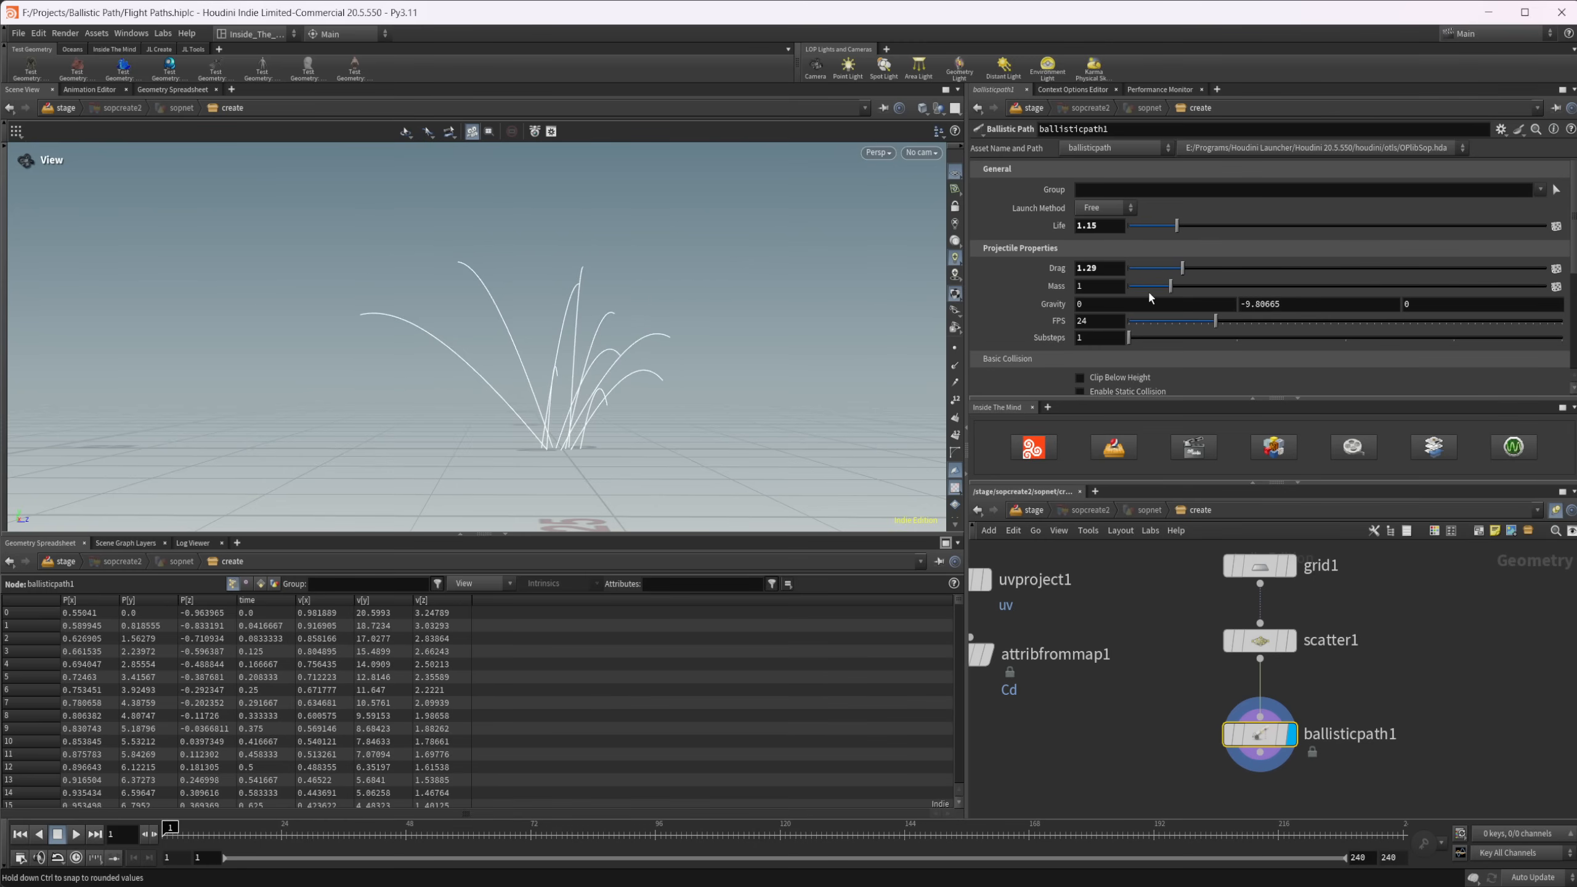
drag(1151, 286, 1136, 286)
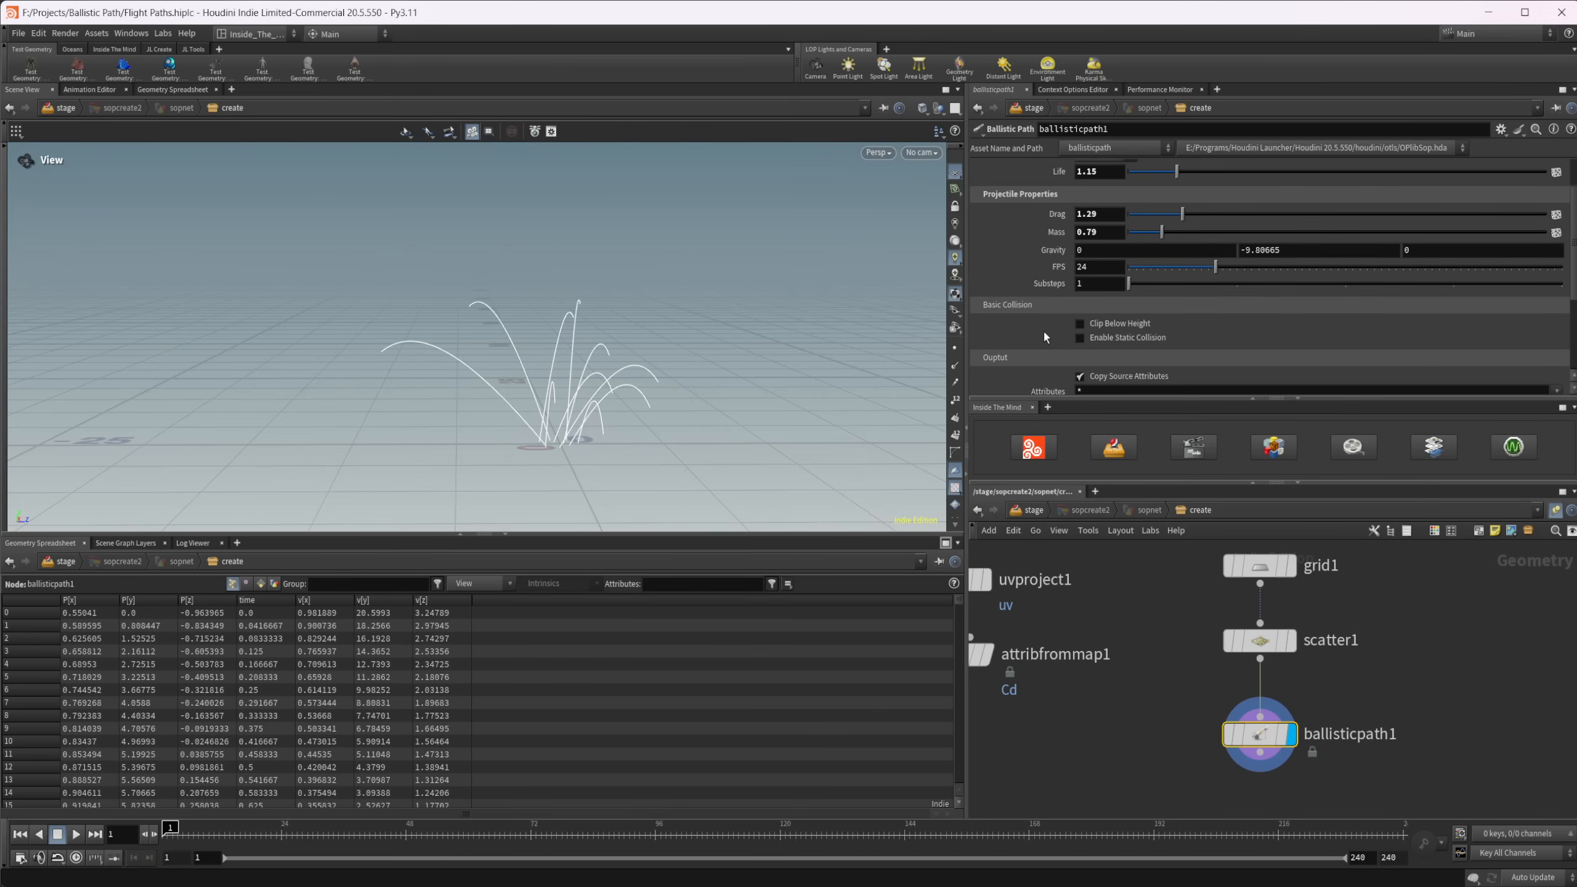
Step: Enable Clip Below Height and raise the arcs' life to 3.49
click(1079, 323)
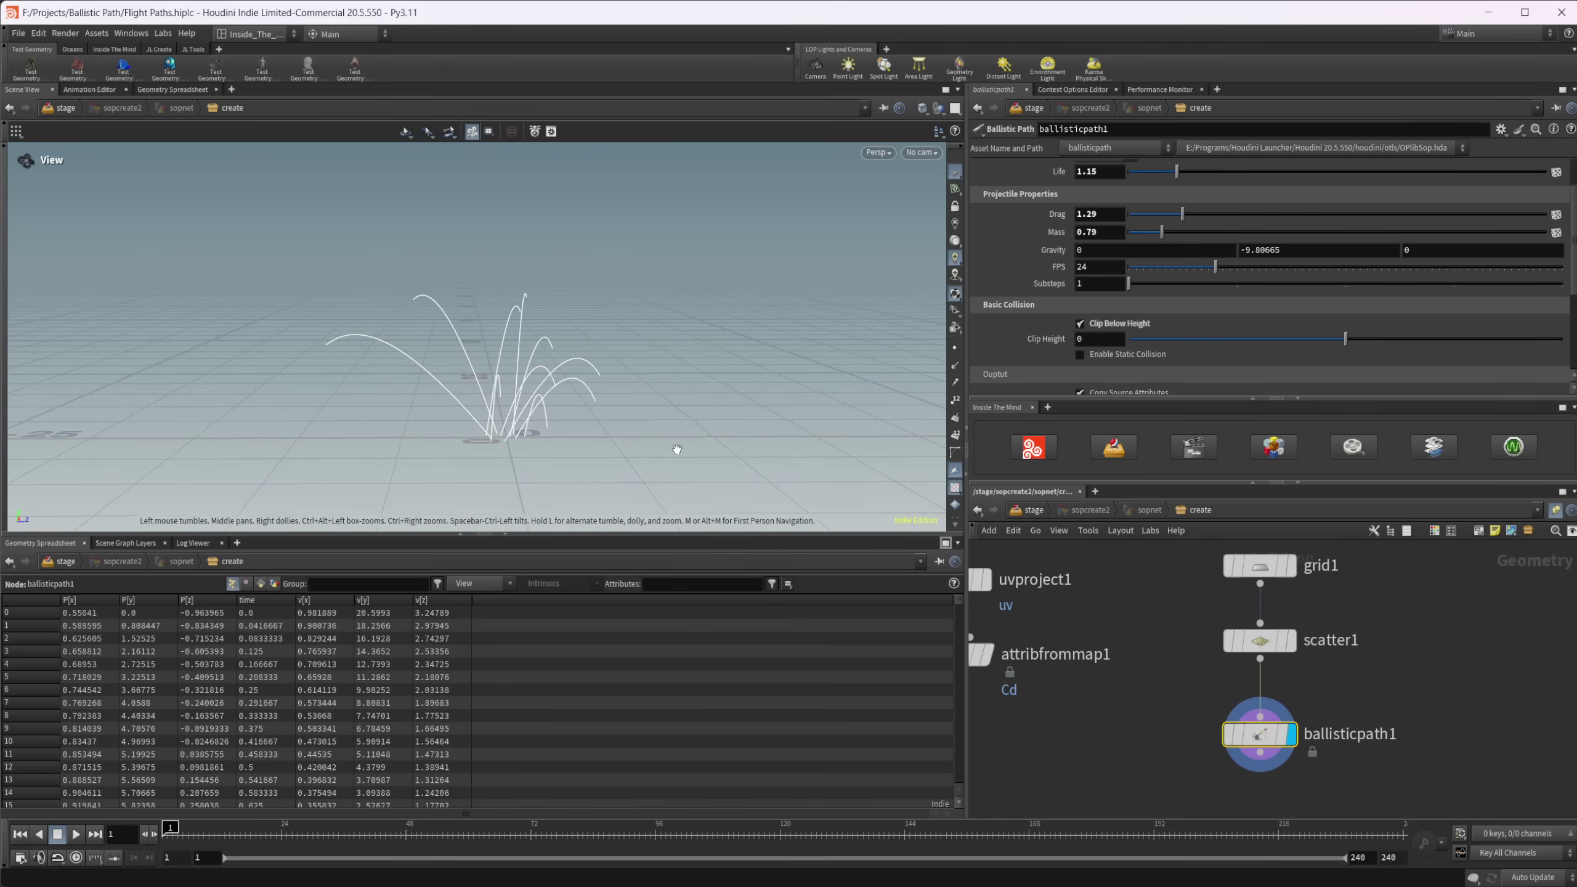
drag(1174, 171, 1199, 209)
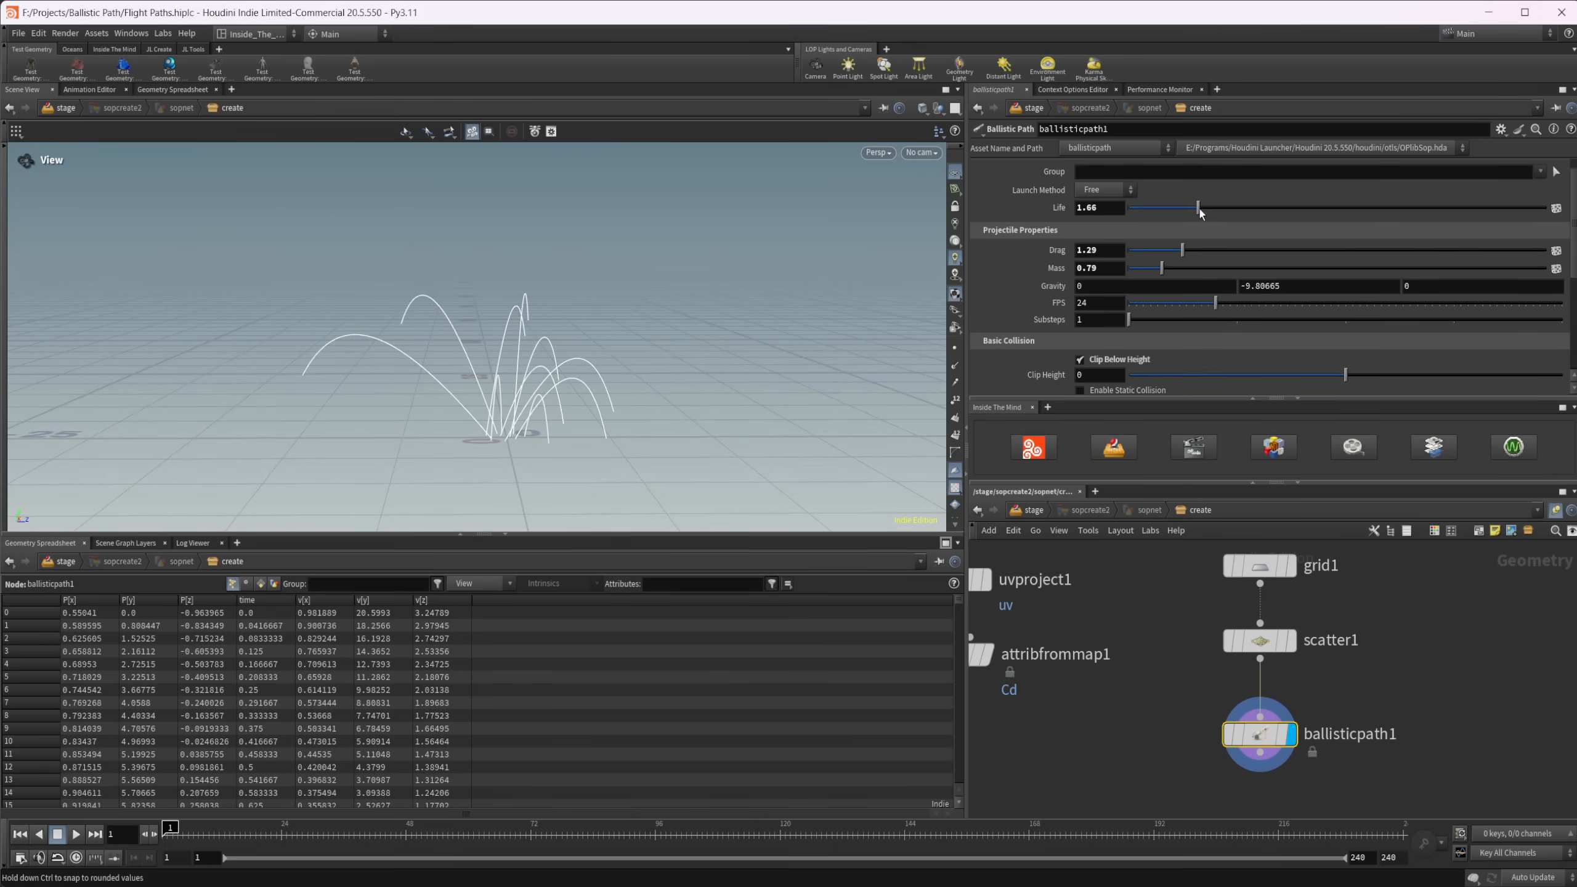
drag(1196, 207, 1276, 207)
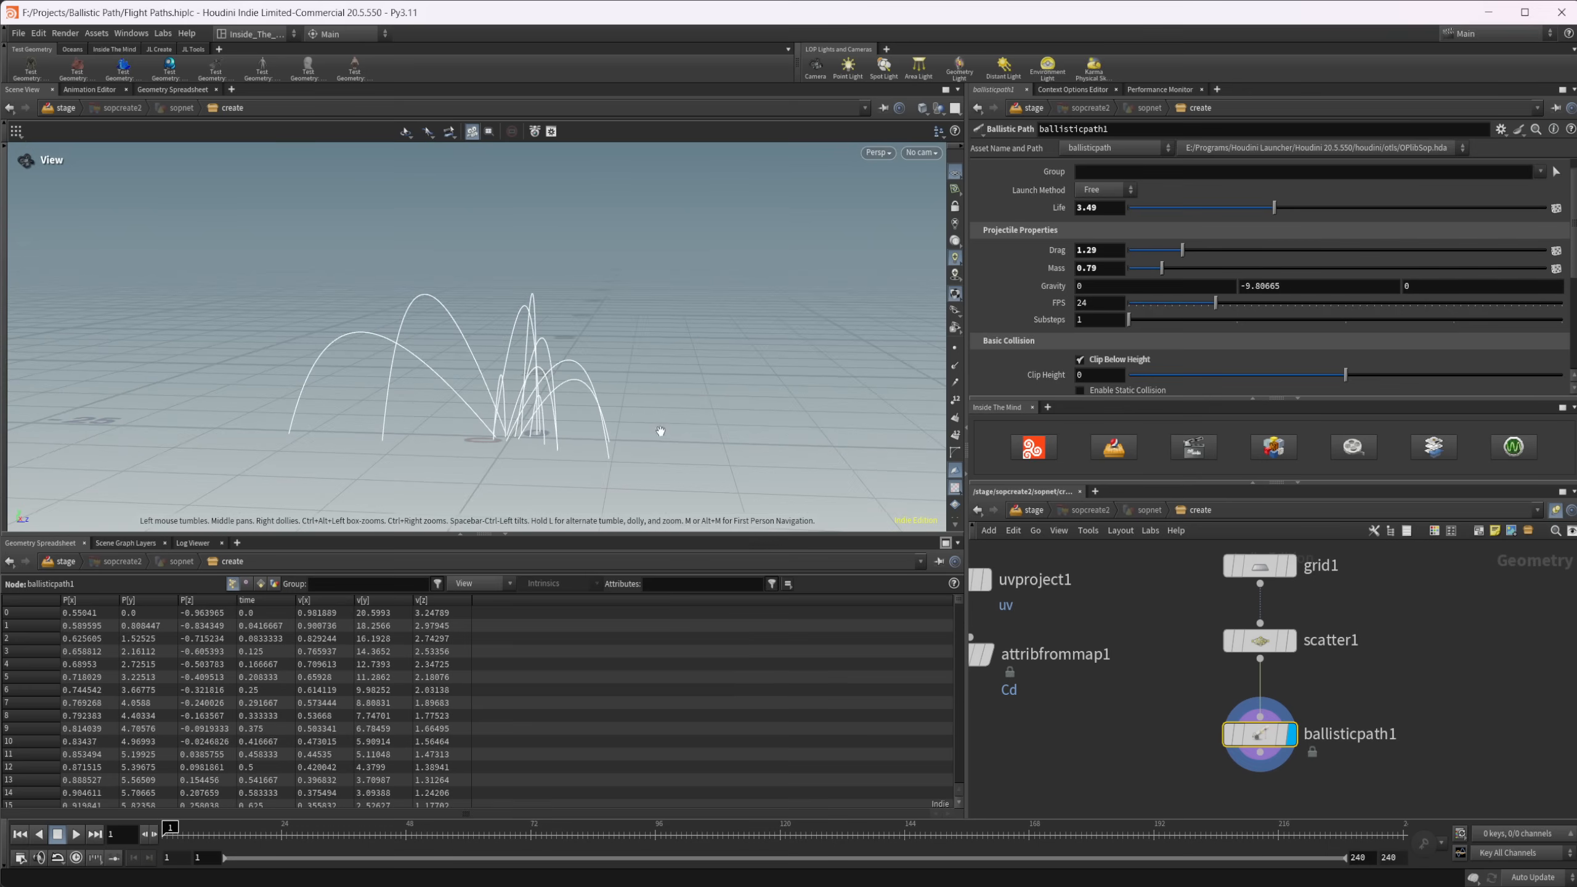
mouse_move(531, 483)
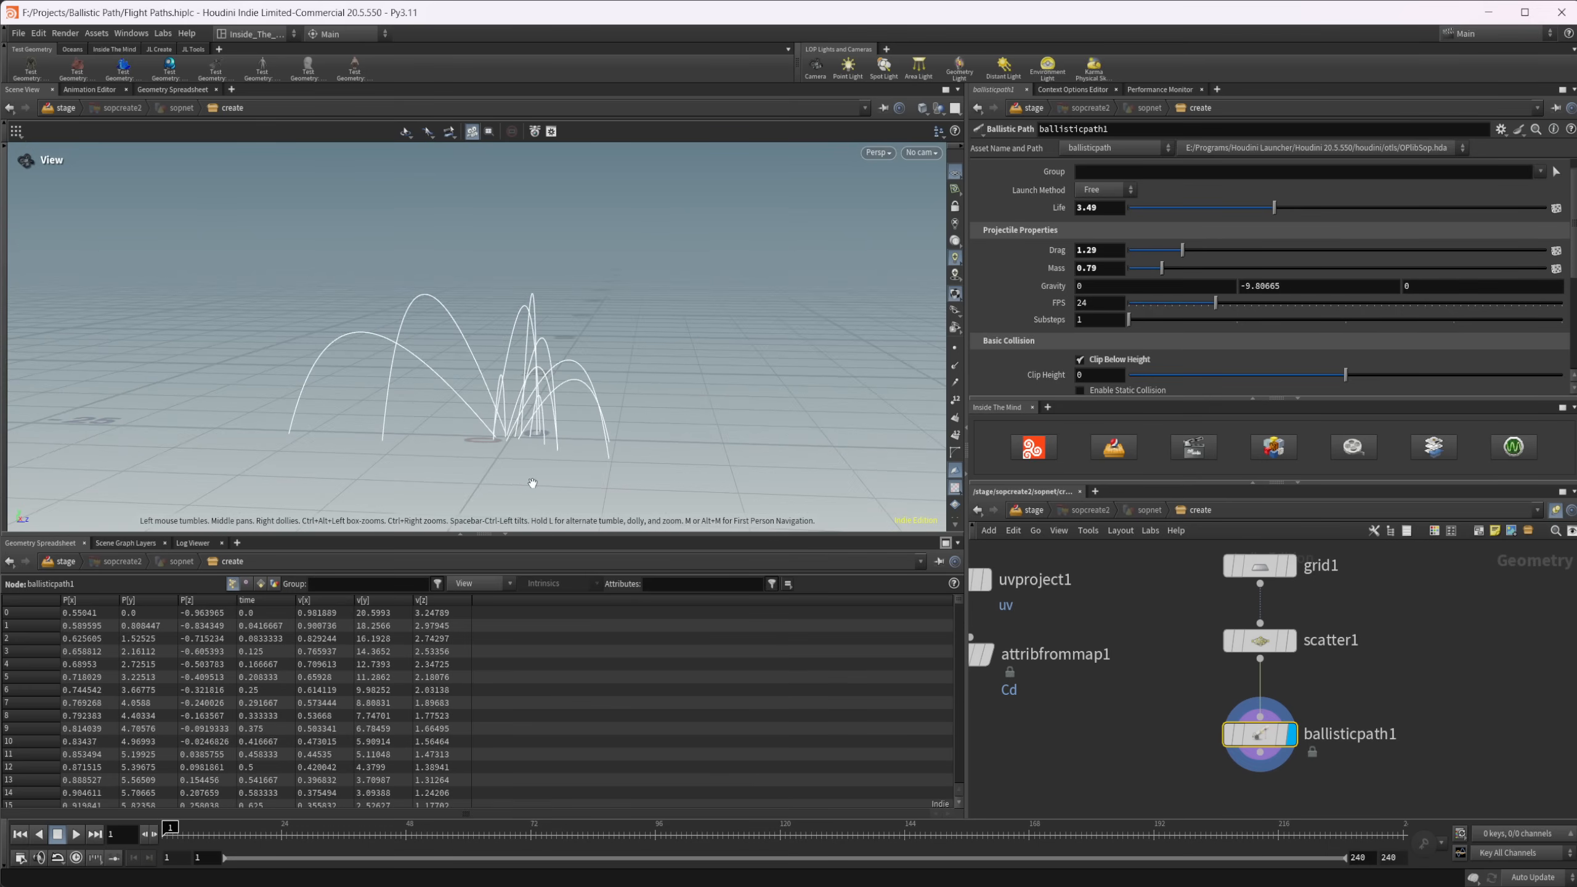
mouse_move(647, 365)
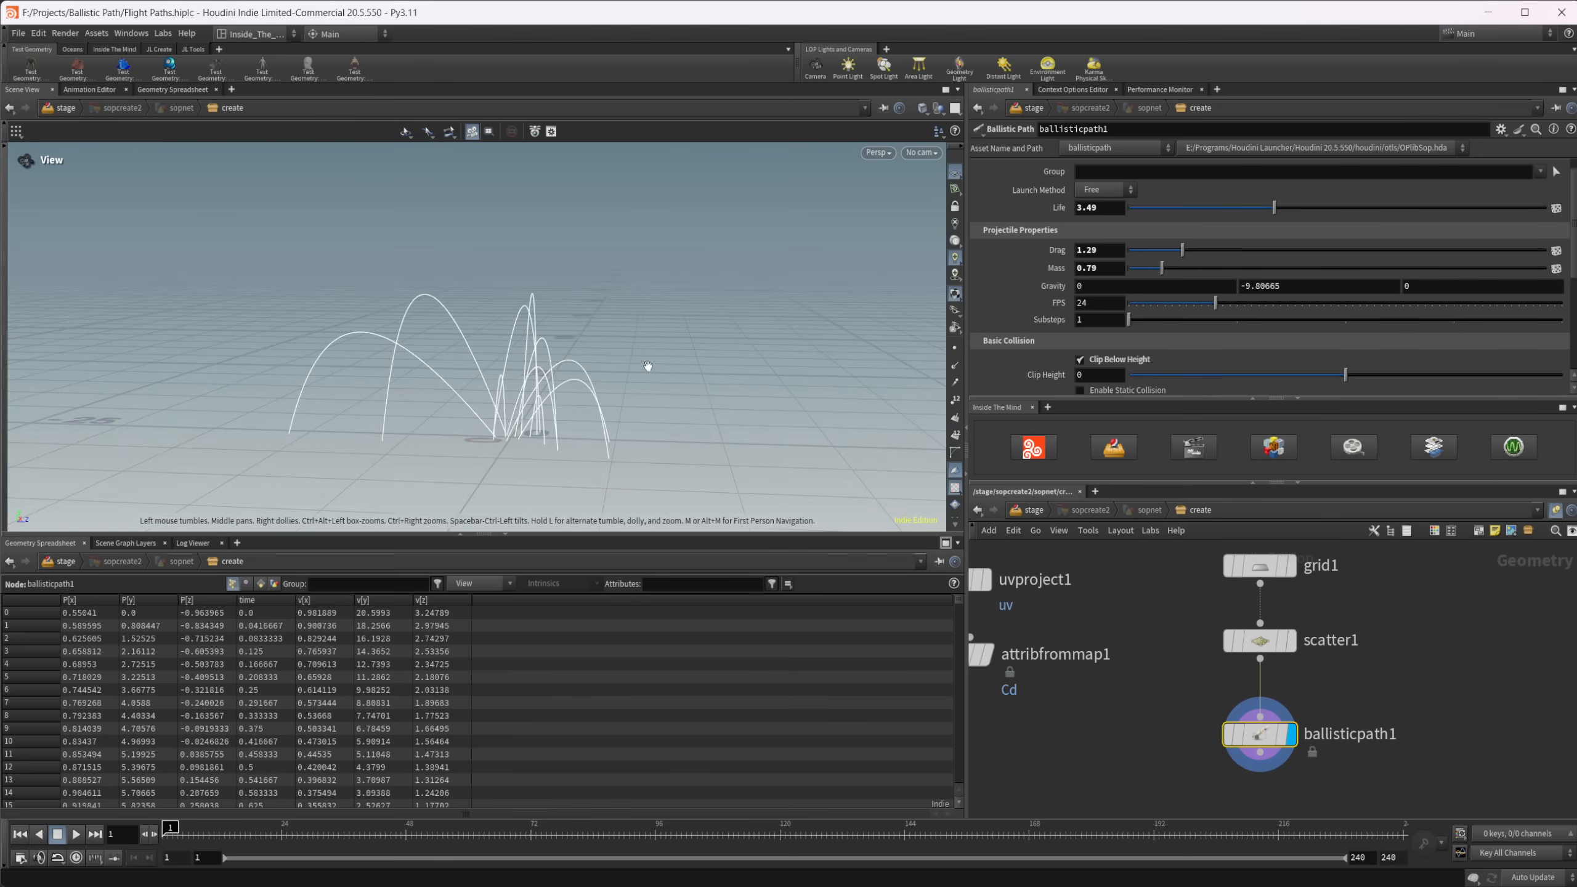
scroll(down, 3)
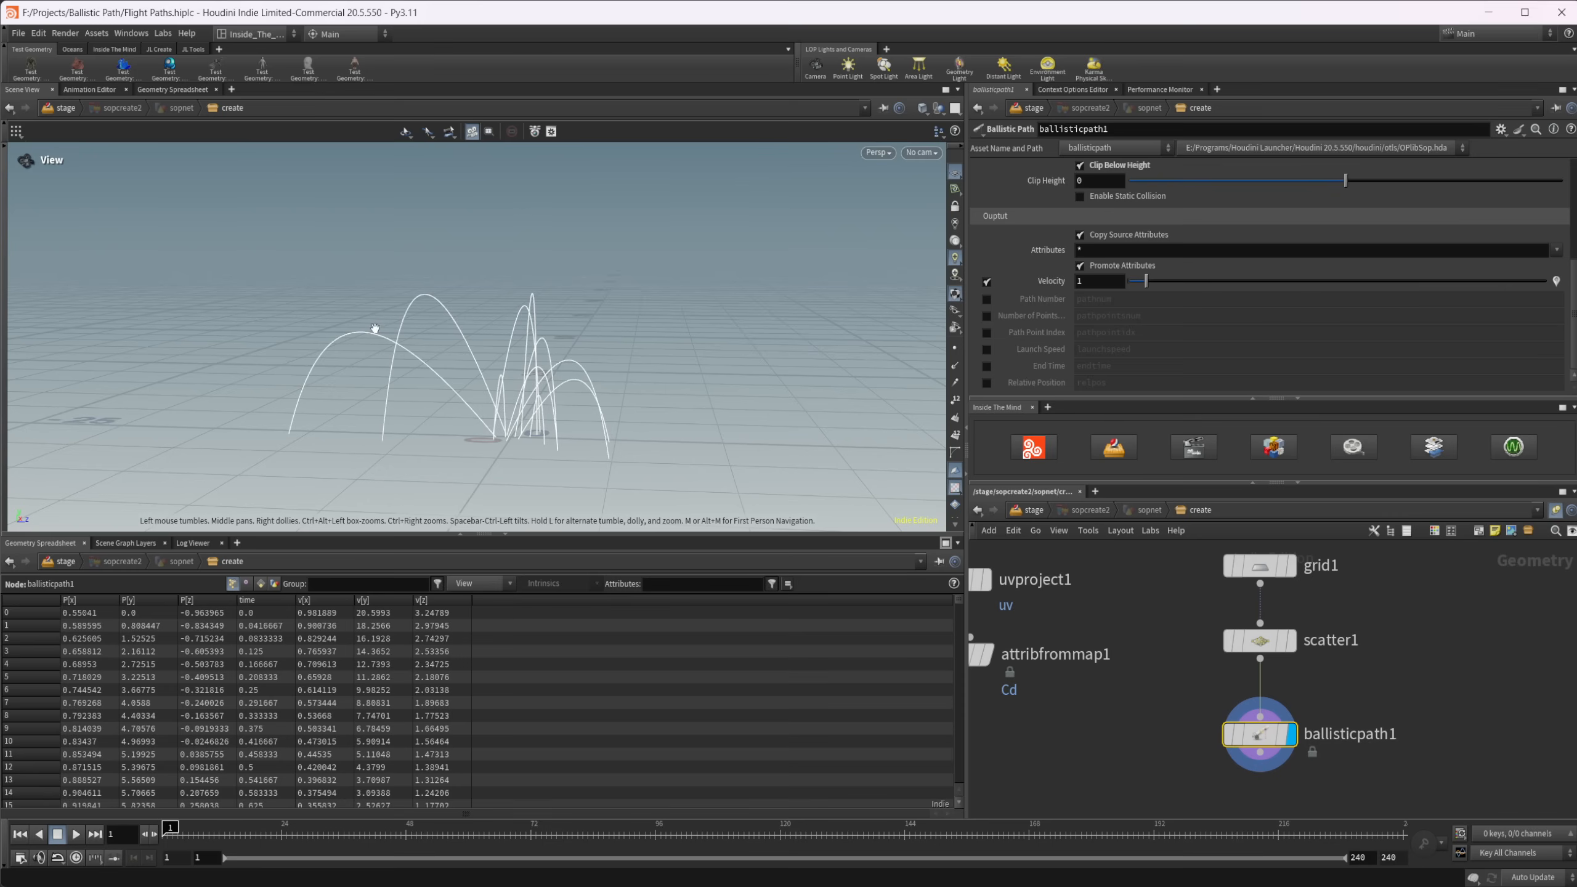
mouse_move(487, 424)
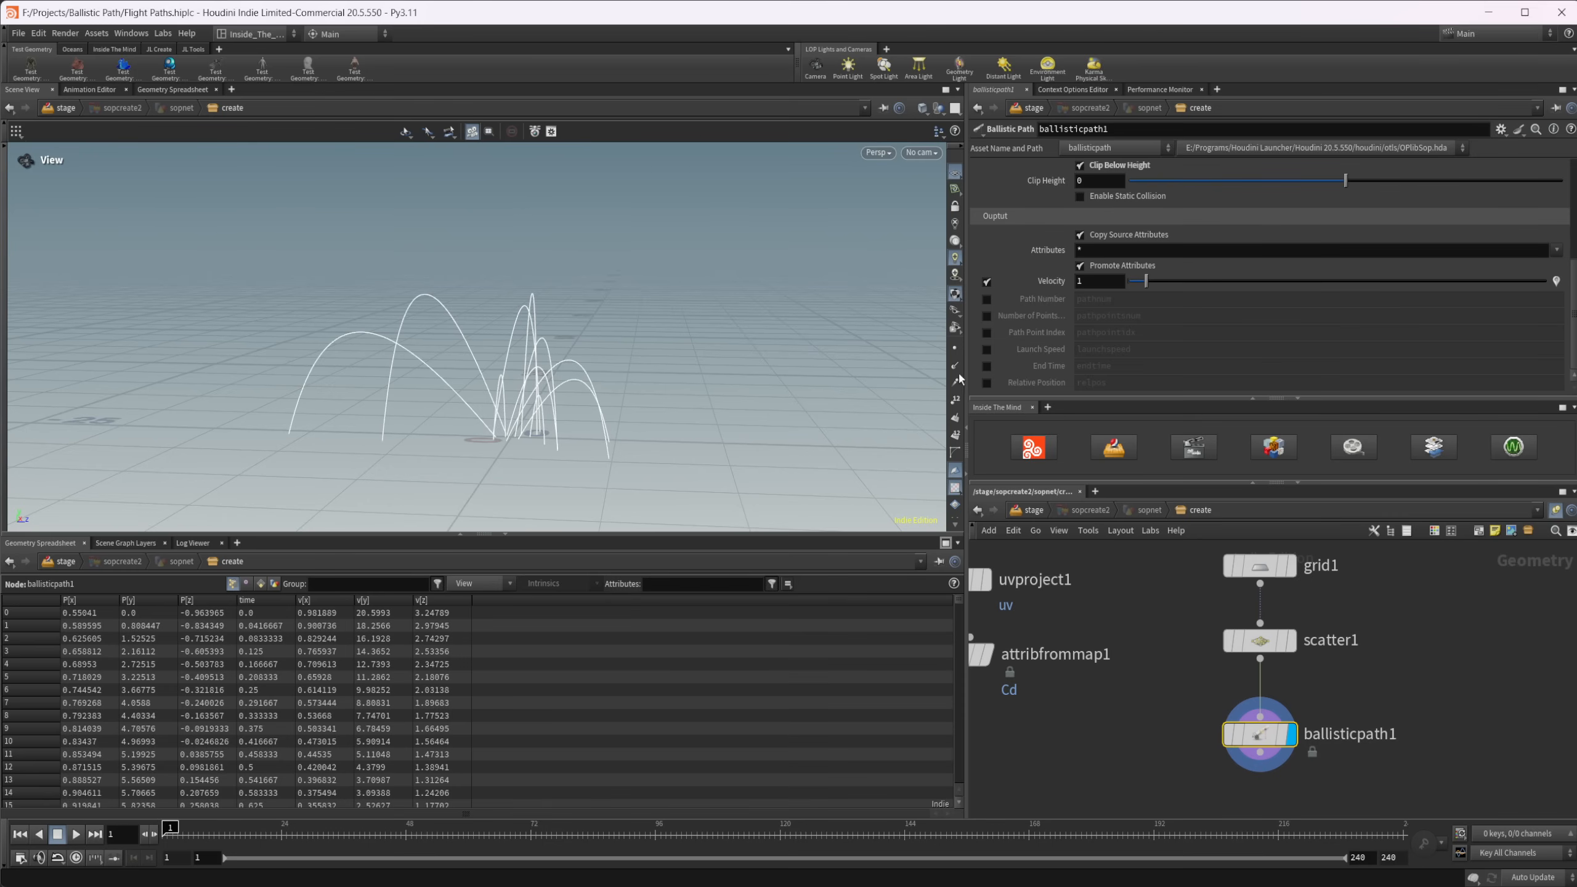
Step: Set the promoted velocity on ballisticpath1 to about 2.37
drag(1141, 281, 1176, 281)
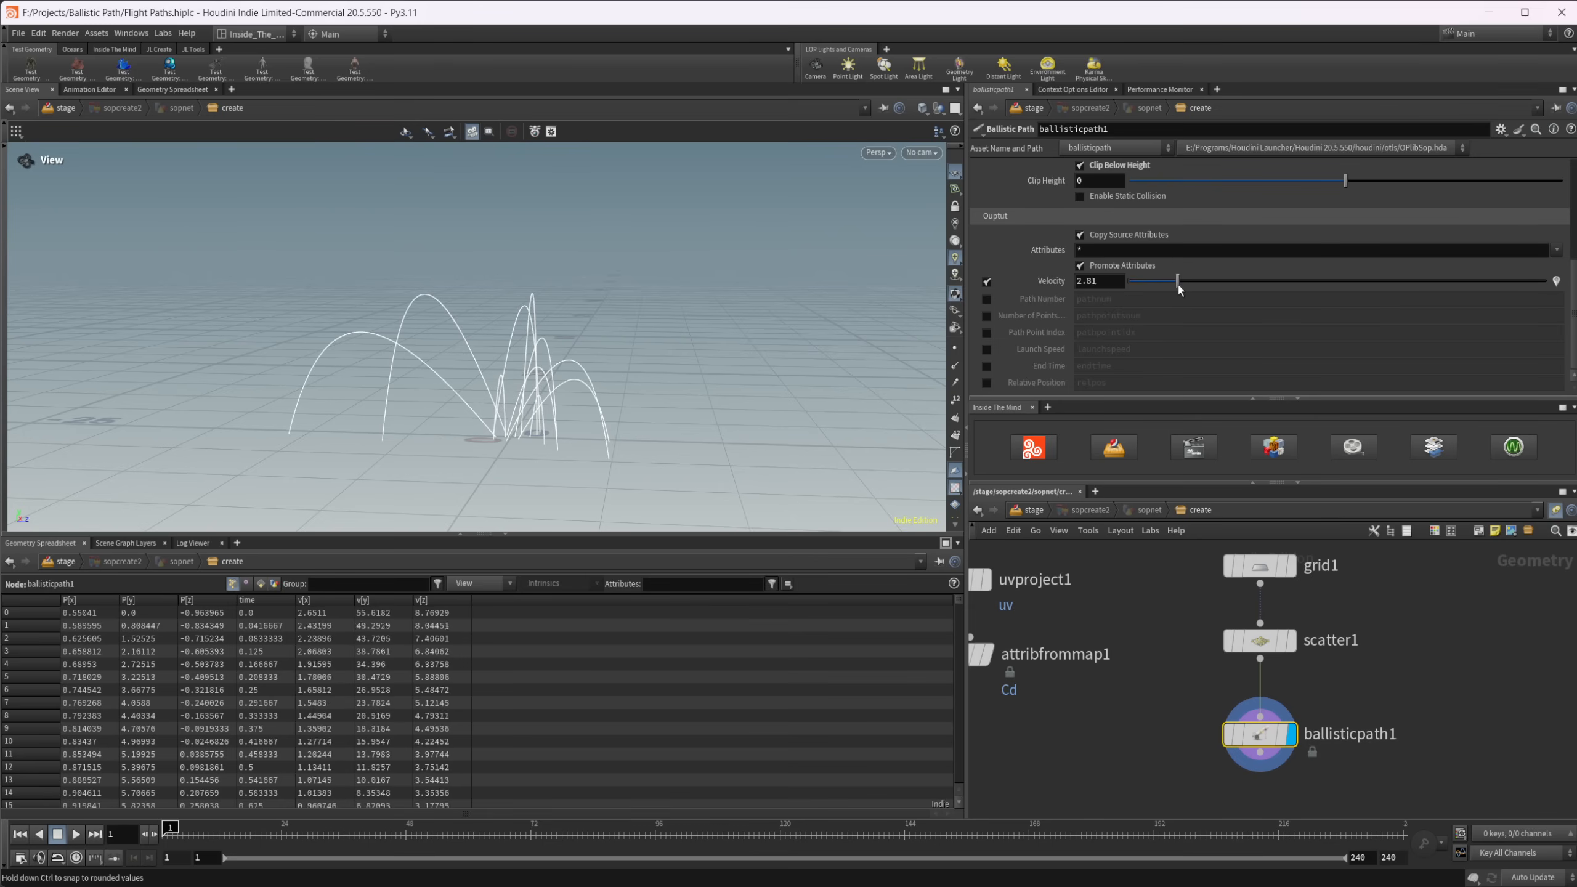
drag(1176, 281, 1167, 280)
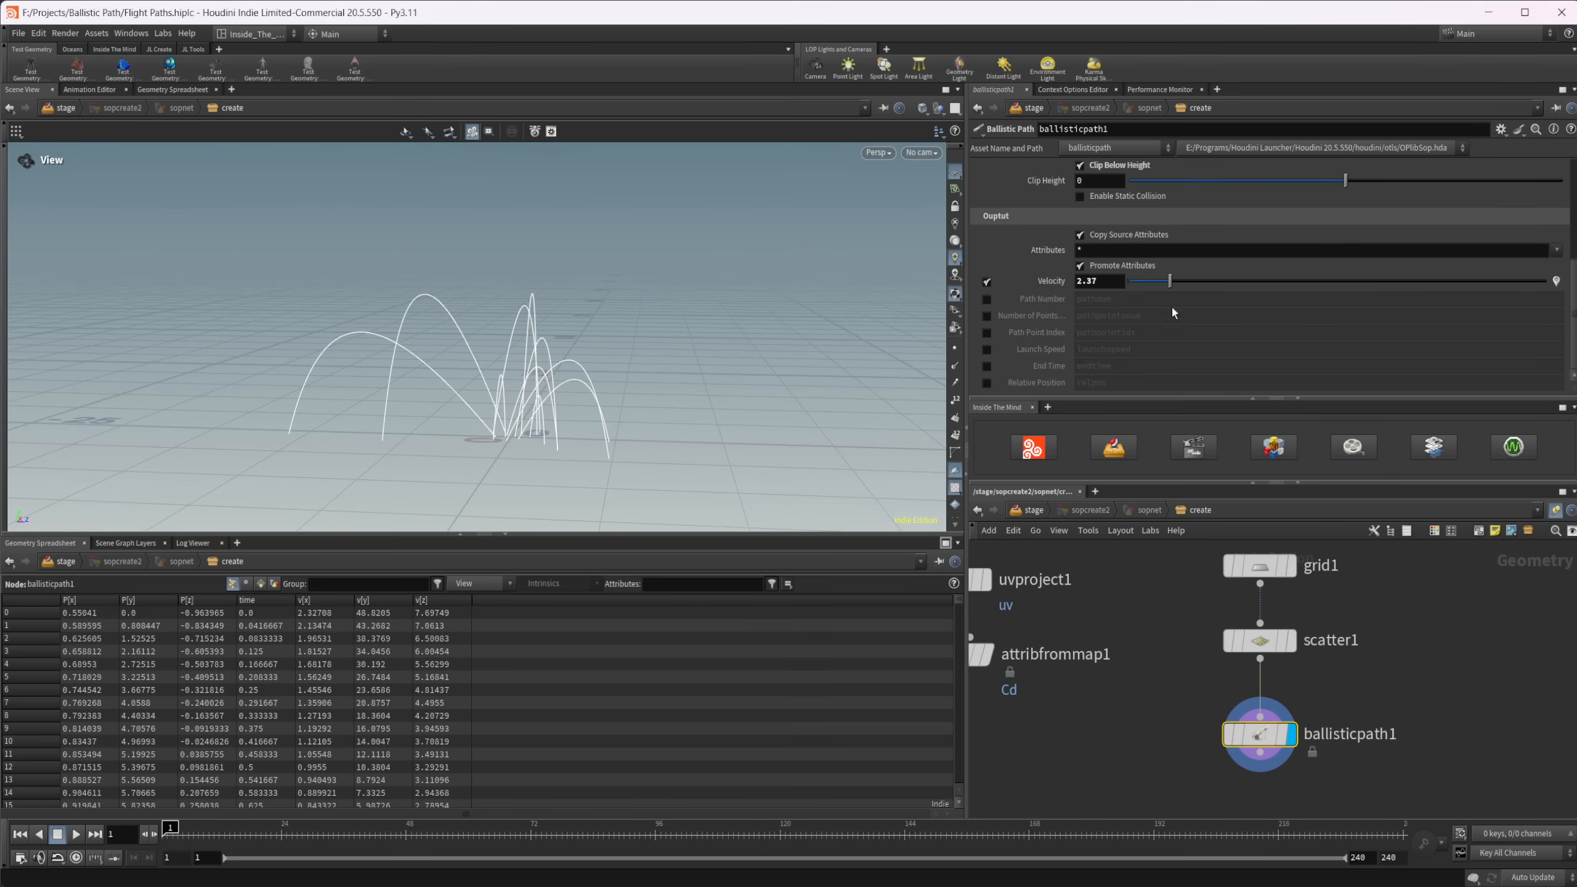
mouse_move(459, 657)
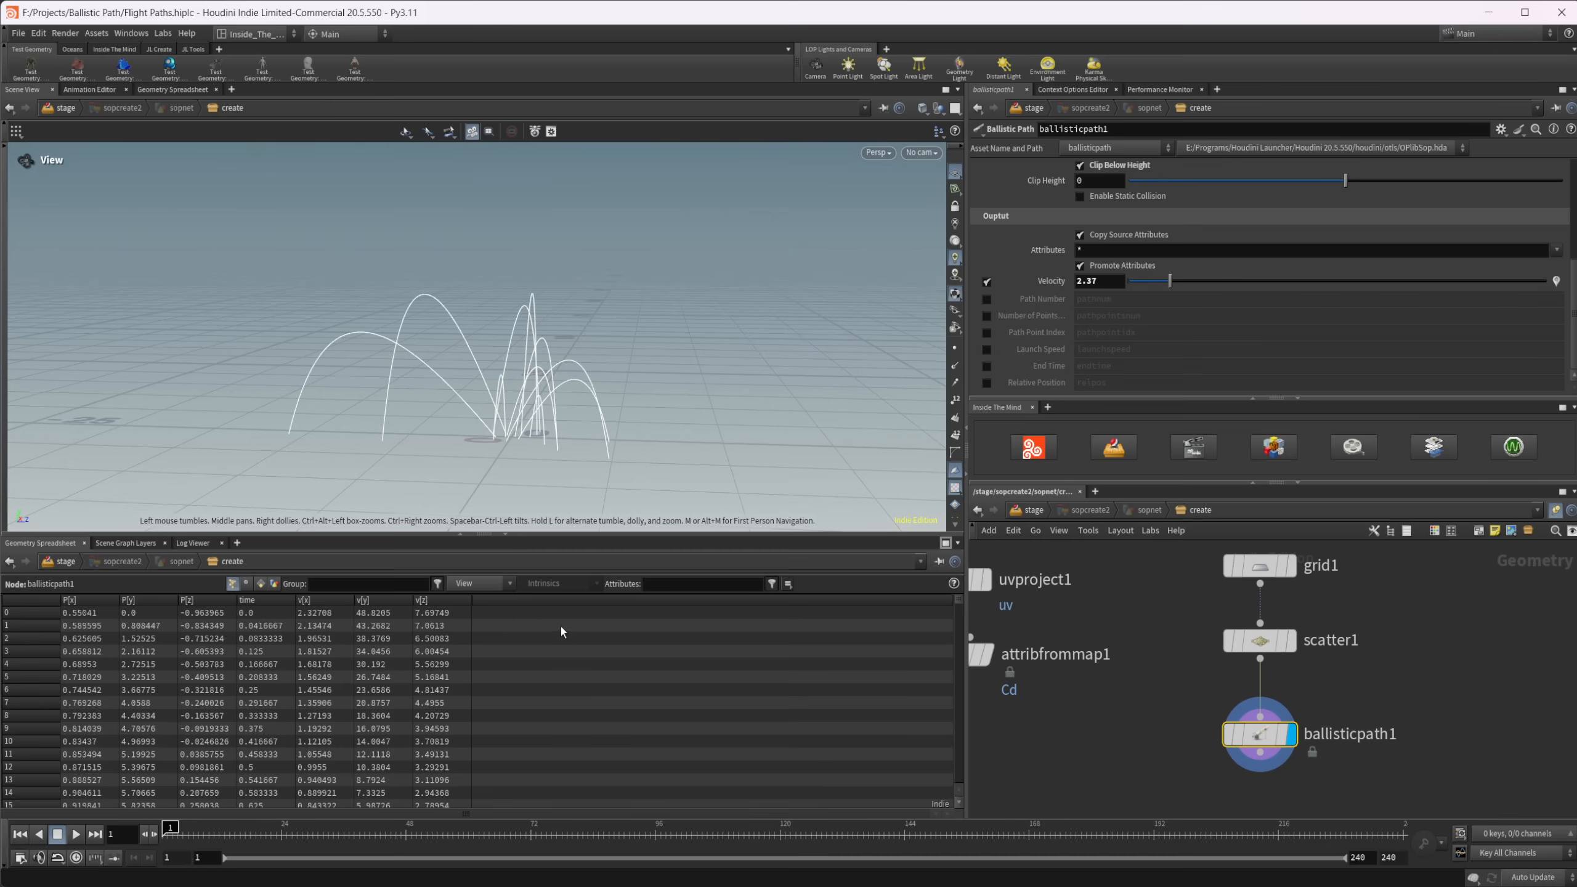
mouse_move(1175, 308)
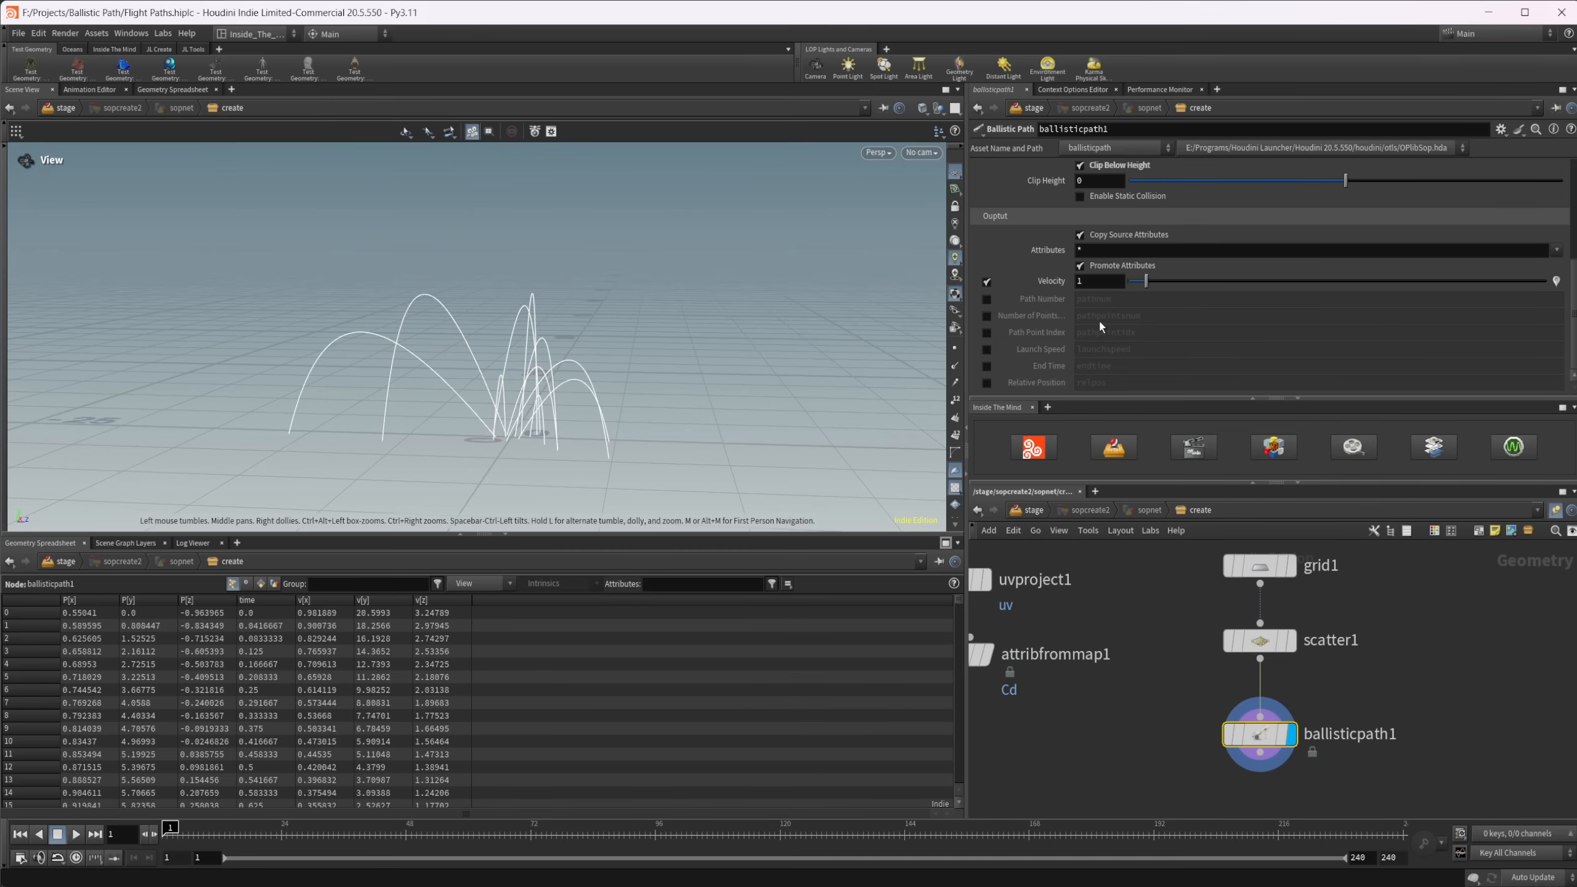
mouse_move(1079, 341)
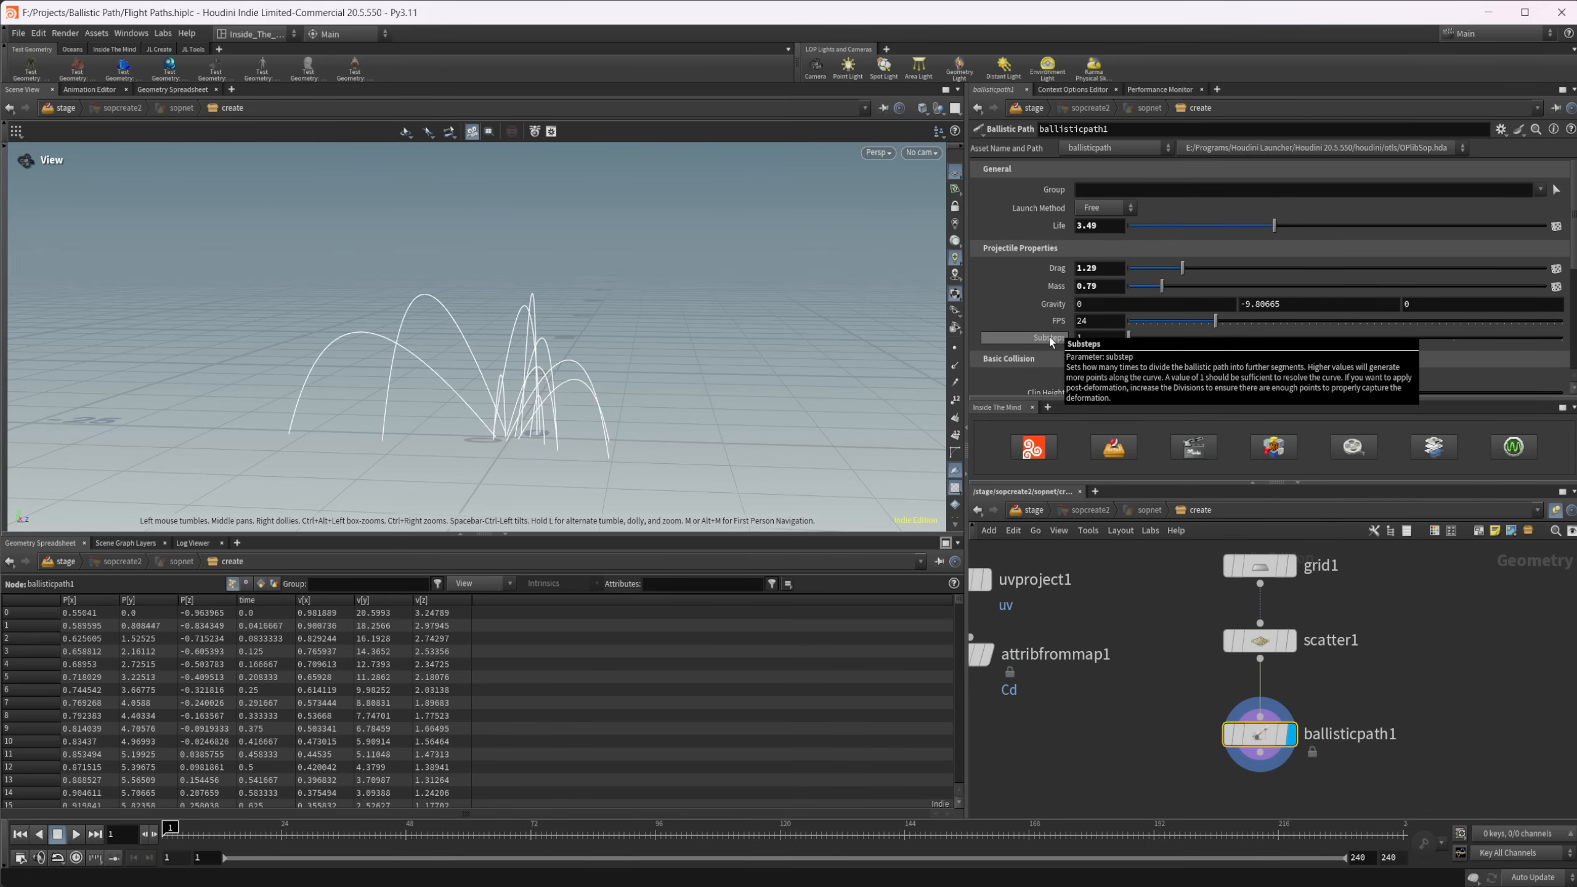
mouse_move(1109, 215)
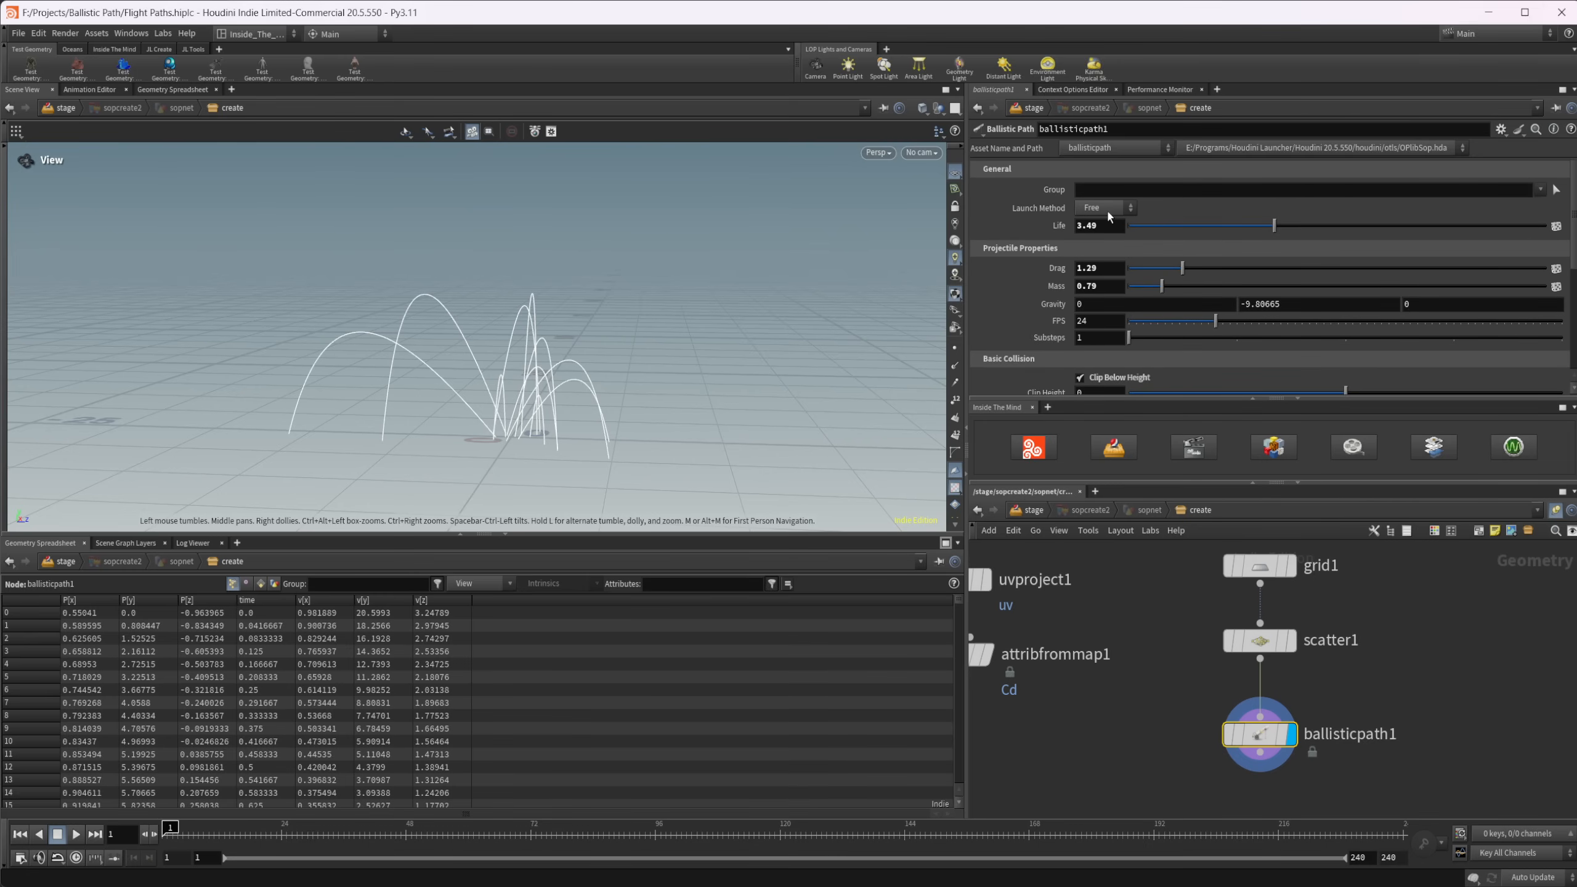
Step: Switch Launch Method to Targeted and display the world-map-textured globe in the viewport
click(1105, 207)
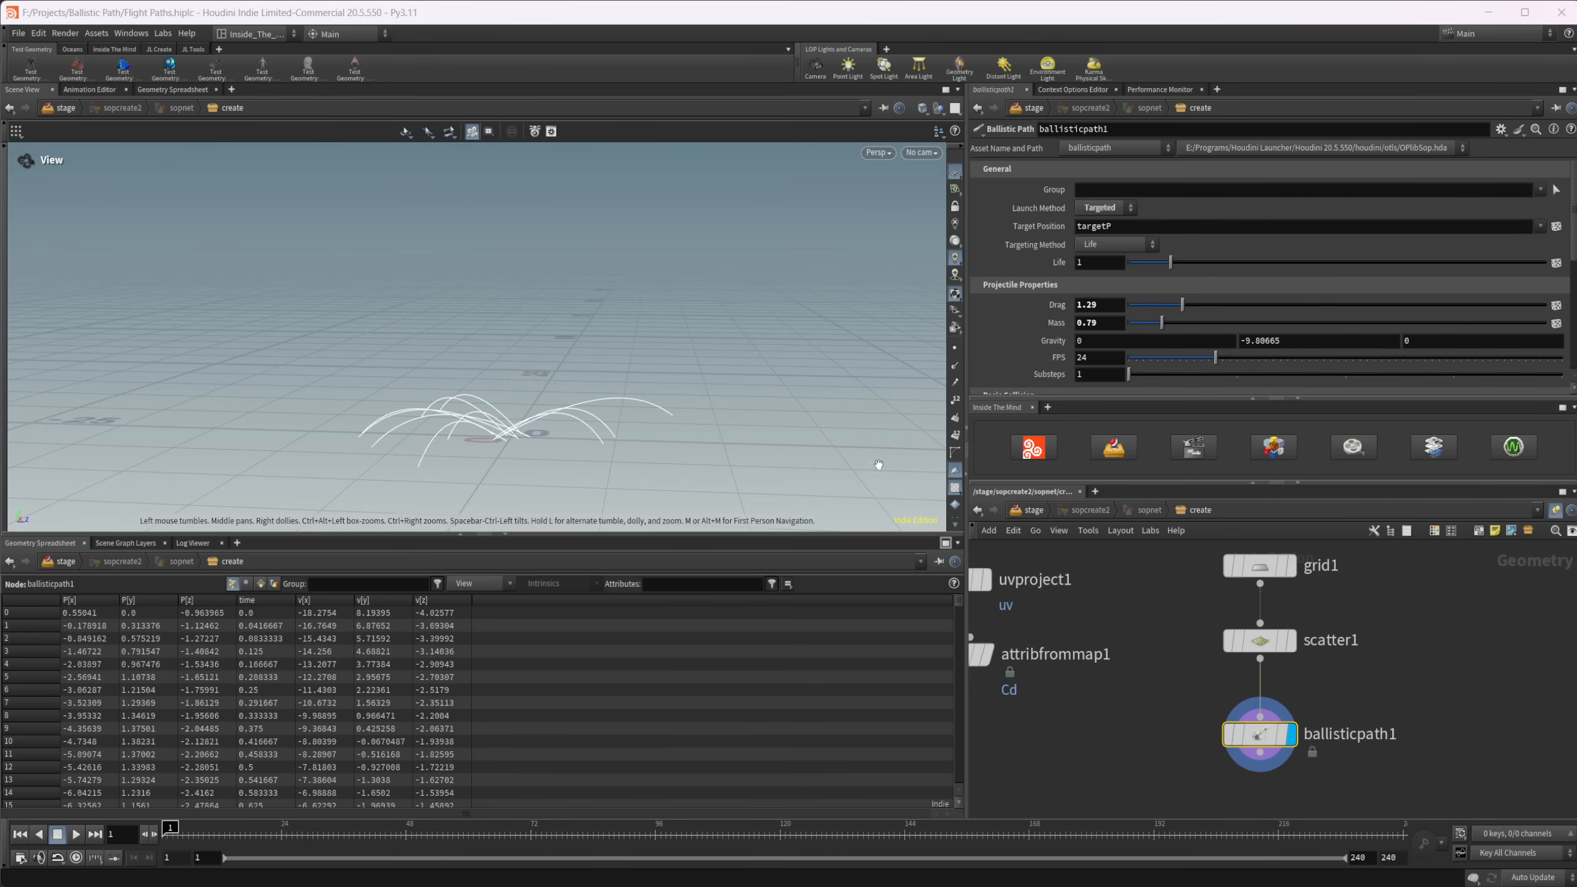
mouse_move(729, 383)
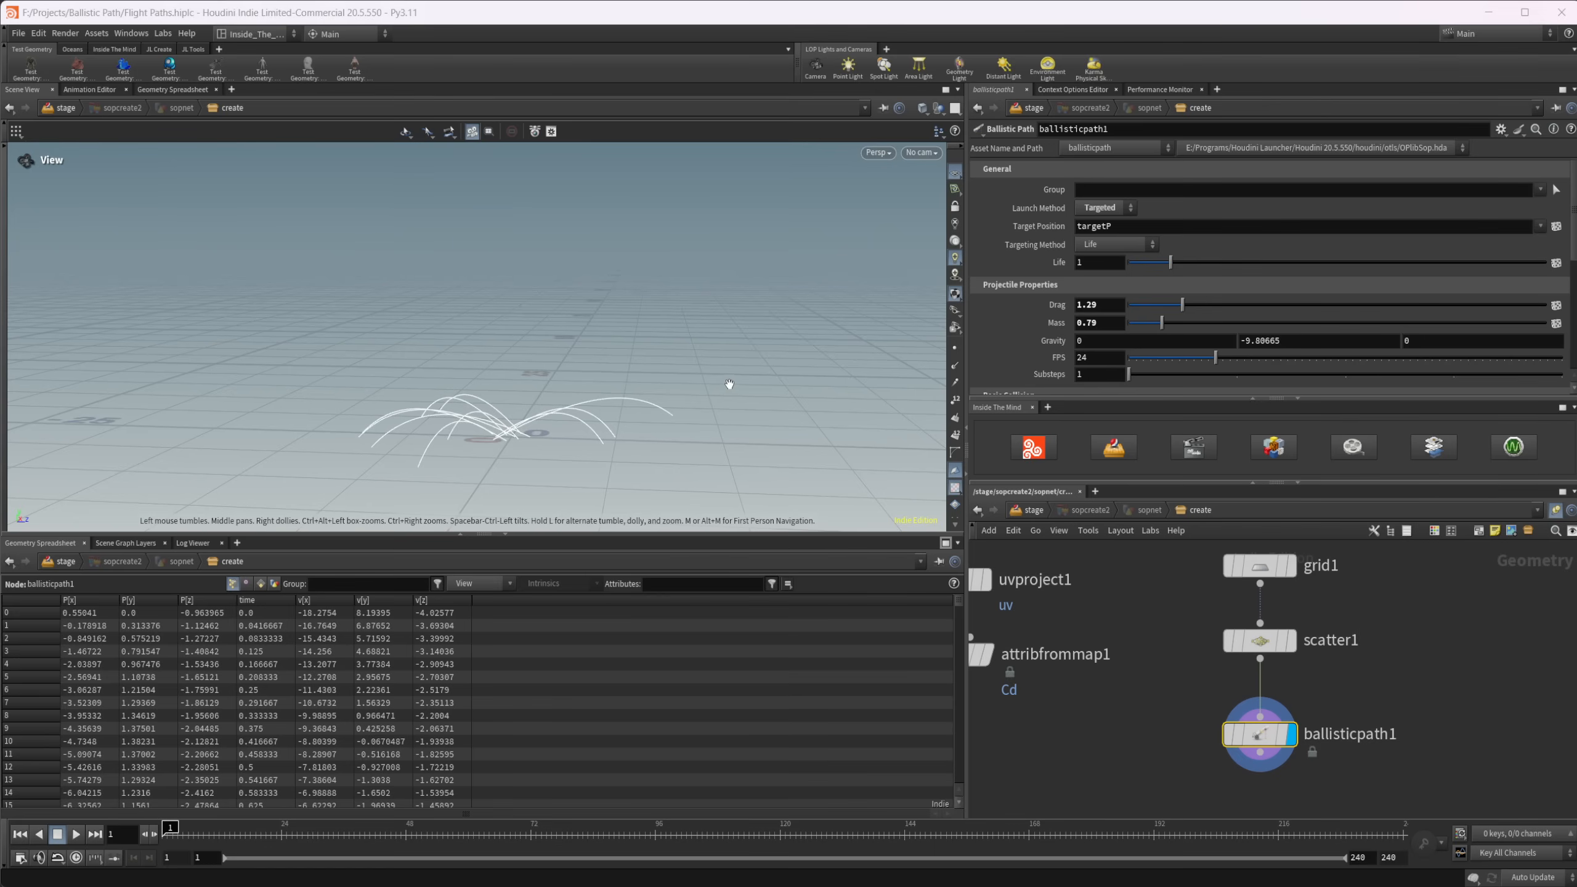
mouse_move(706, 354)
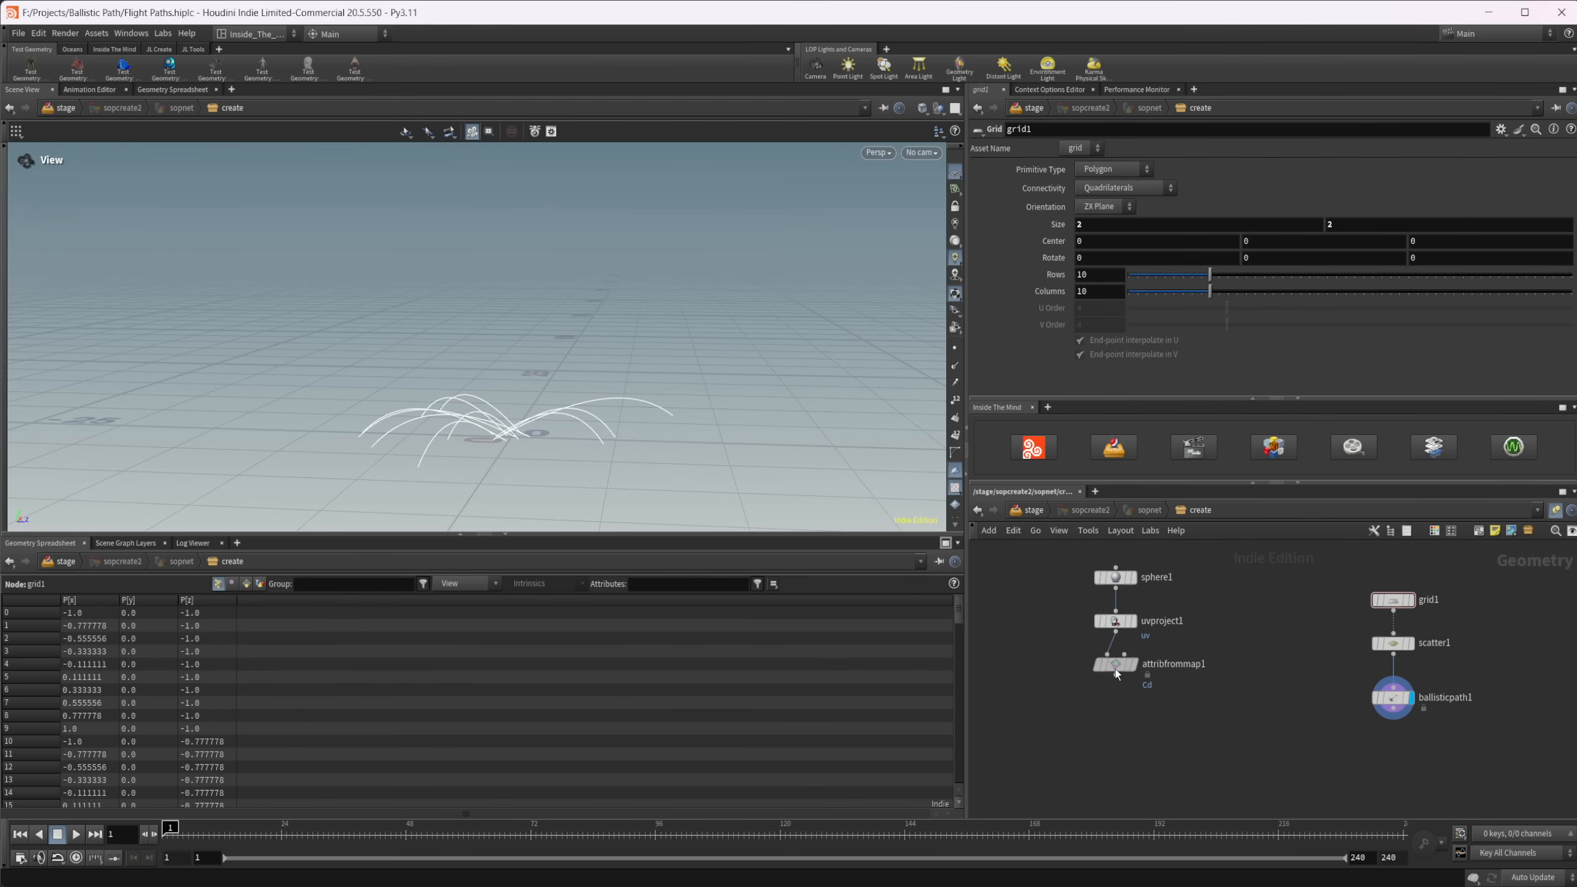
click(1116, 664)
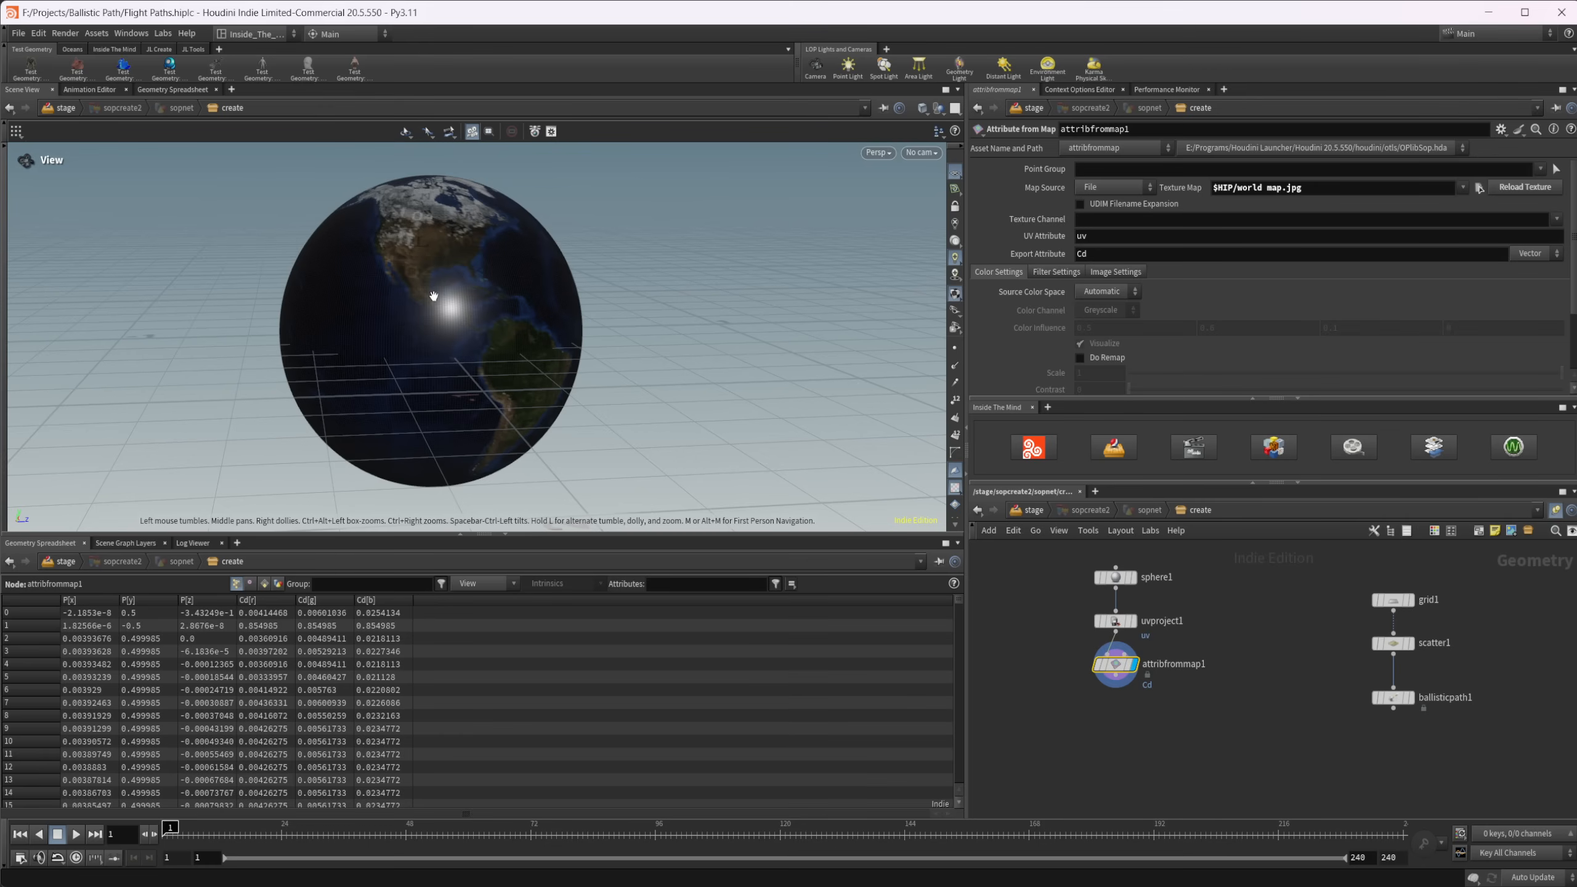
drag(432, 295, 607, 407)
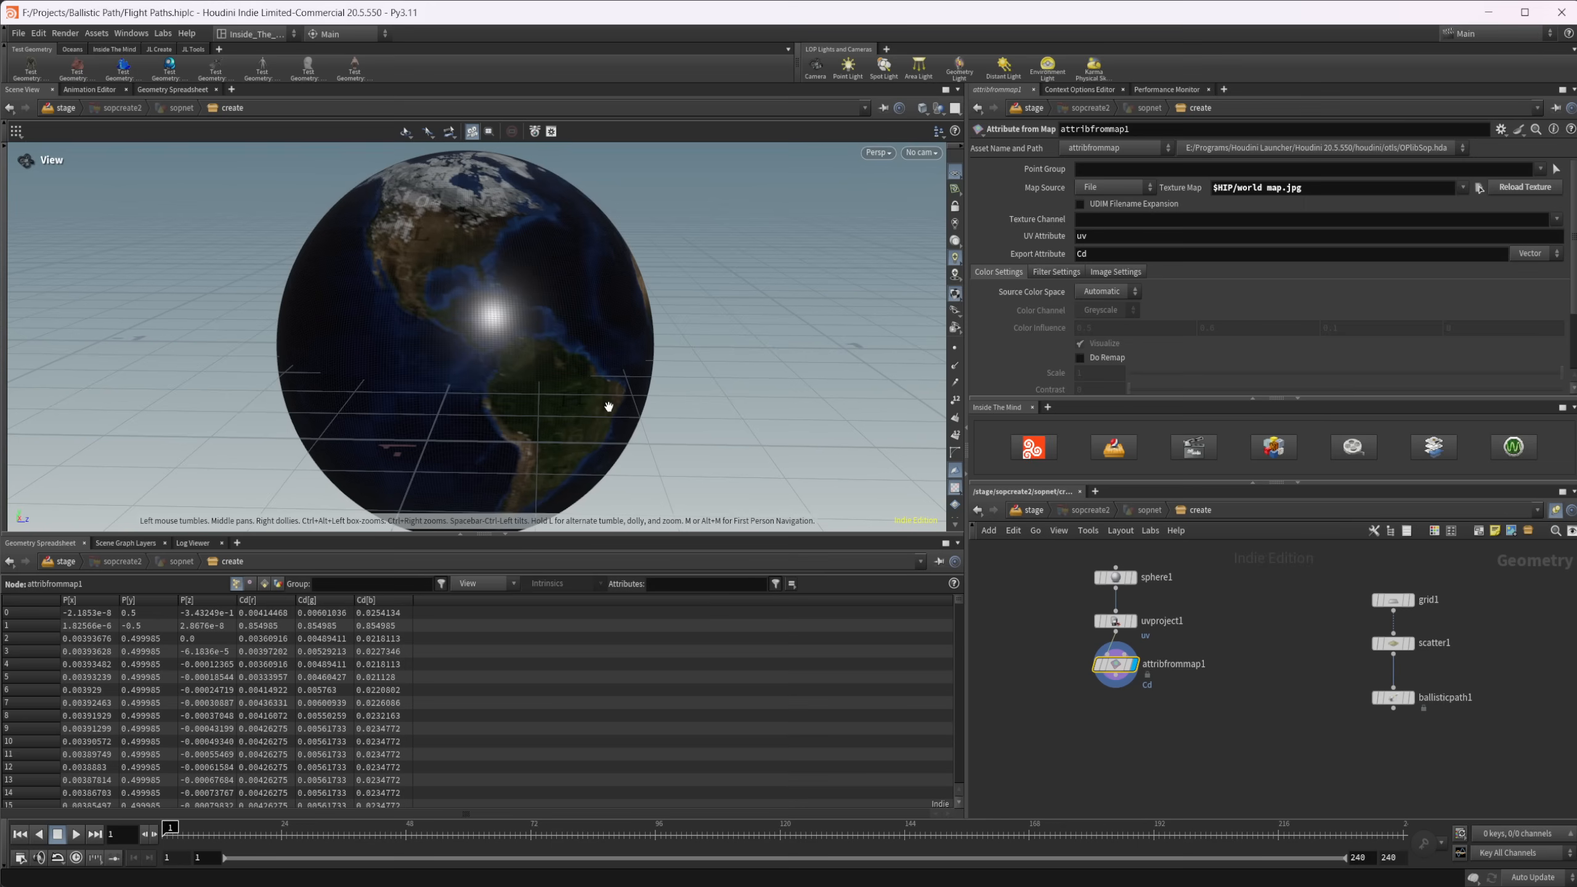
mouse_move(601, 406)
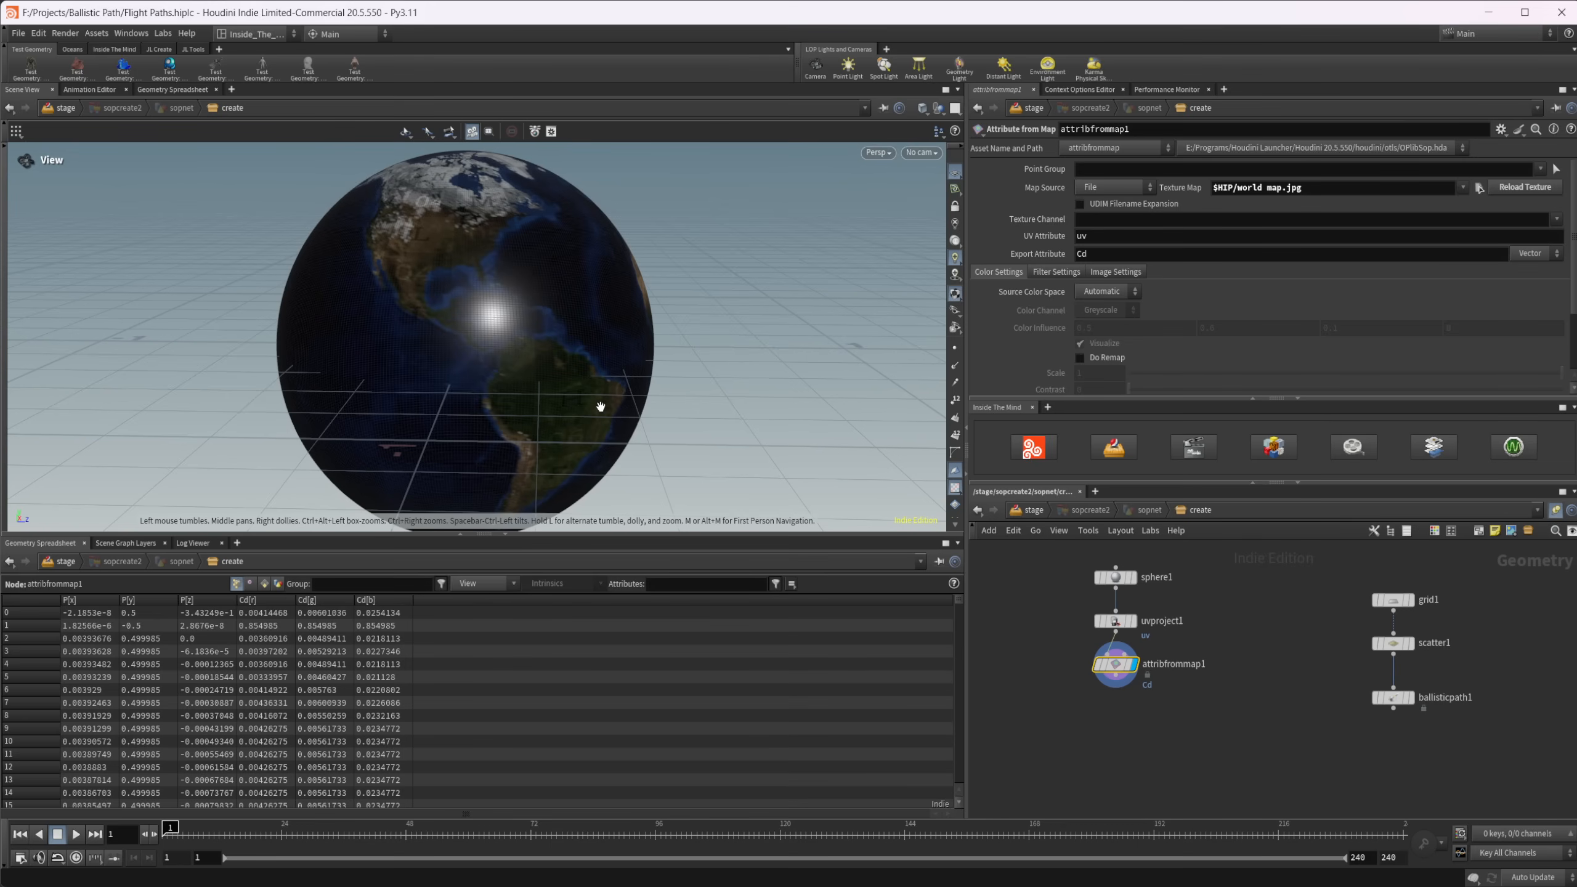
mouse_move(1077, 666)
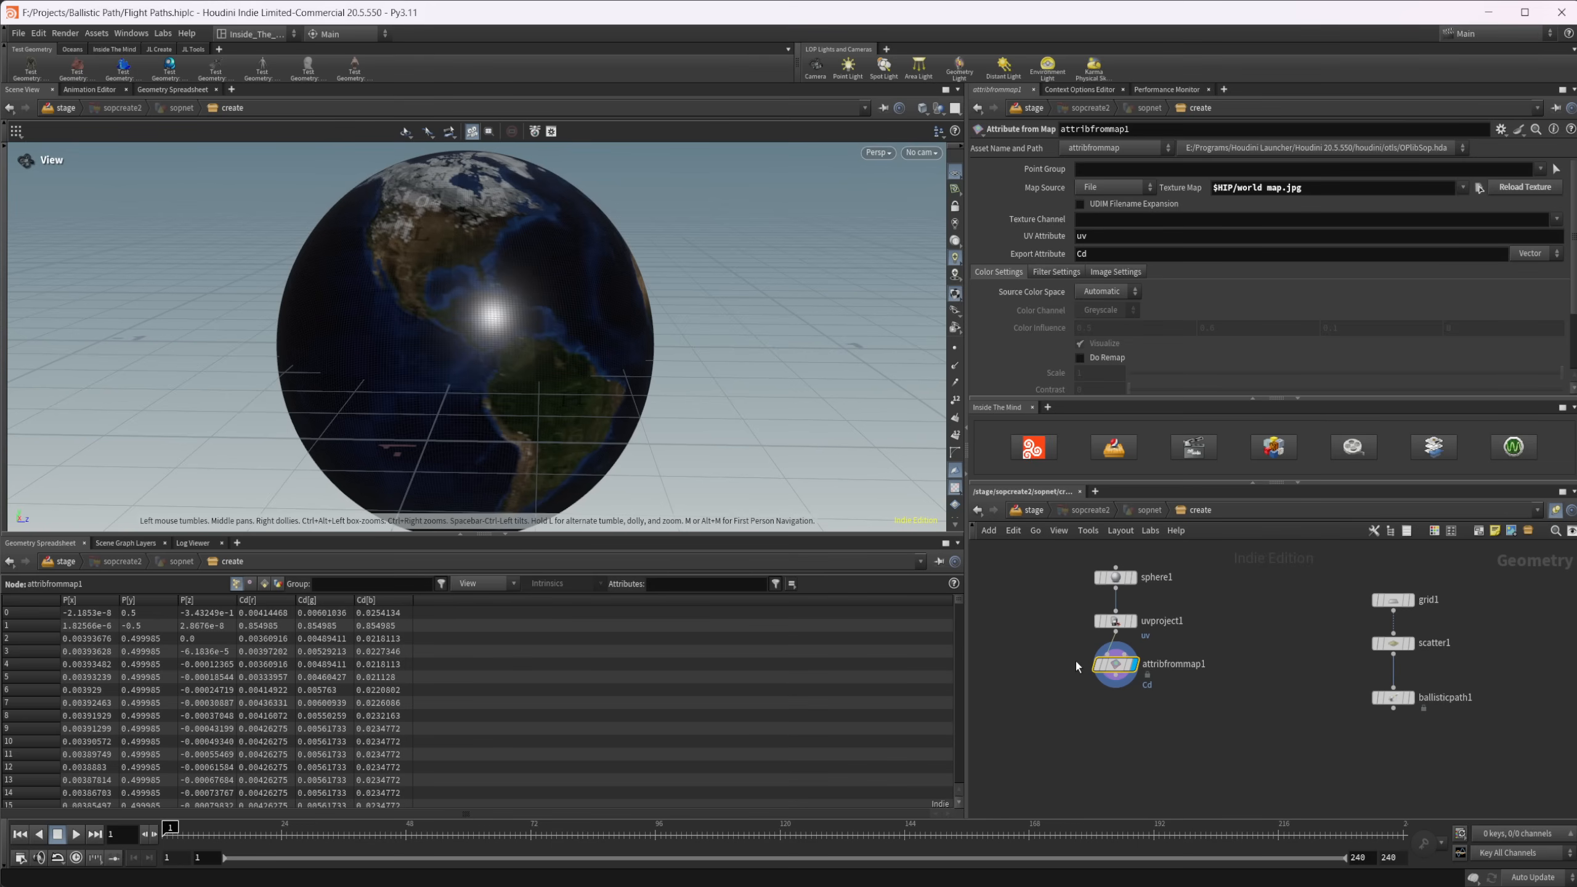
mouse_move(1056, 662)
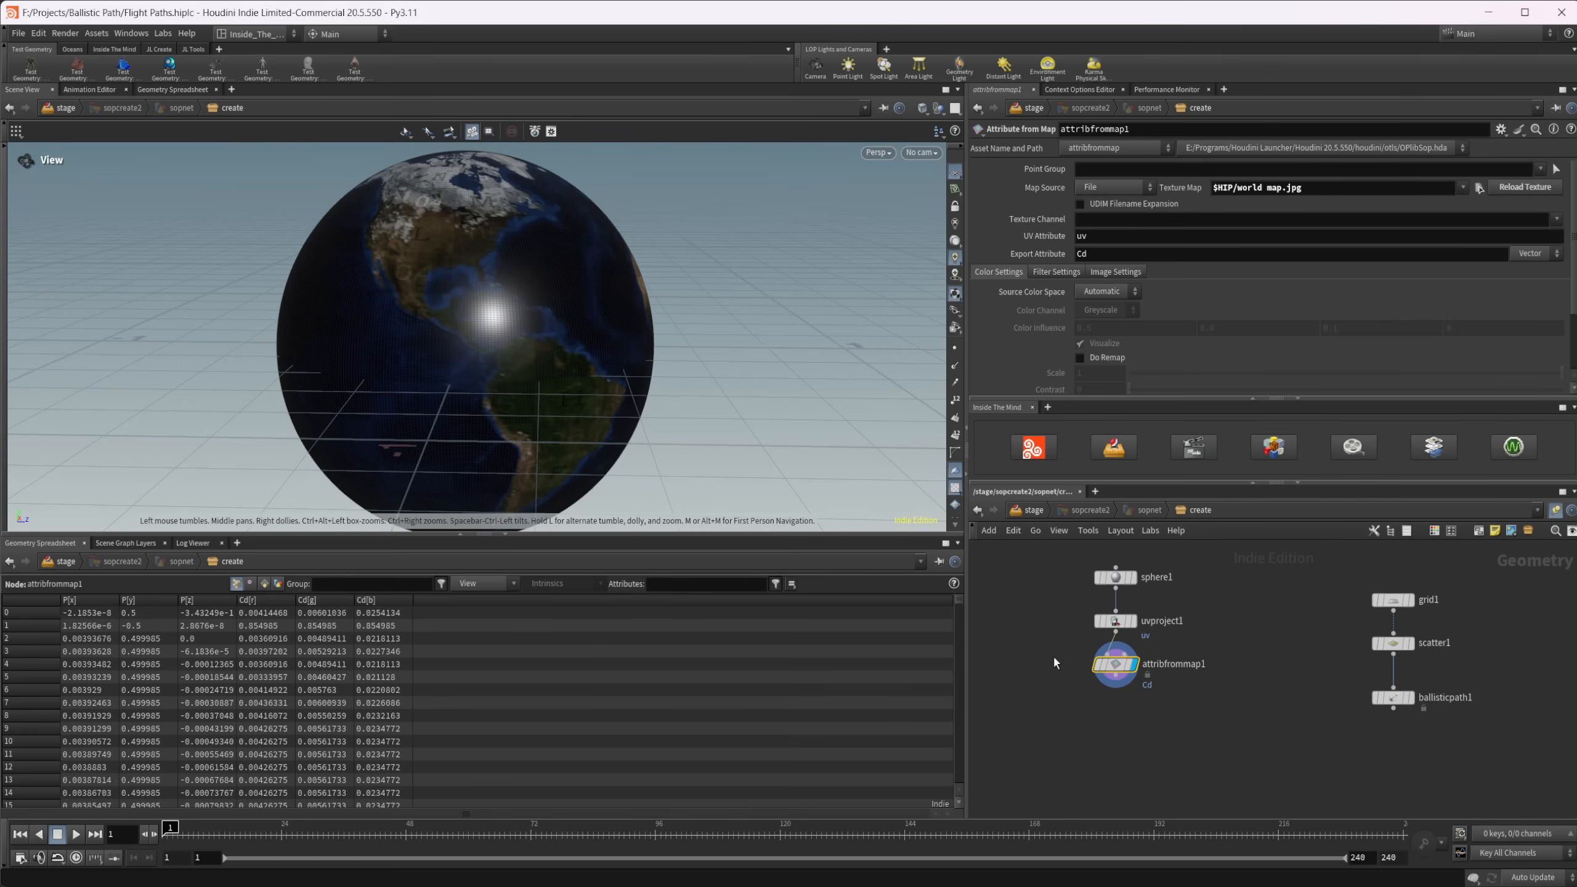
mouse_move(1072, 672)
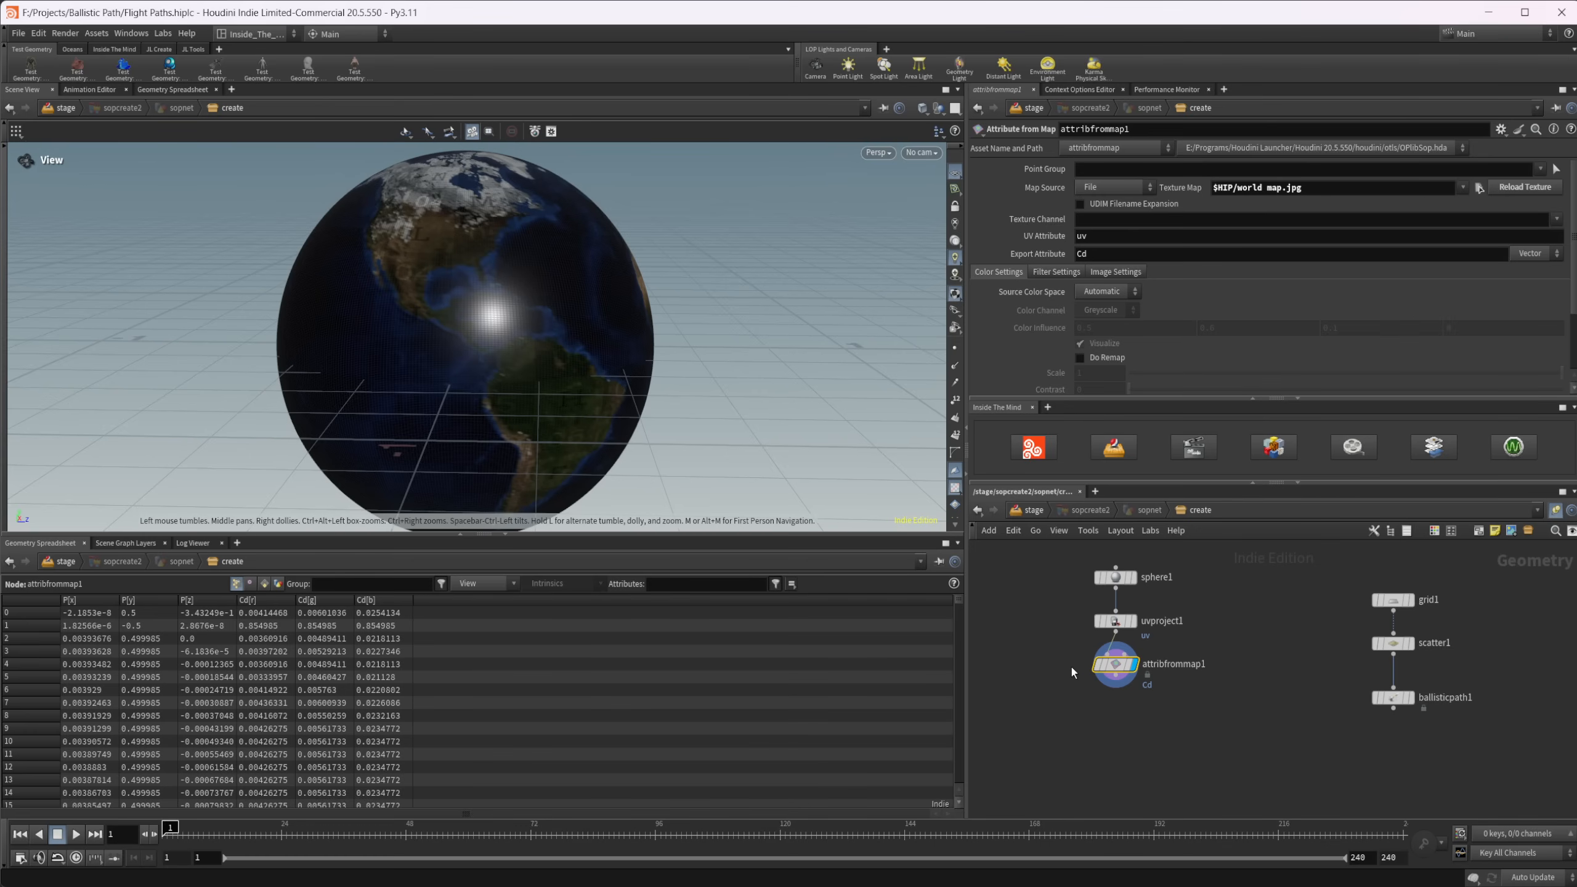
mouse_move(1113, 607)
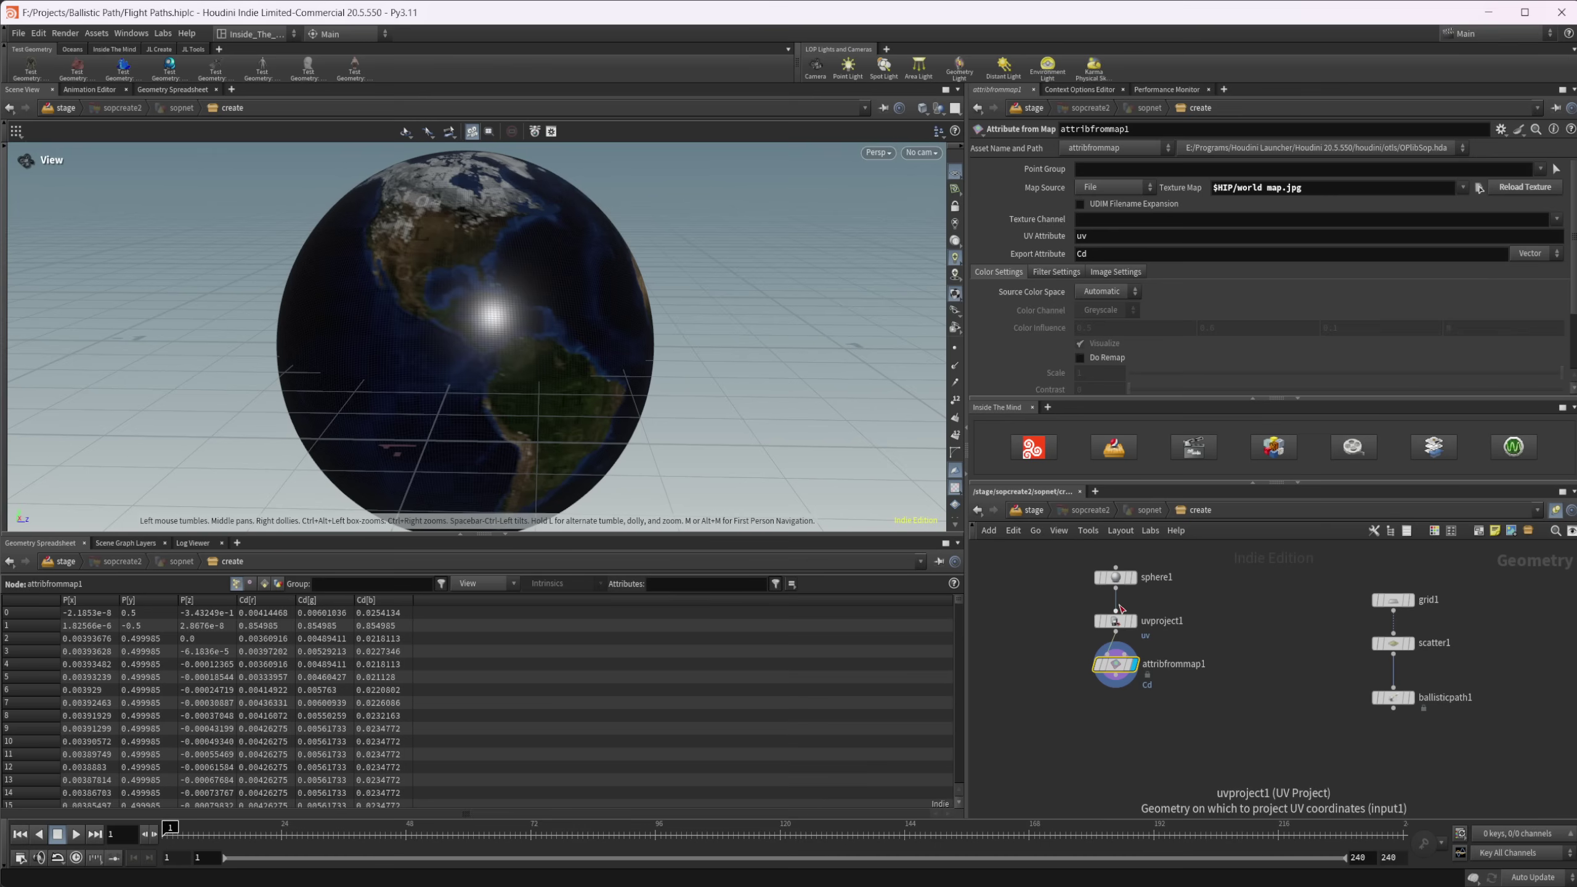
mouse_move(1275, 748)
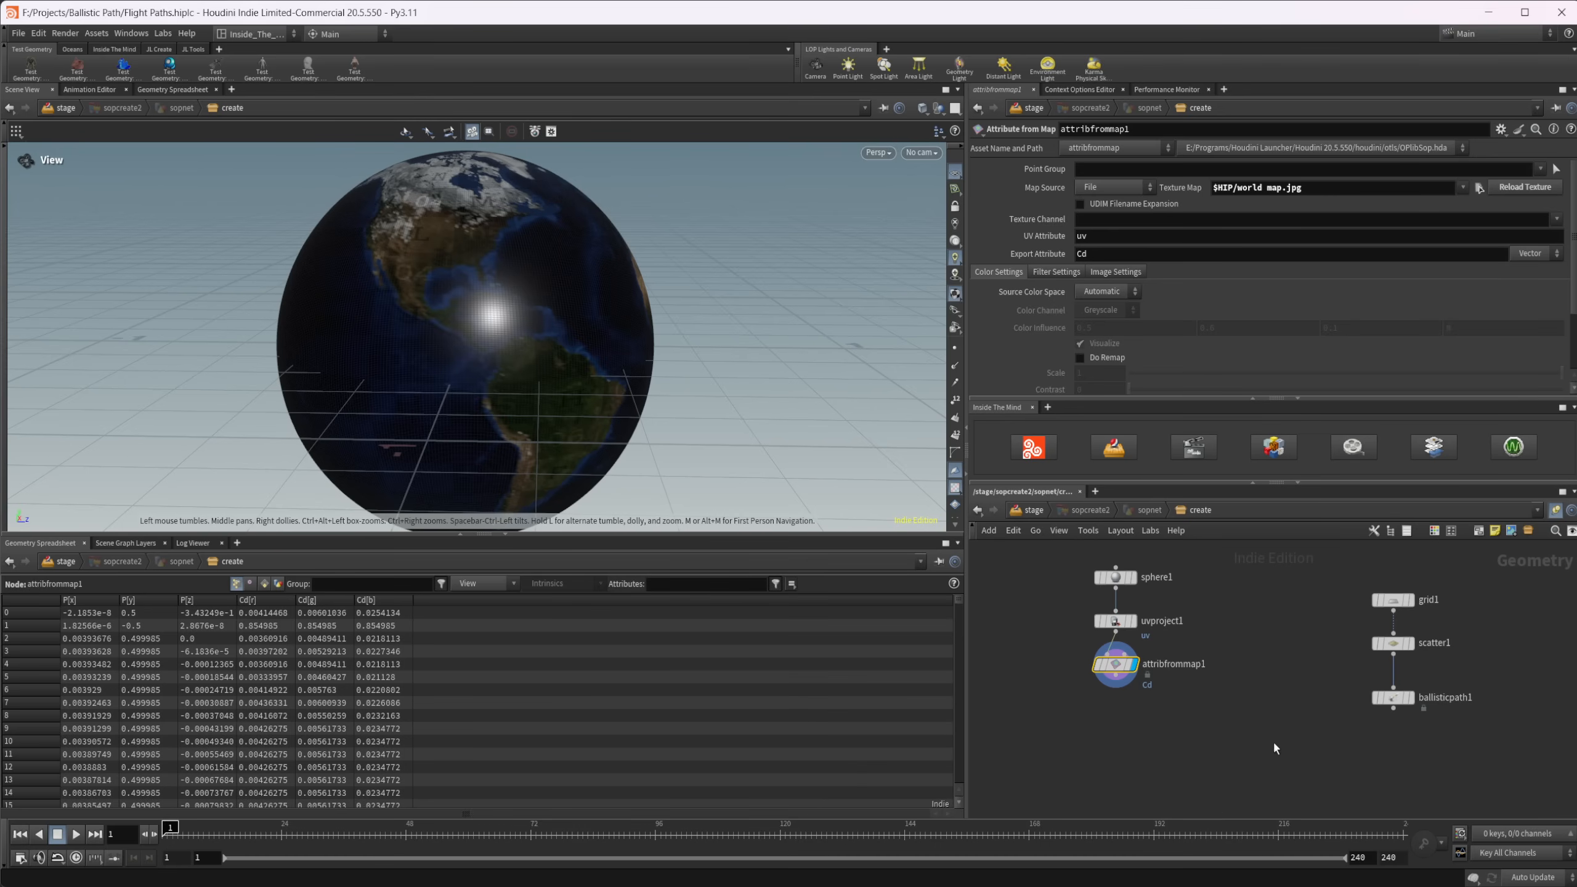
Step: Create an Add point node and a Labs Pick and Place node in the network
key(Tab)
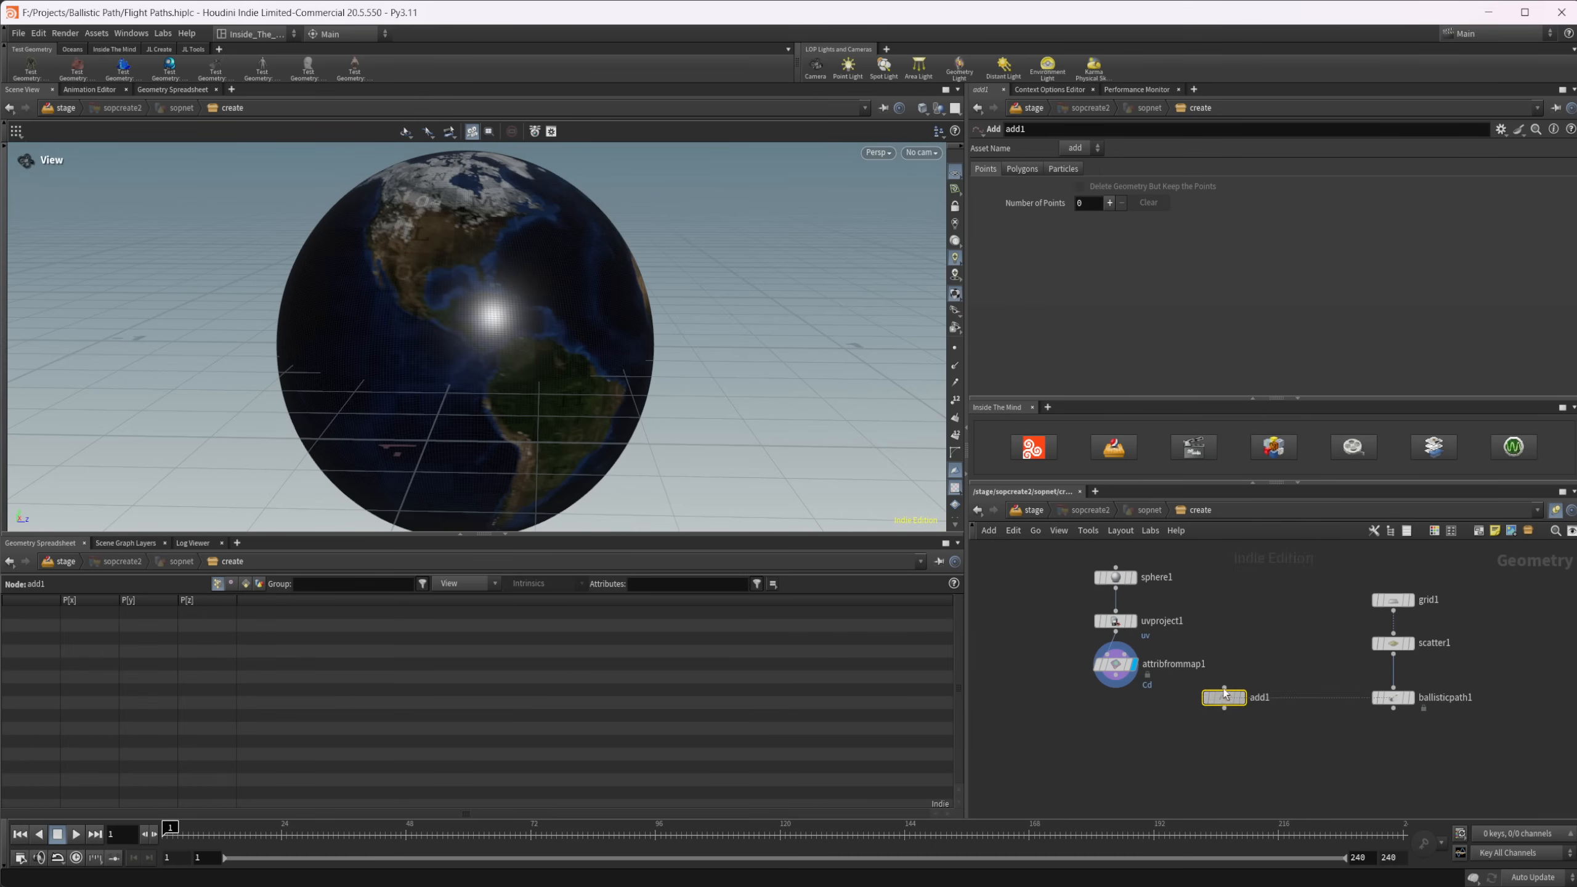
click(1109, 202)
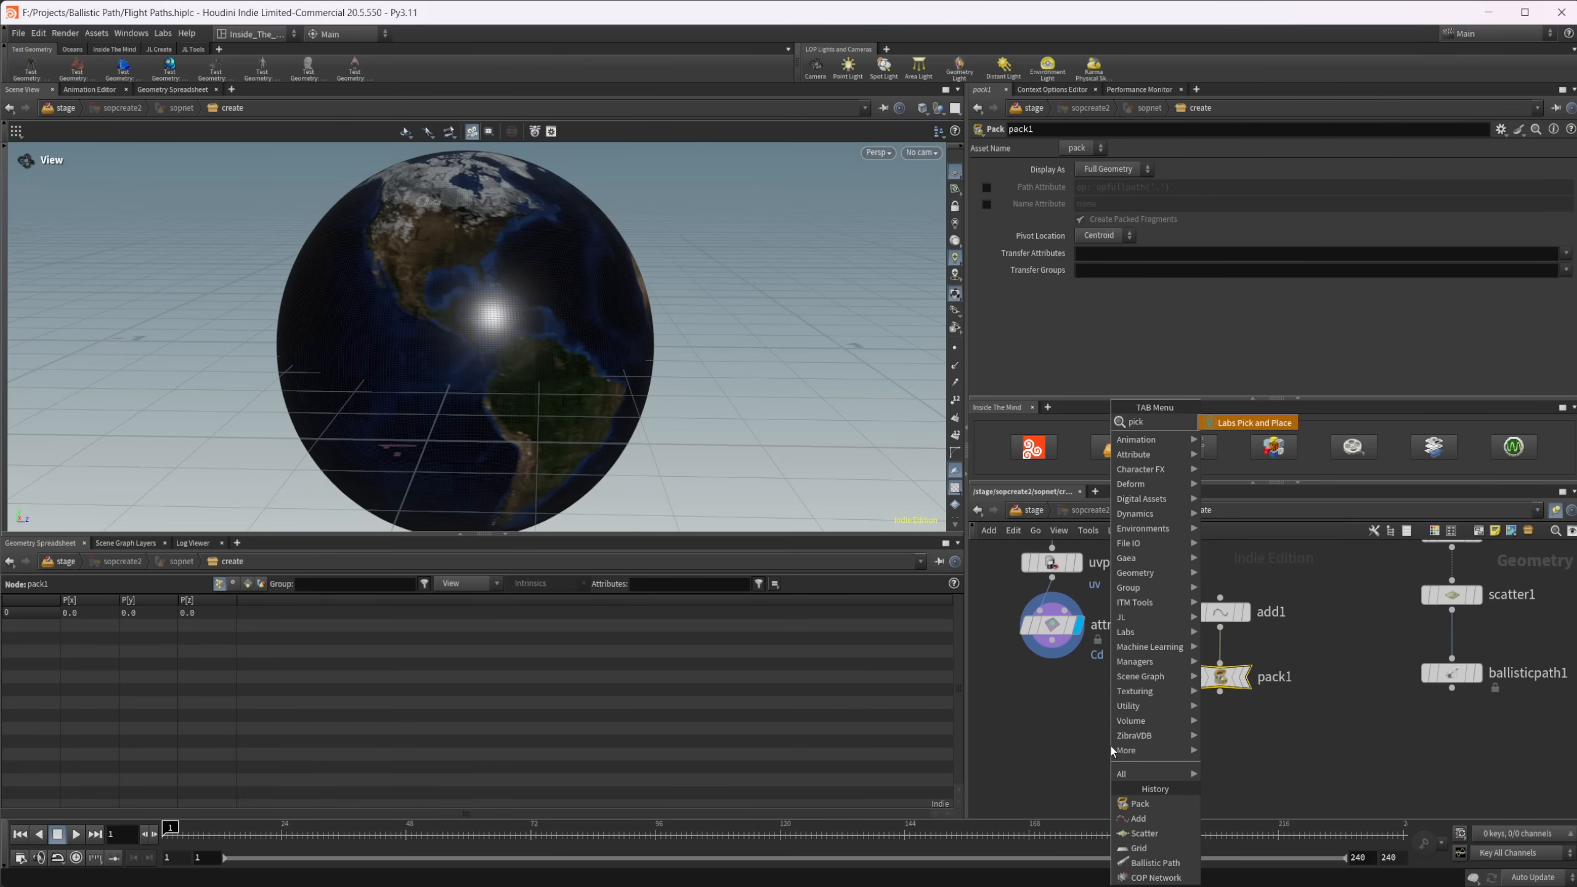
click(1247, 422)
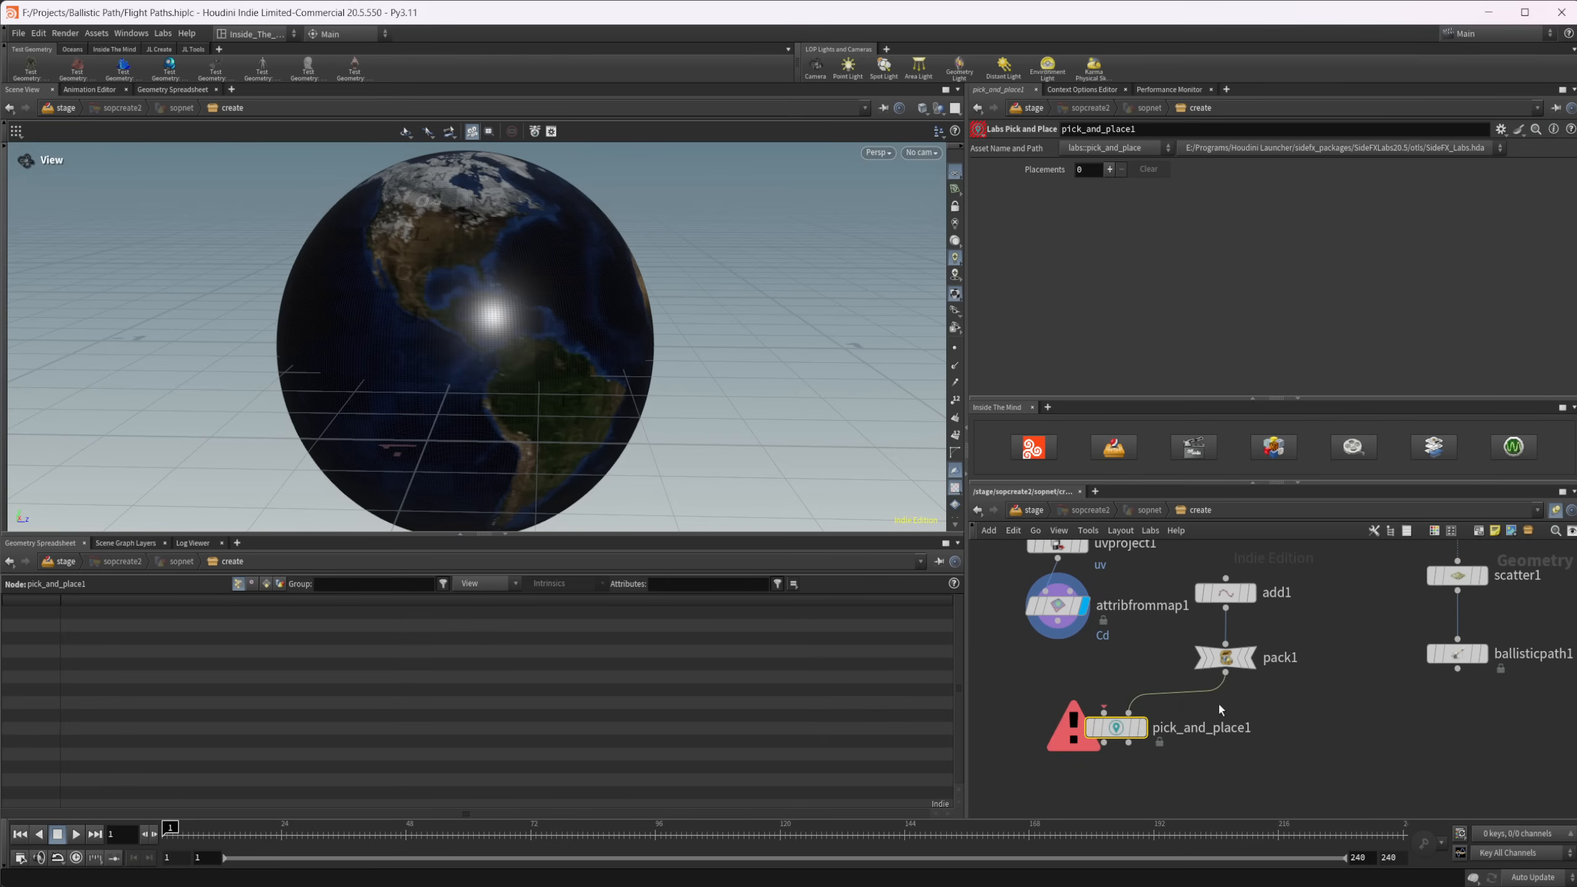
mouse_move(1133, 731)
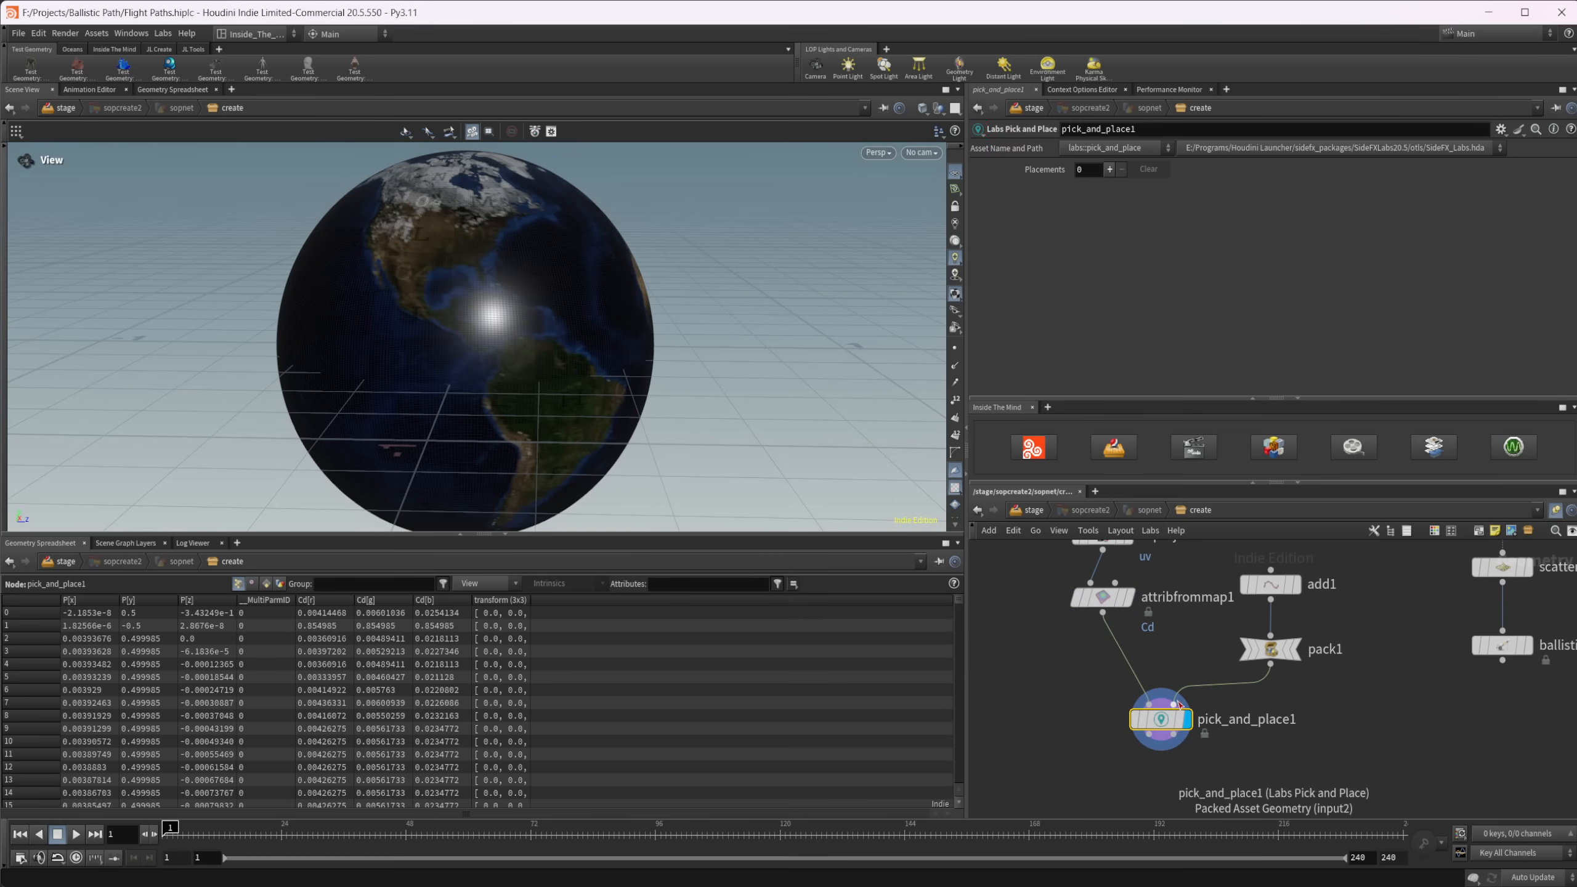
mouse_move(1323, 641)
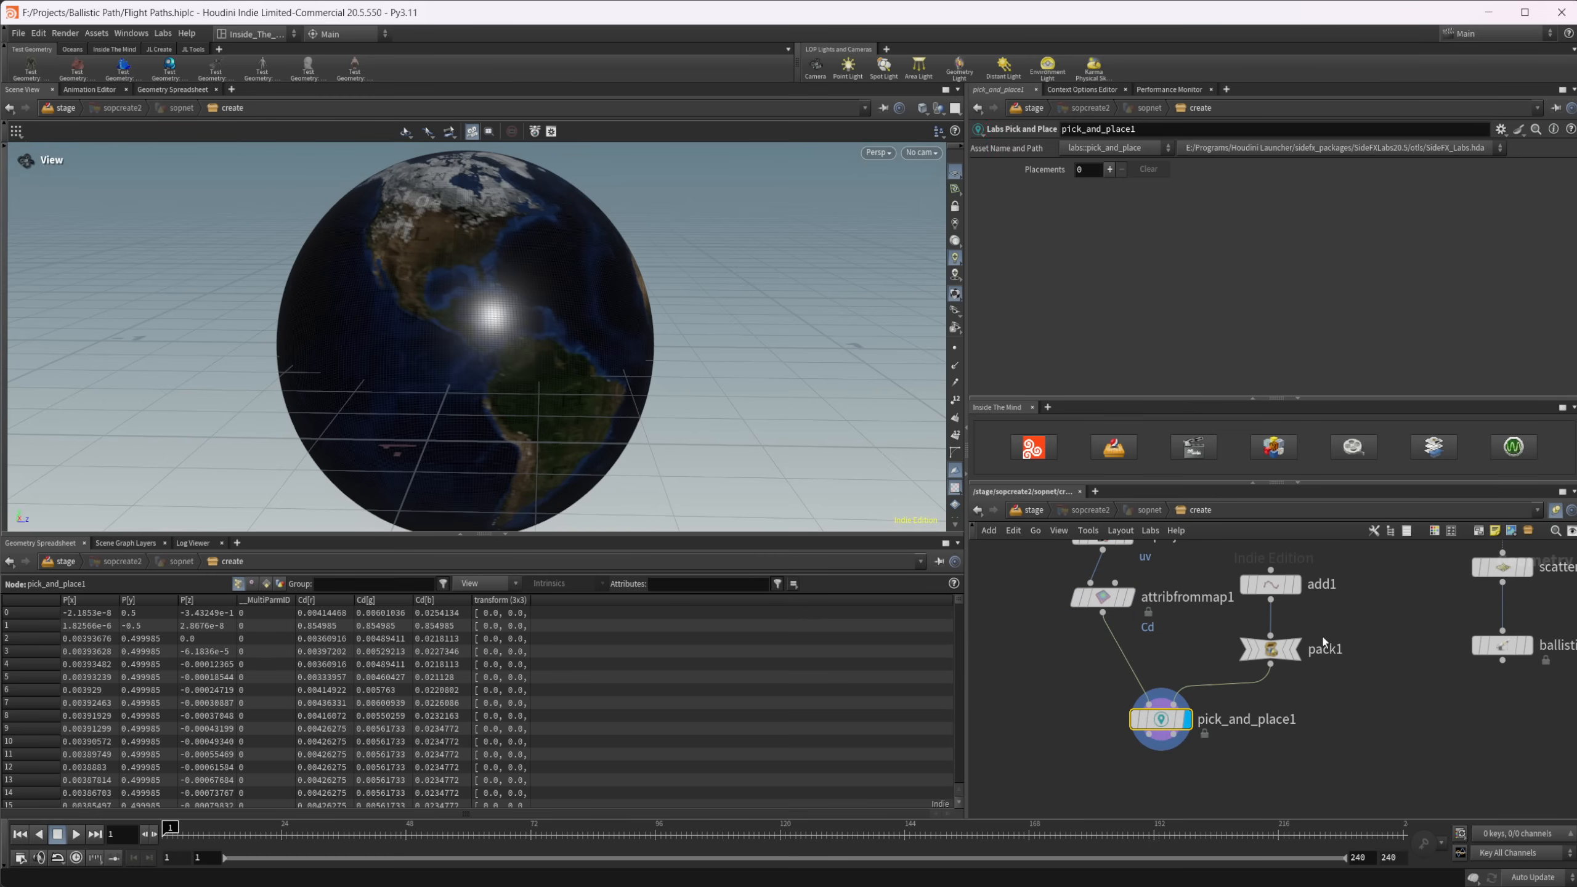
mouse_move(487, 348)
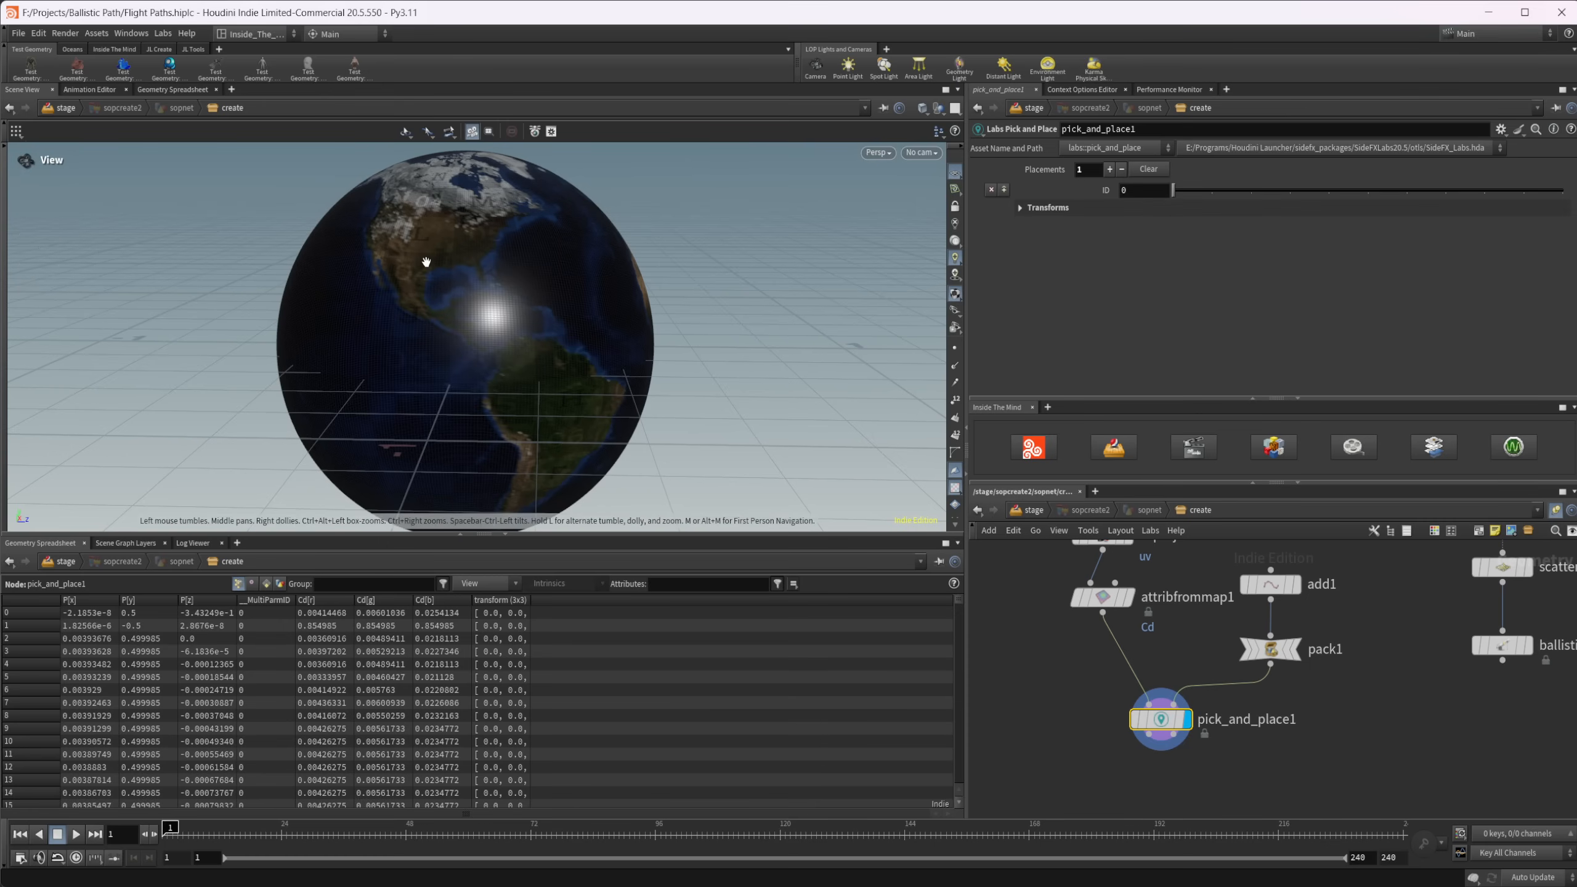
Step: Zoom in closely on North America on the textured globe
drag(426, 261, 435, 349)
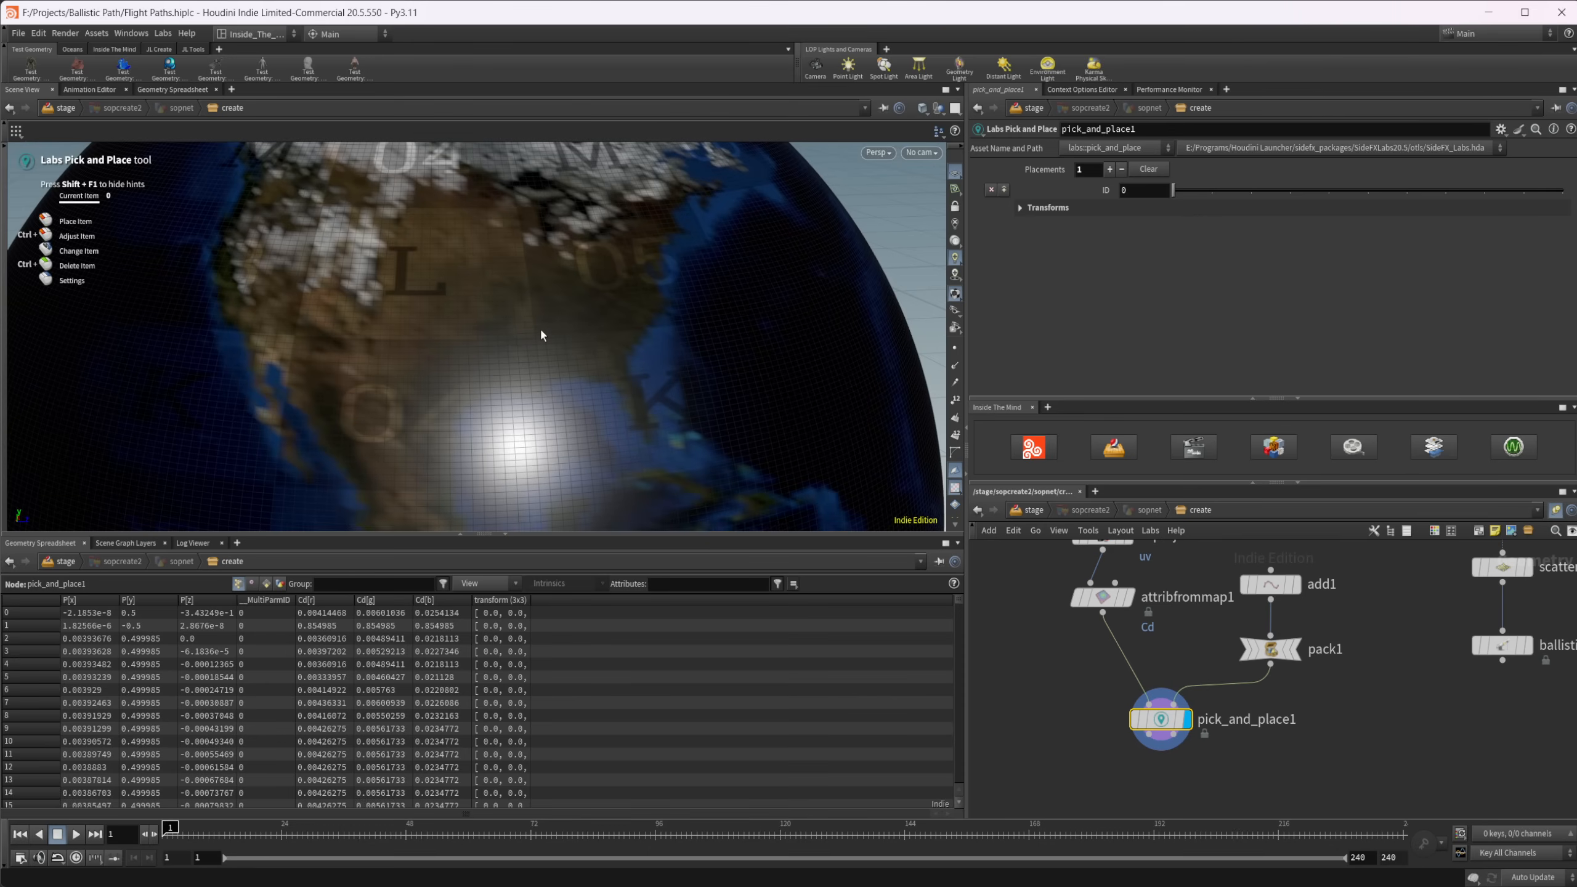
mouse_move(557, 288)
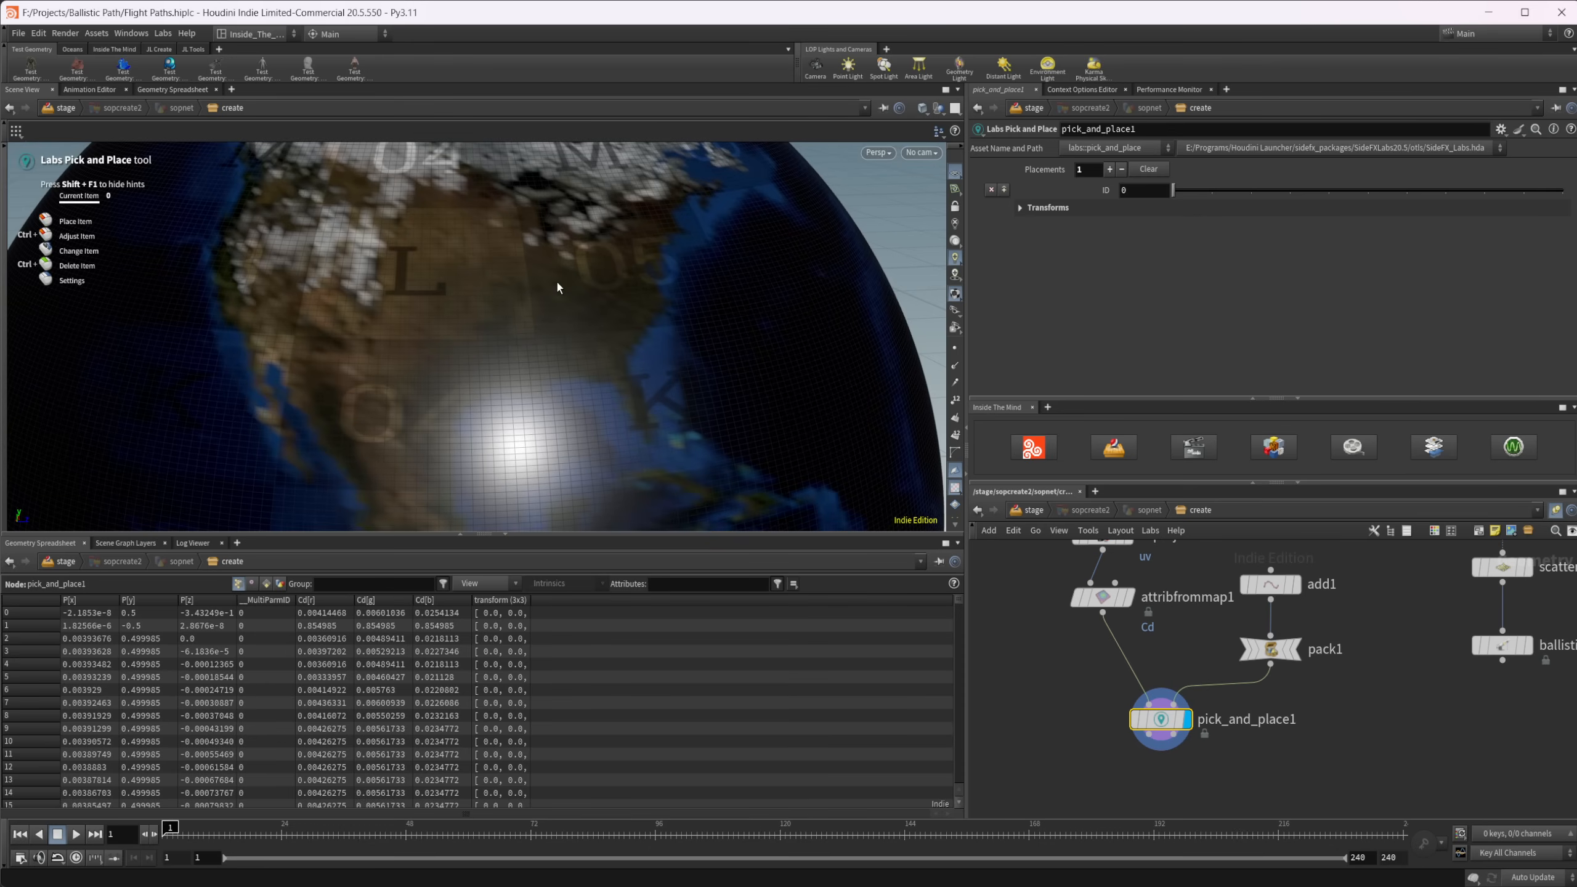
mouse_move(307, 291)
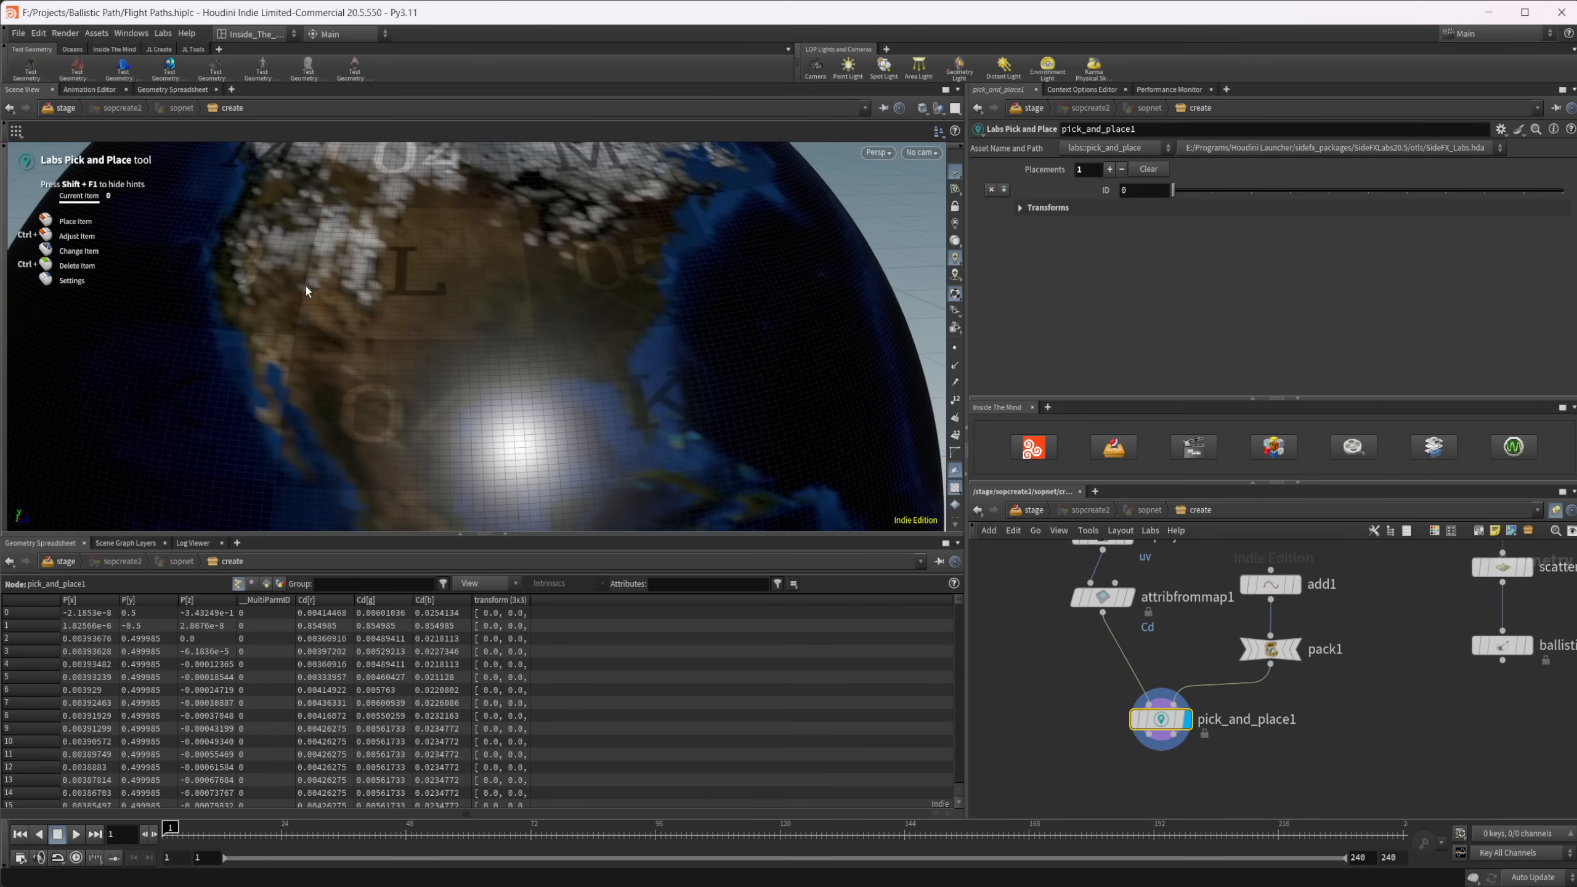
mouse_move(275, 319)
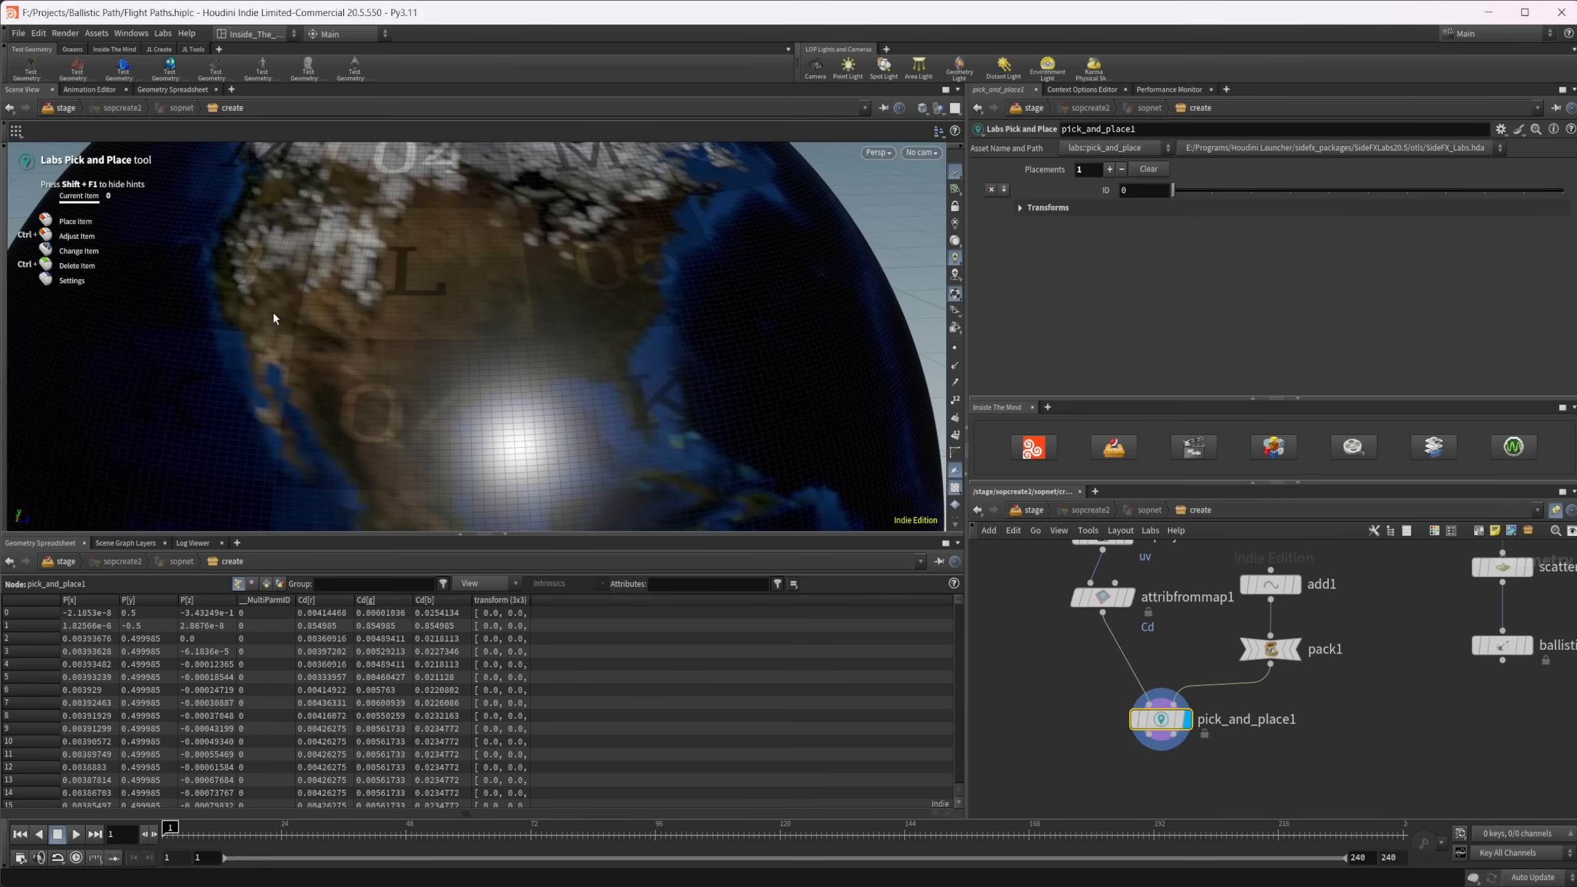
mouse_move(626, 394)
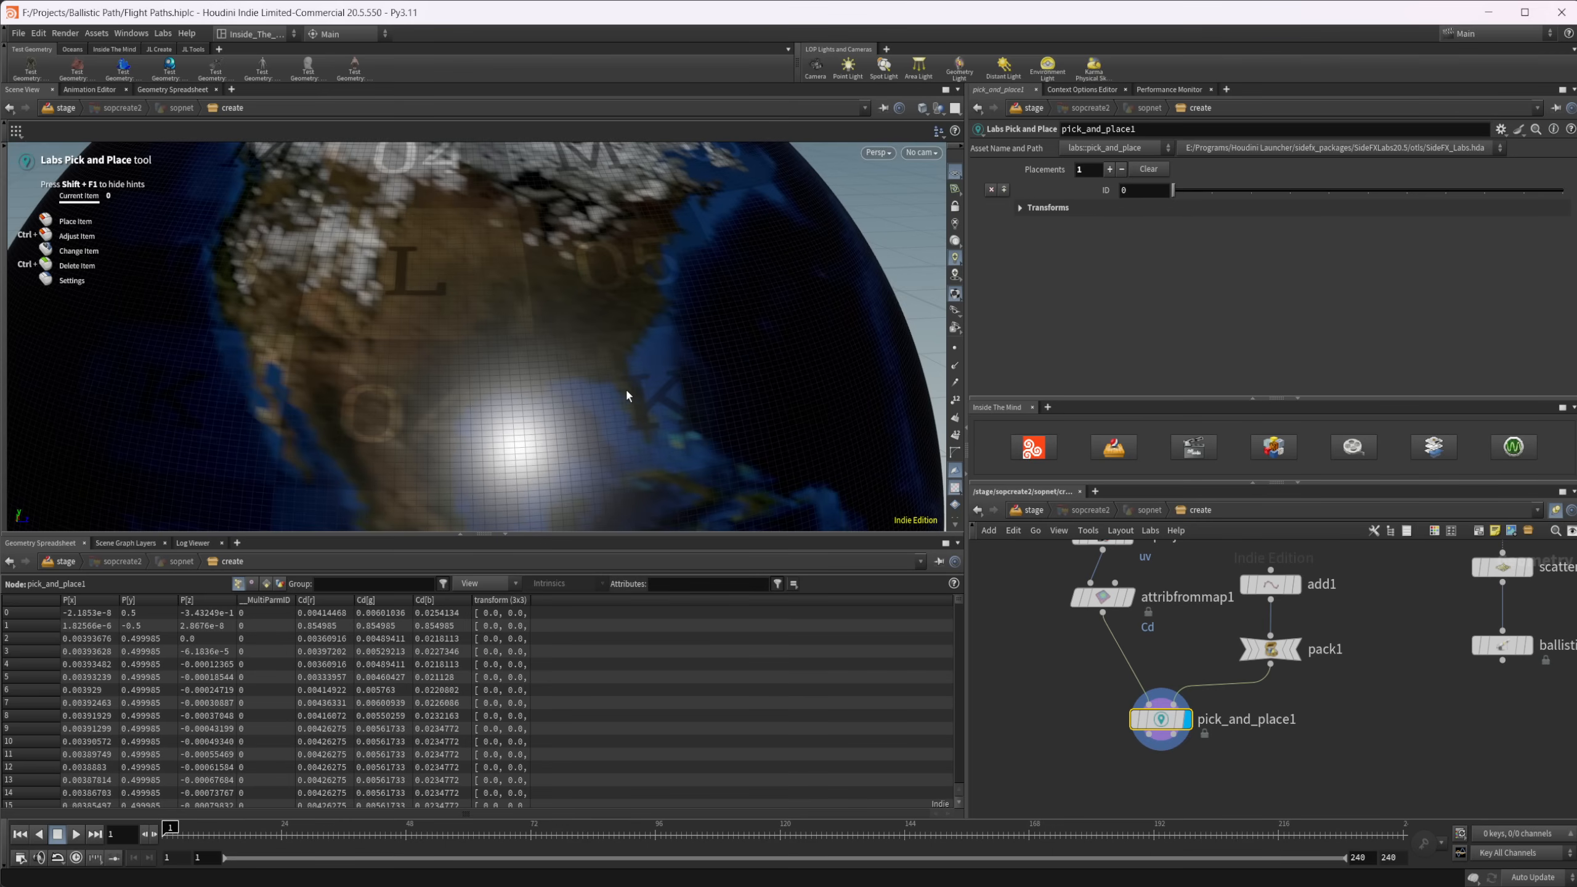
mouse_move(541, 261)
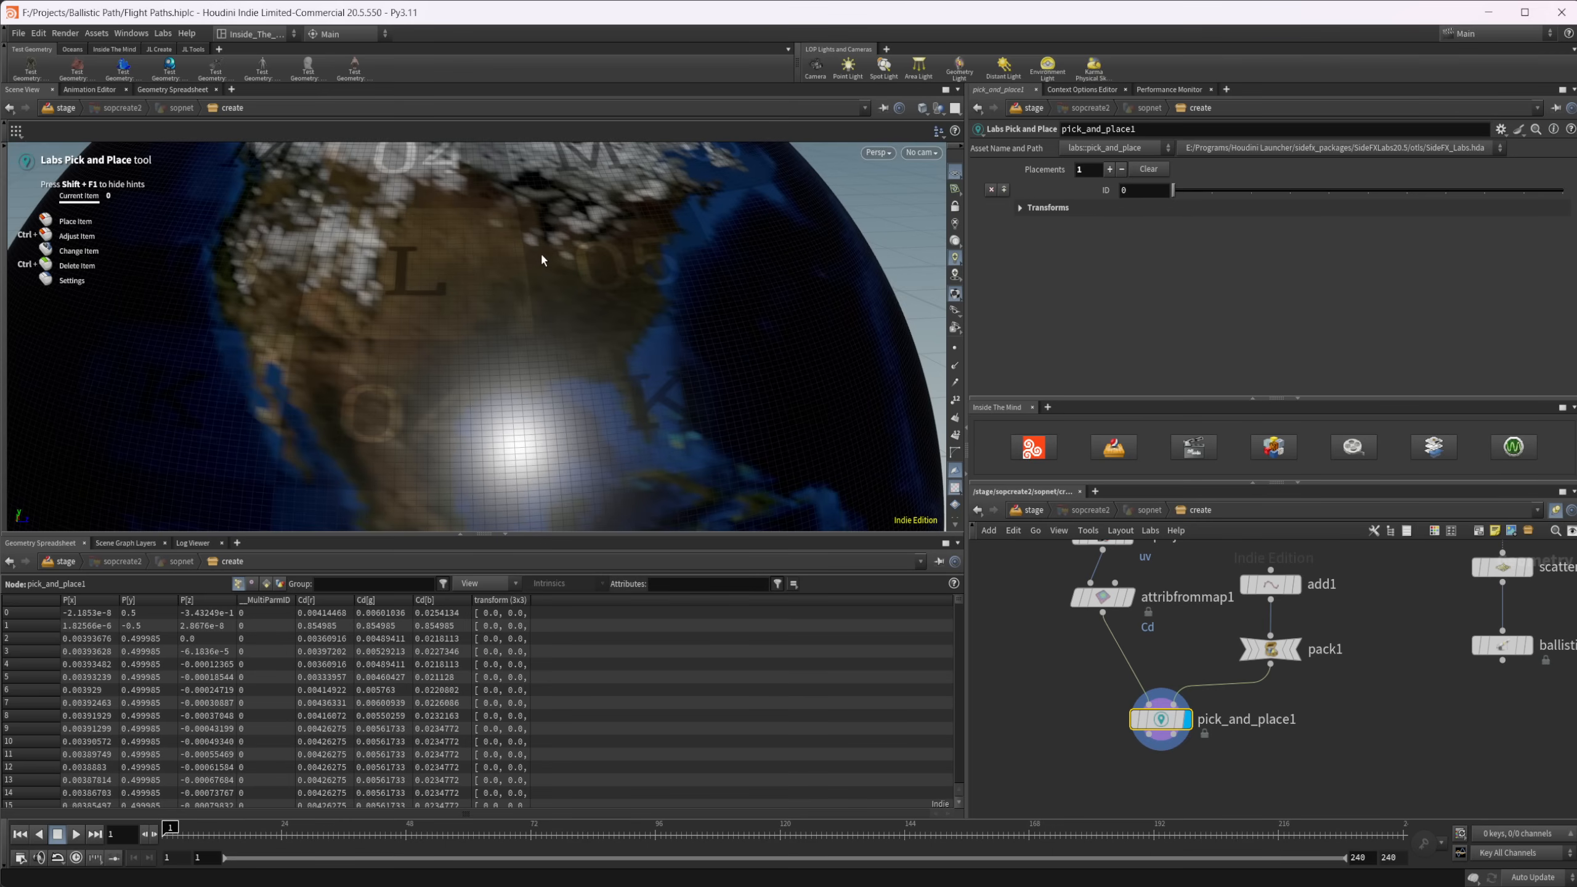
mouse_move(547, 310)
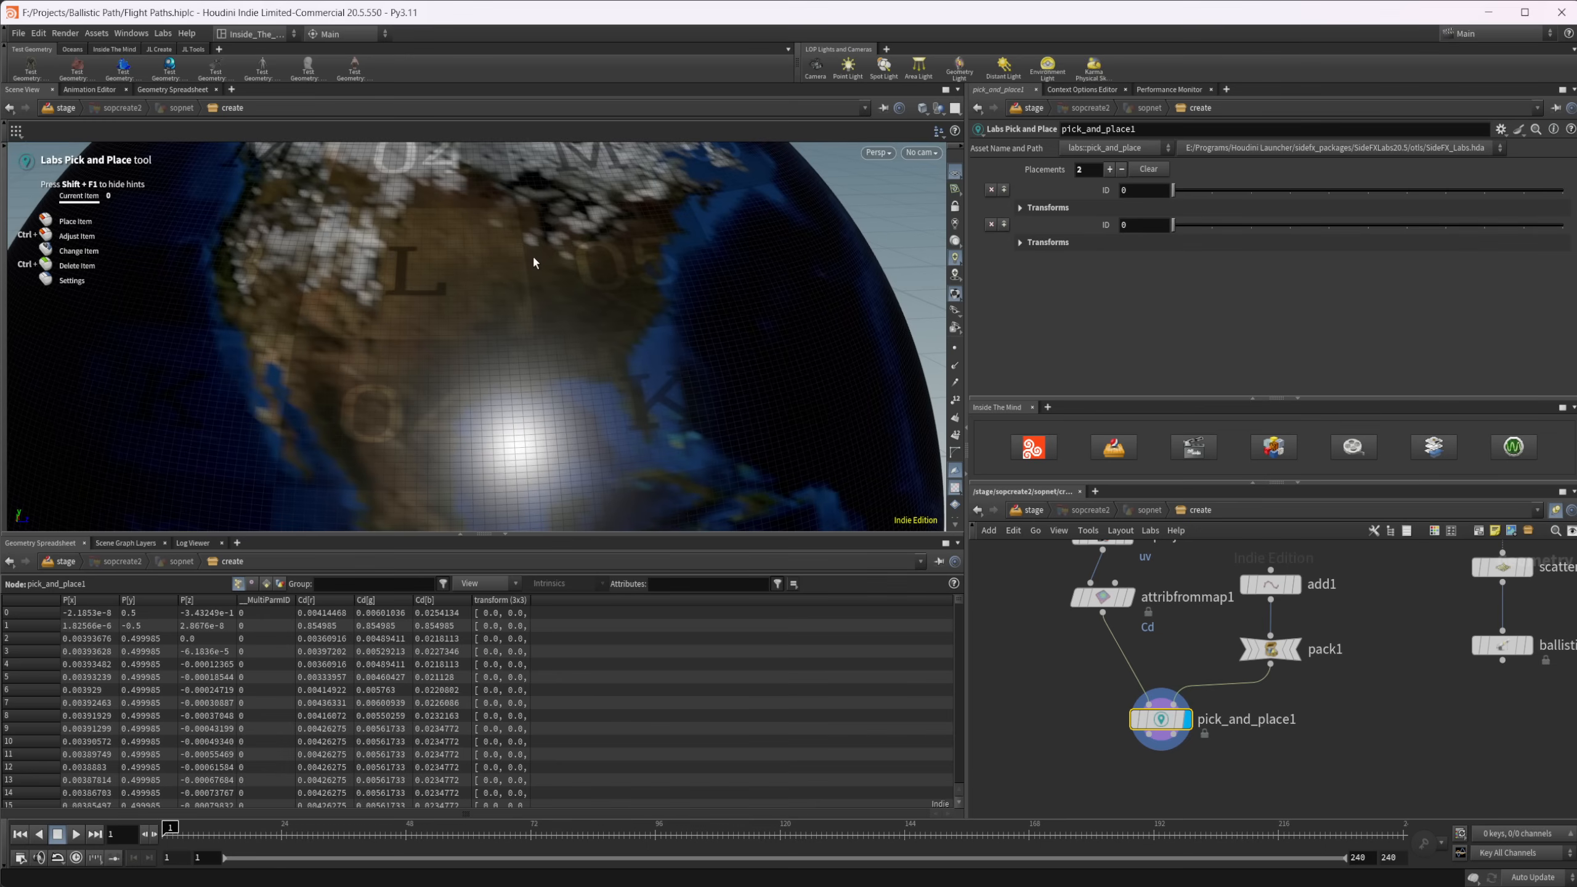
mouse_move(634, 385)
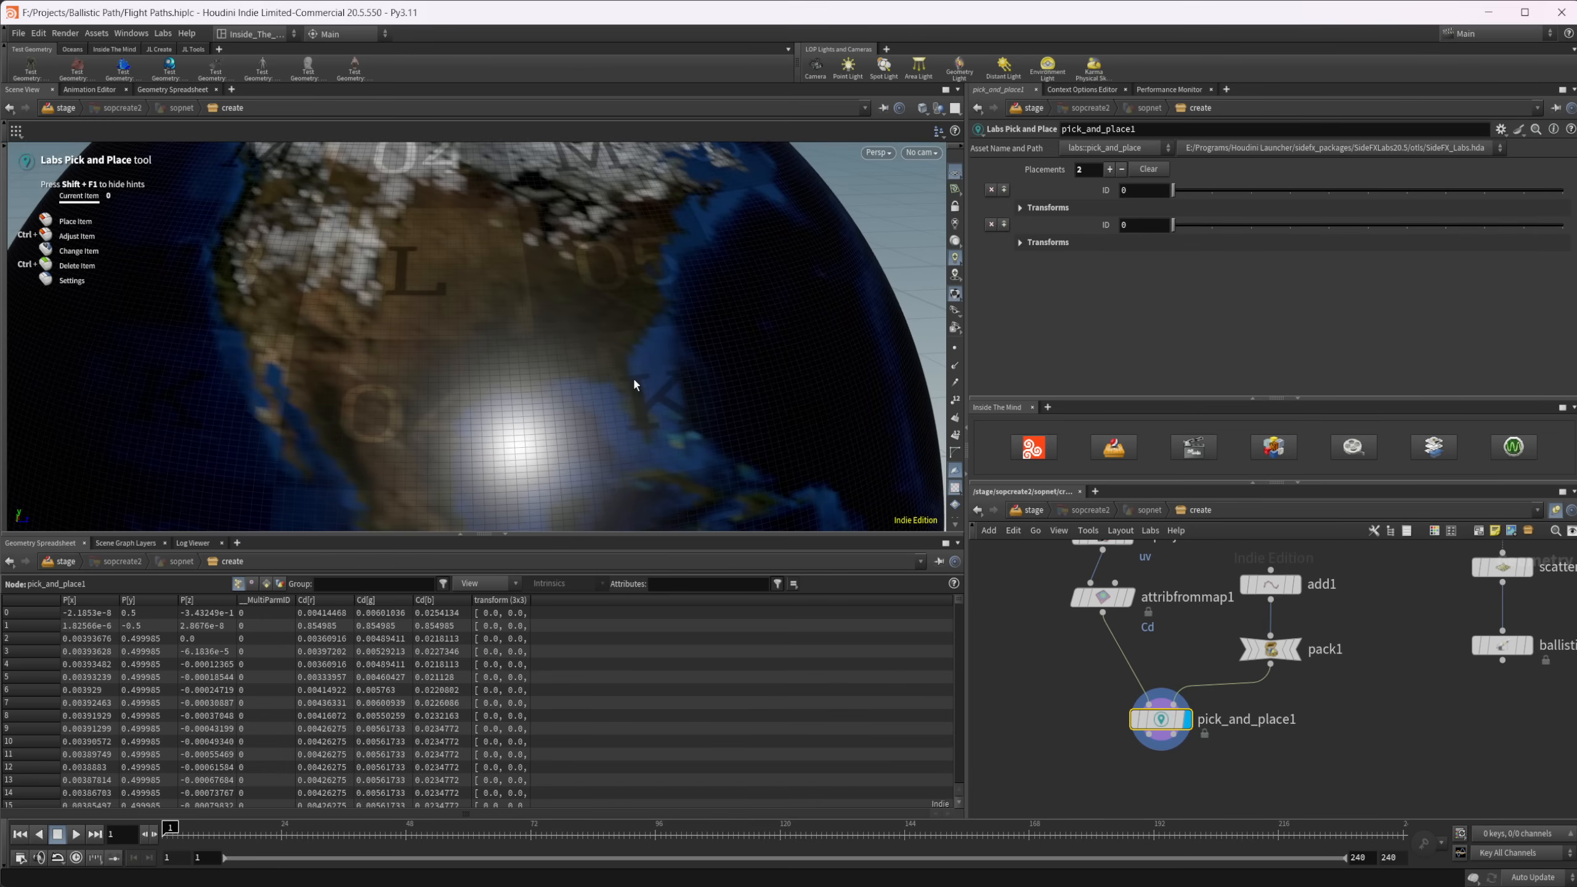
mouse_move(629, 395)
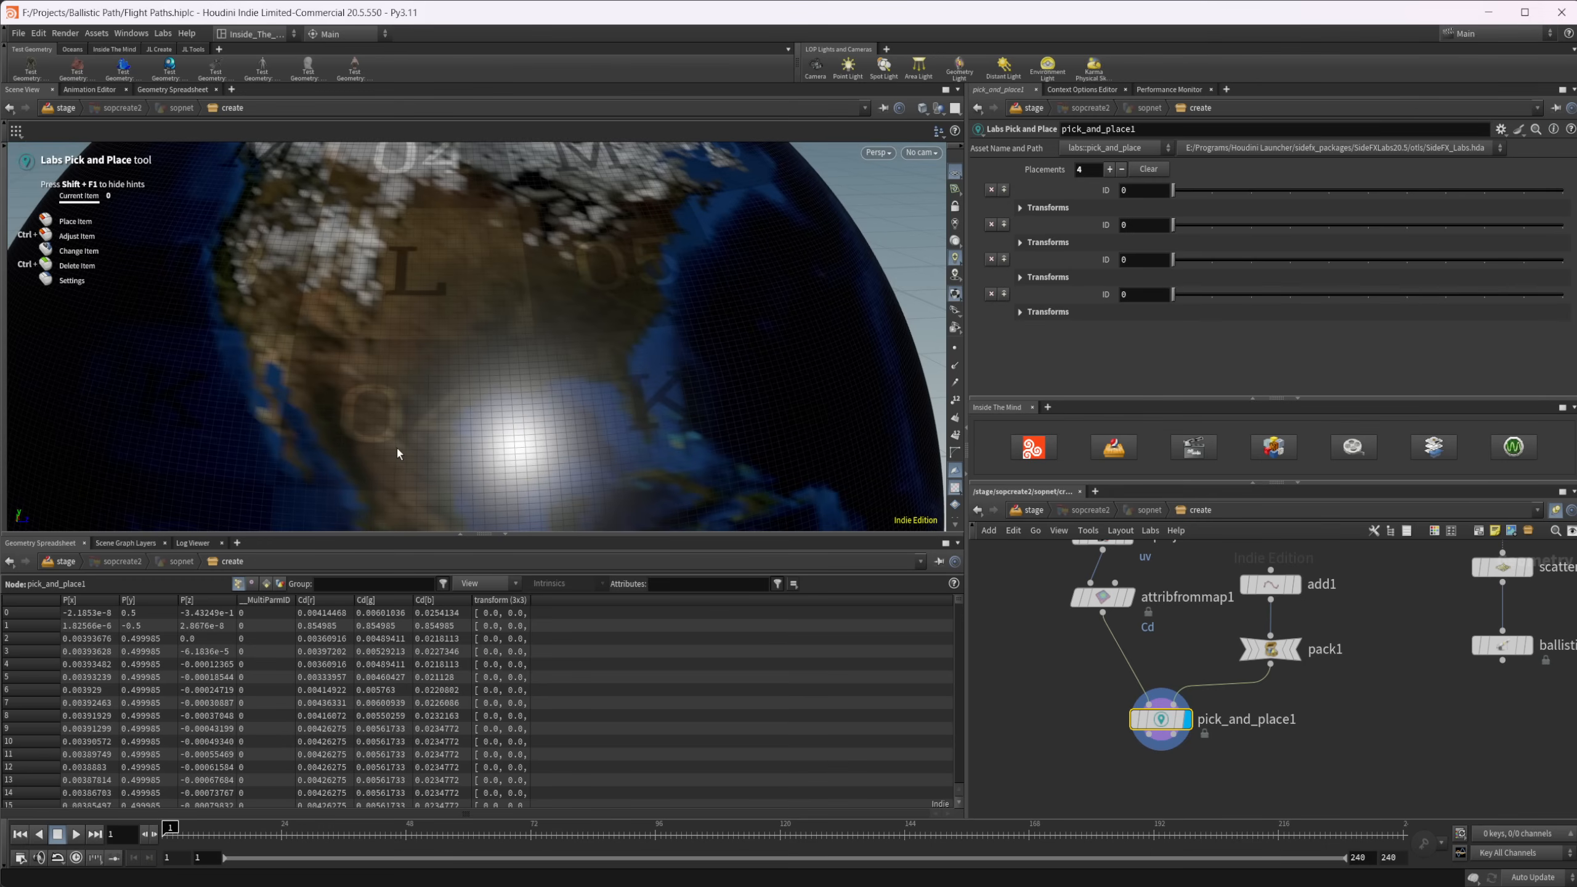
mouse_move(262, 334)
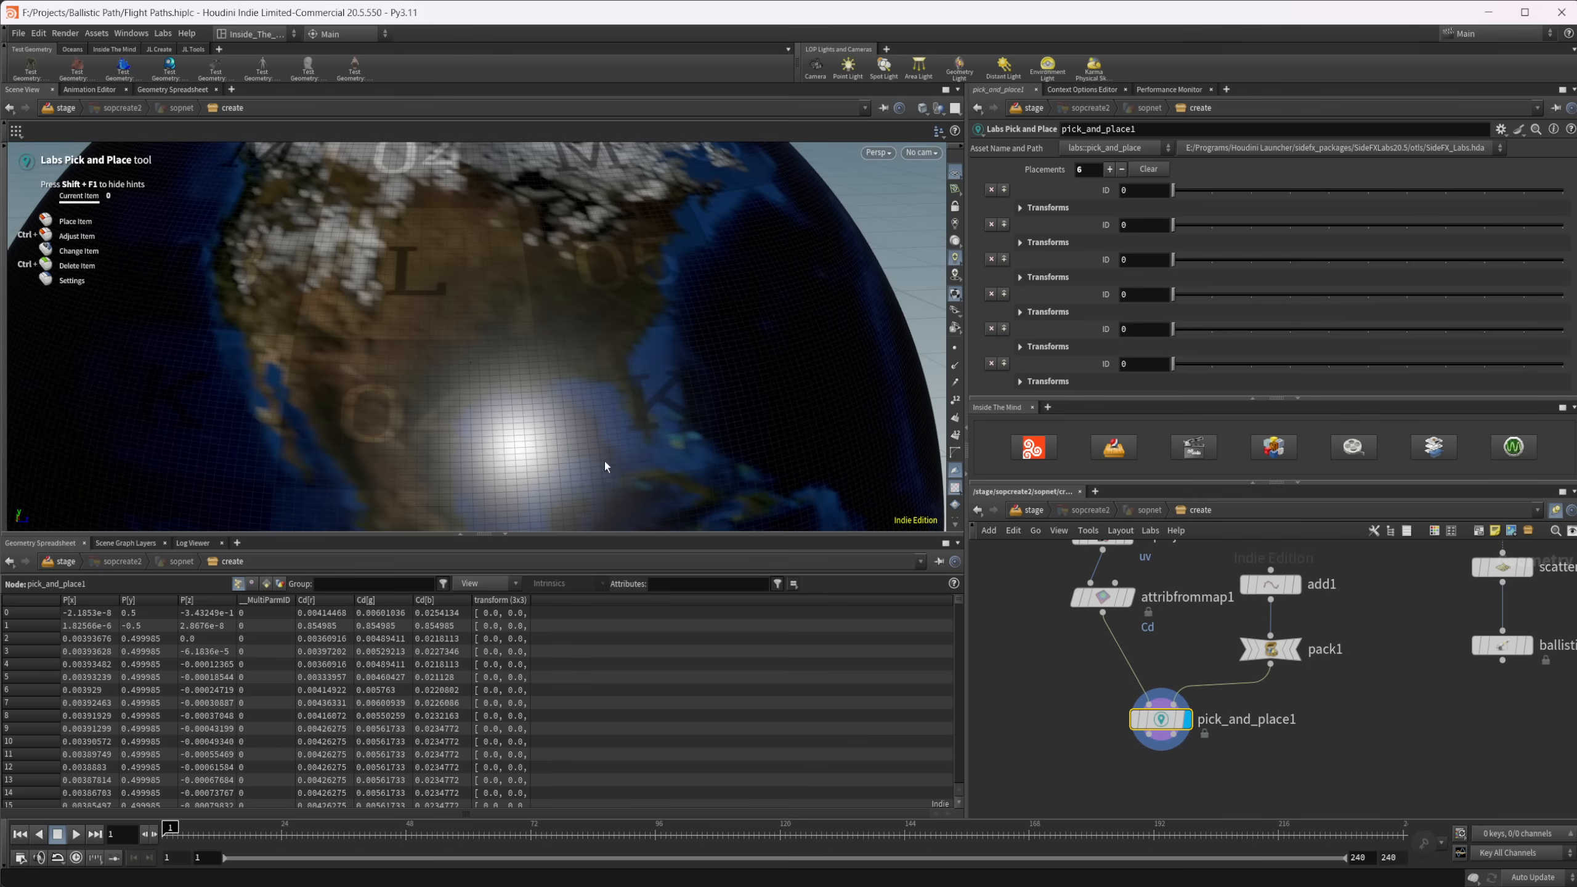
mouse_move(734, 451)
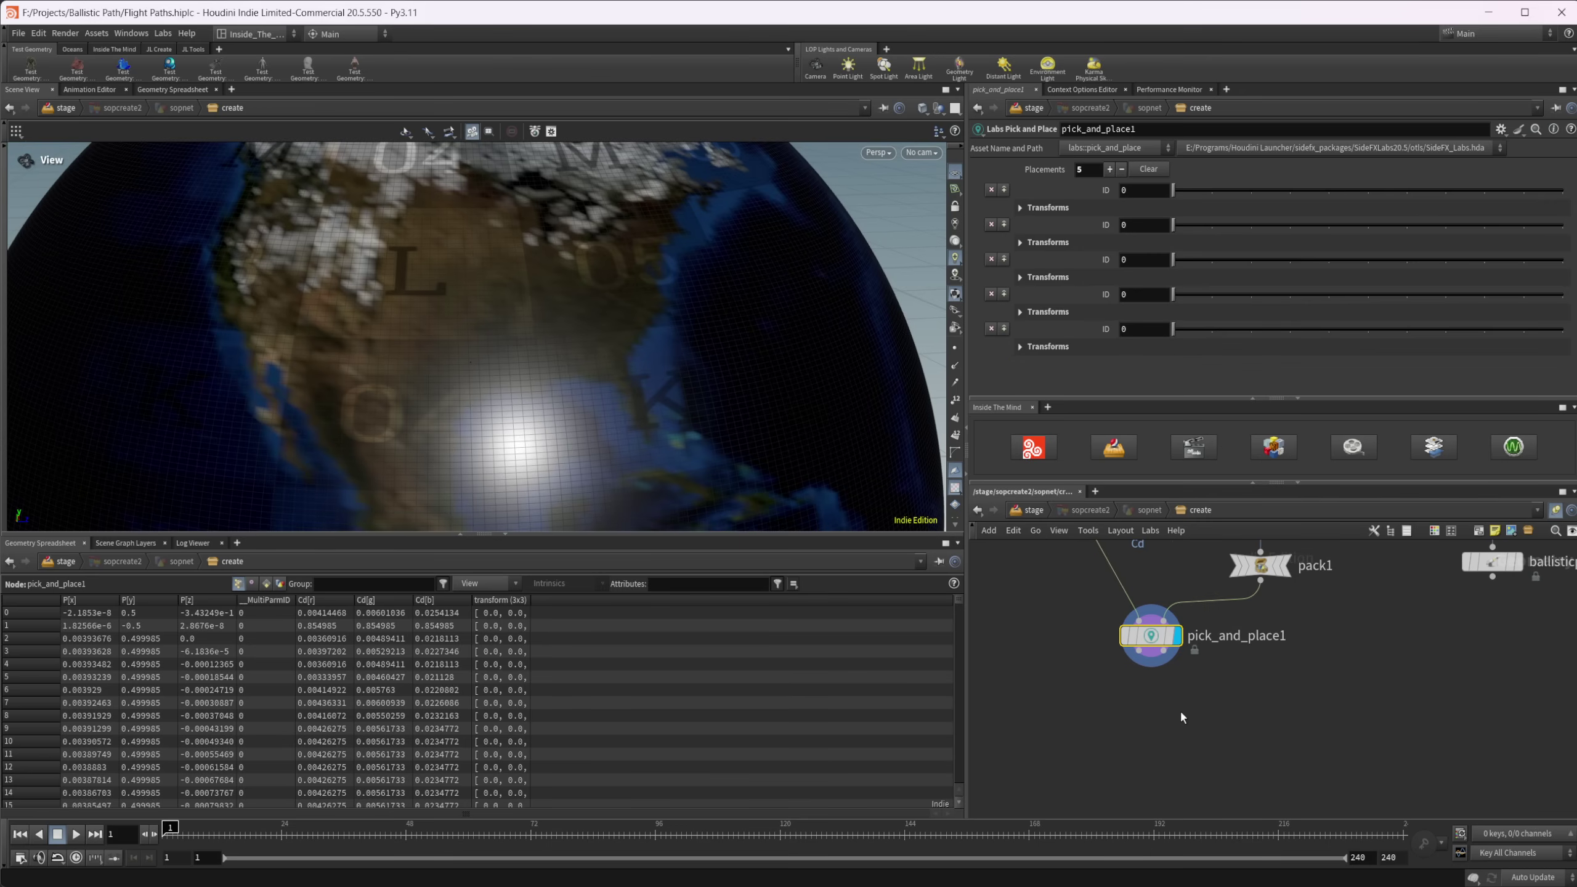
Step: Add a wrangle with code v@targetP = @P; @P = point(0,'P',0);
key(Tab)
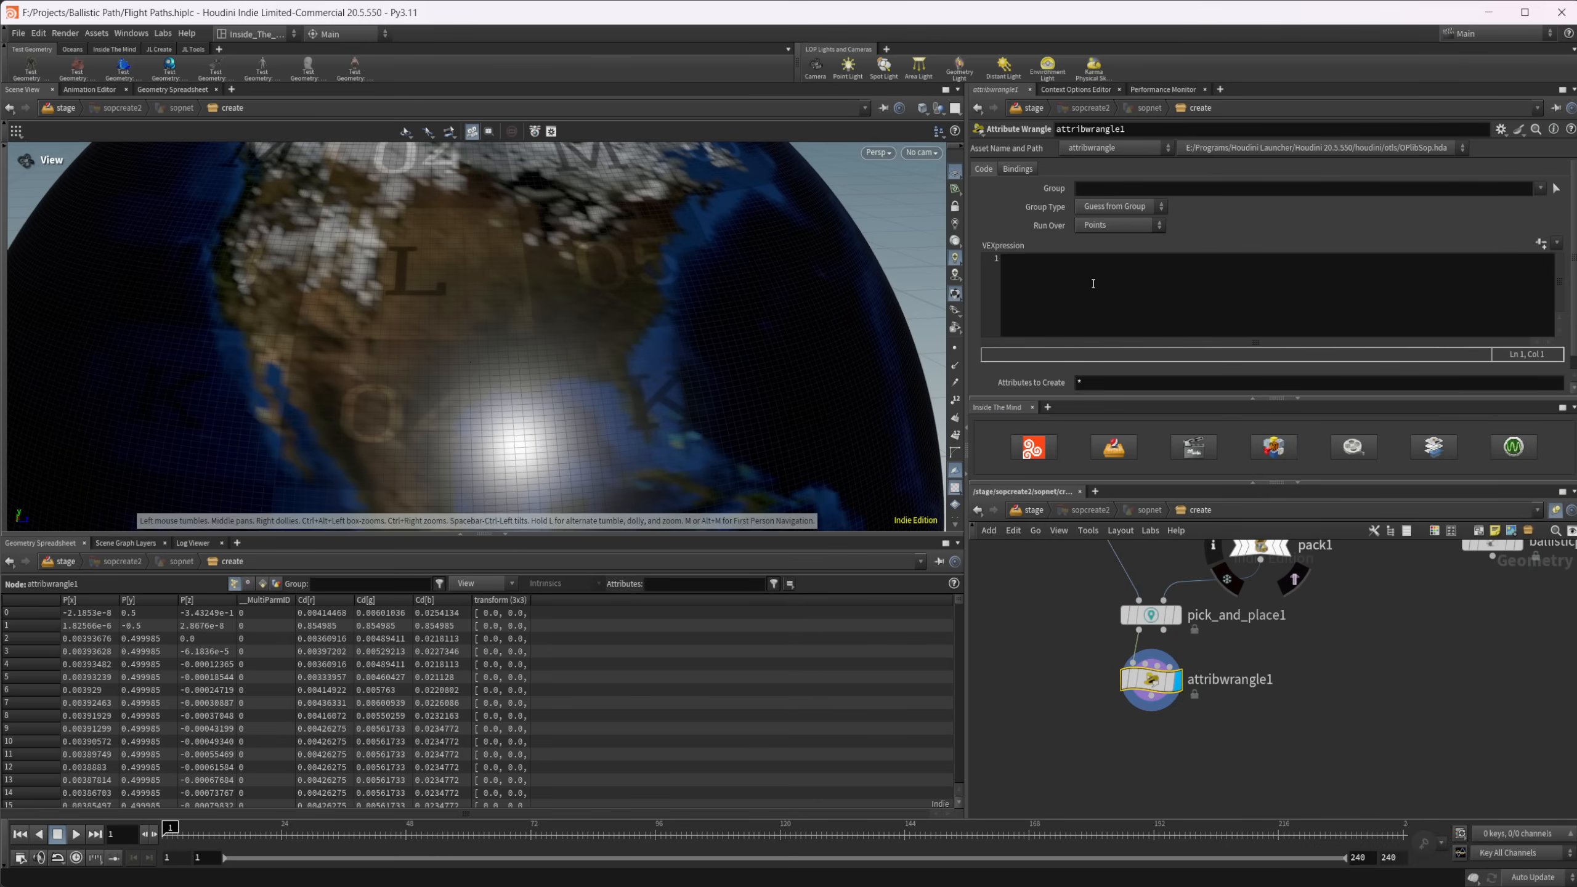
text(v)
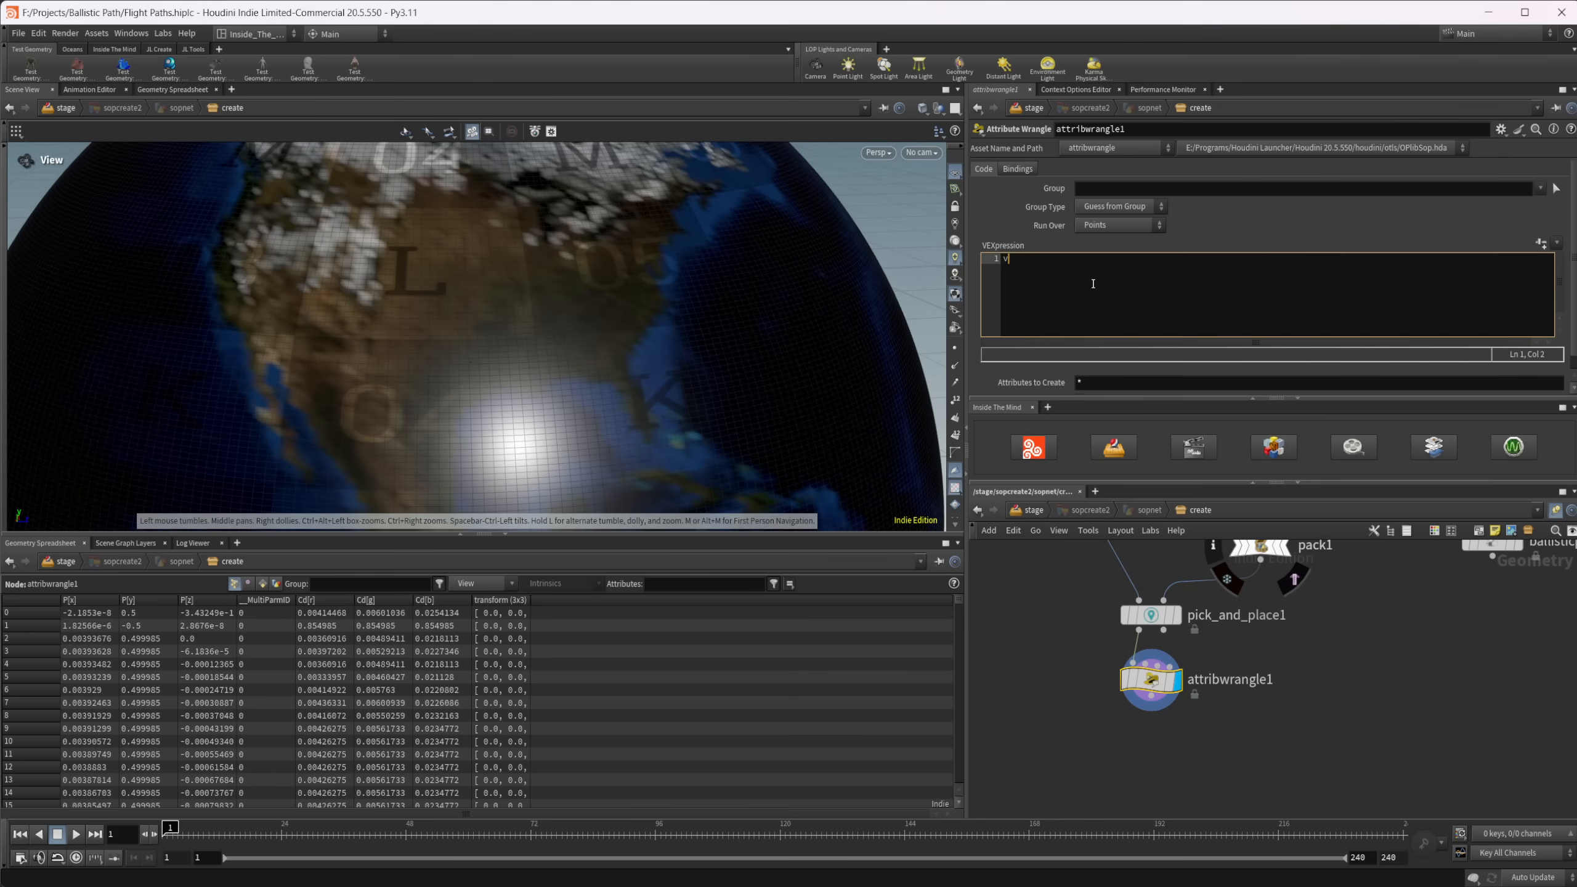
text(@target)
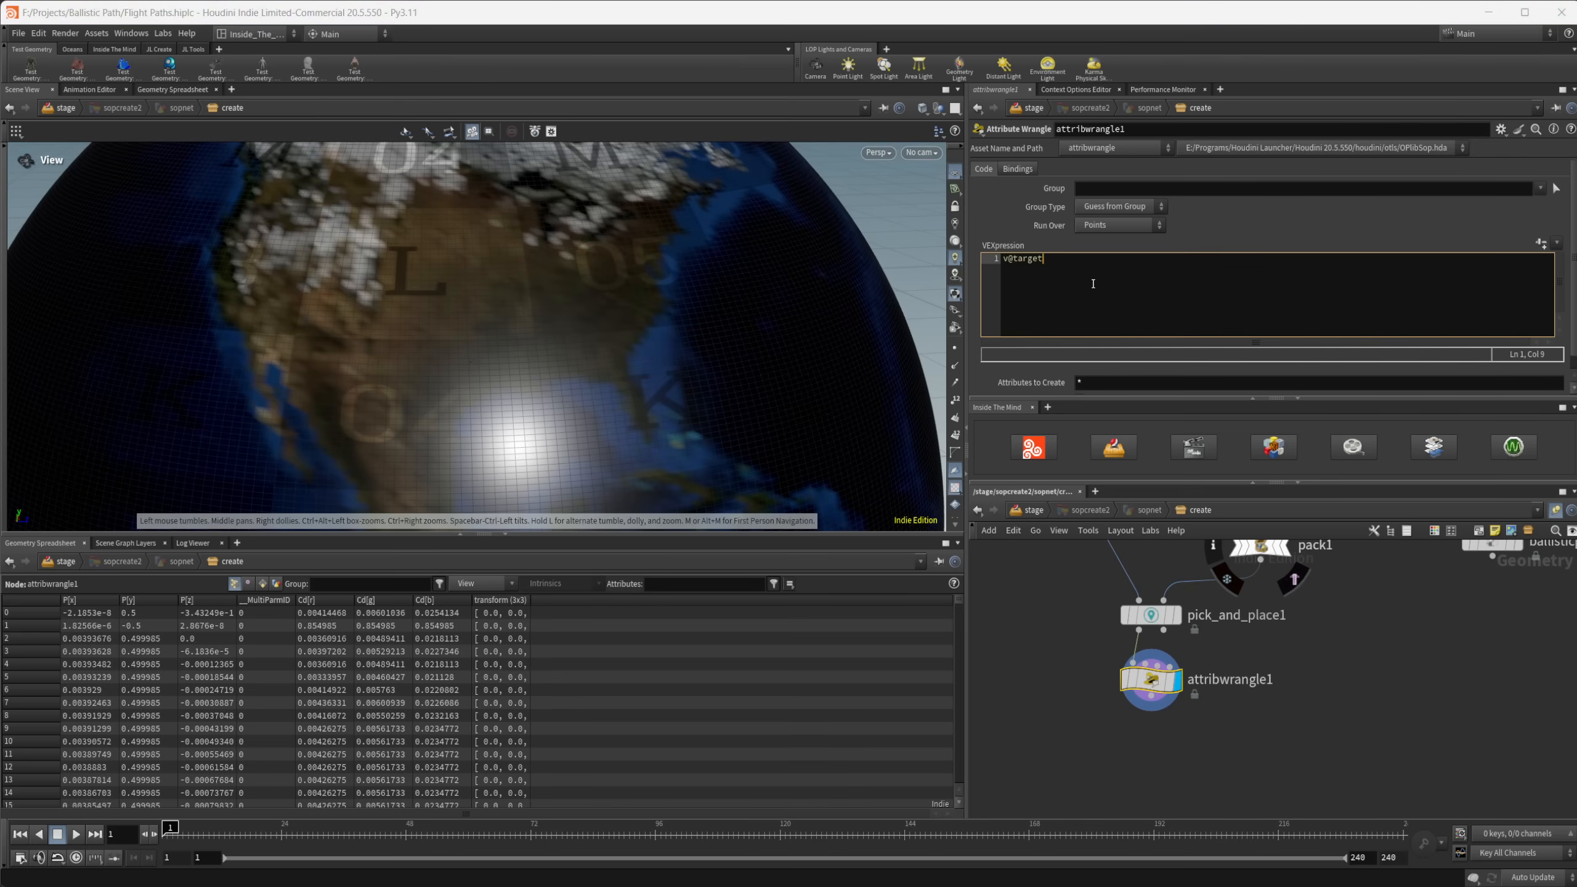
text(P =)
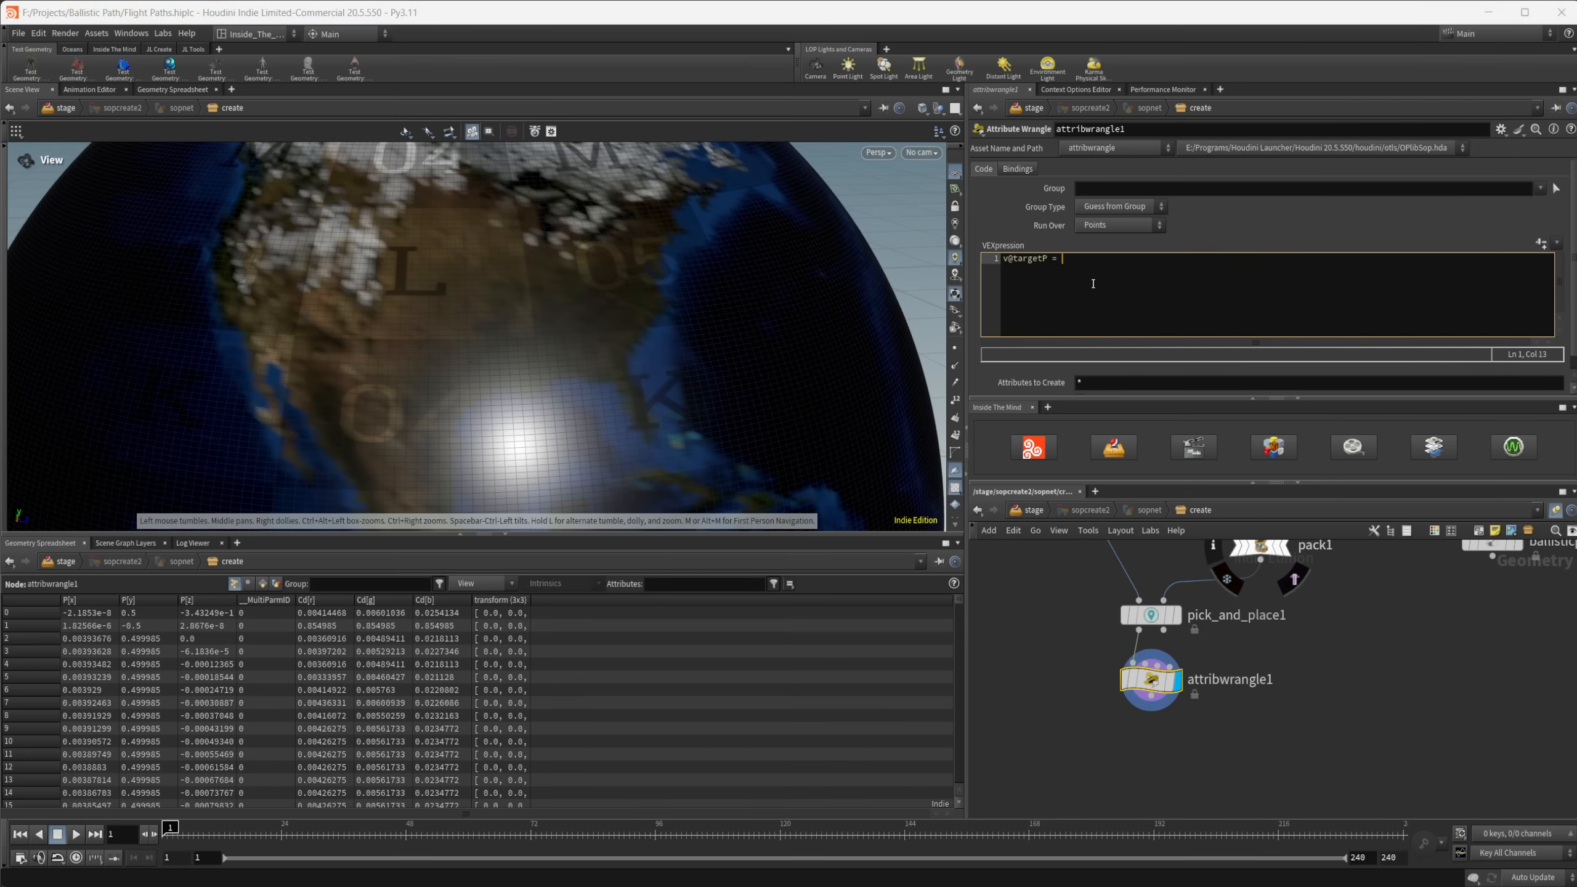
text(@)
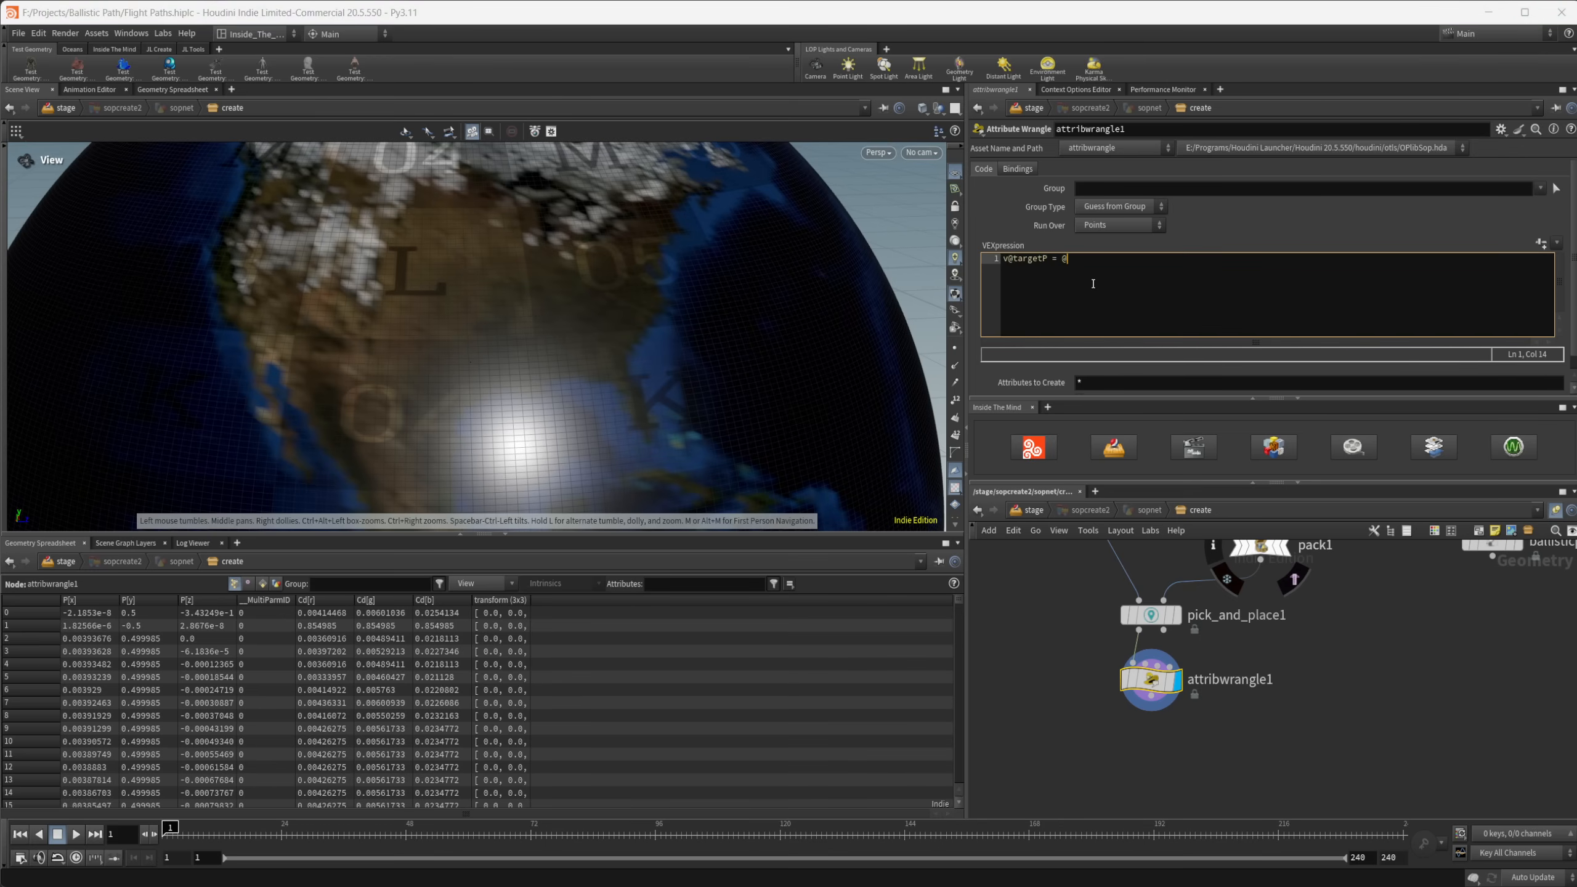
text(@P;)
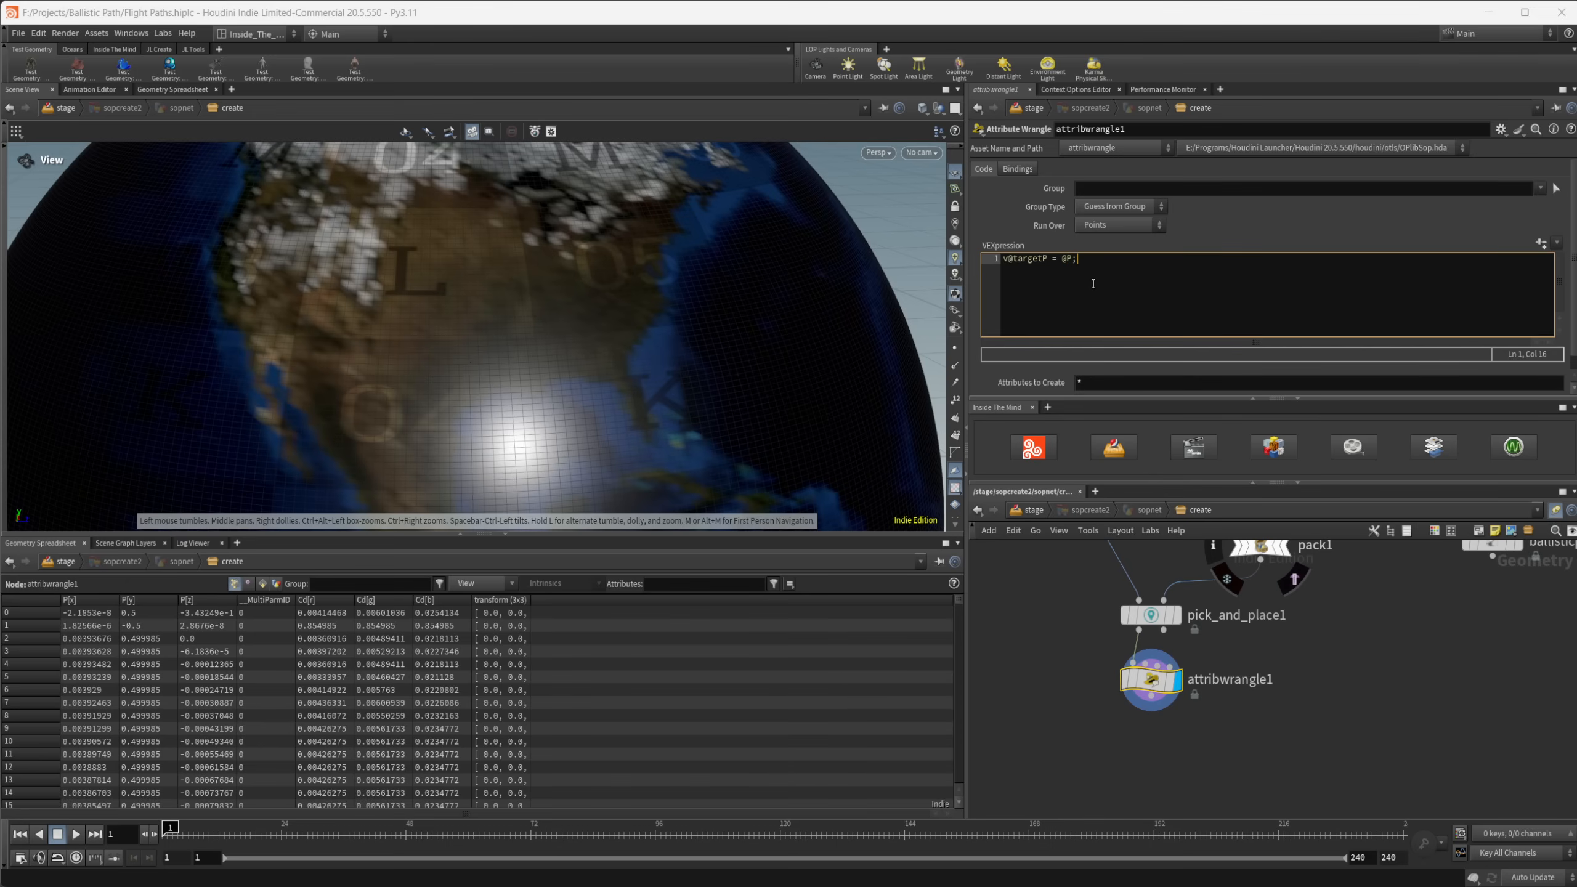
text(P)
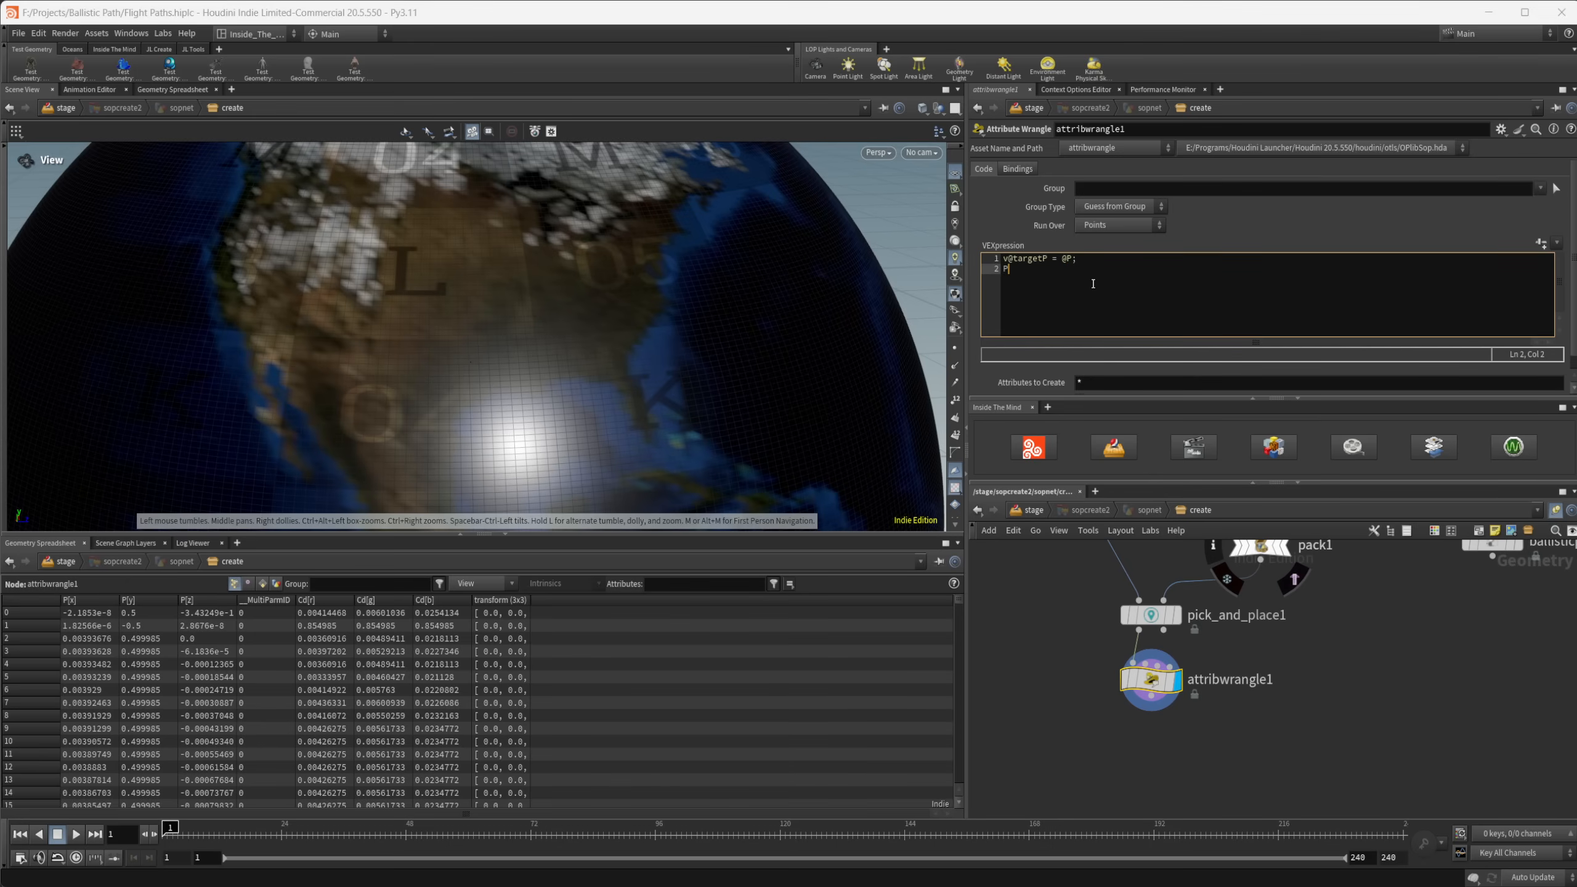
text(@P = point()
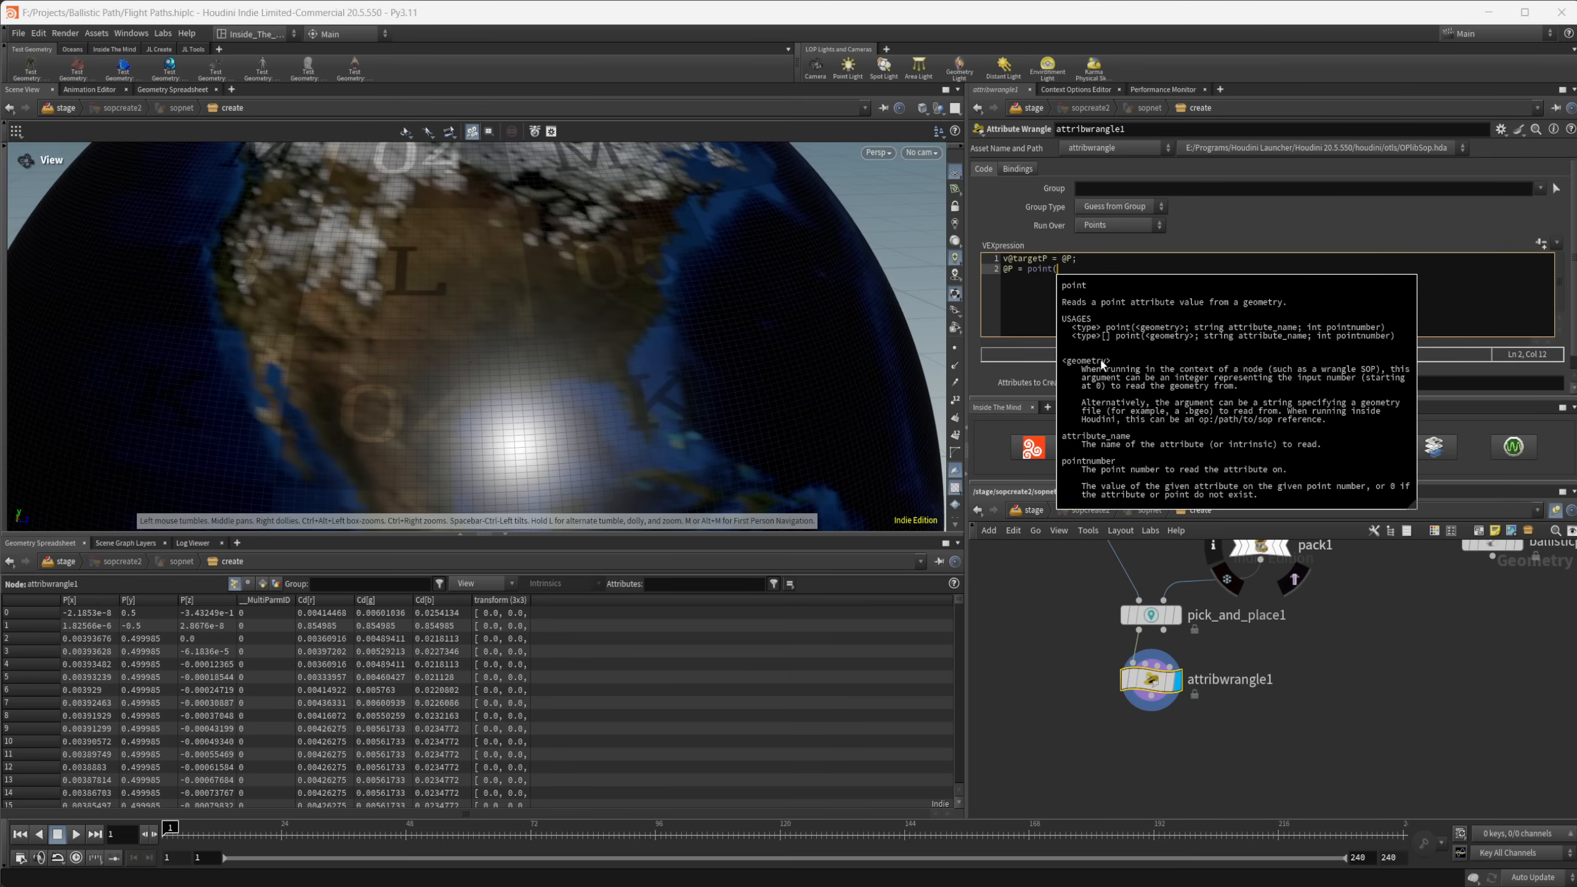
mouse_move(569, 313)
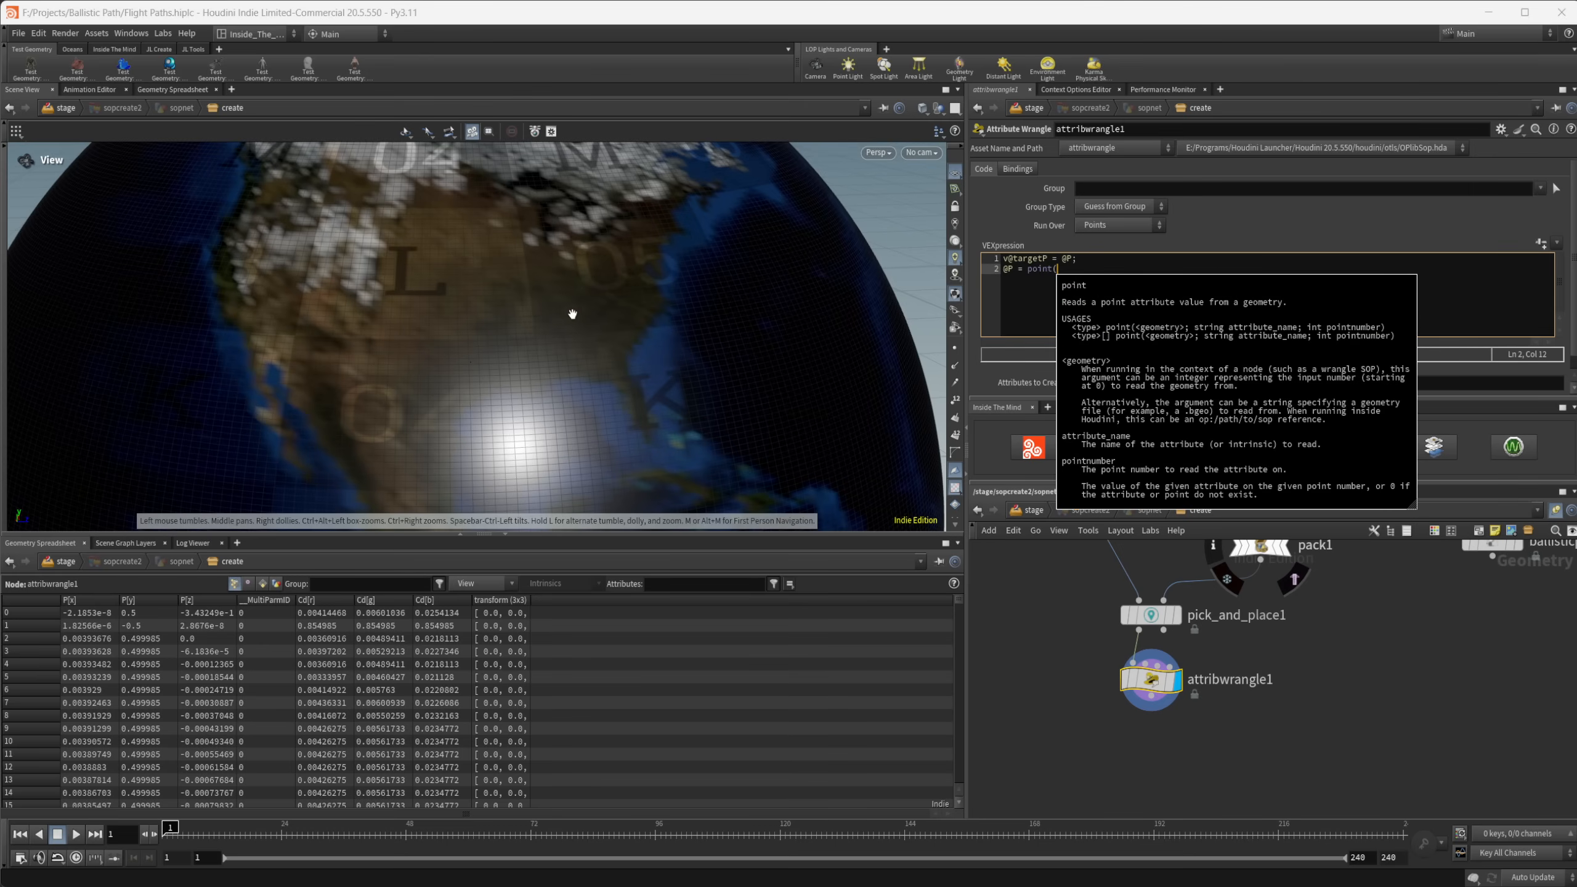
mouse_move(1107, 462)
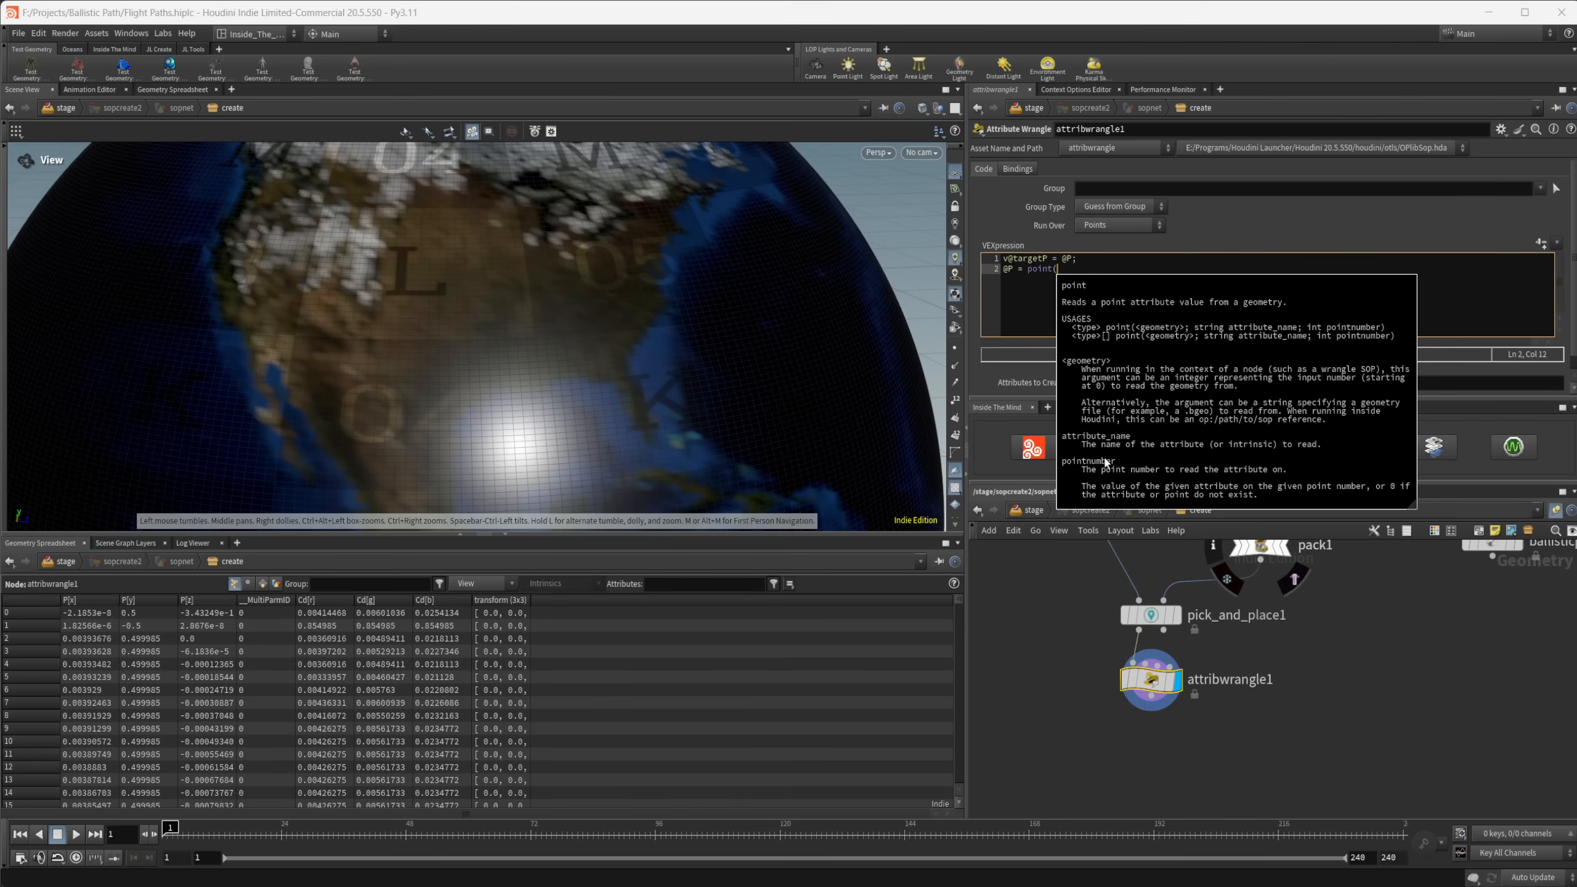
text(0,"P)
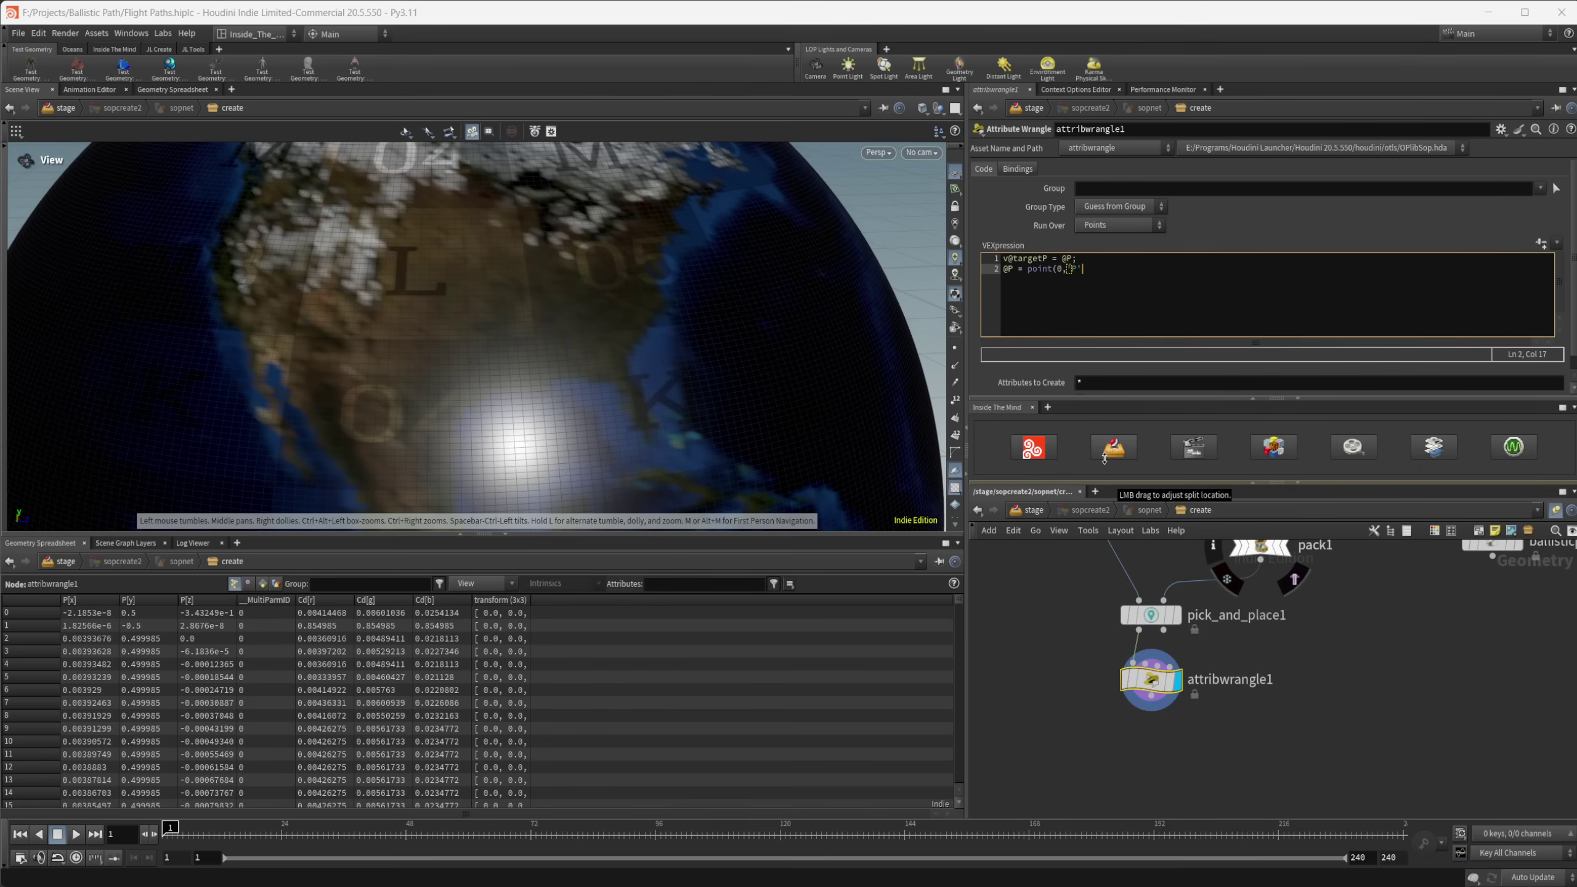
text(,0);)
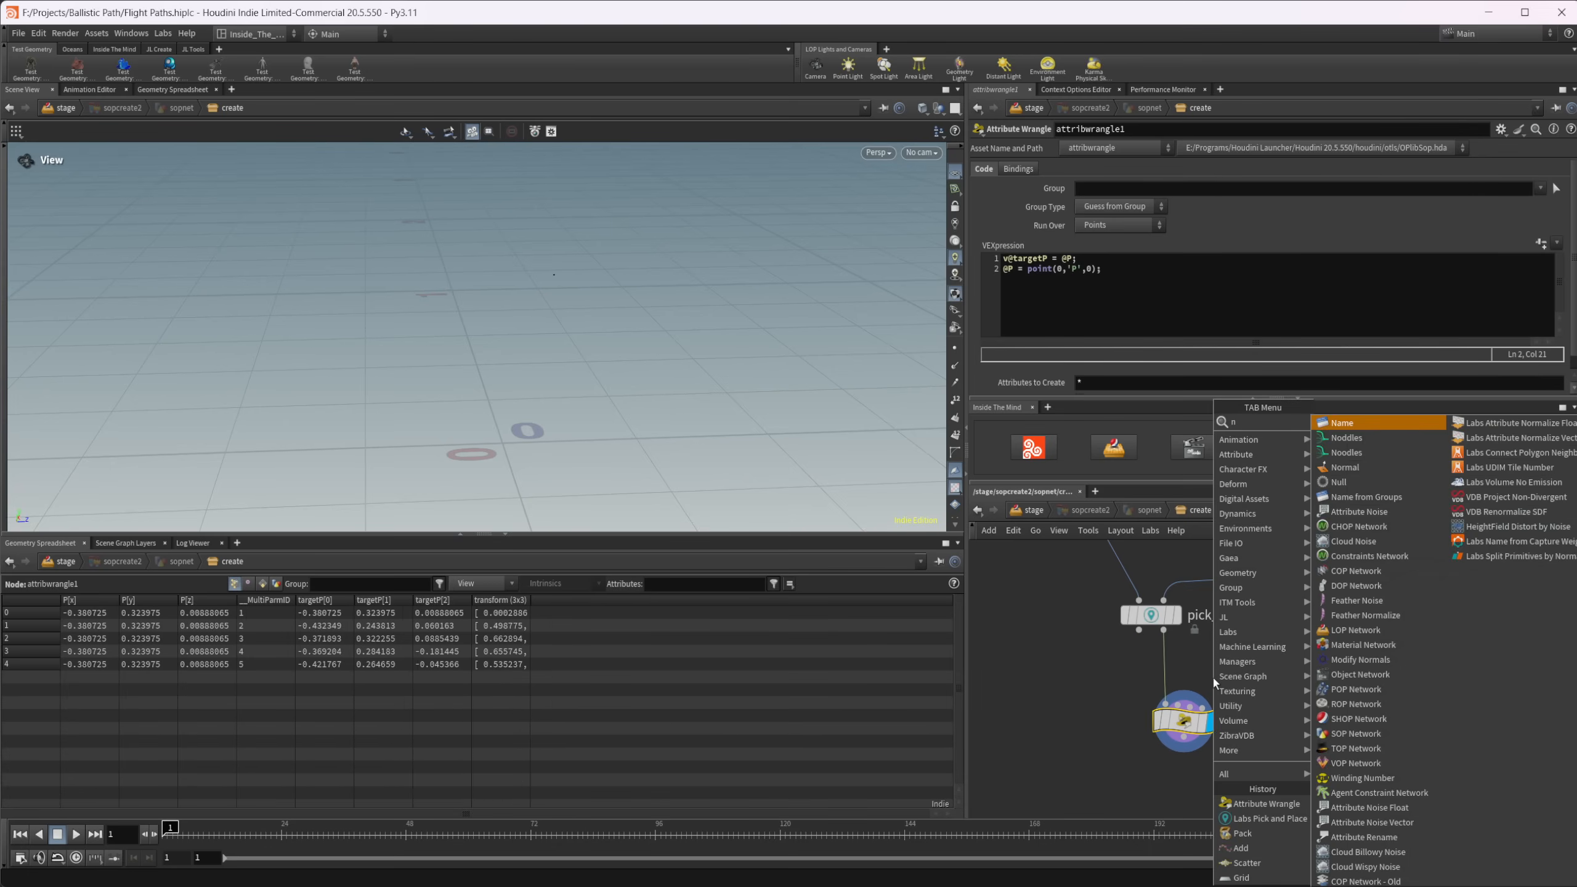
Step: Insert a Null after pick_and_place1 and a Blast deleting point 0 after the wrangle
click(1339, 482)
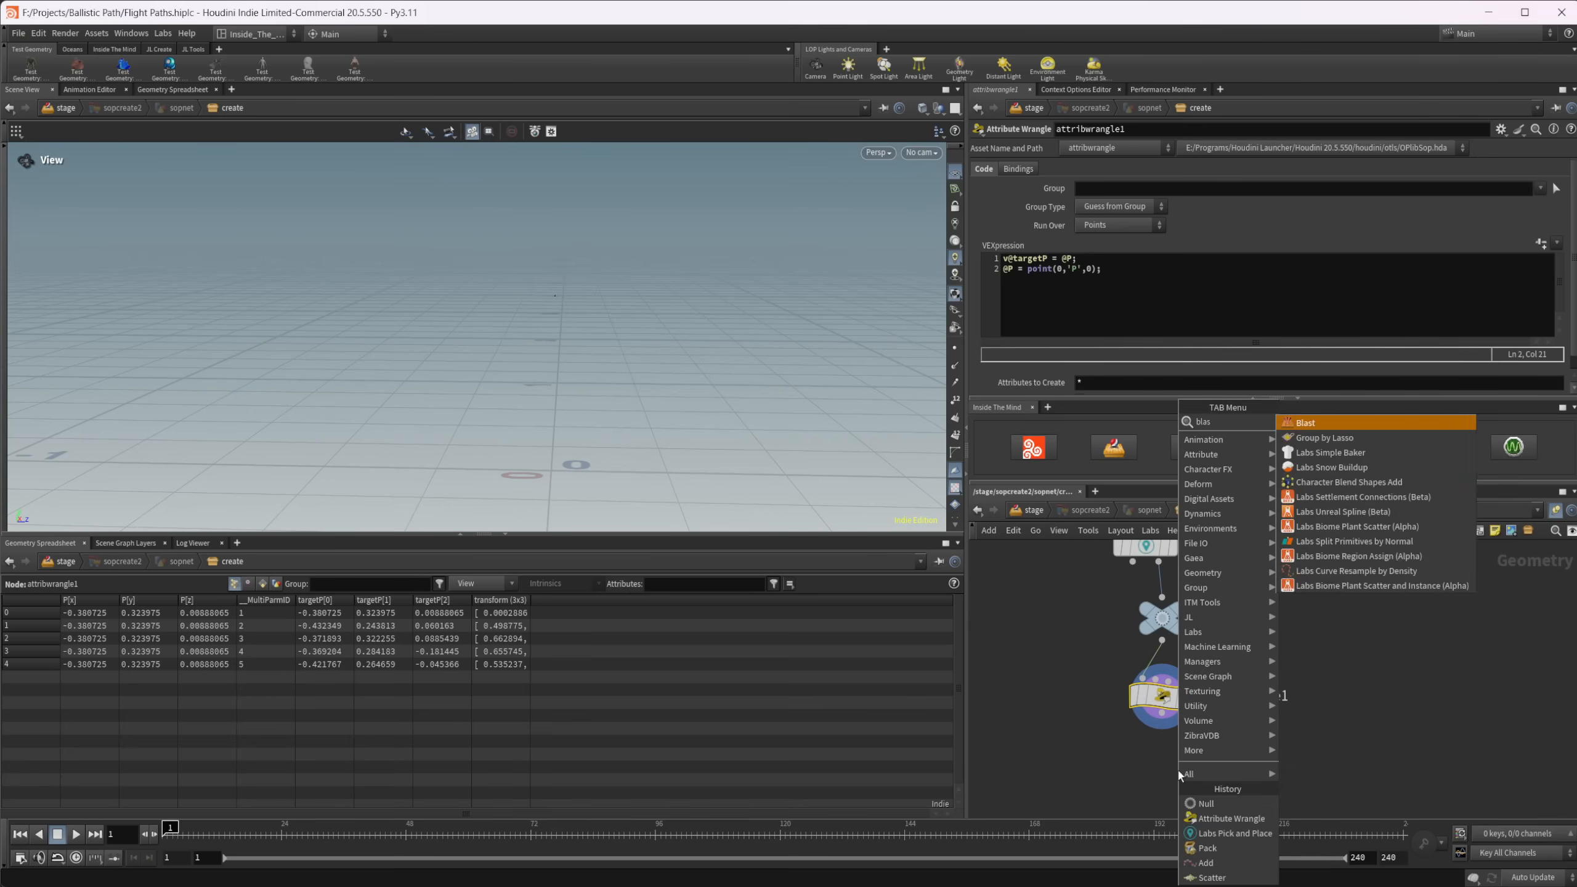
click(1304, 421)
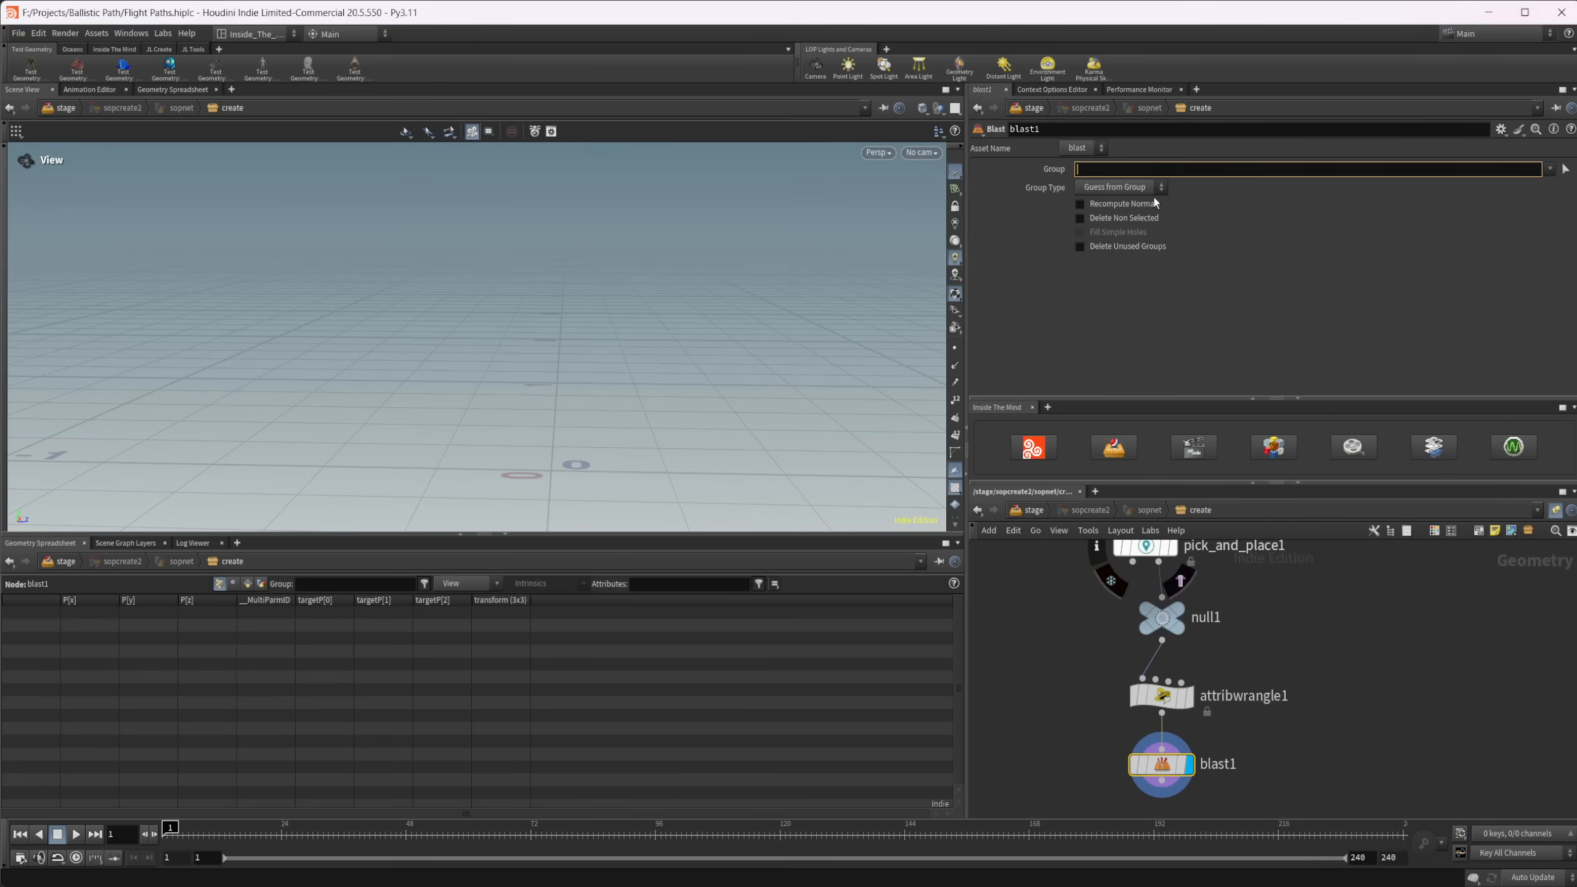
text(0)
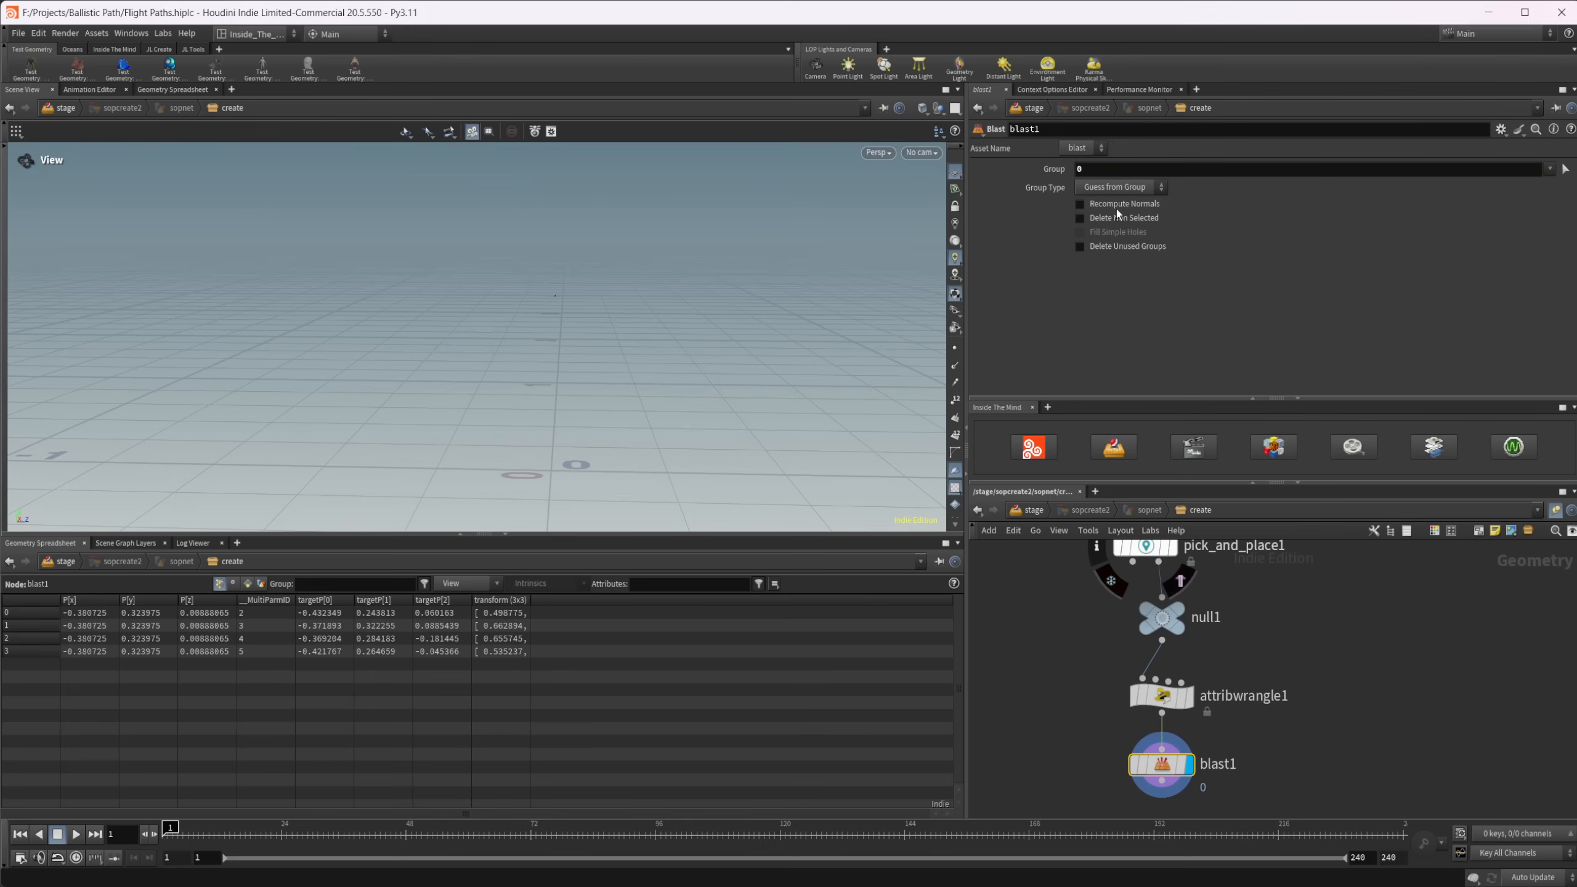
click(1119, 186)
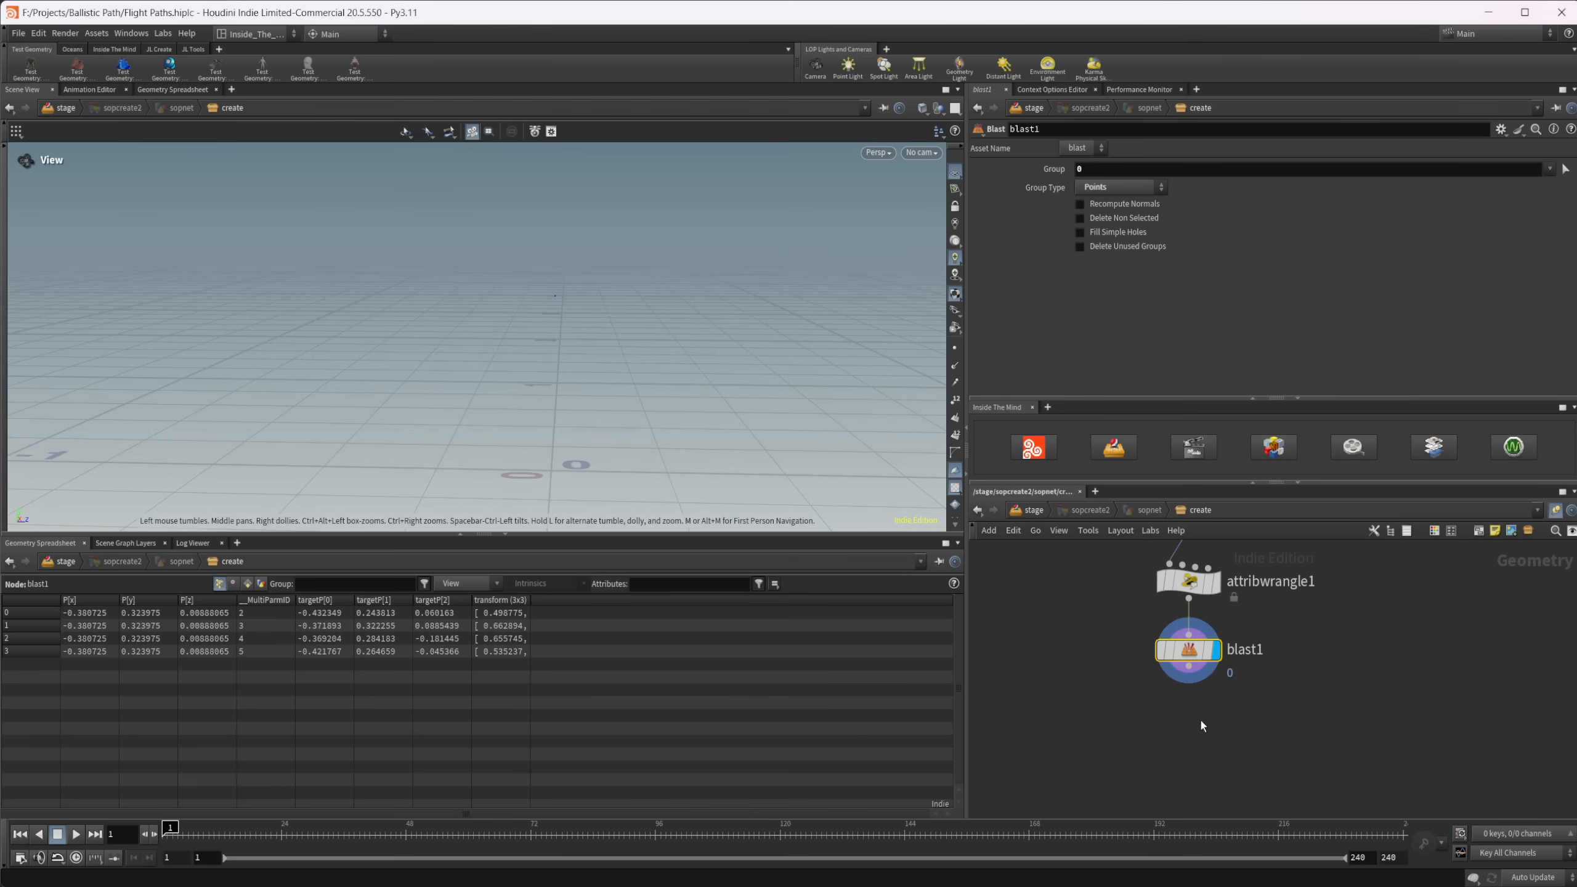
mouse_move(1181, 729)
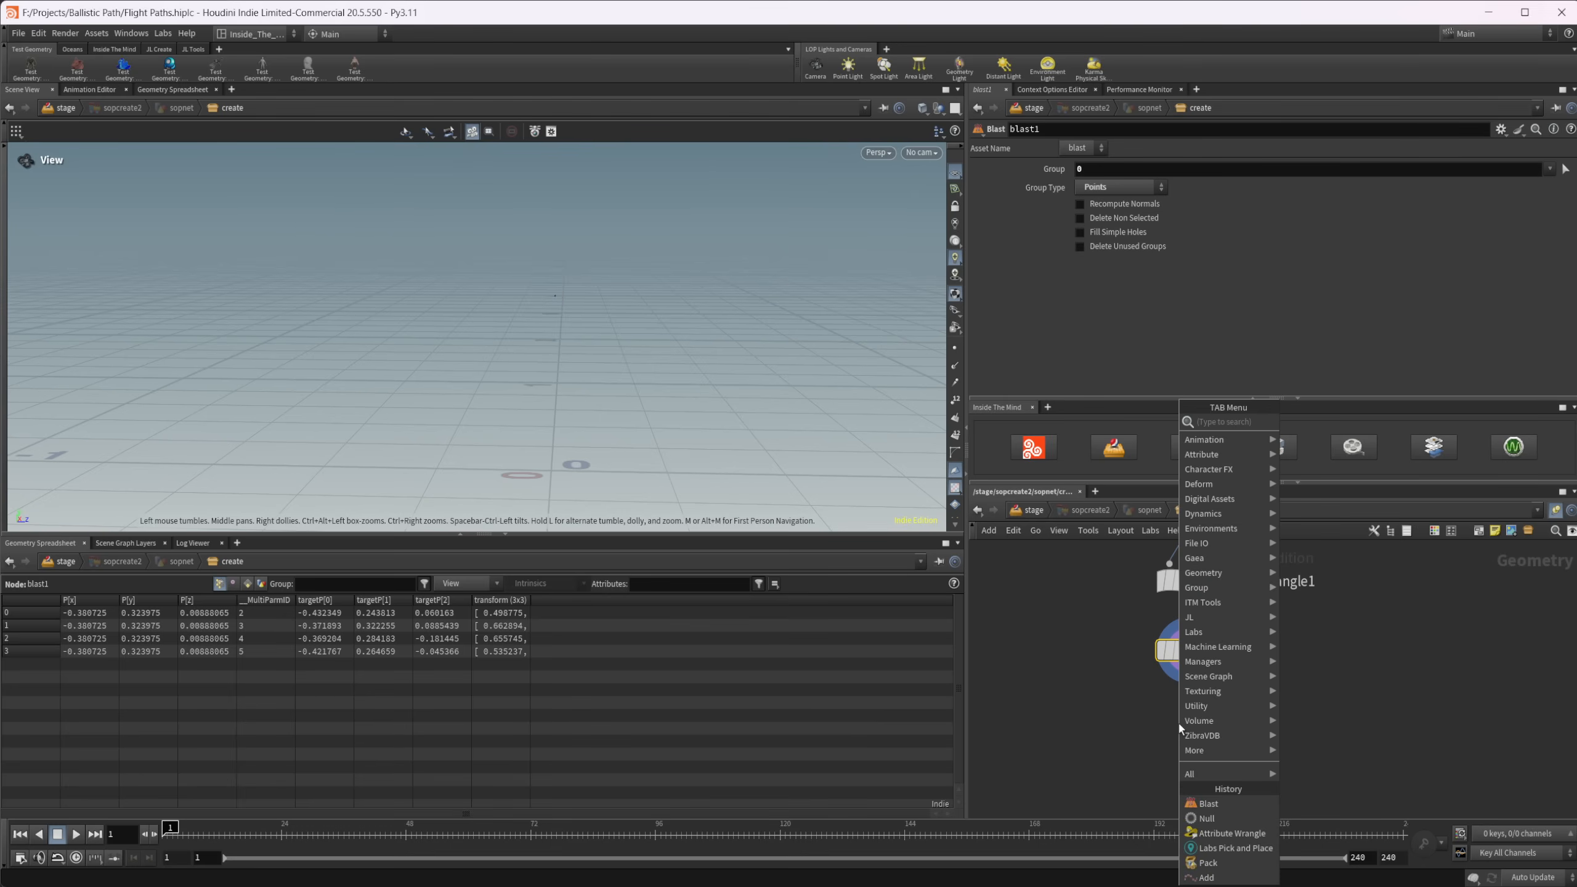
Step: Add a Ballistic Path after blast1 that launches toward targetP, and shorten its life
text(bla)
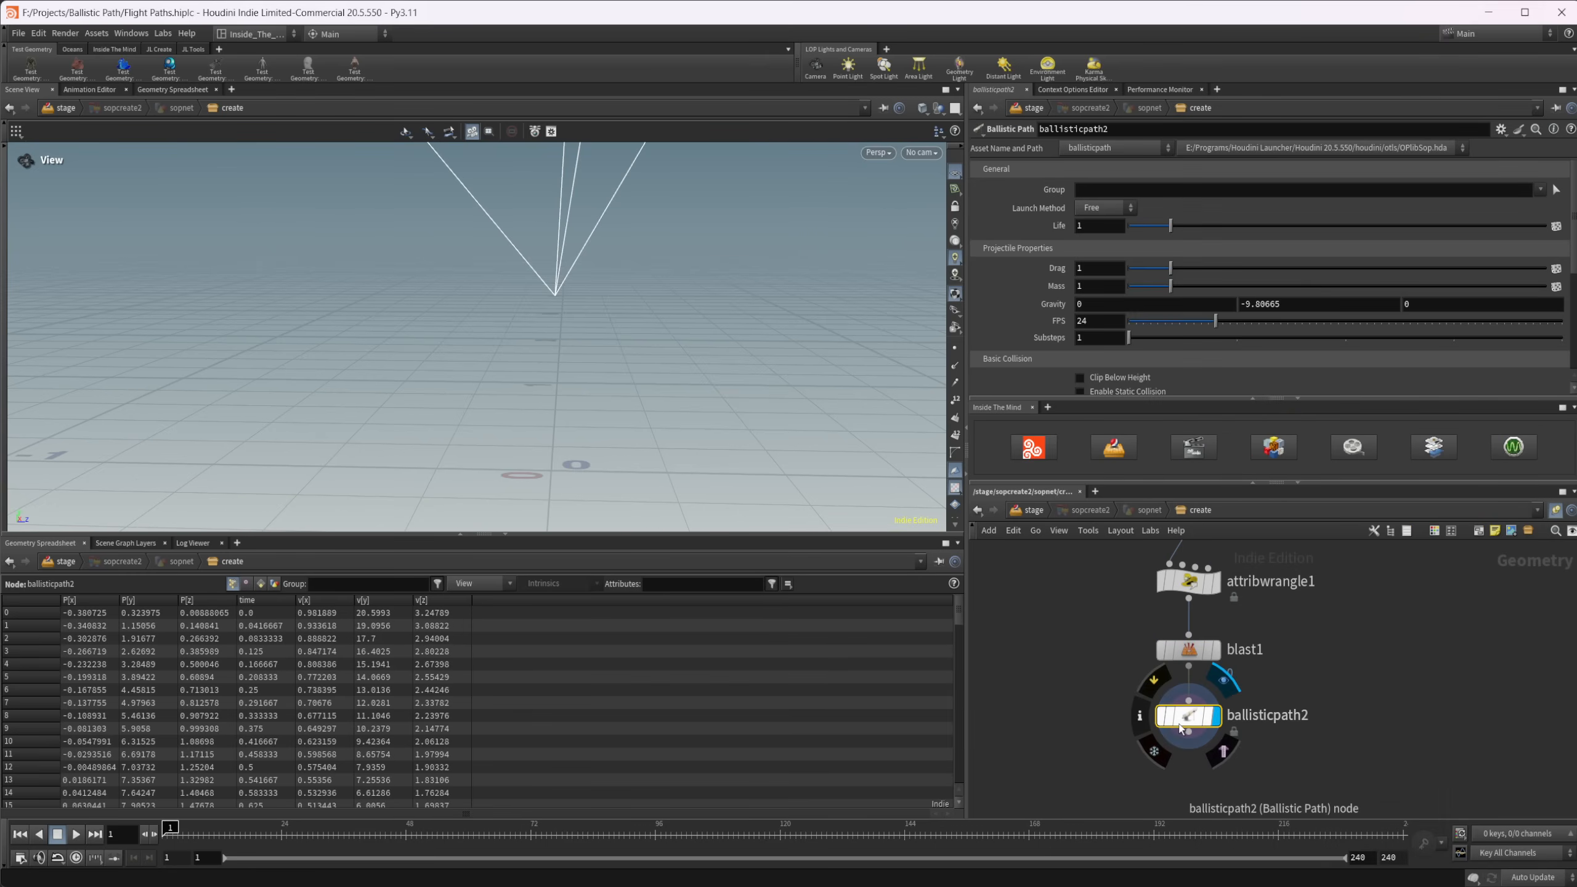
click(1103, 208)
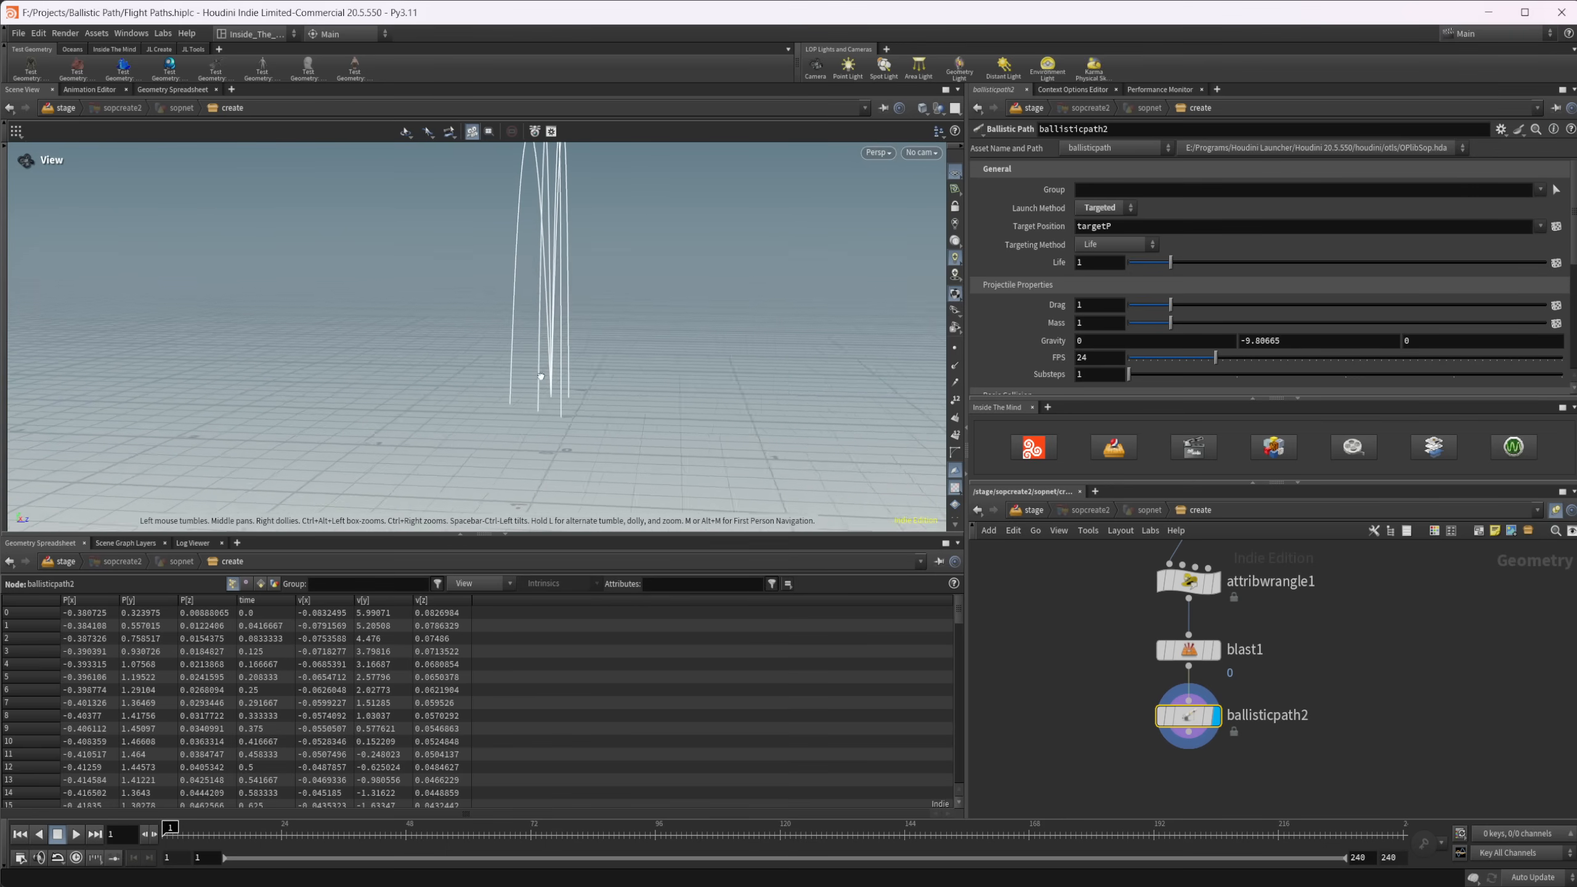
drag(1165, 262, 1136, 262)
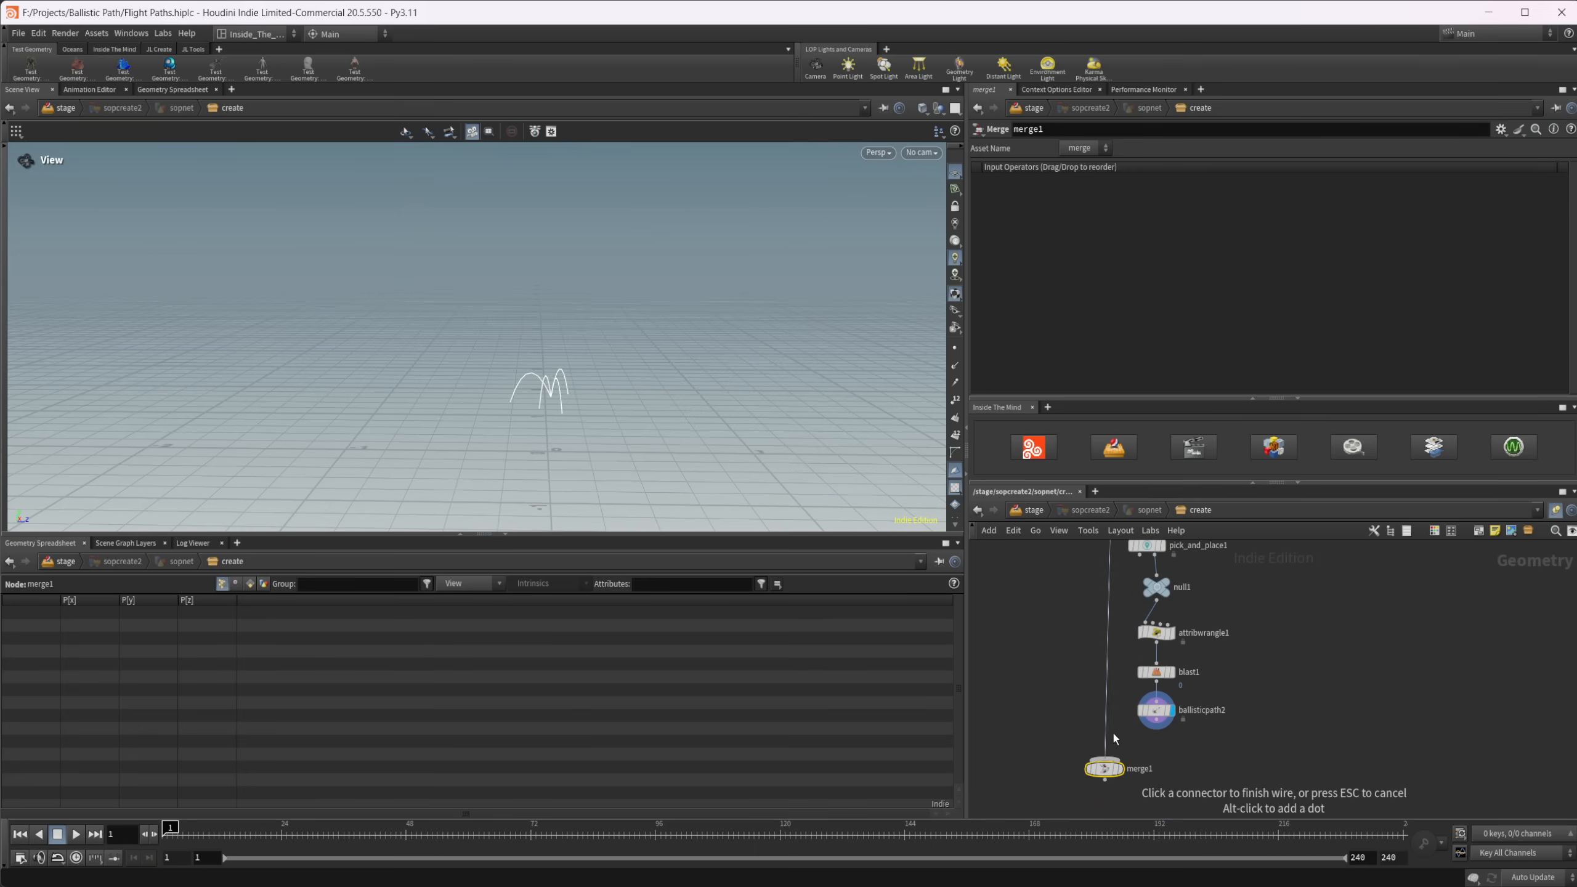
Step: Wire the globe geometry into the Merge node alongside ballisticpath2
click(1101, 769)
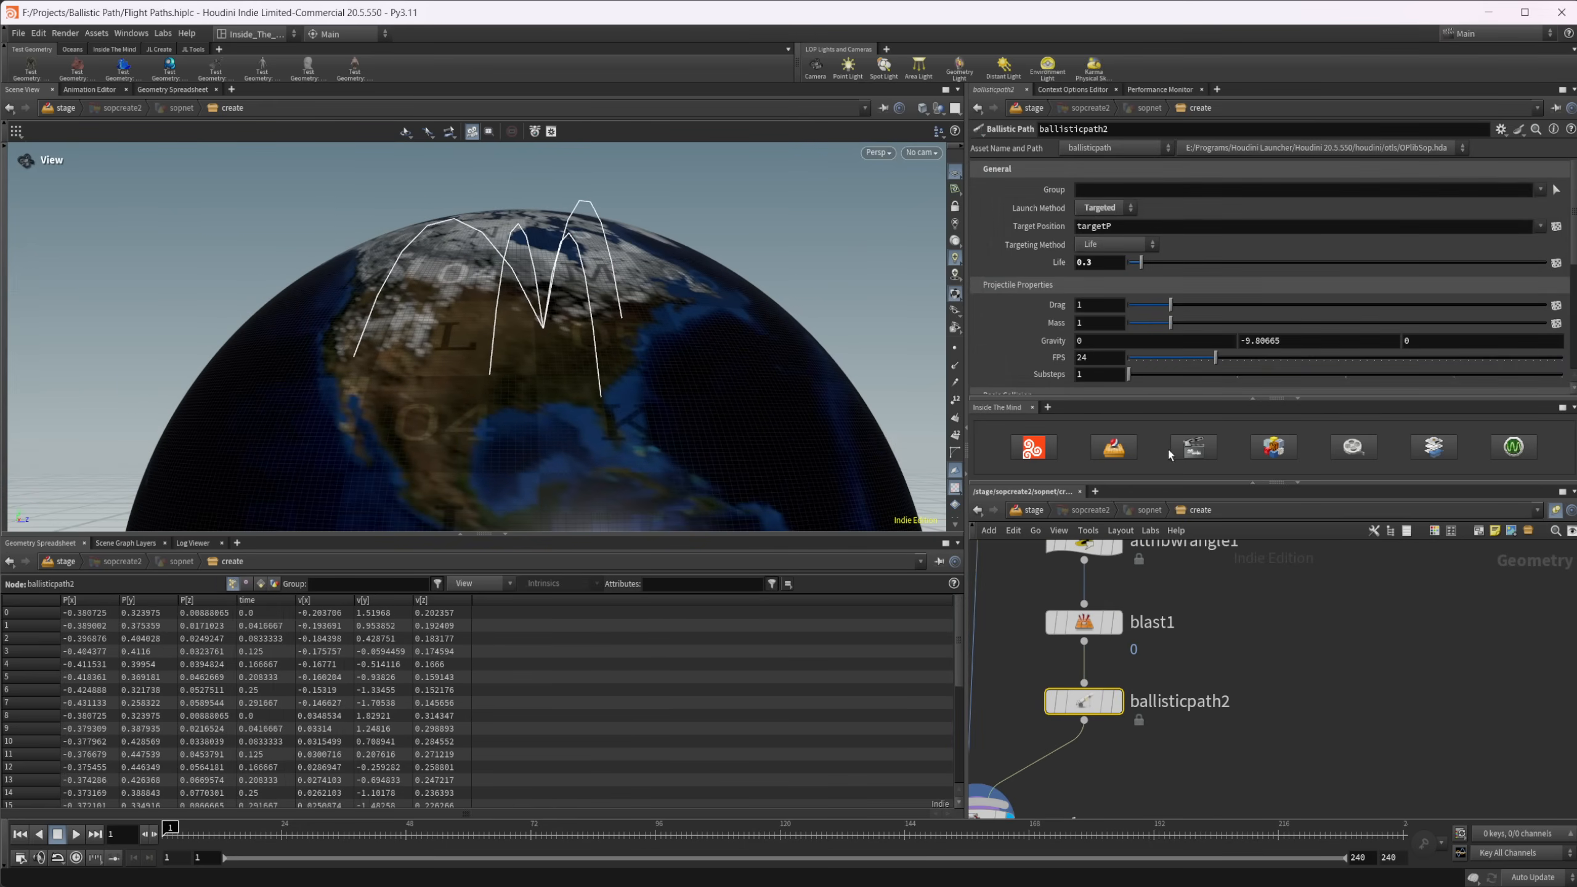
mouse_move(1175, 306)
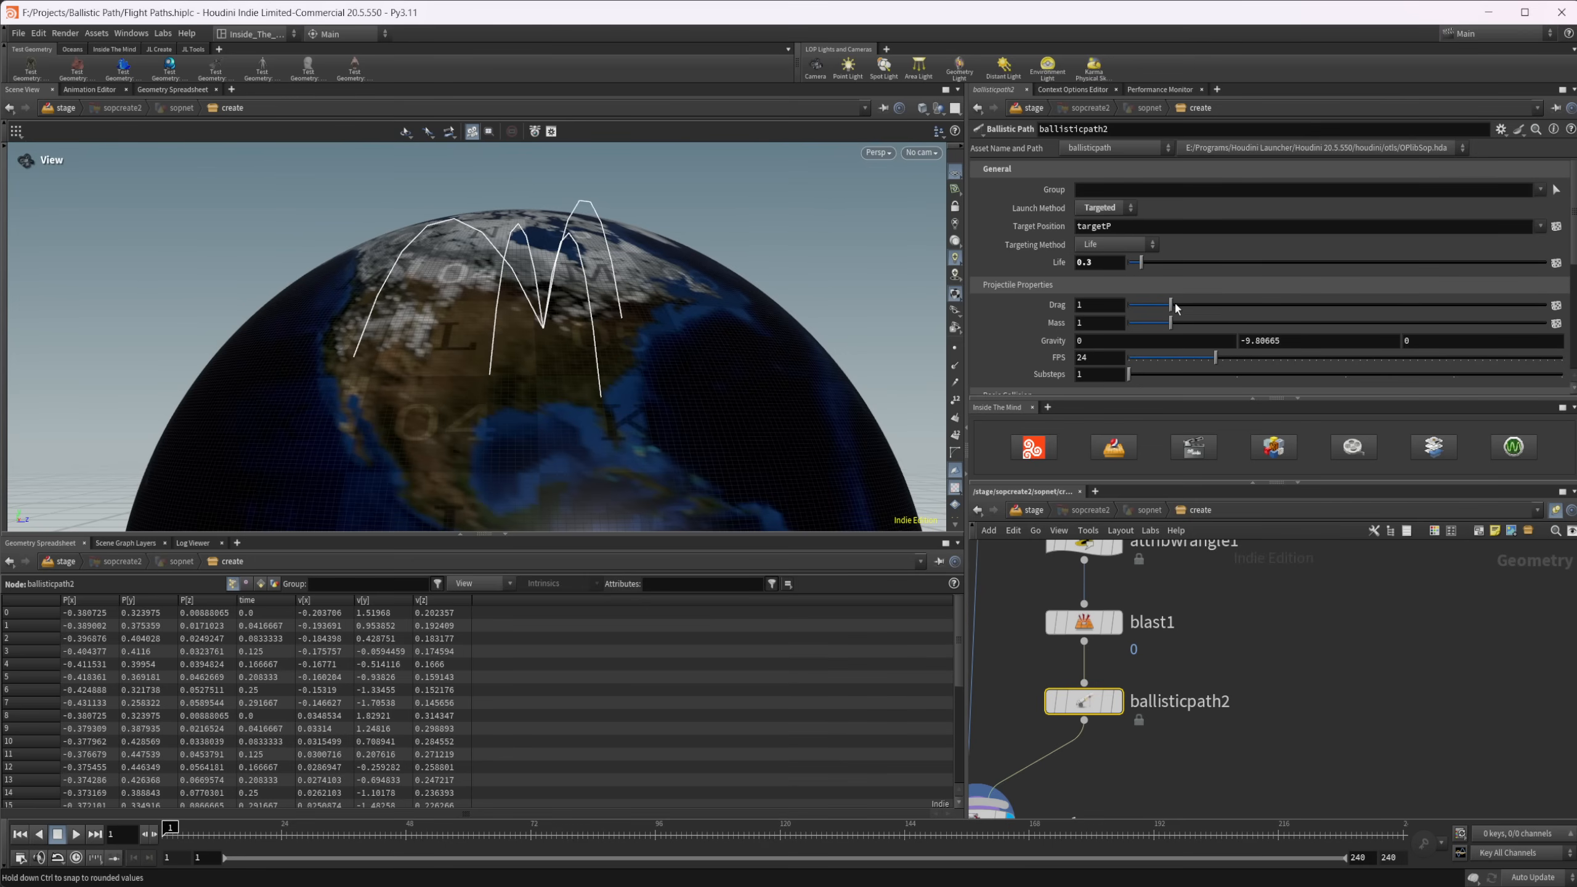
Step: Tune ballisticpath2 to drag 0.88, life 1 and mass 42 for smooth arcs
drag(1170, 305, 1151, 305)
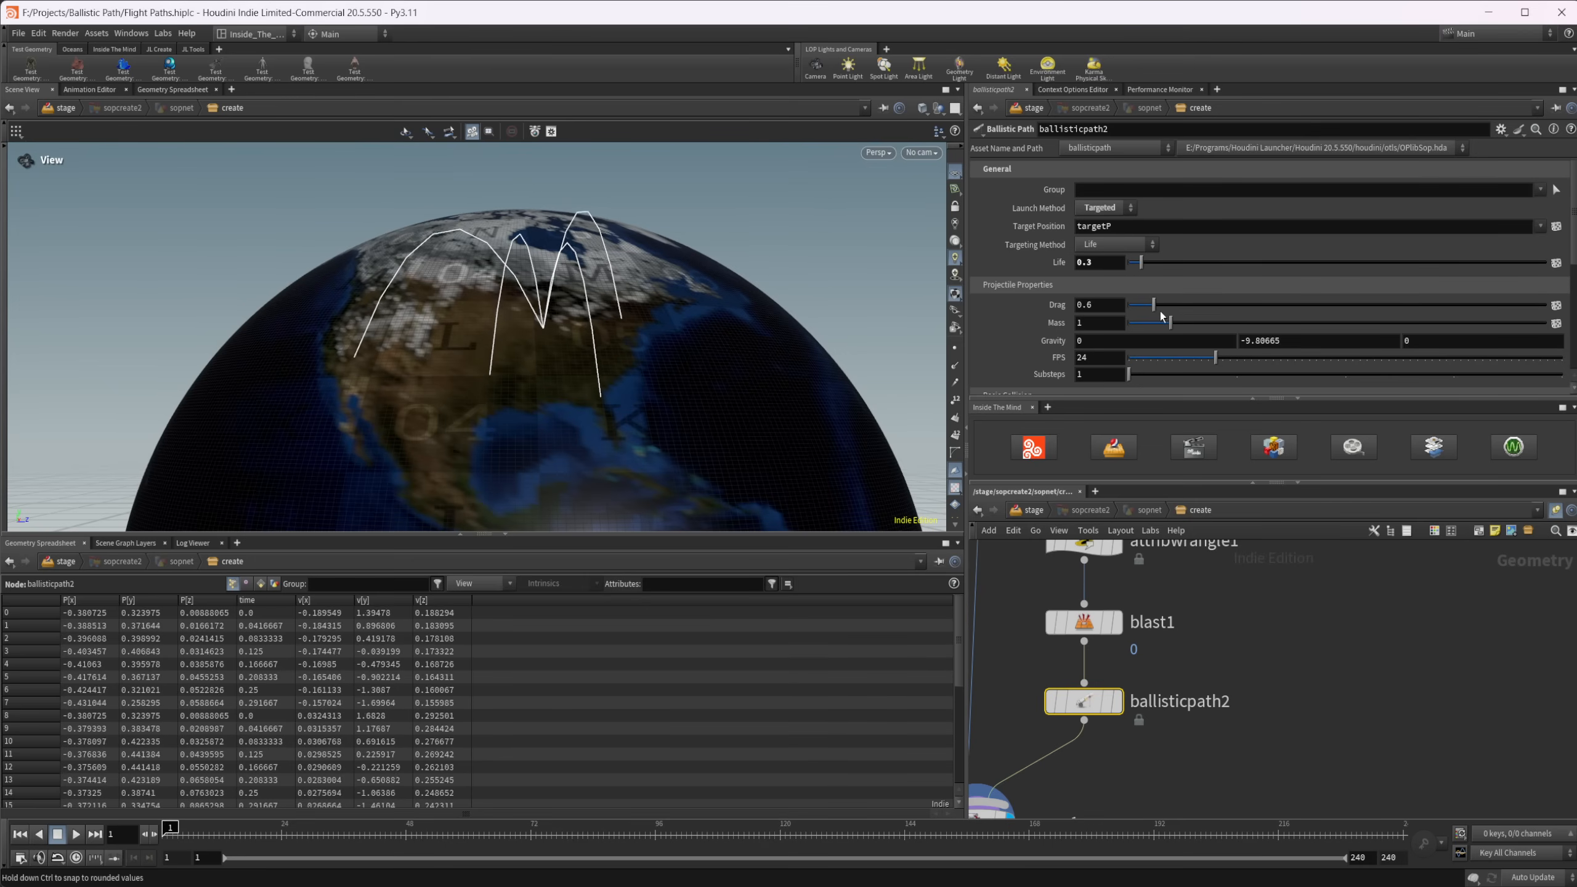
drag(1150, 322, 1262, 322)
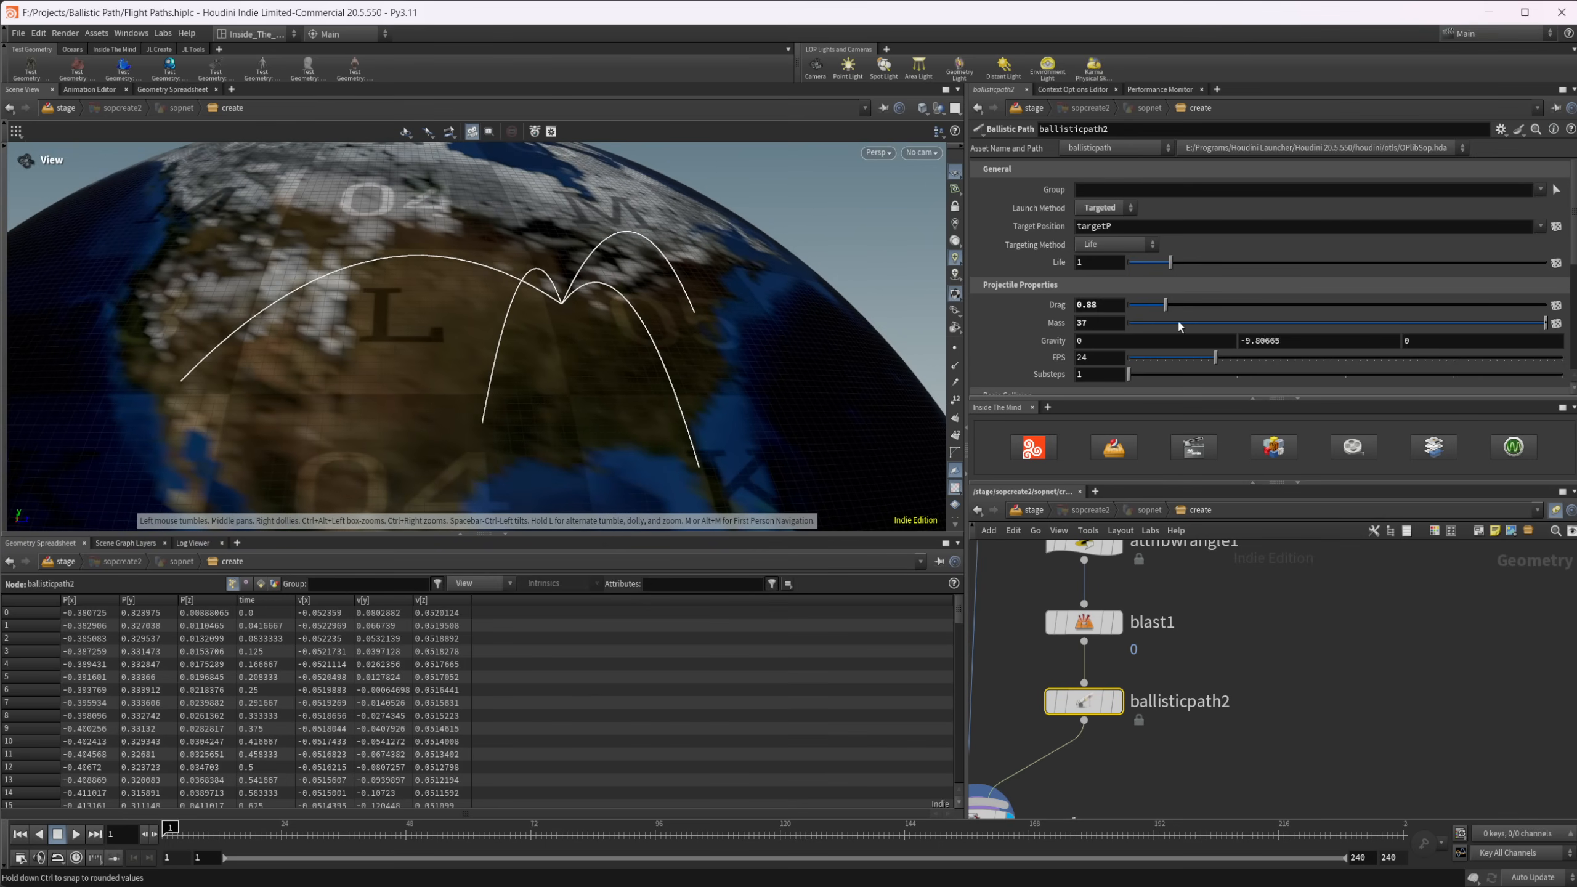
drag(1166, 262, 1138, 263)
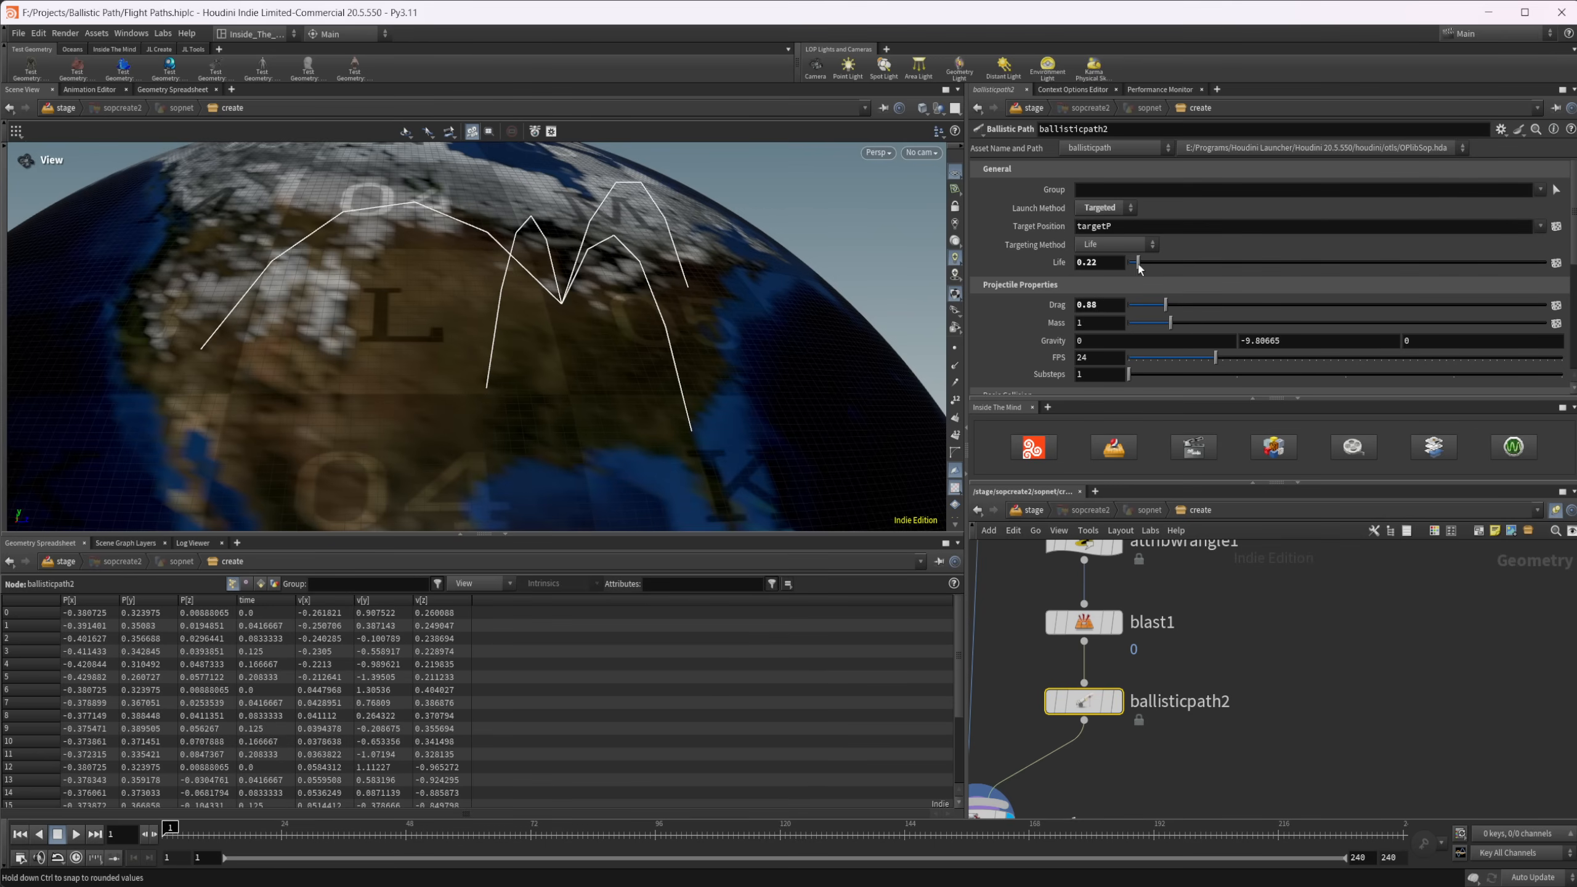
drag(1139, 263, 1135, 263)
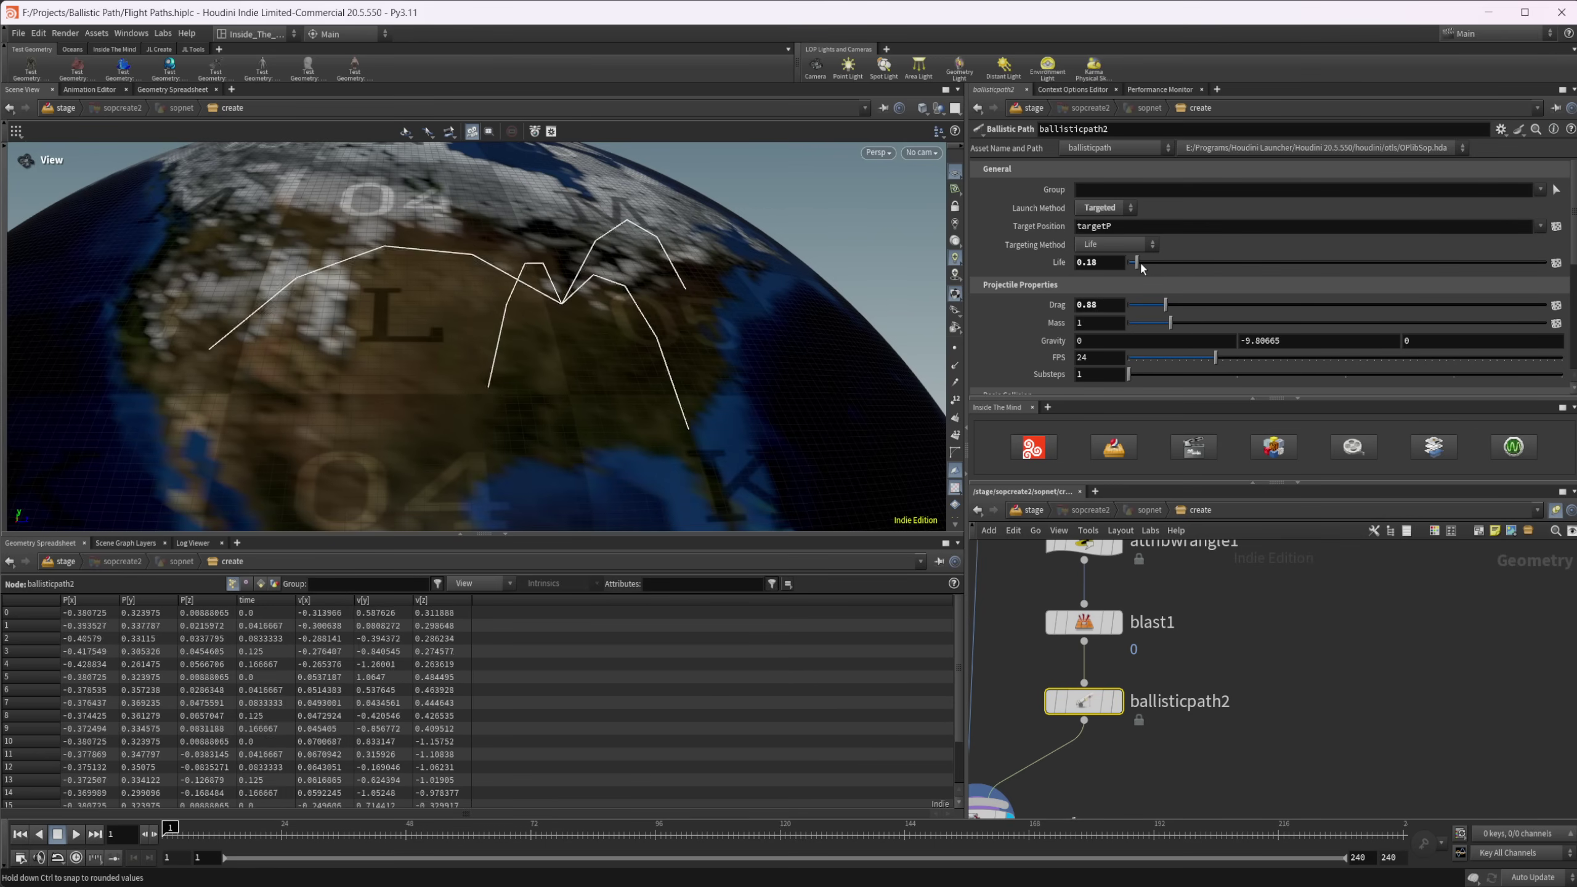
drag(1140, 262, 1137, 262)
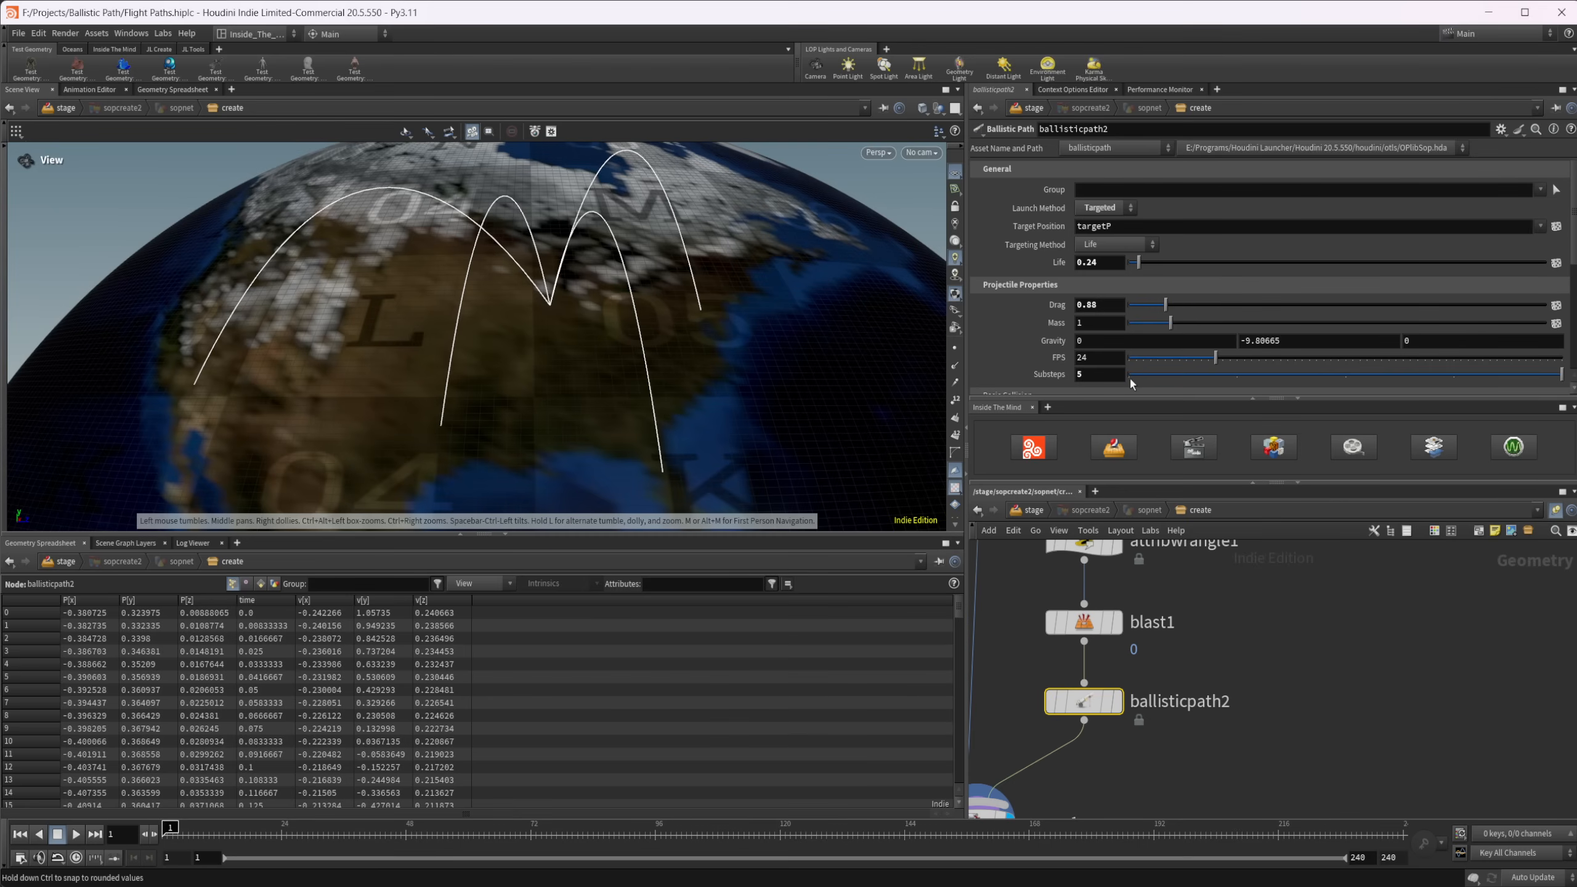
drag(1139, 262, 1177, 262)
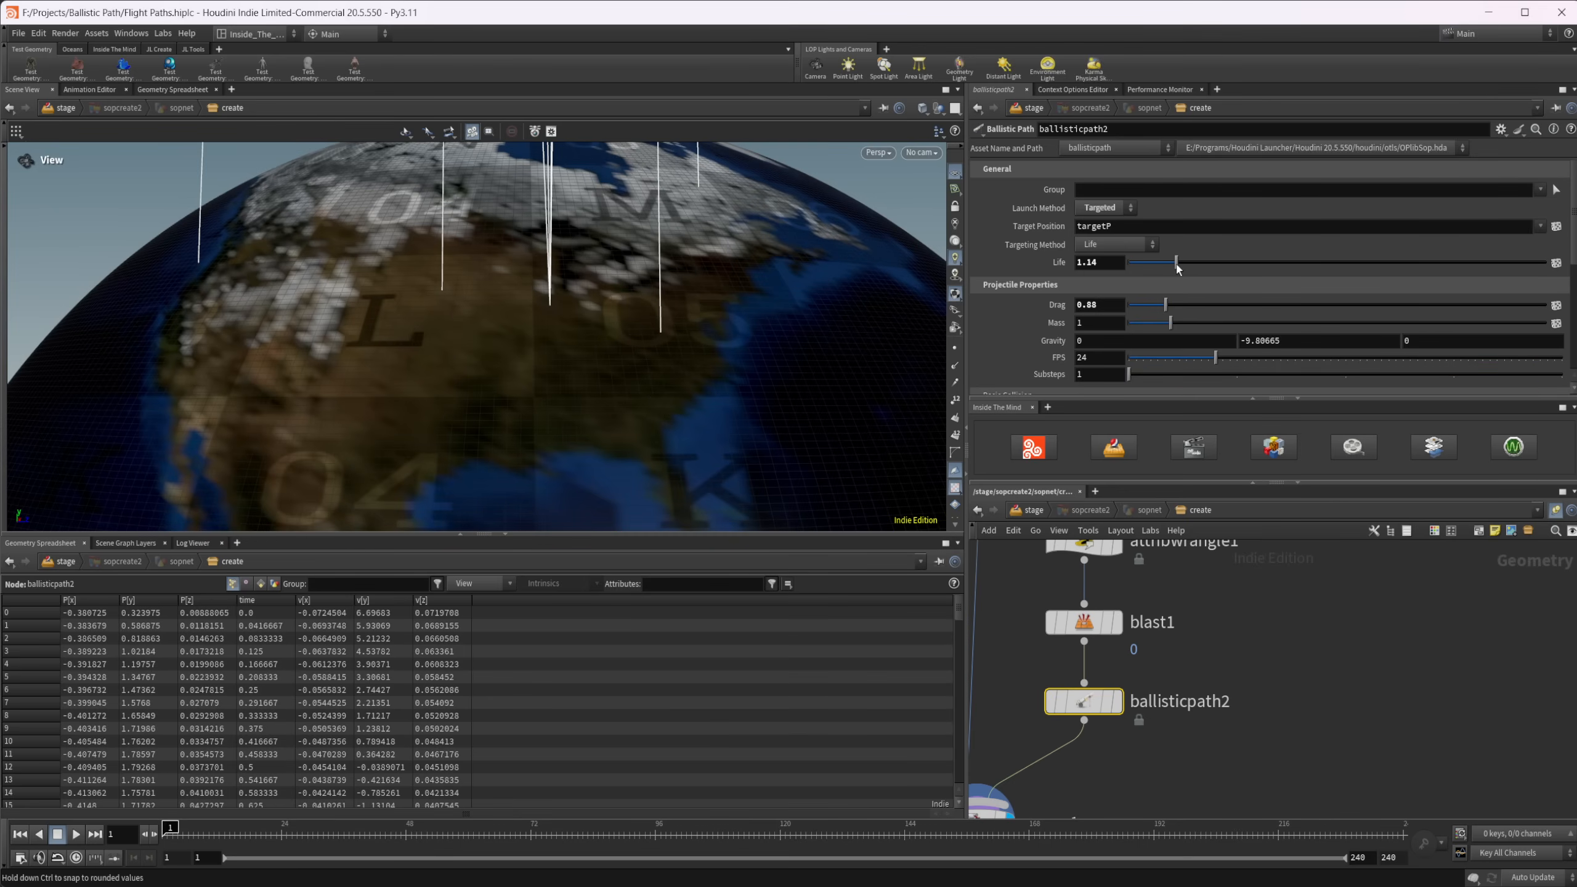
drag(1169, 321, 1209, 321)
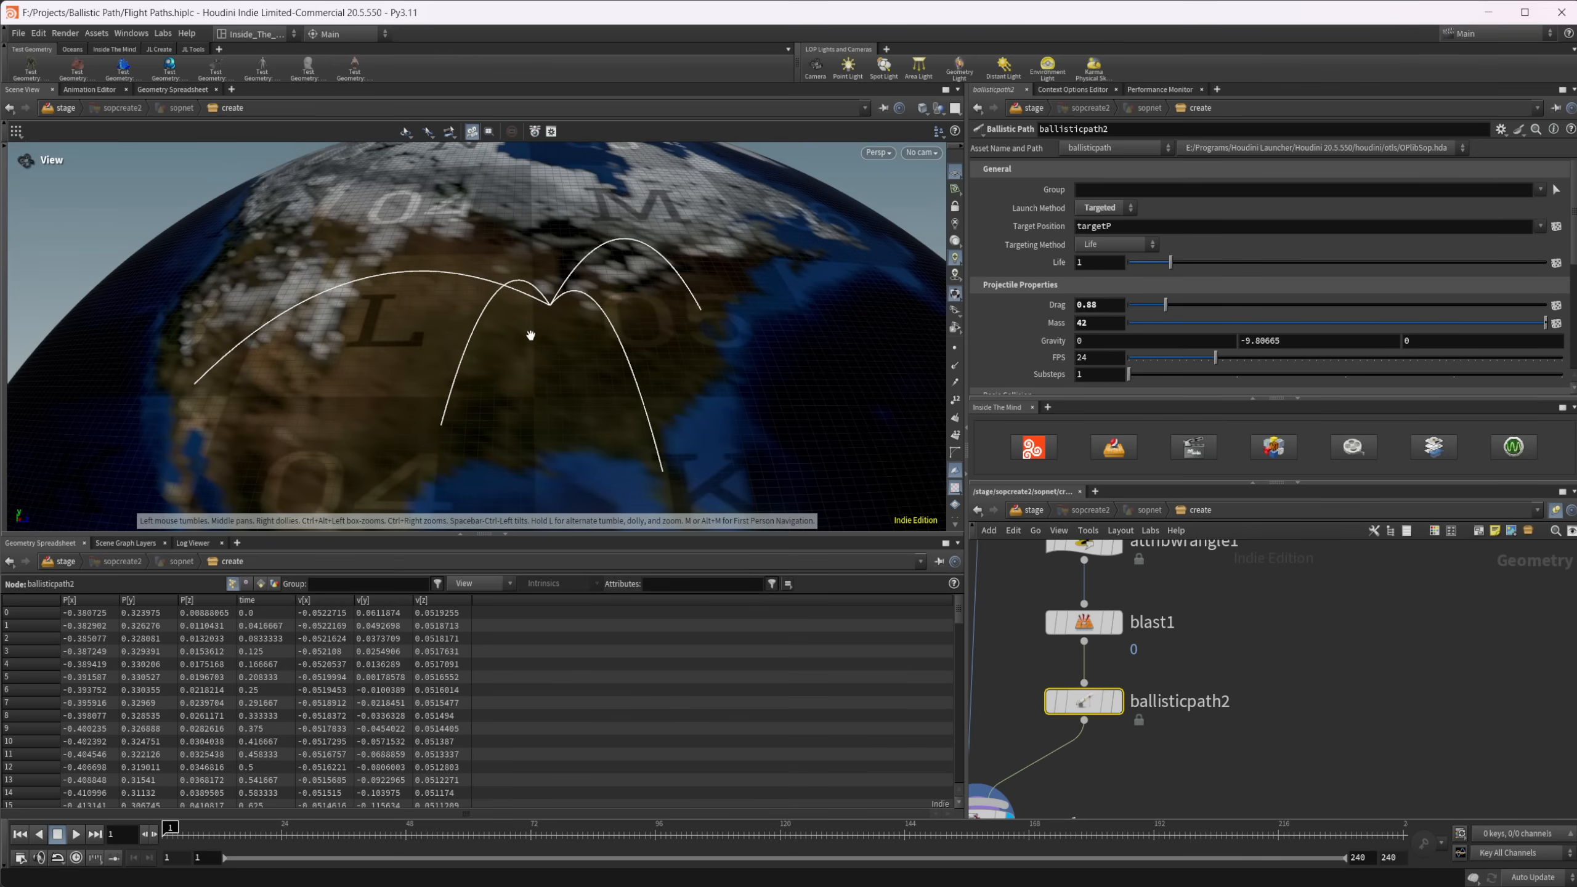
mouse_move(501, 383)
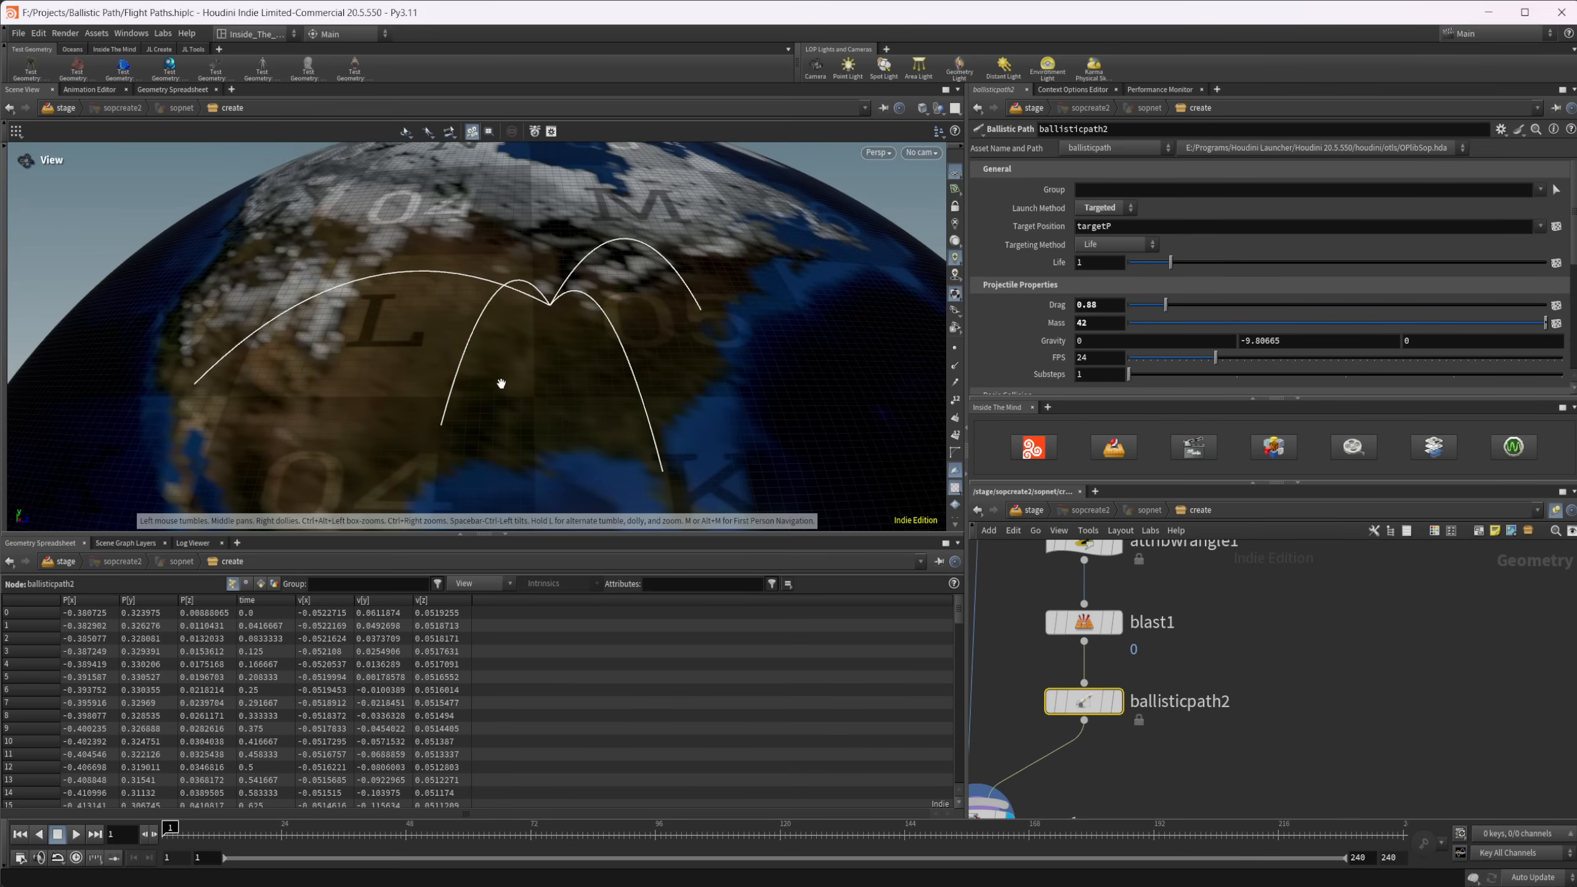
scroll(down, 3)
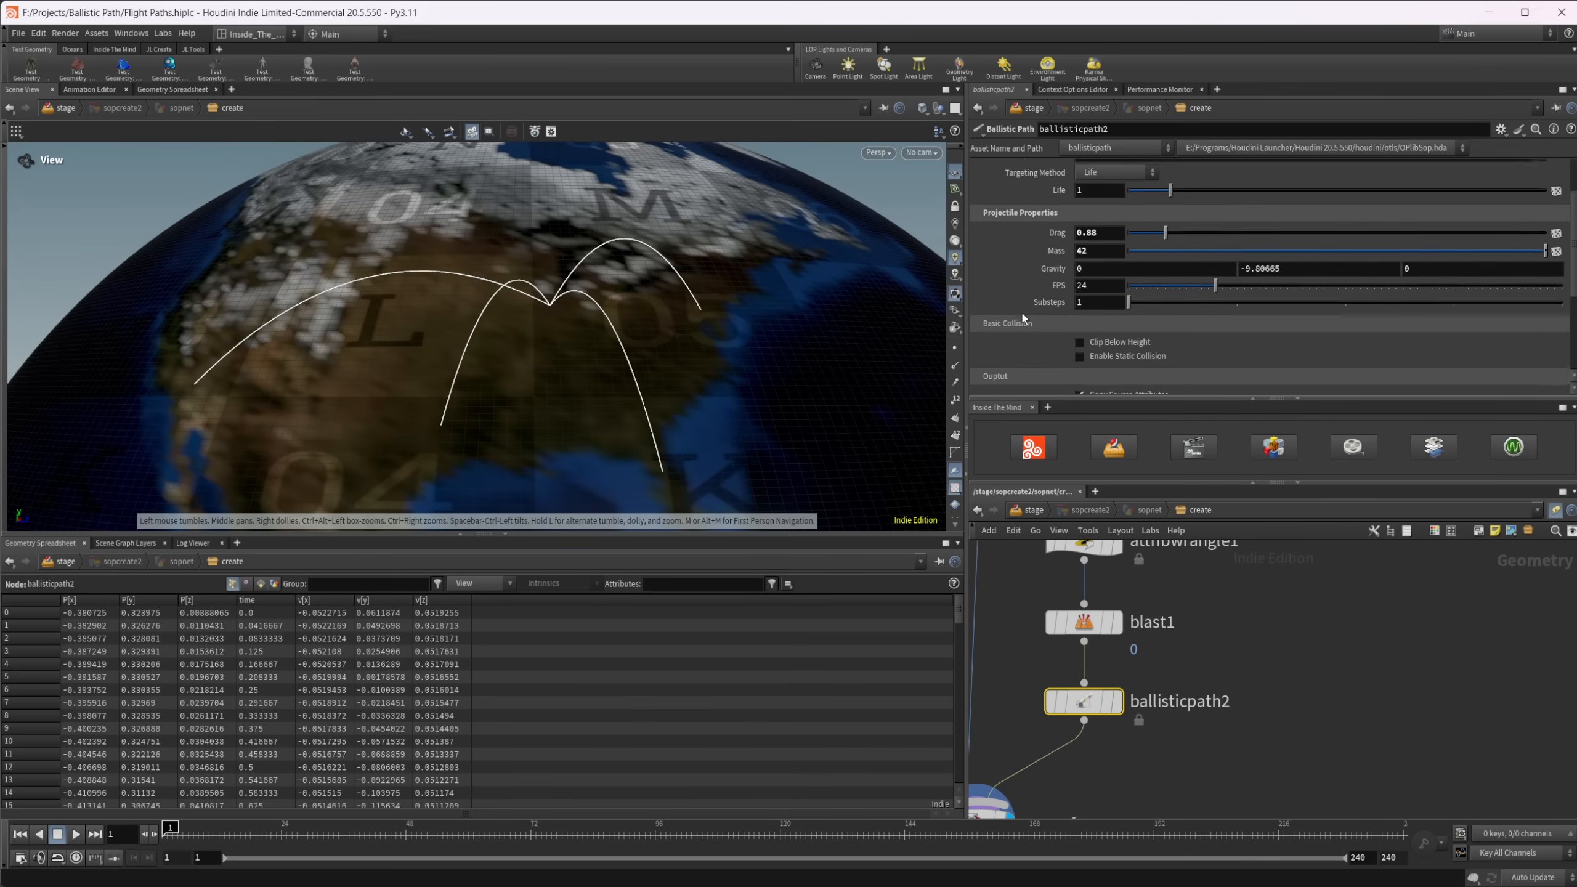
scroll(down, 3)
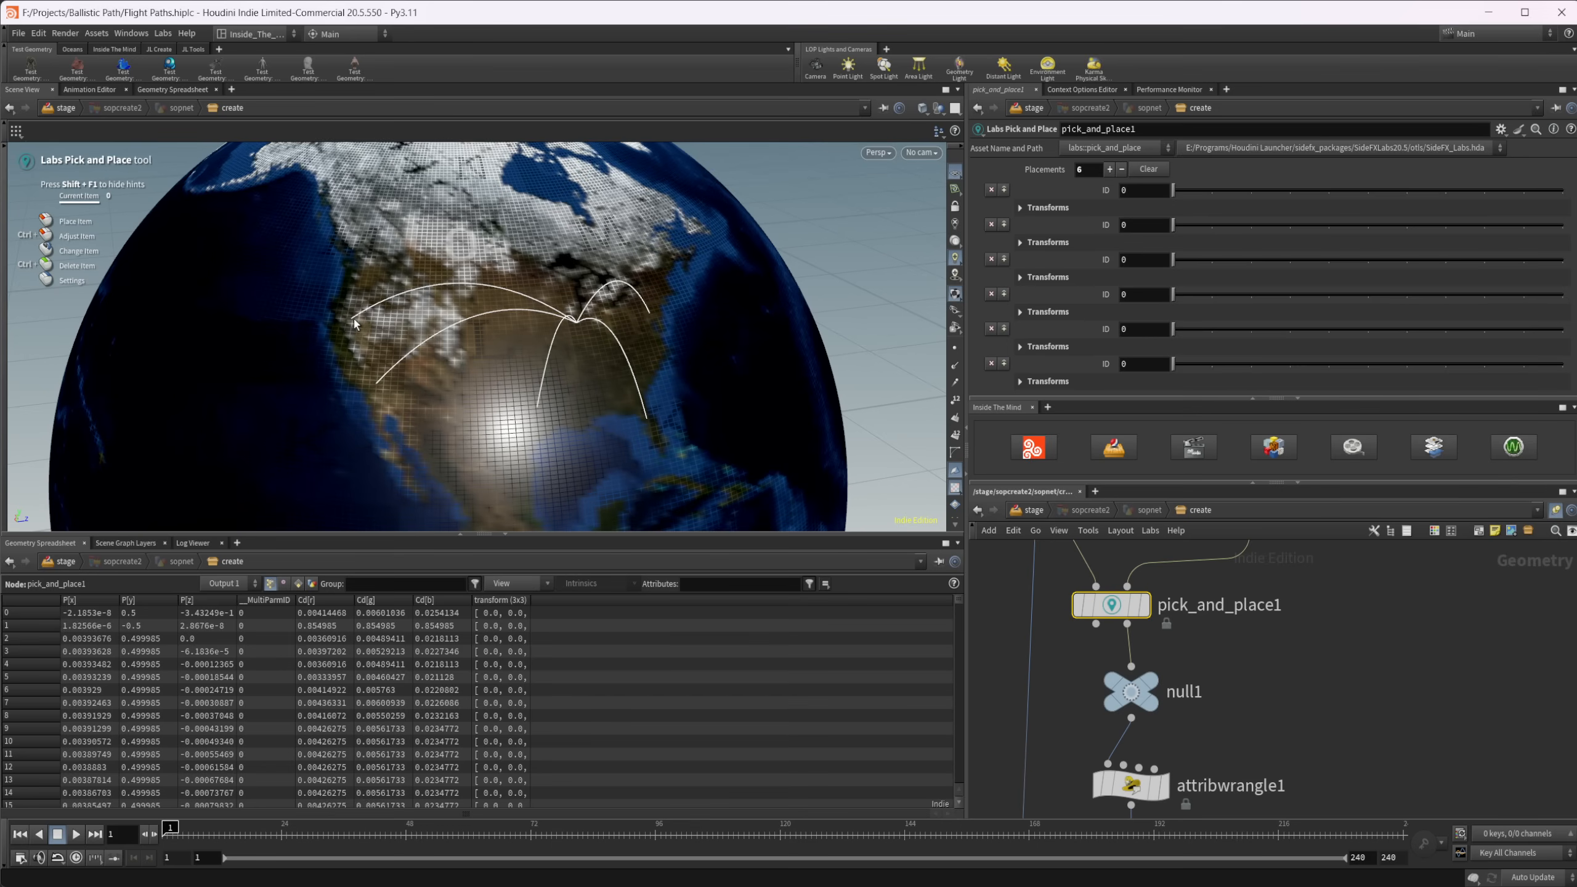
Step: Place a seventh target point on the globe and orbit to inspect the arcs
click(492, 482)
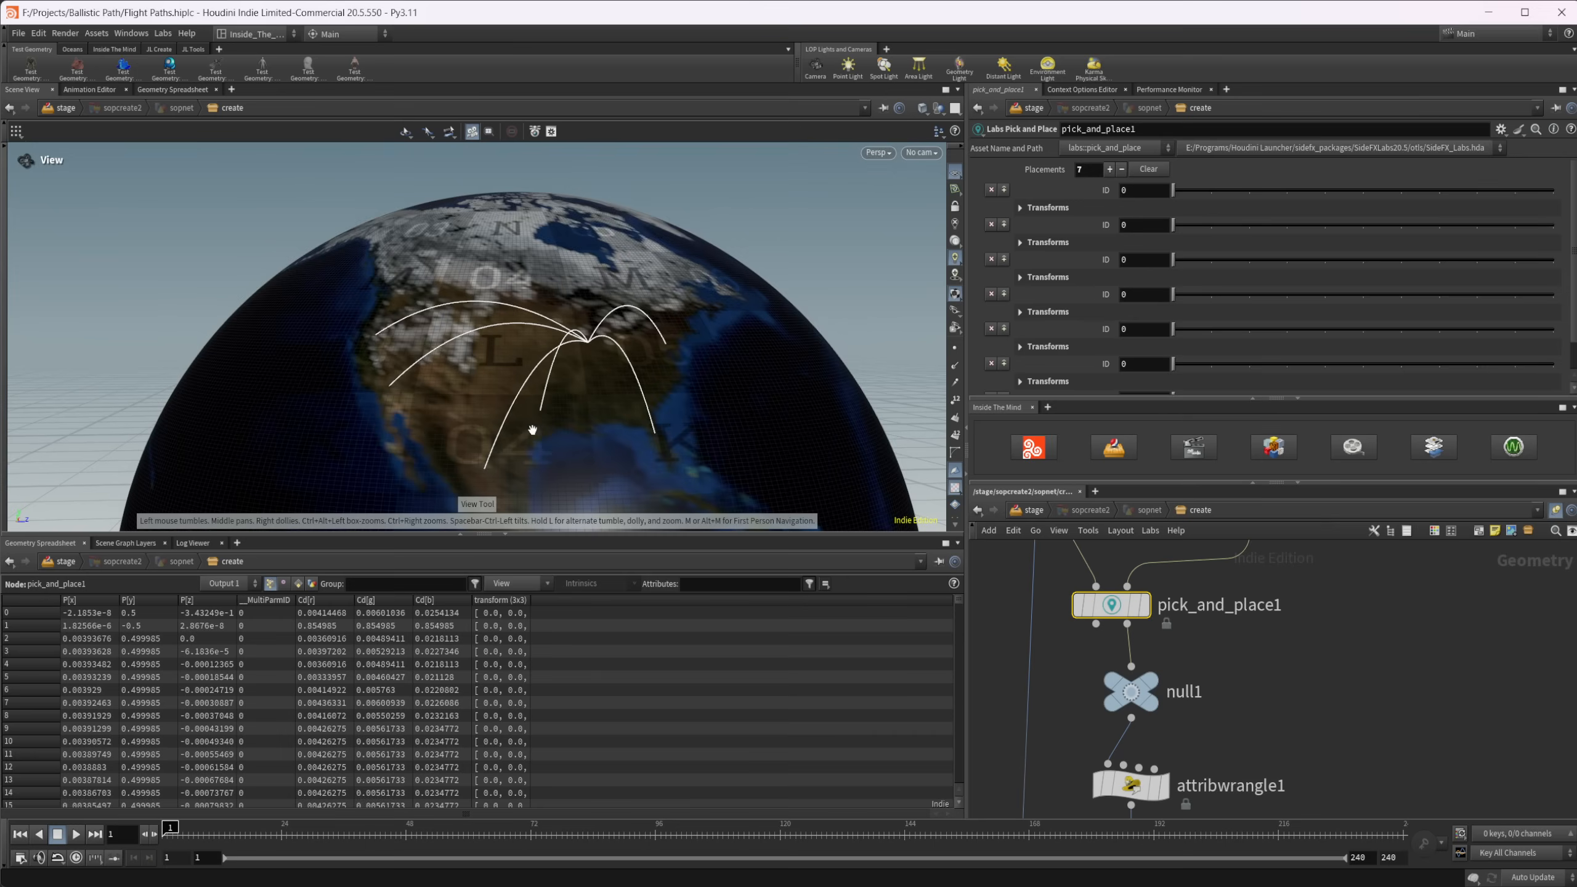
drag(533, 431, 678, 465)
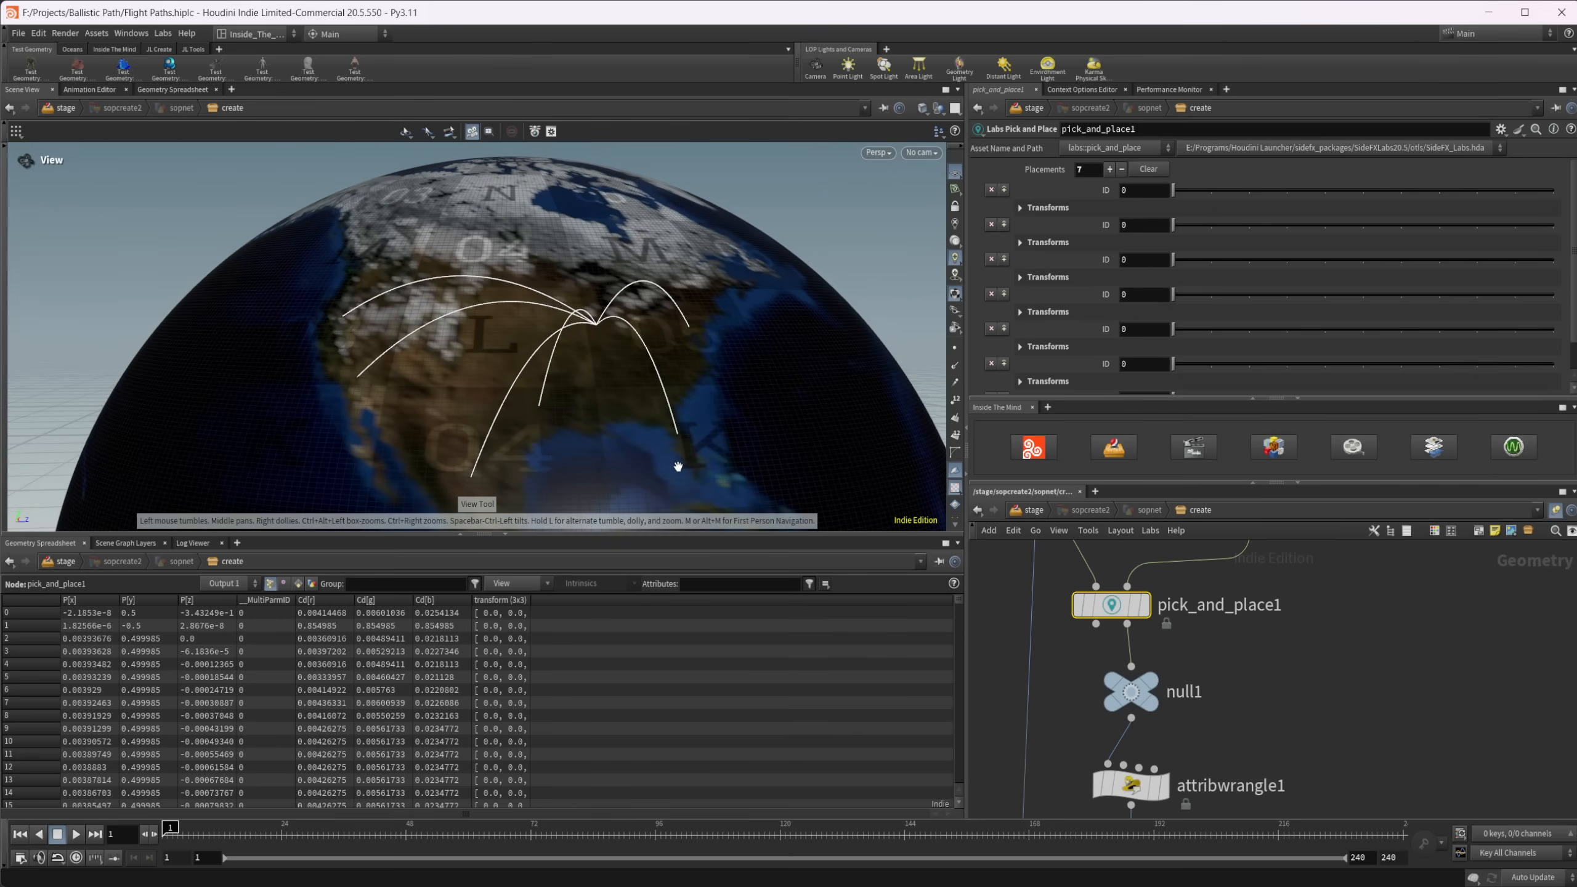
drag(677, 465, 694, 448)
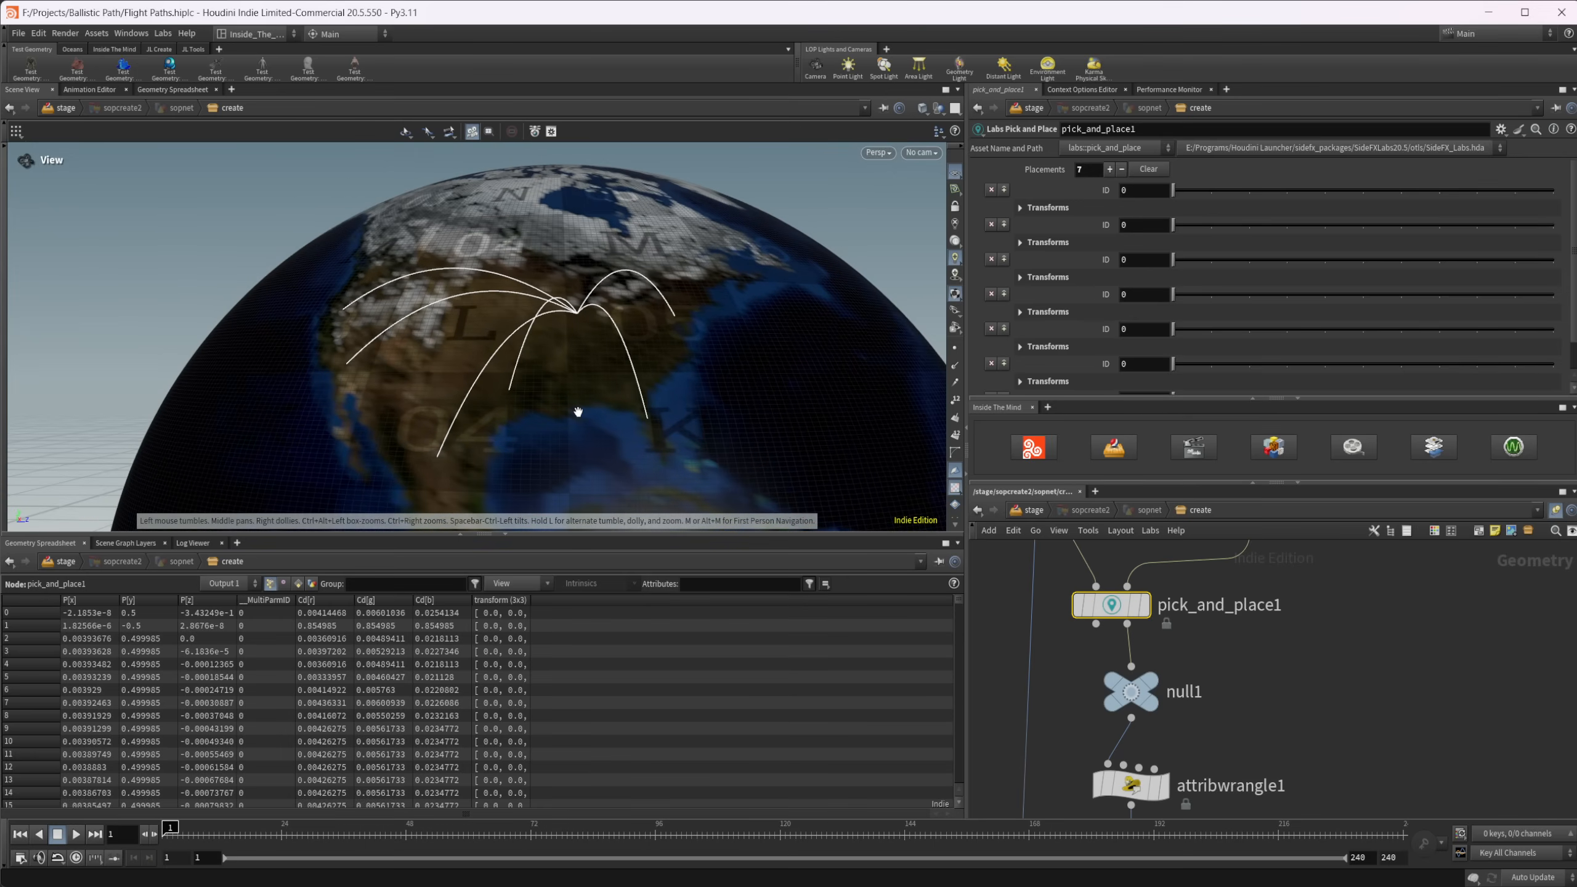
mouse_move(566, 325)
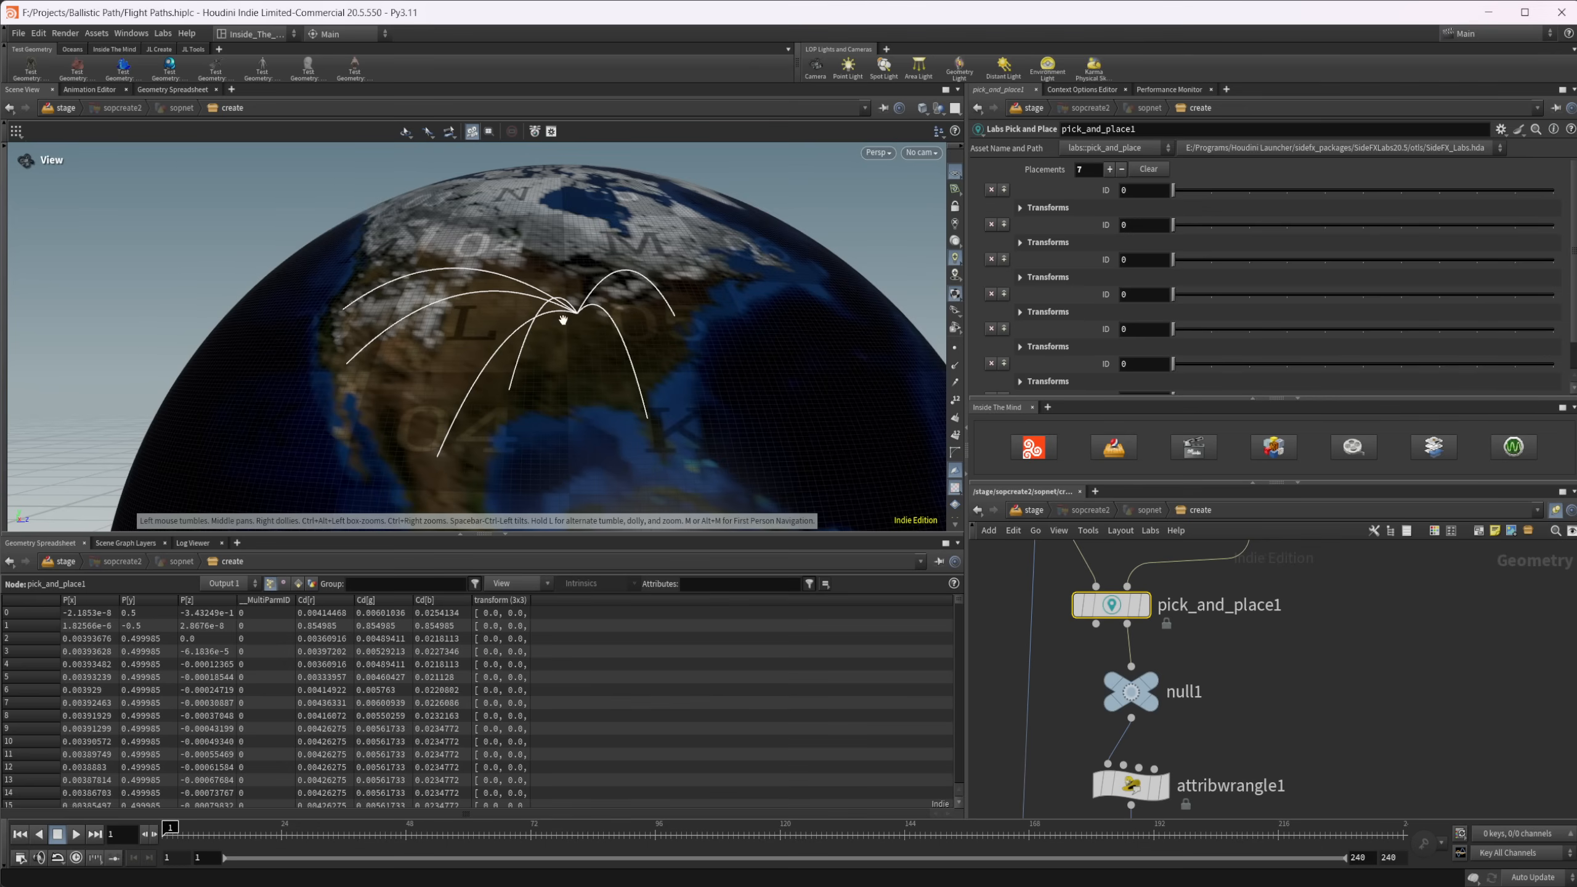
mouse_move(559, 408)
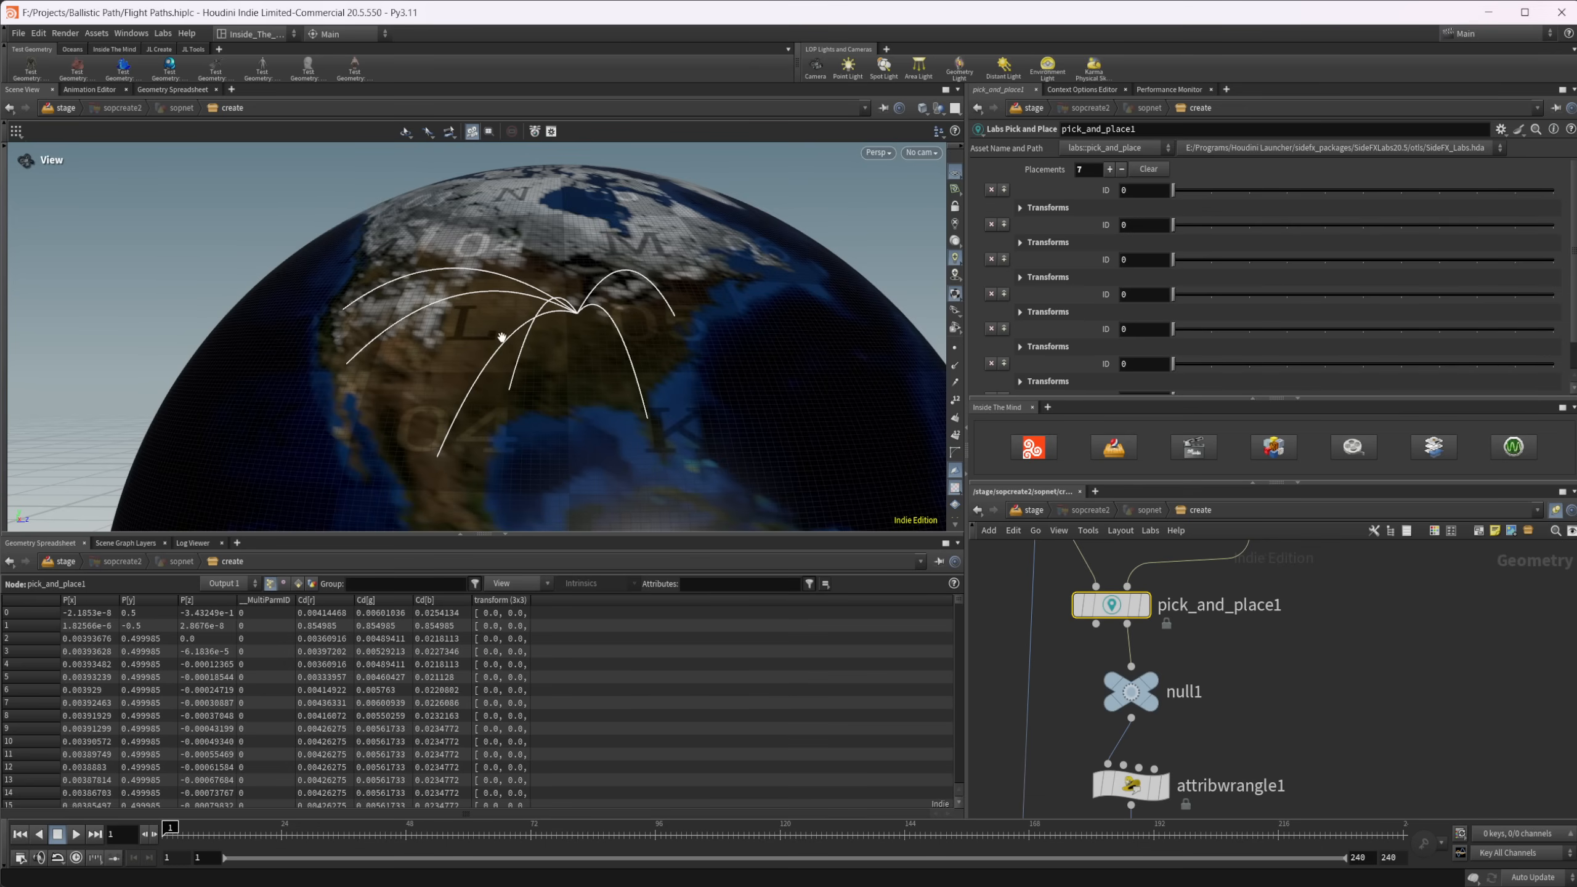
mouse_move(647, 465)
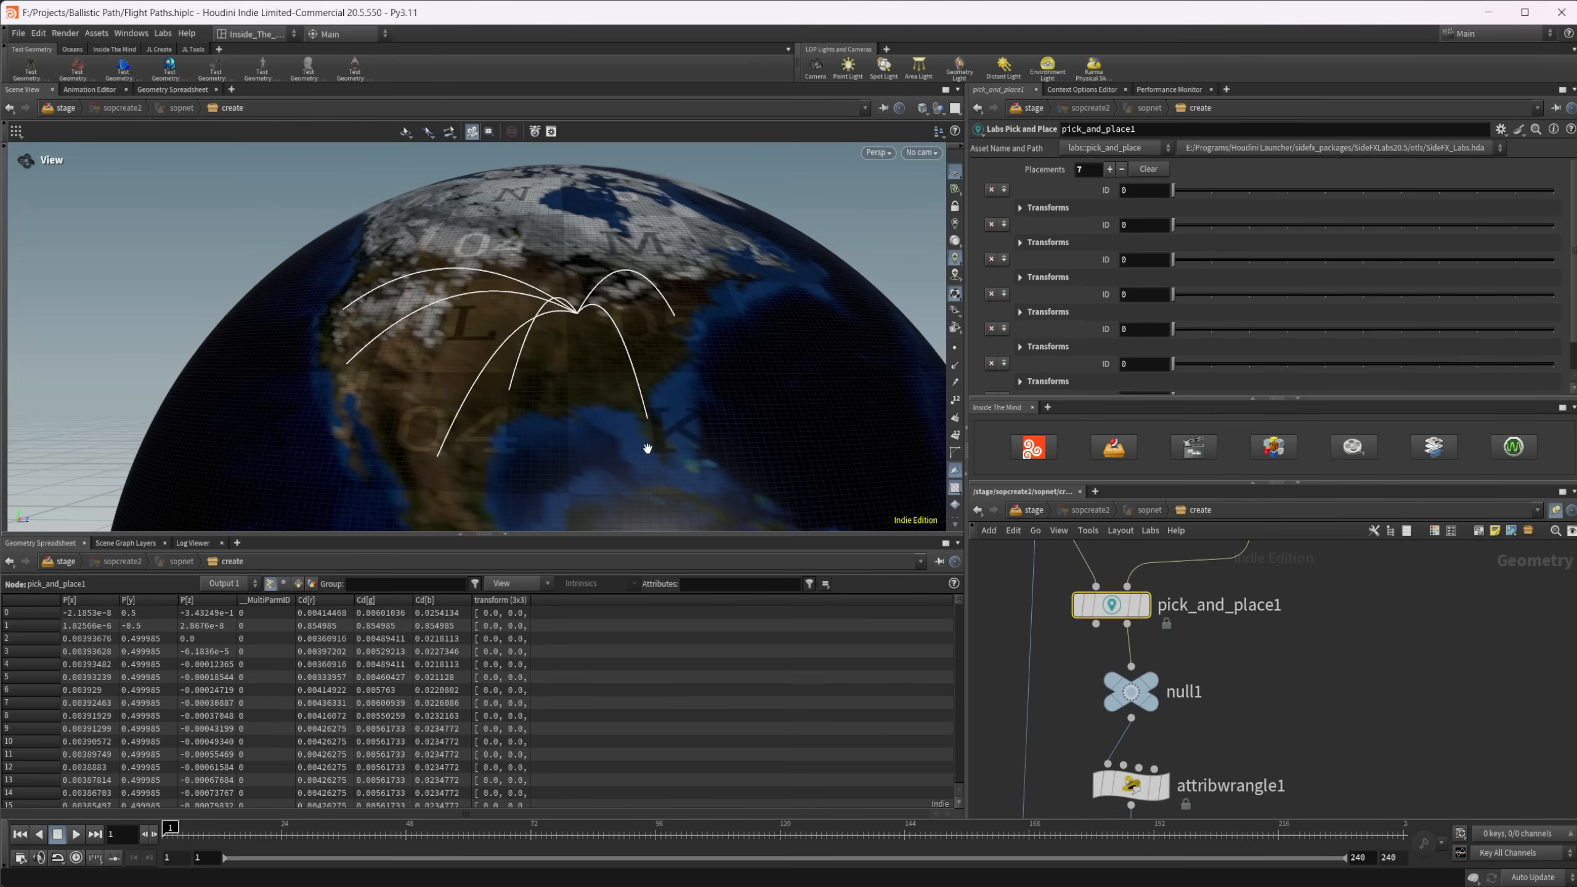
mouse_move(674, 466)
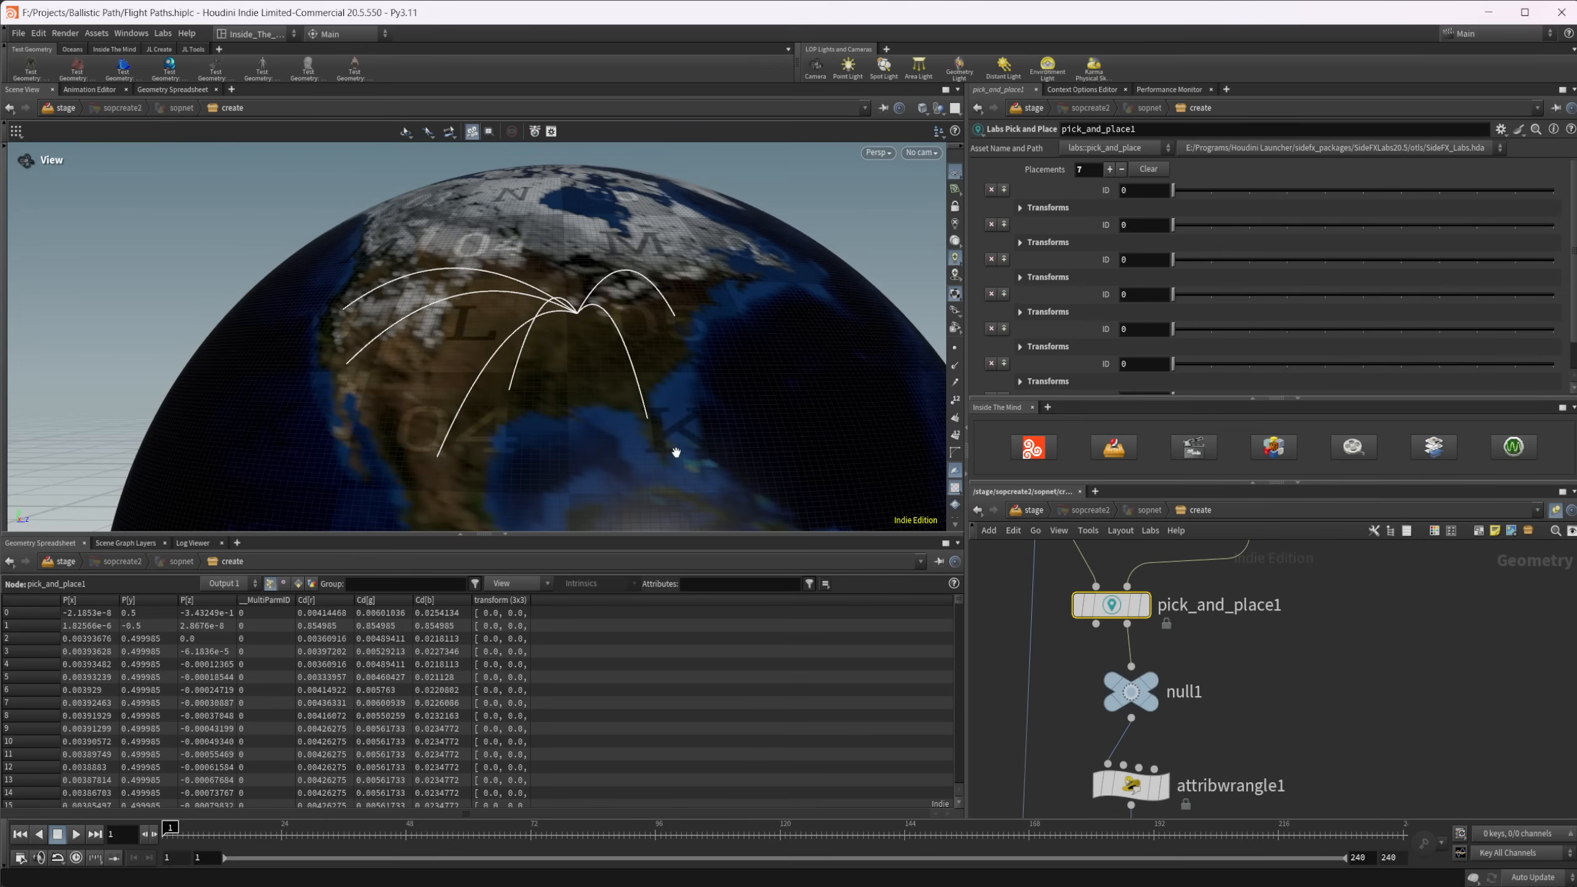
mouse_move(722, 389)
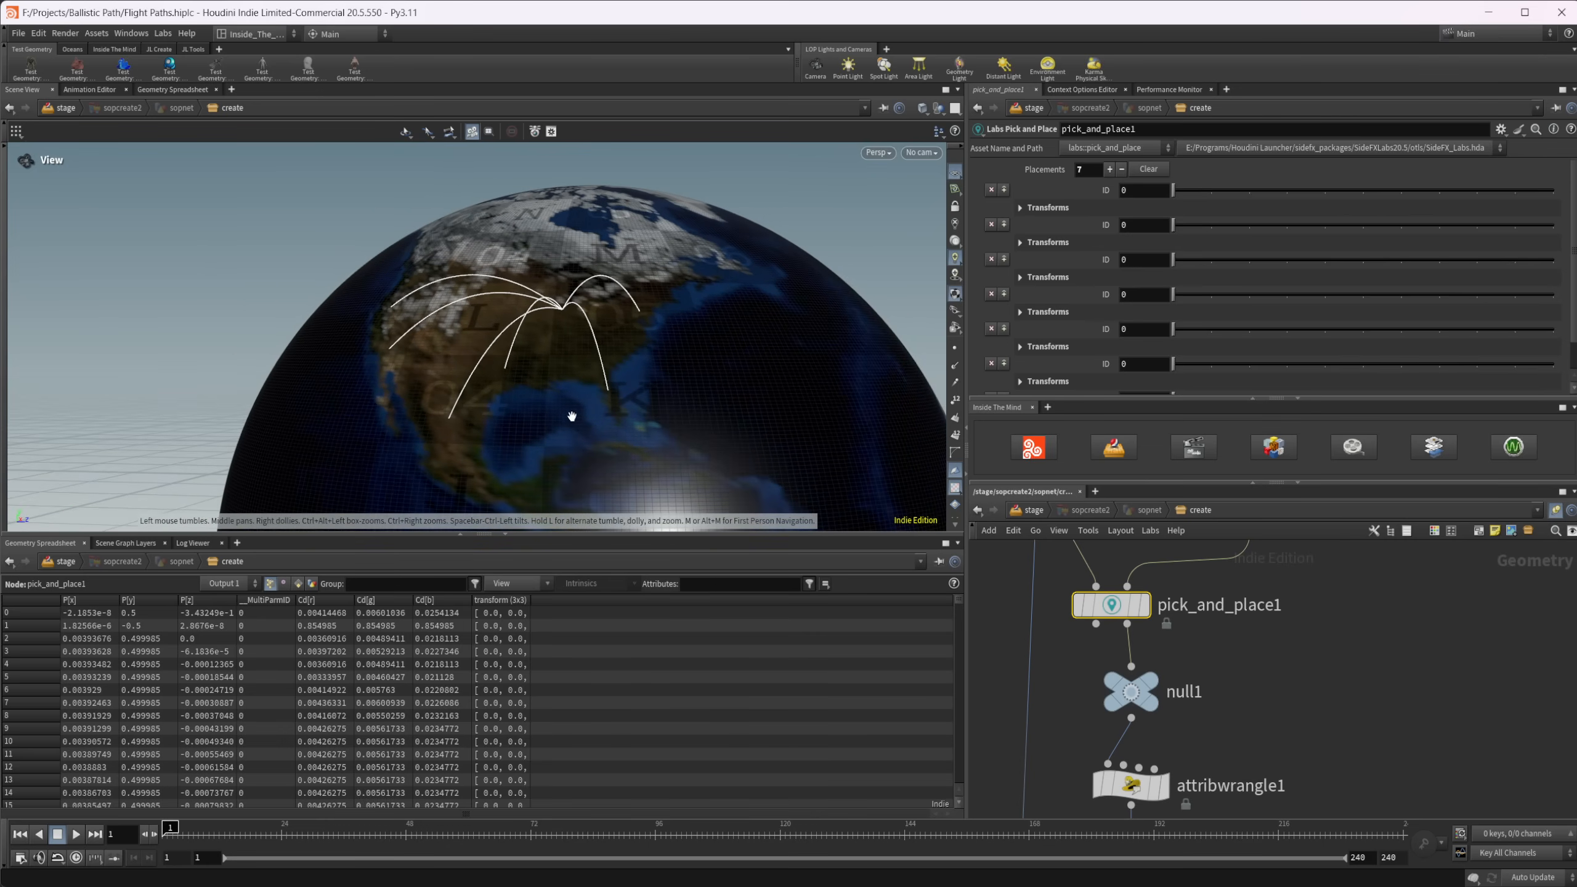
mouse_move(625, 430)
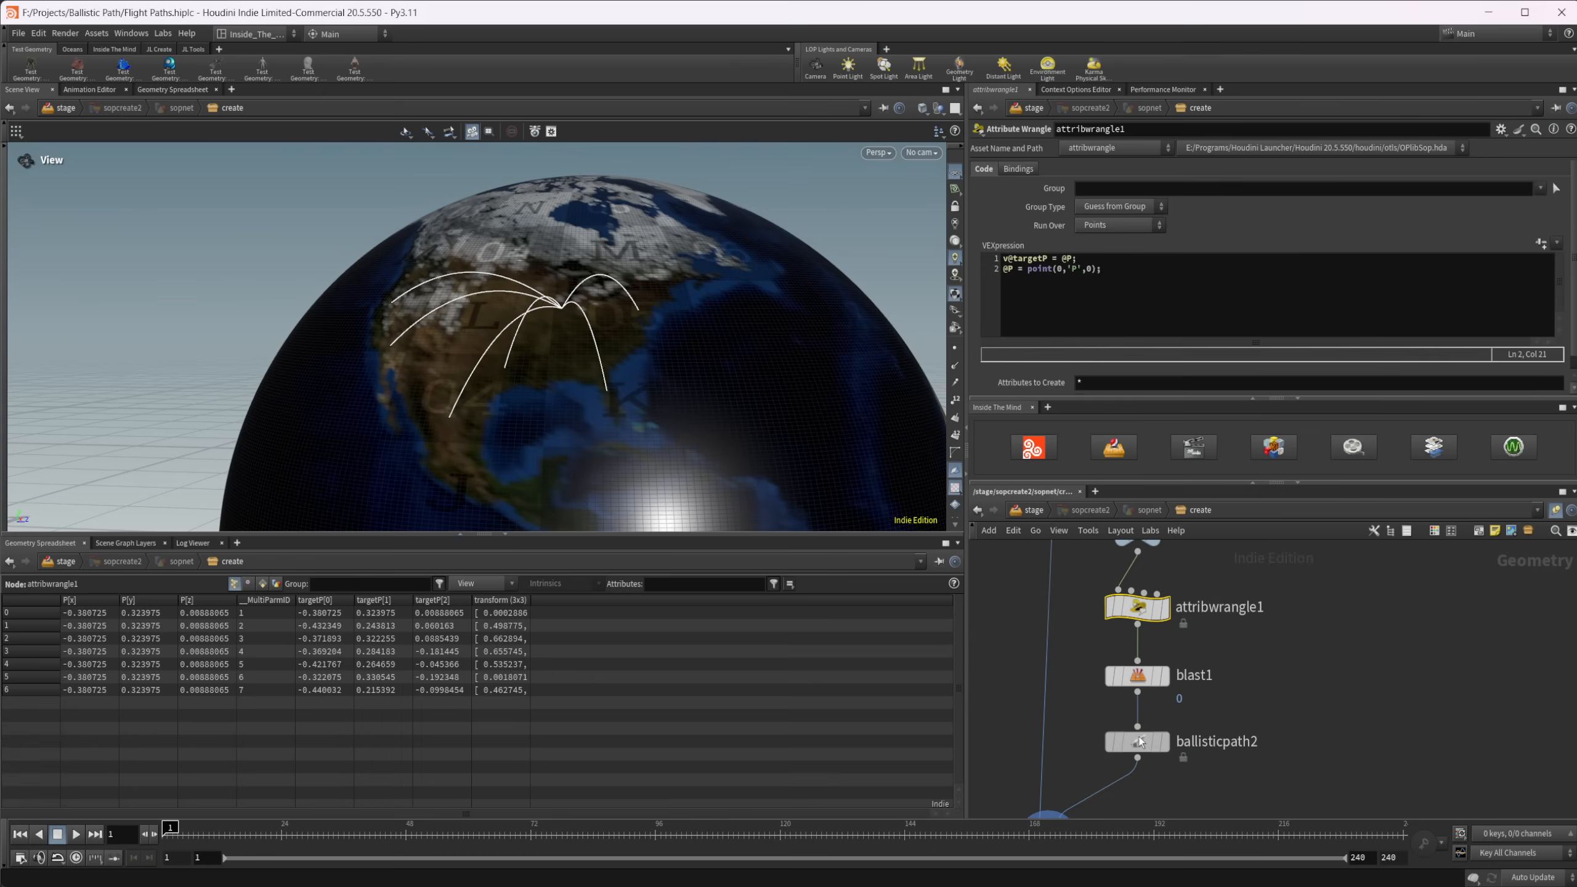
Step: Select ballisticpath2 and scroll its parameters down to the Output section
click(1136, 742)
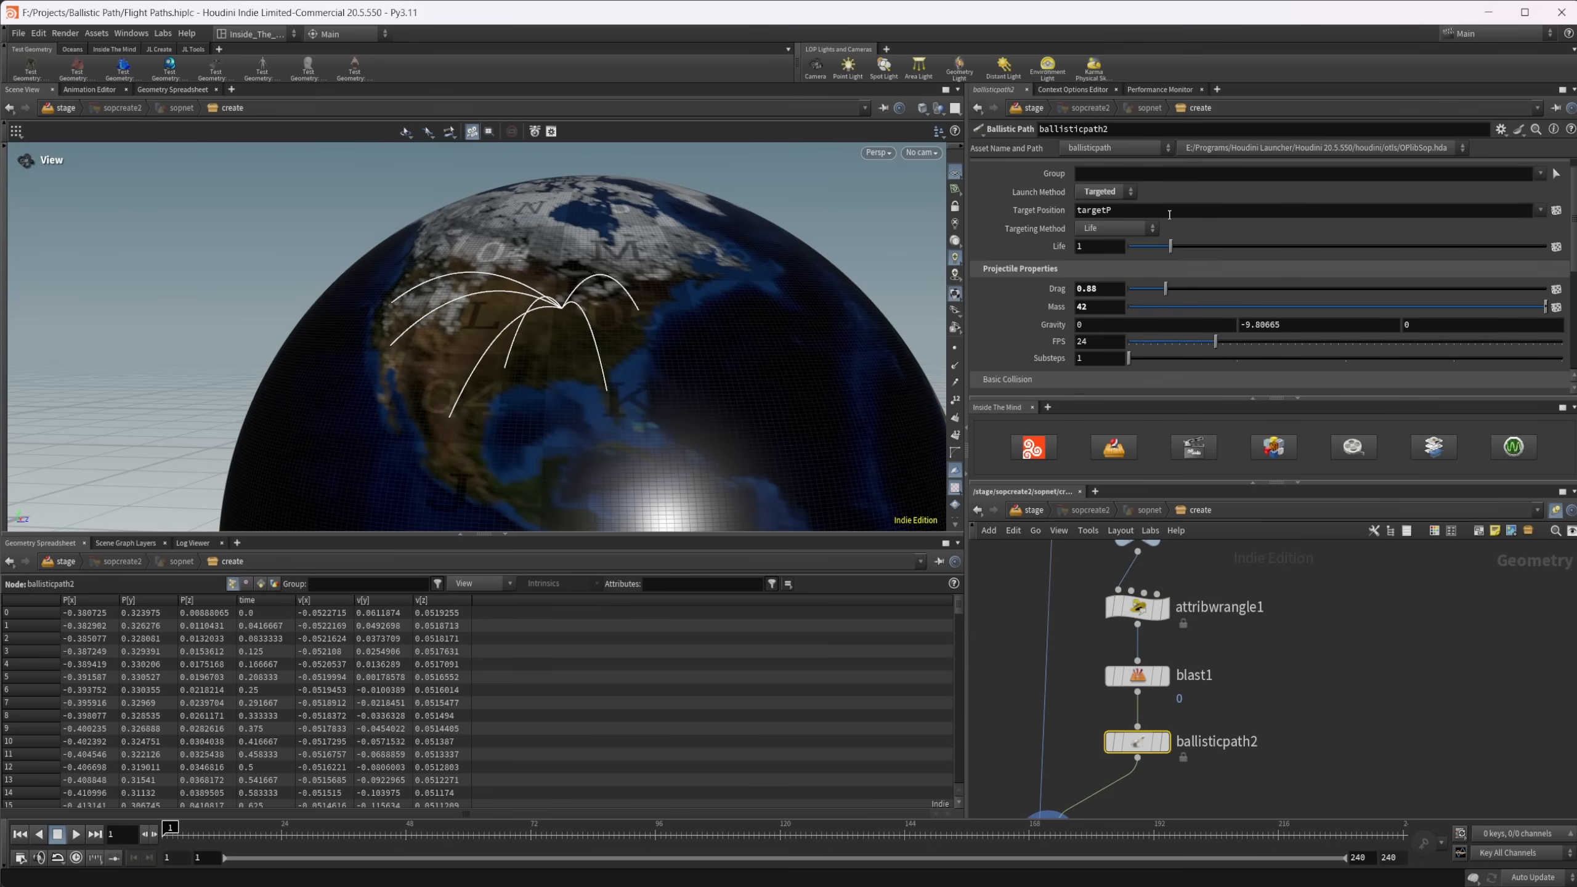
scroll(down, 3)
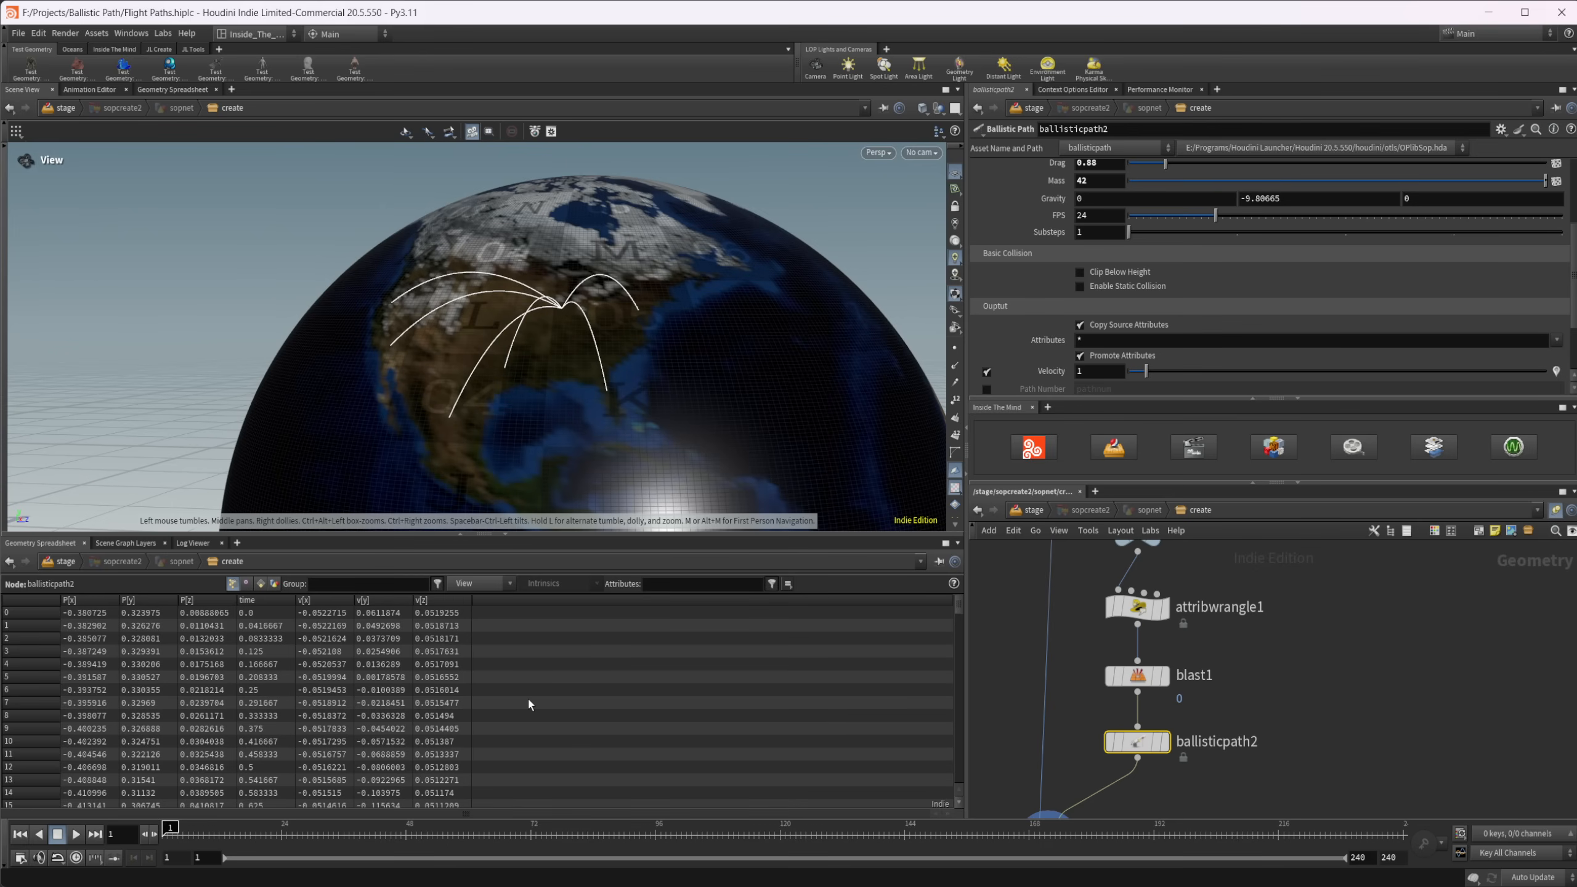
mouse_move(530, 704)
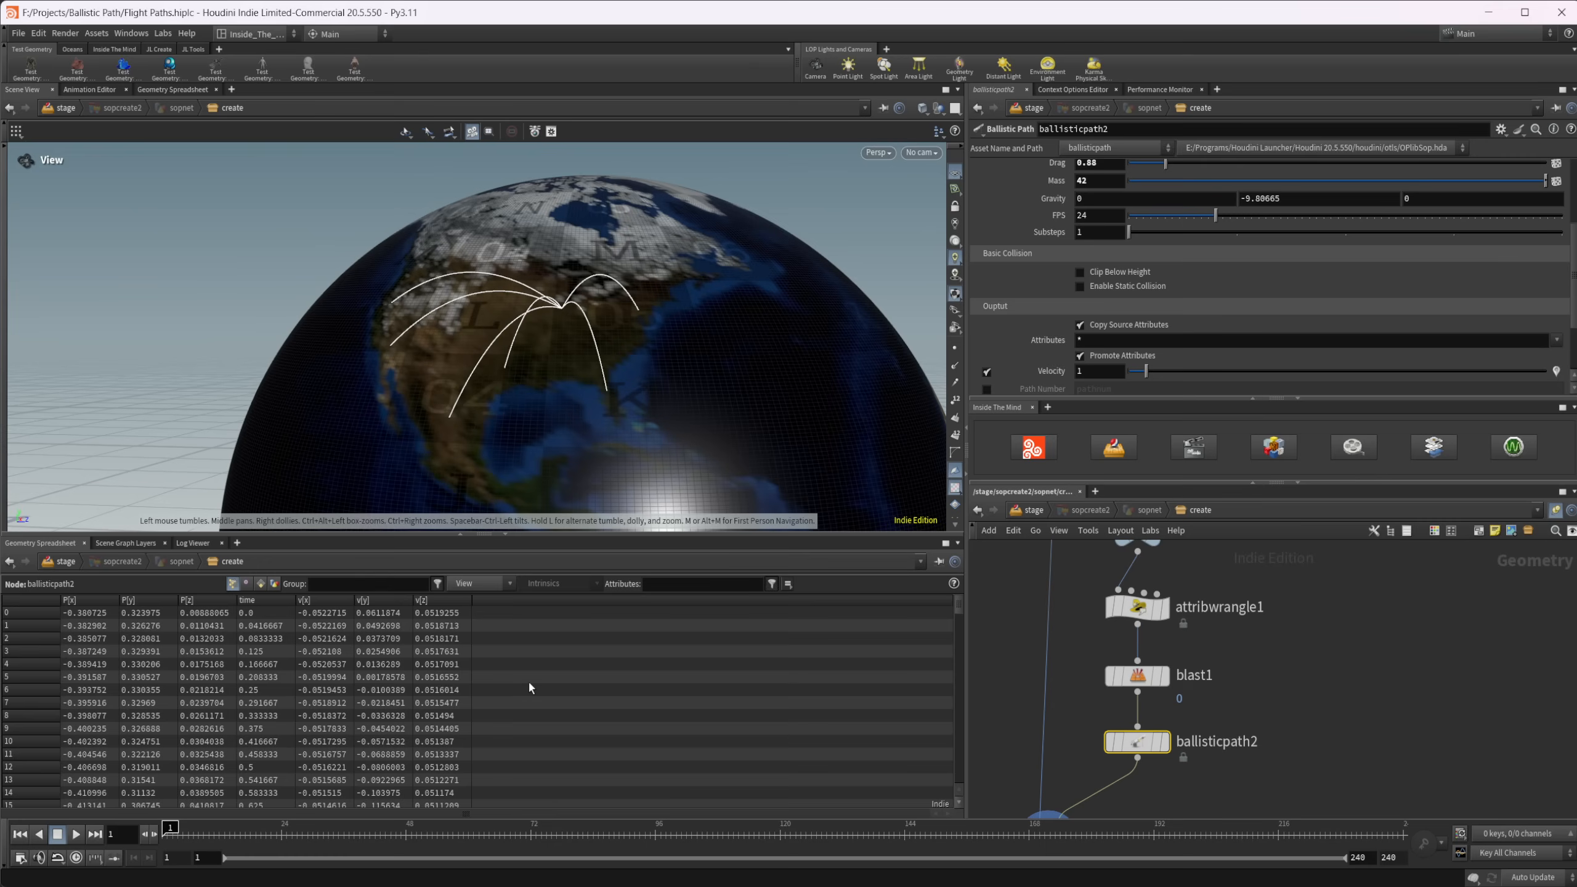
mouse_move(613, 408)
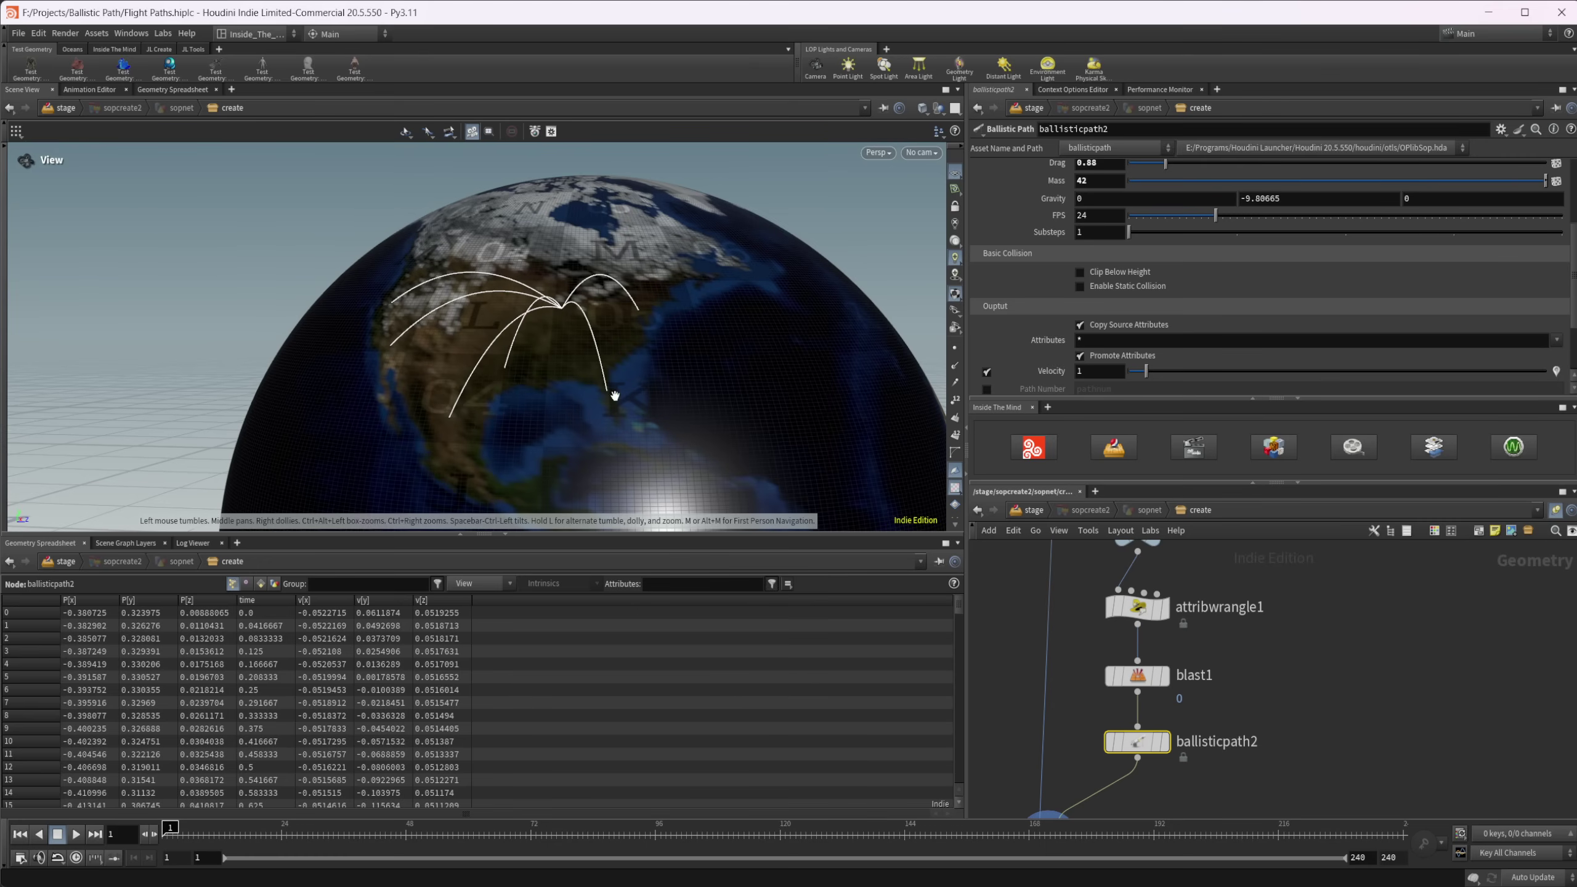
mouse_move(986, 699)
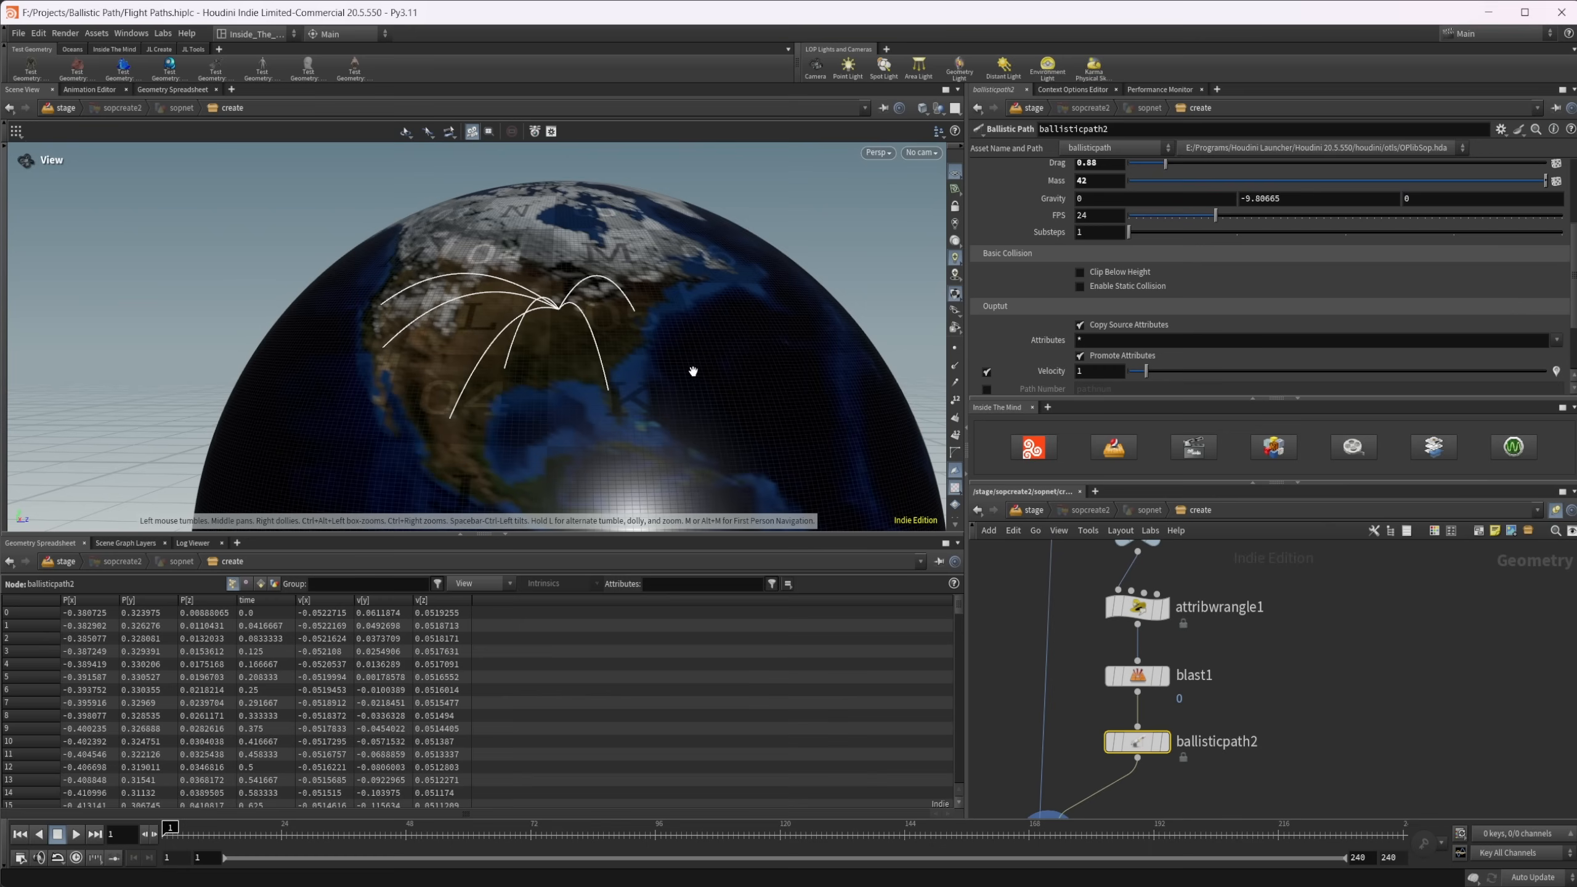
mouse_move(697, 372)
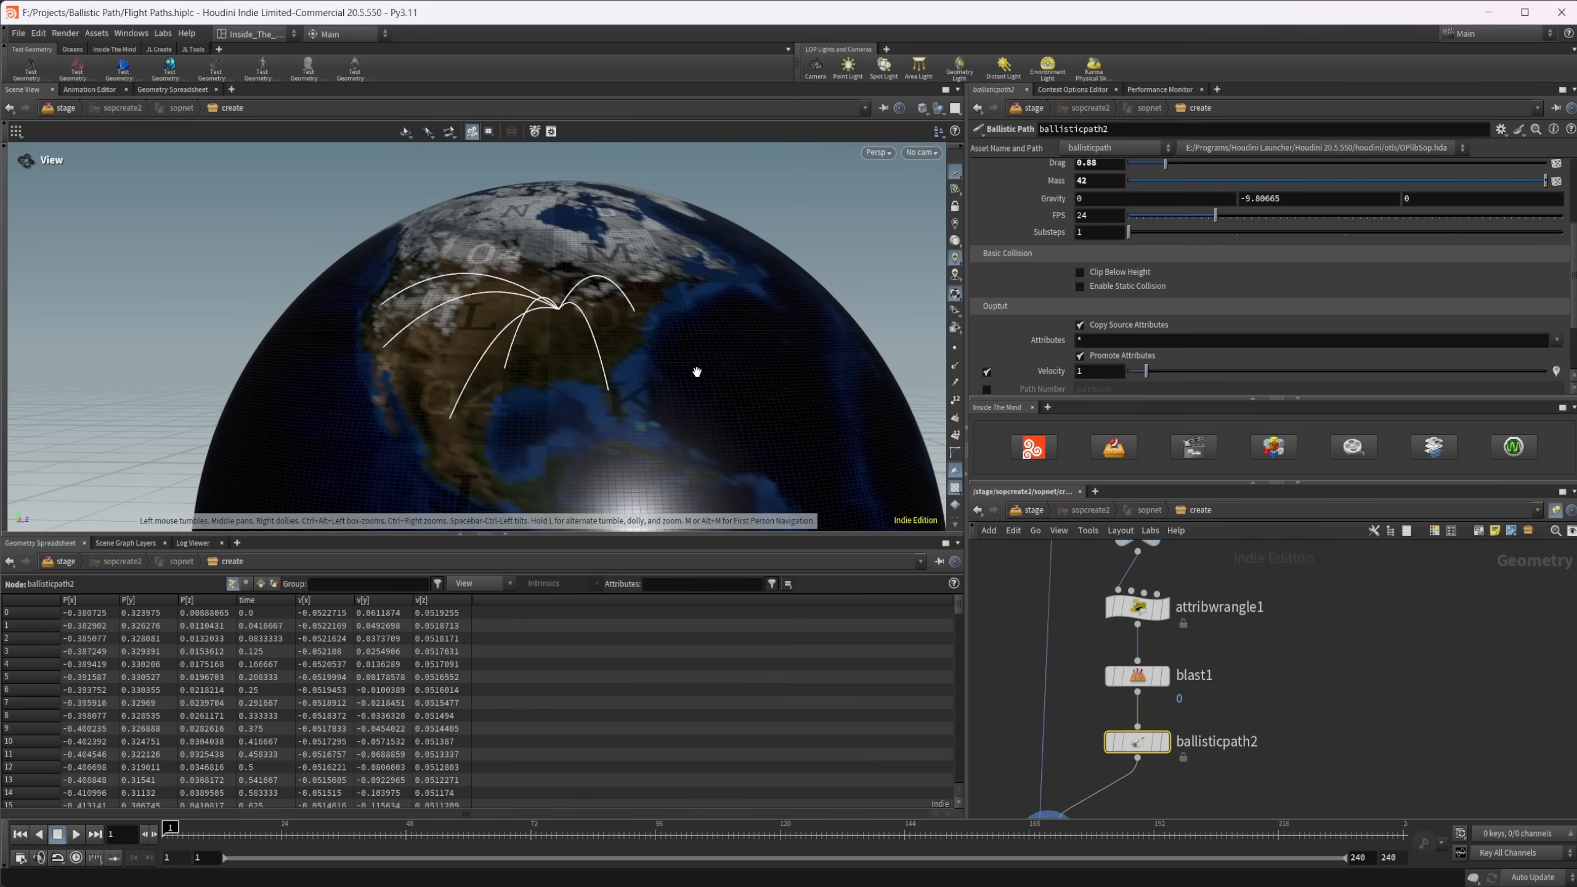